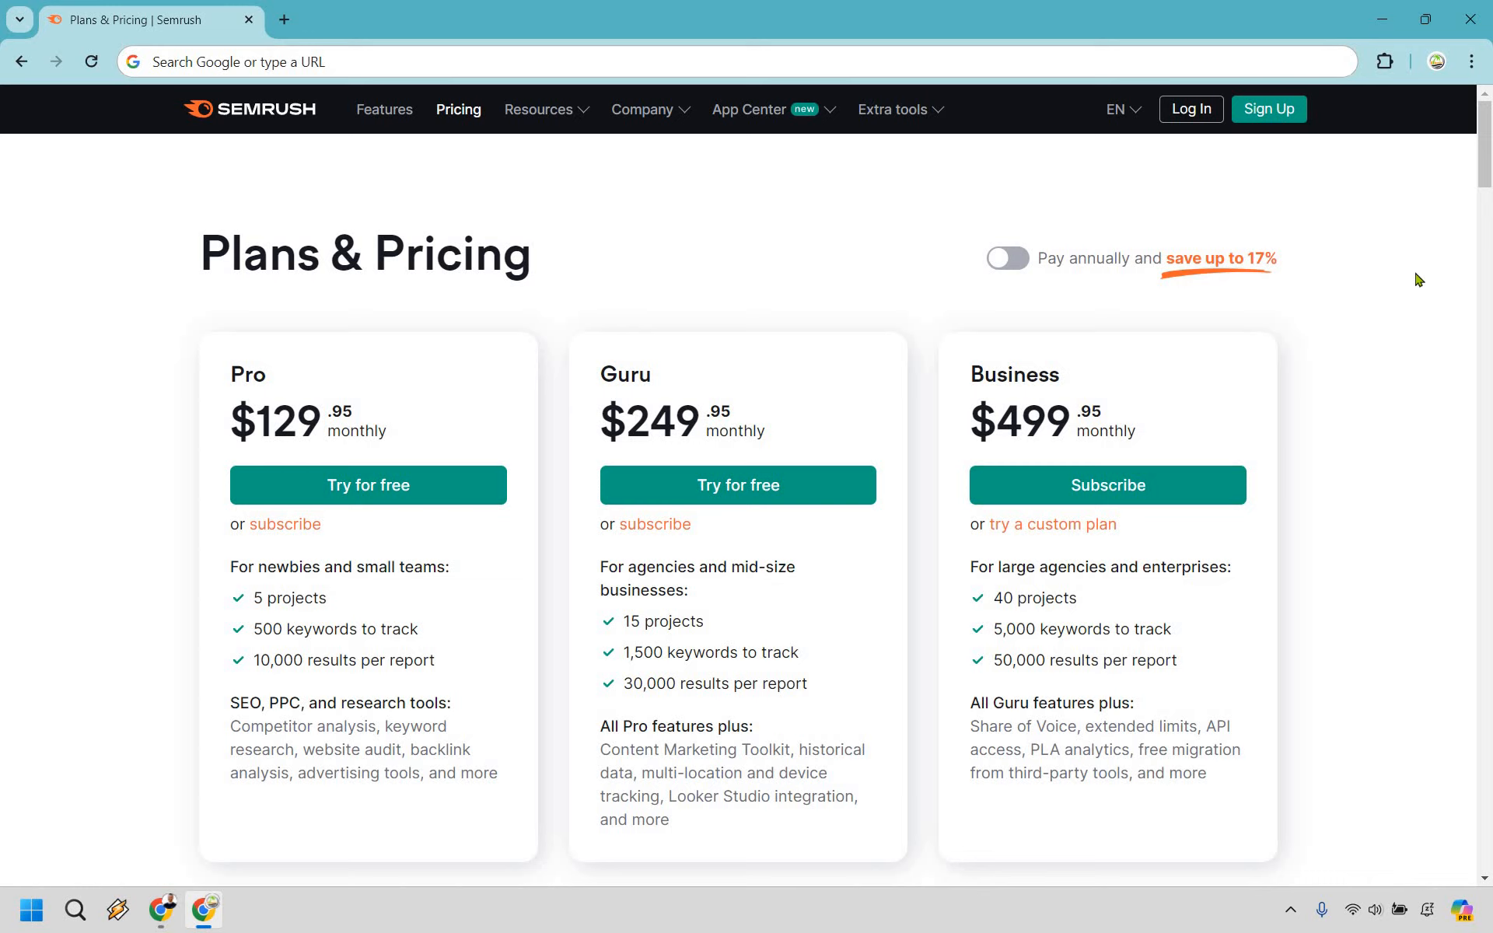
mouse_move(1344, 268)
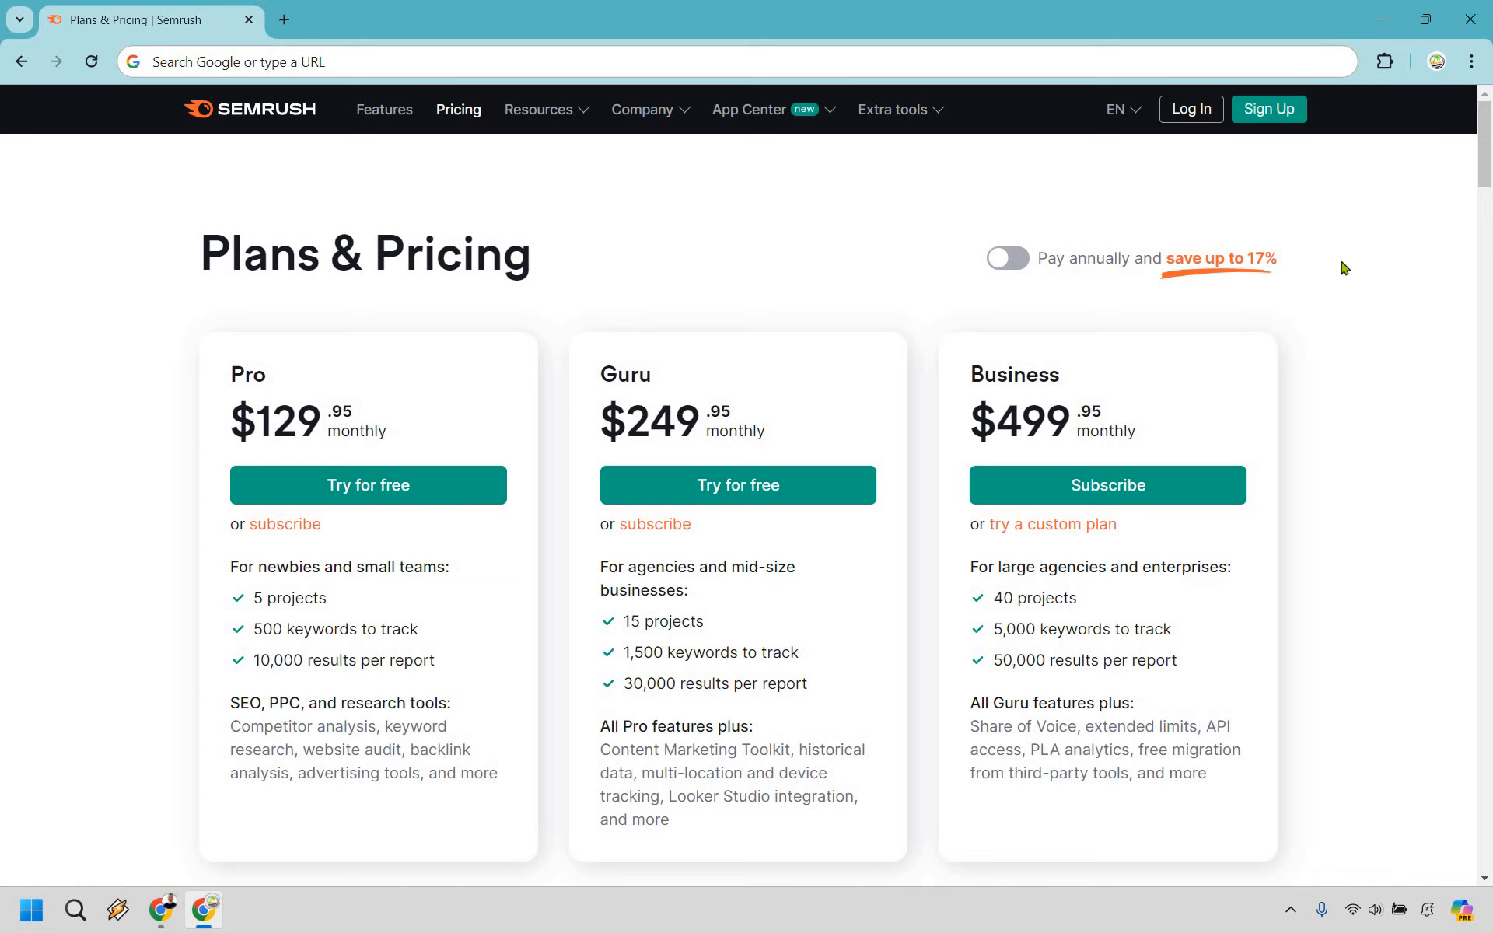
mouse_move(270, 368)
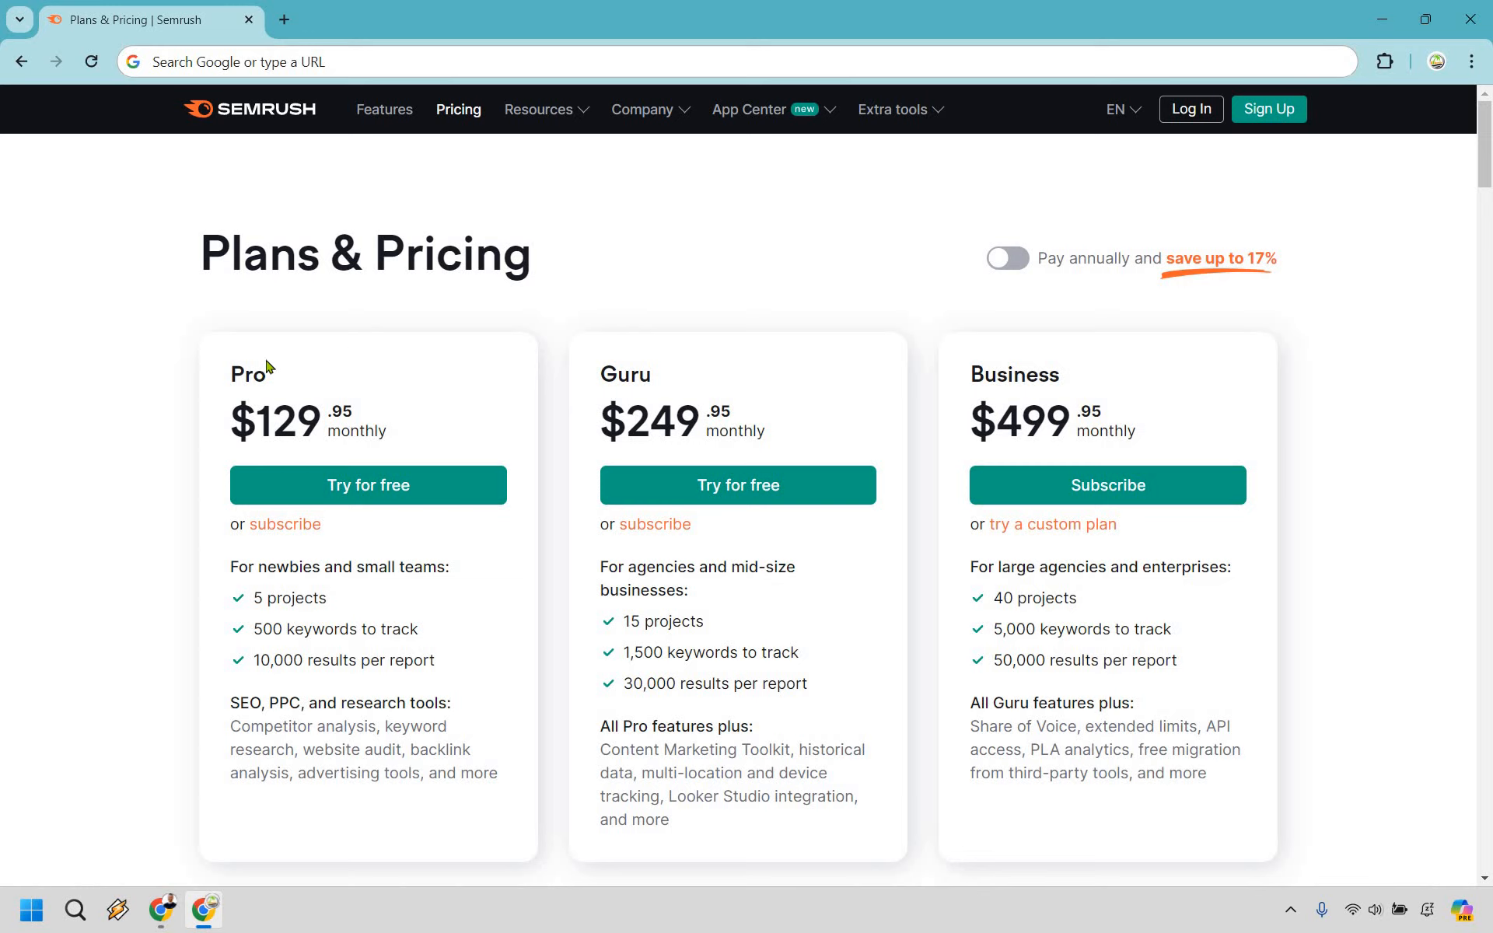
mouse_move(344, 410)
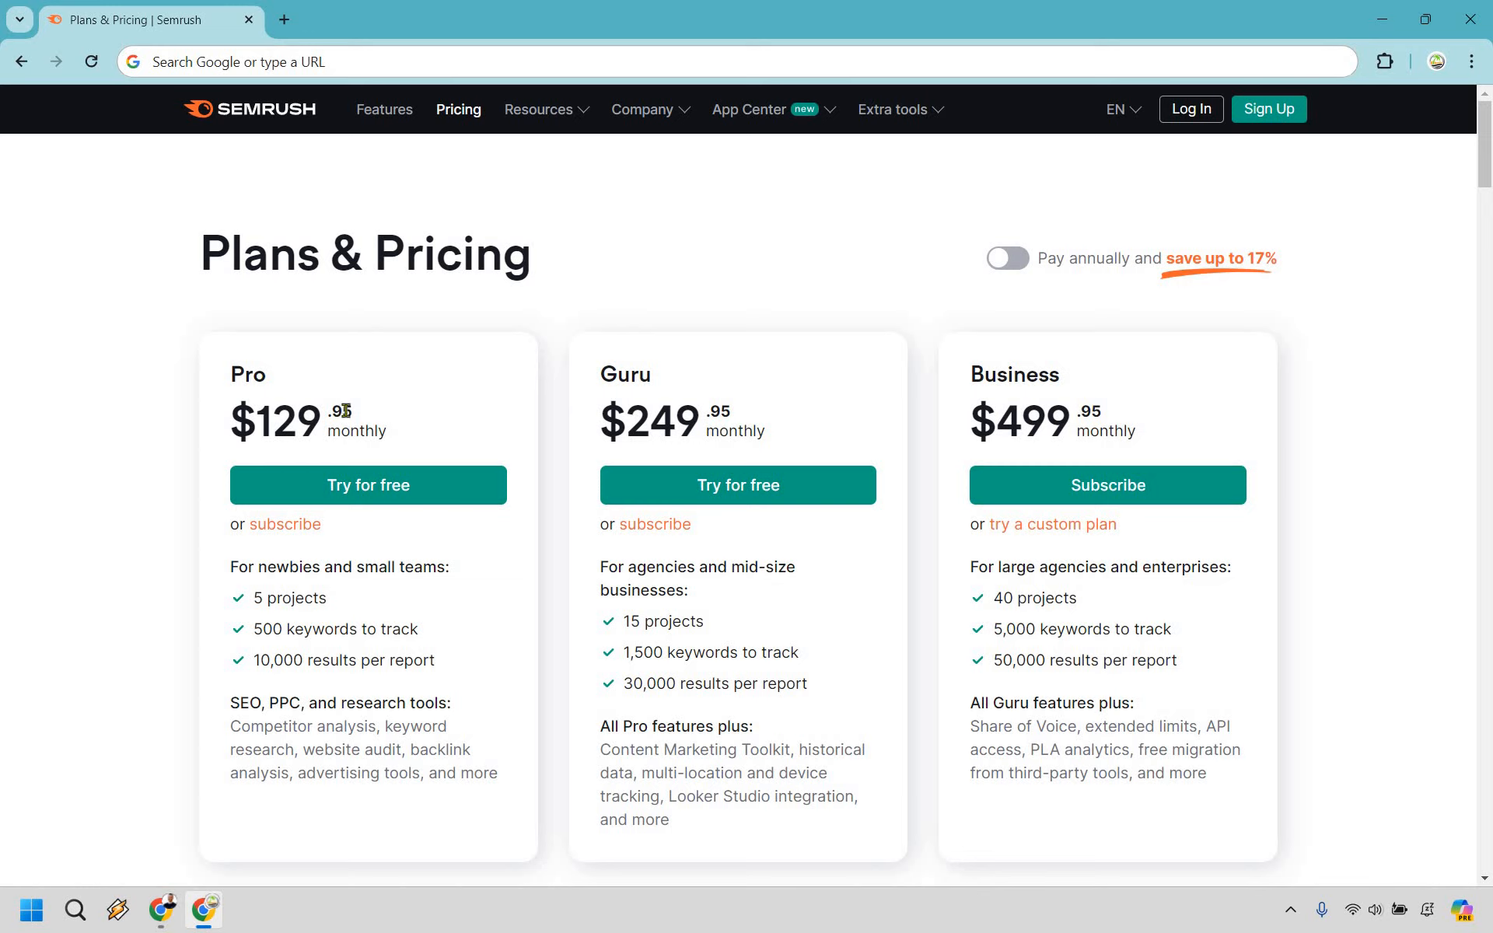
mouse_move(586, 437)
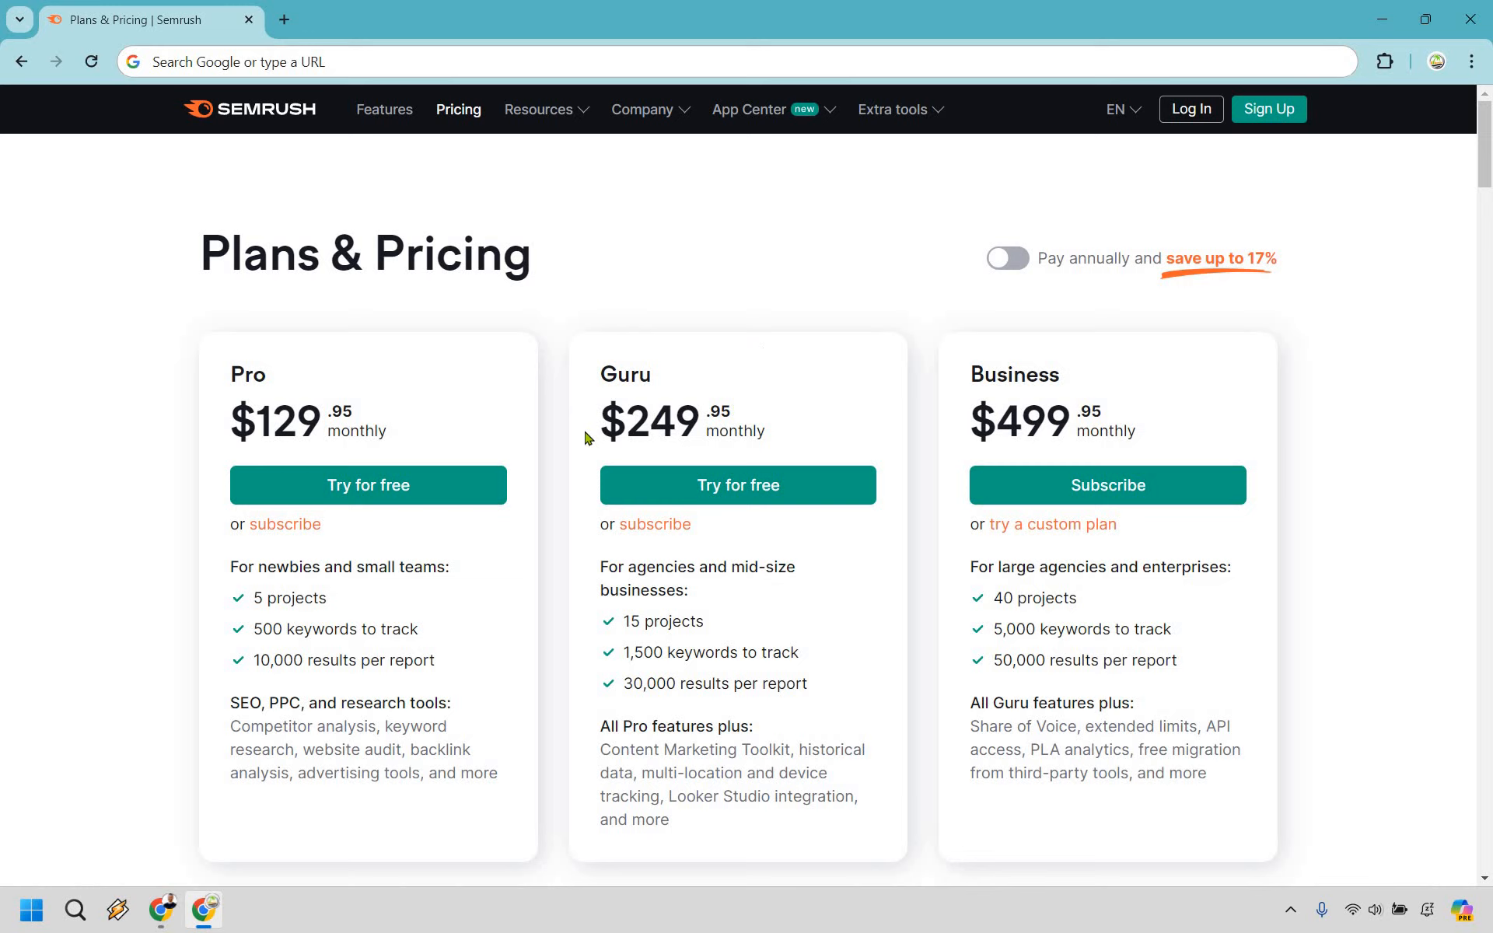
mouse_move(731, 374)
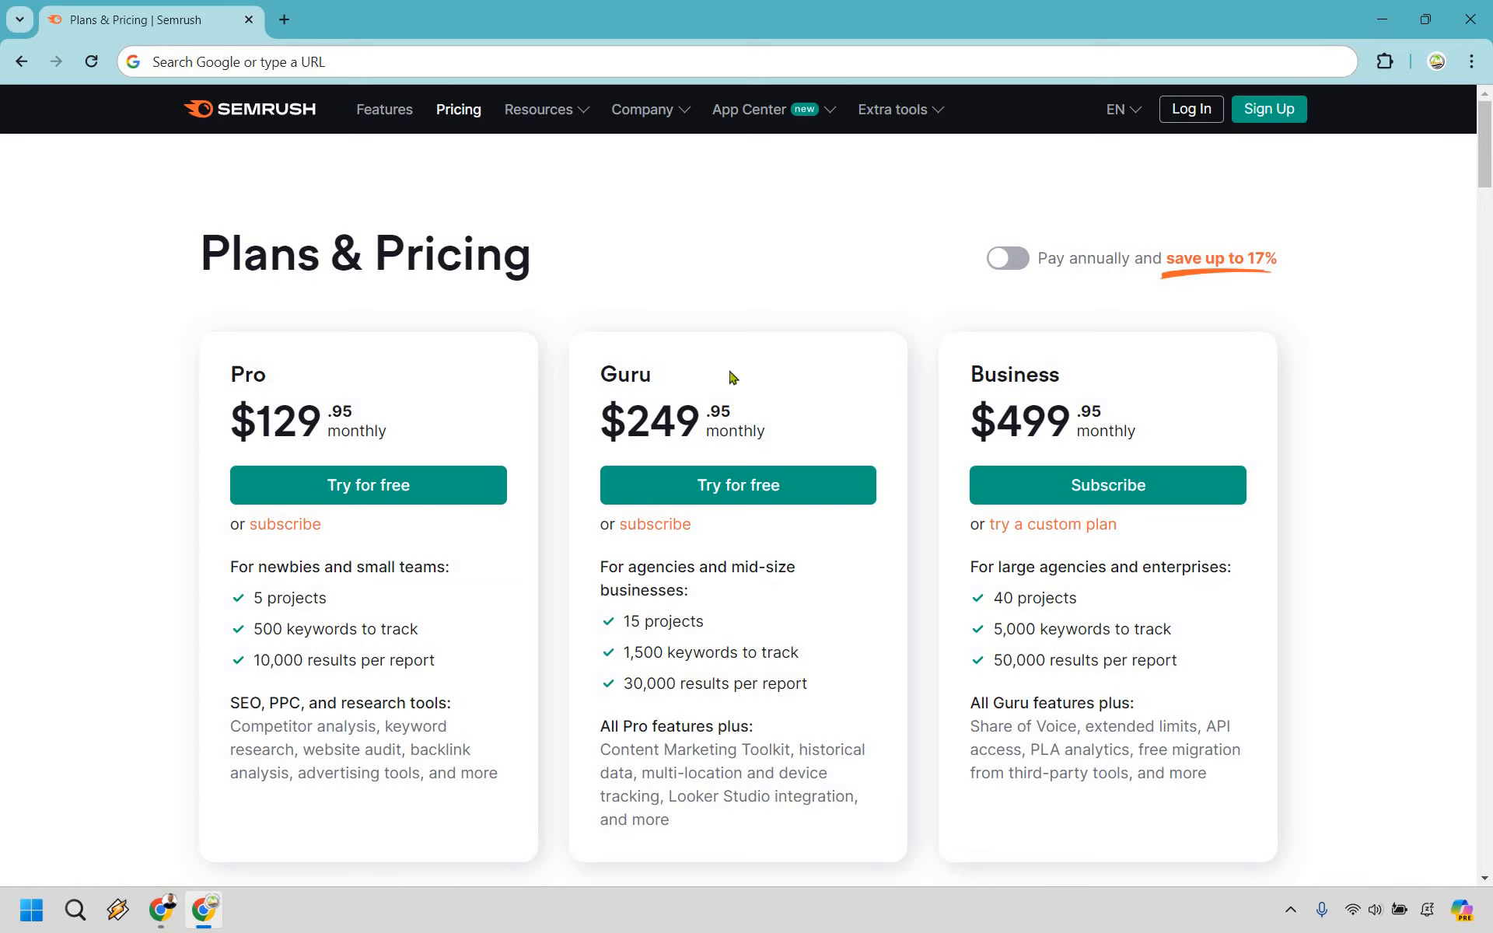
mouse_move(1081, 407)
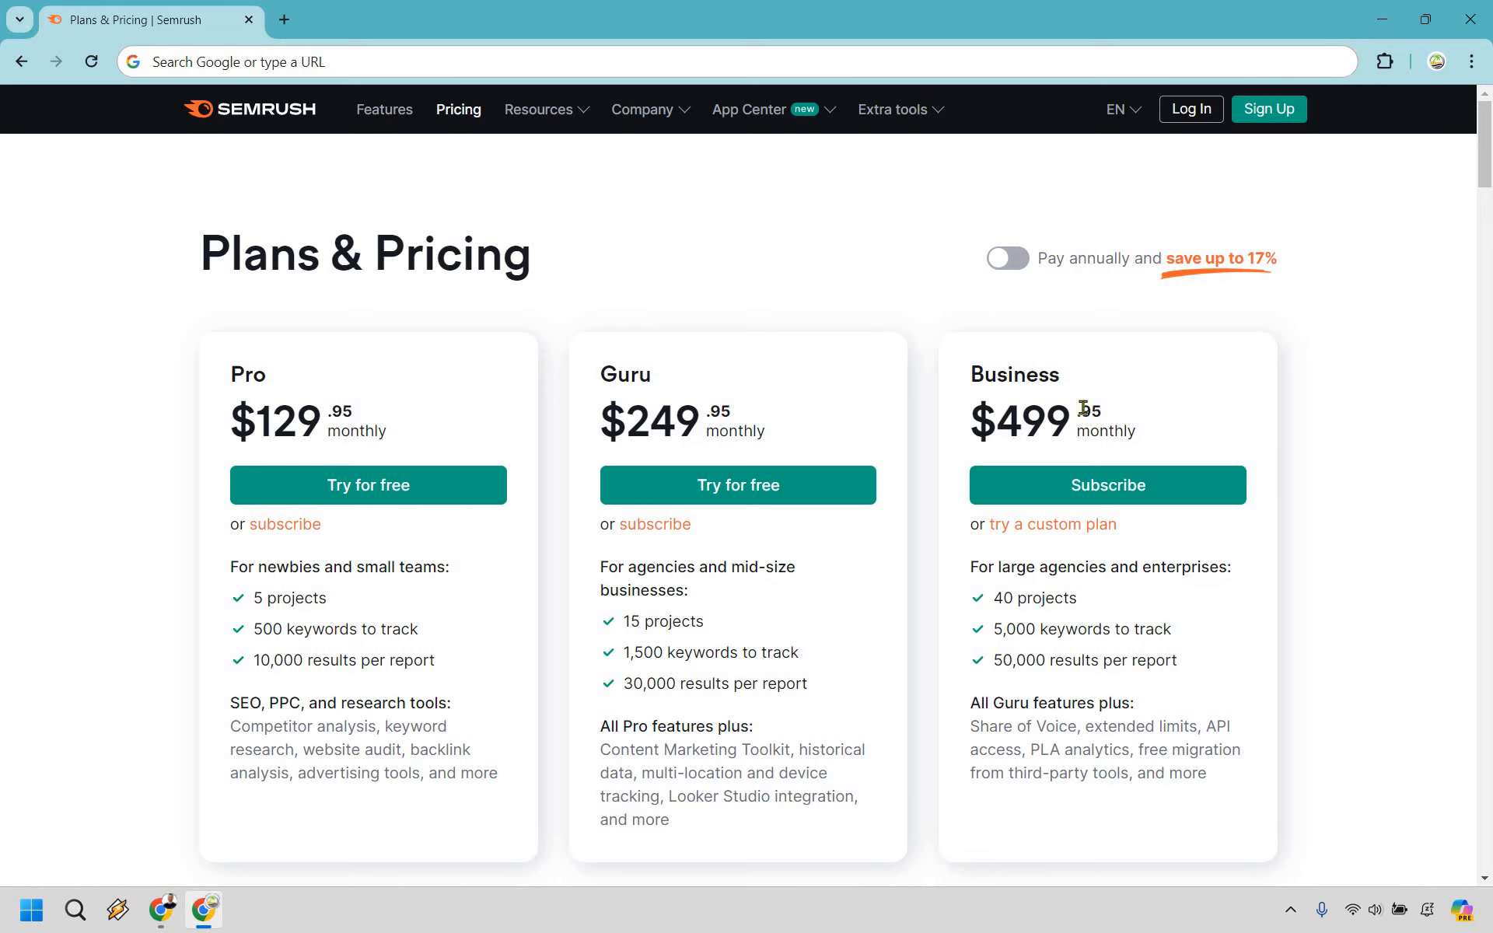
mouse_move(1100, 298)
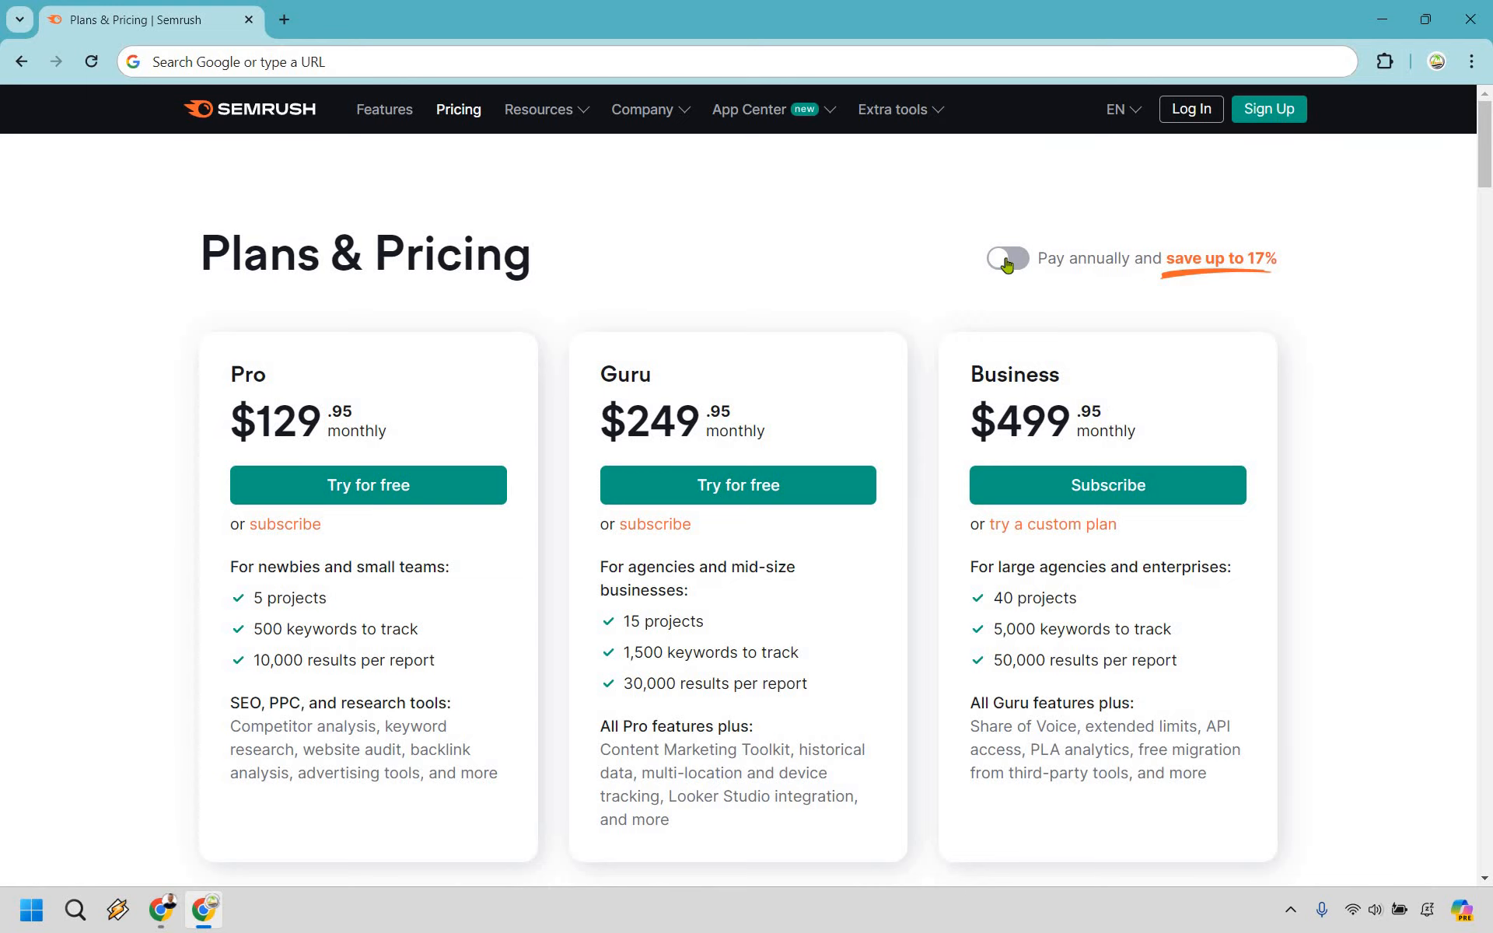
Step: Toggle annual billing on and back off, then highlight Pro's newbie line and keyword research
click(1006, 258)
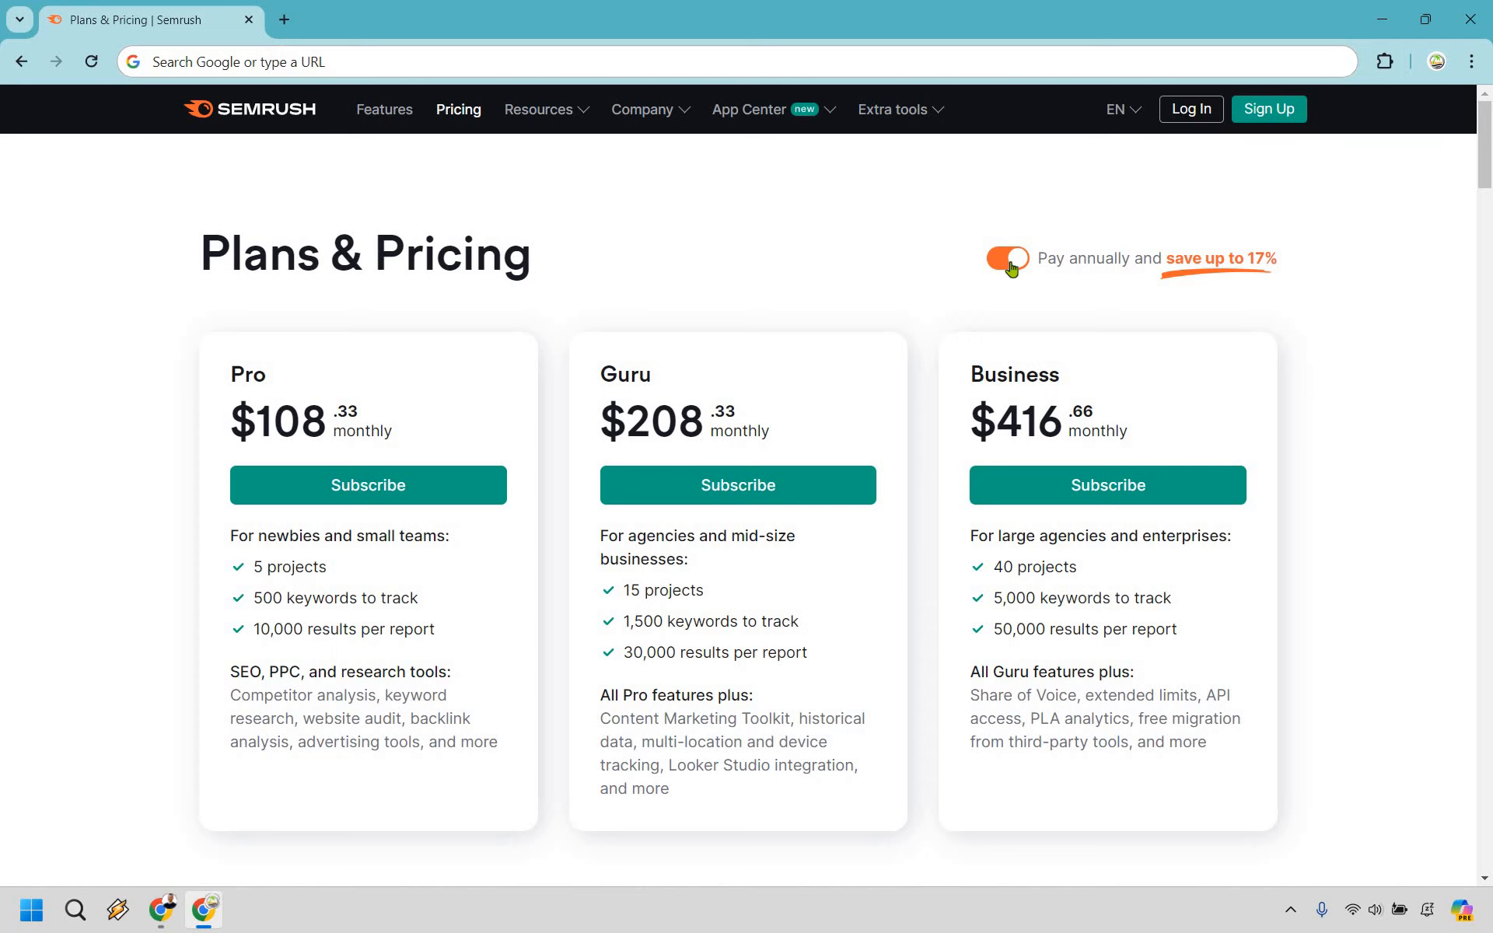
click(1007, 259)
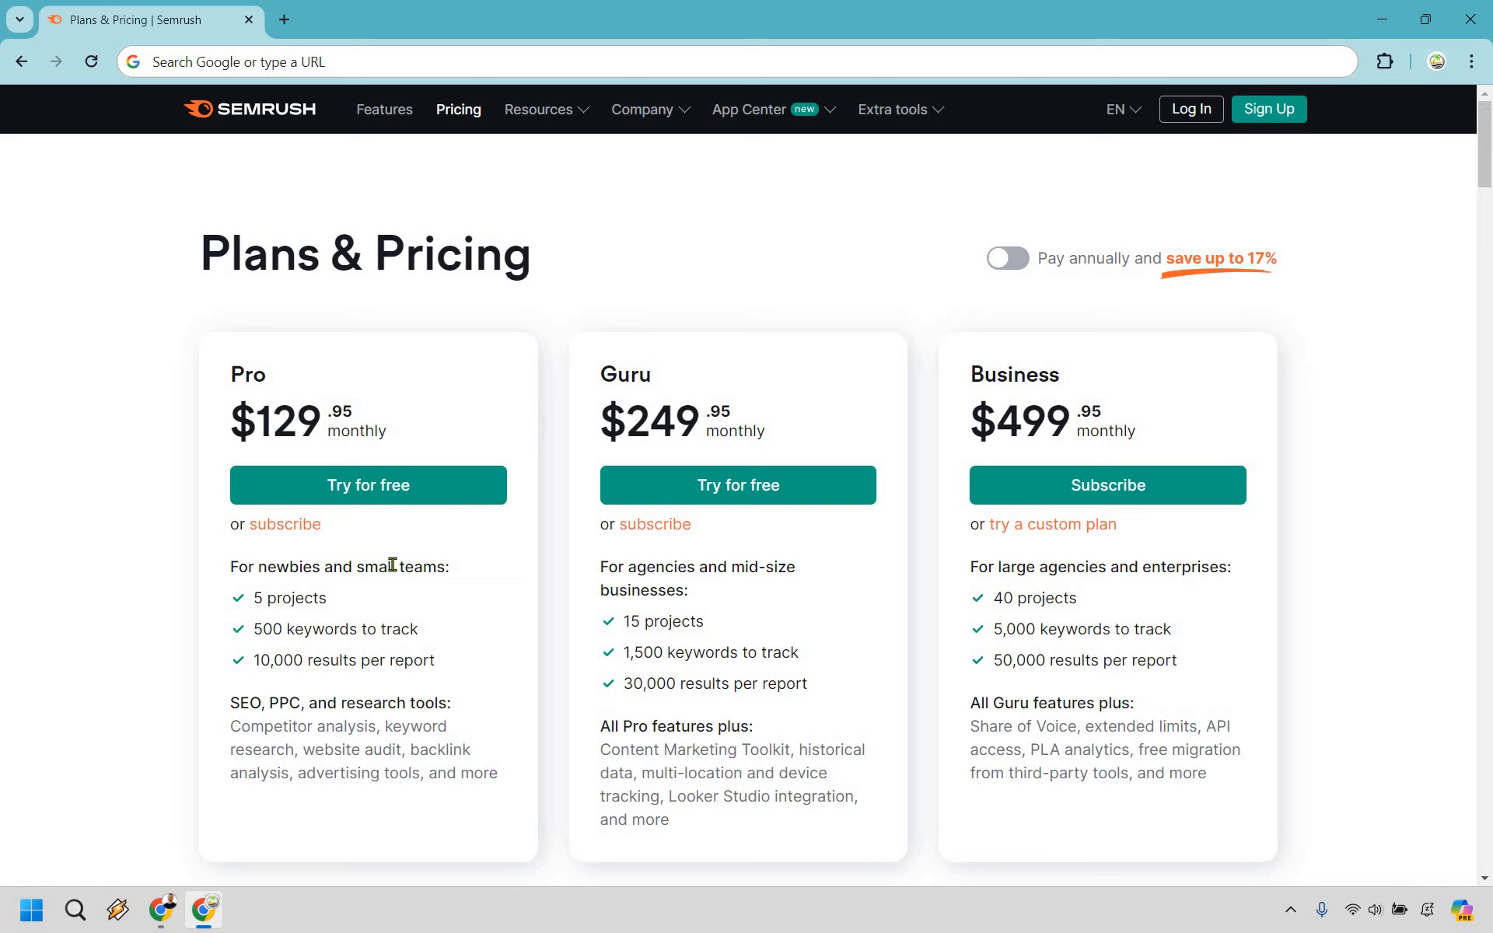
triple_click(339, 566)
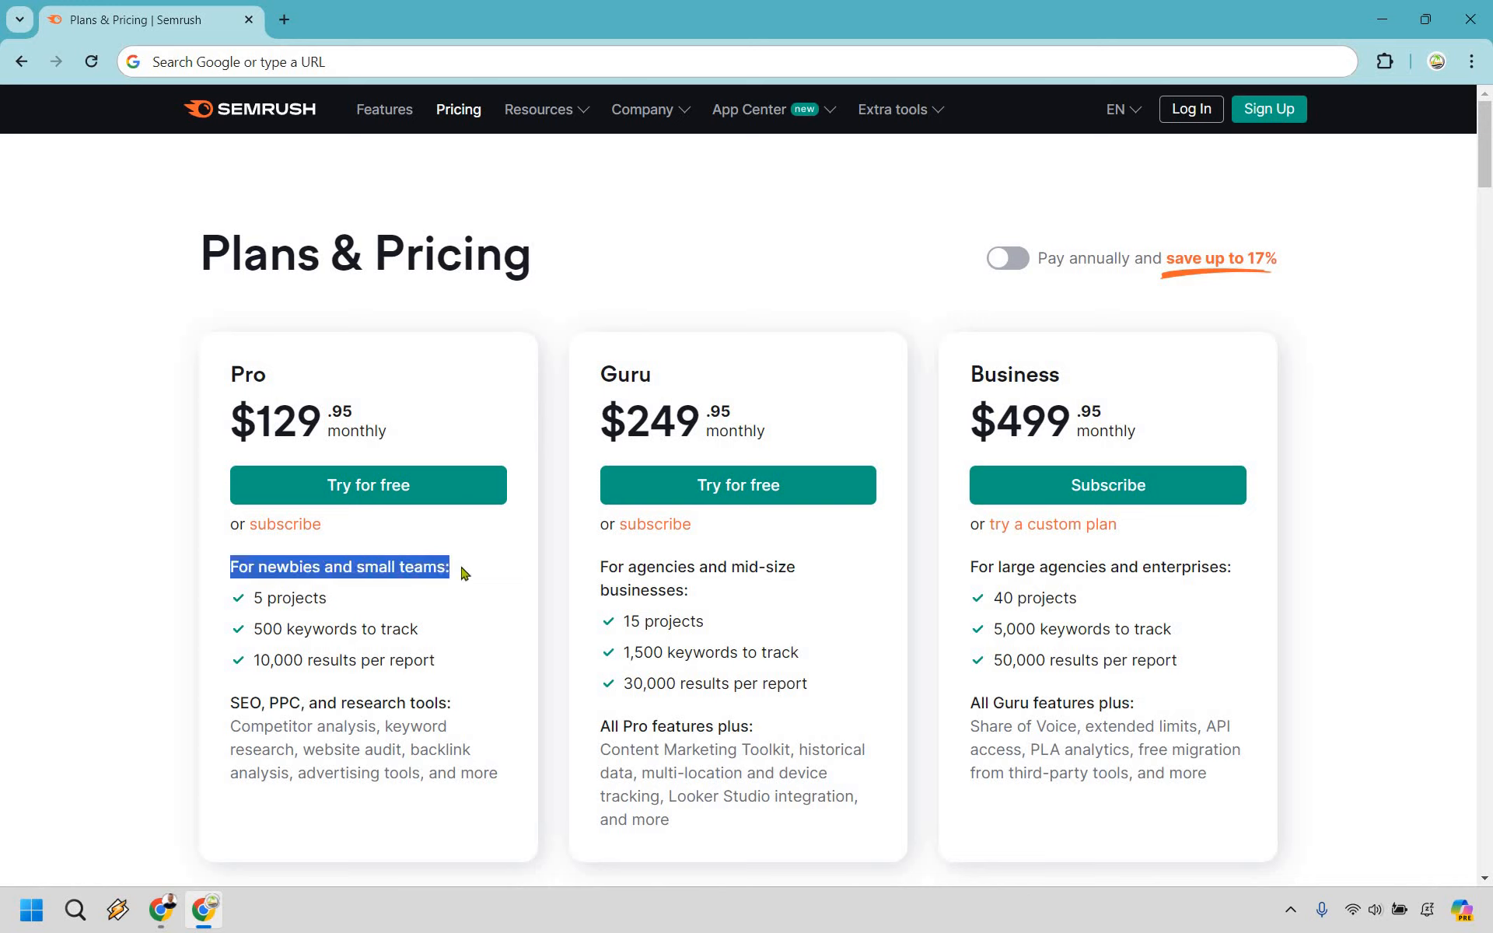
click(467, 573)
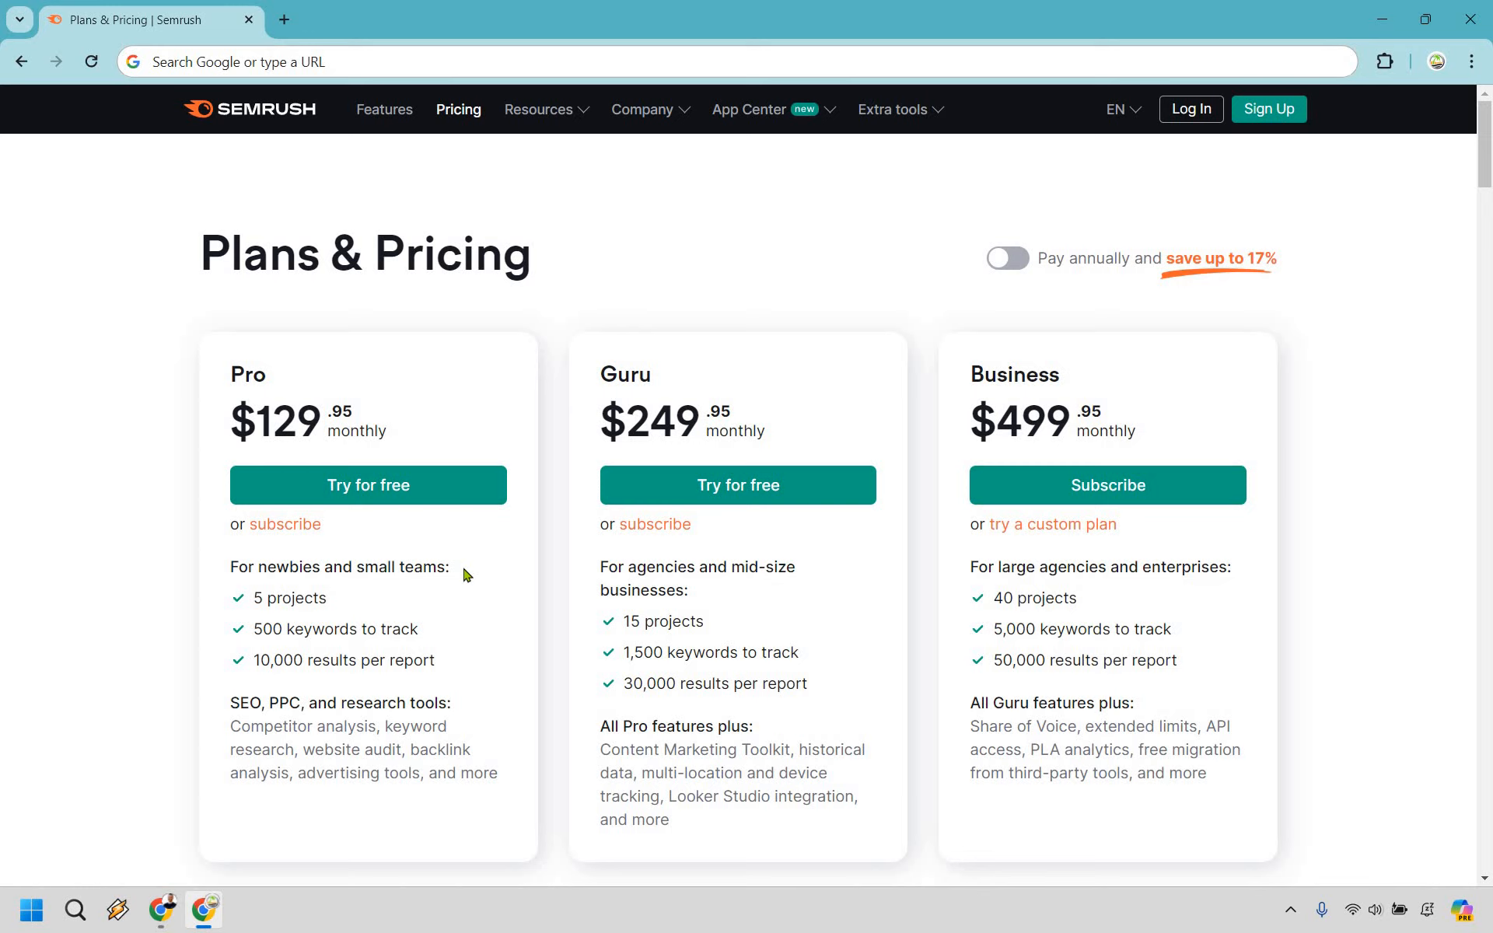
mouse_move(348, 650)
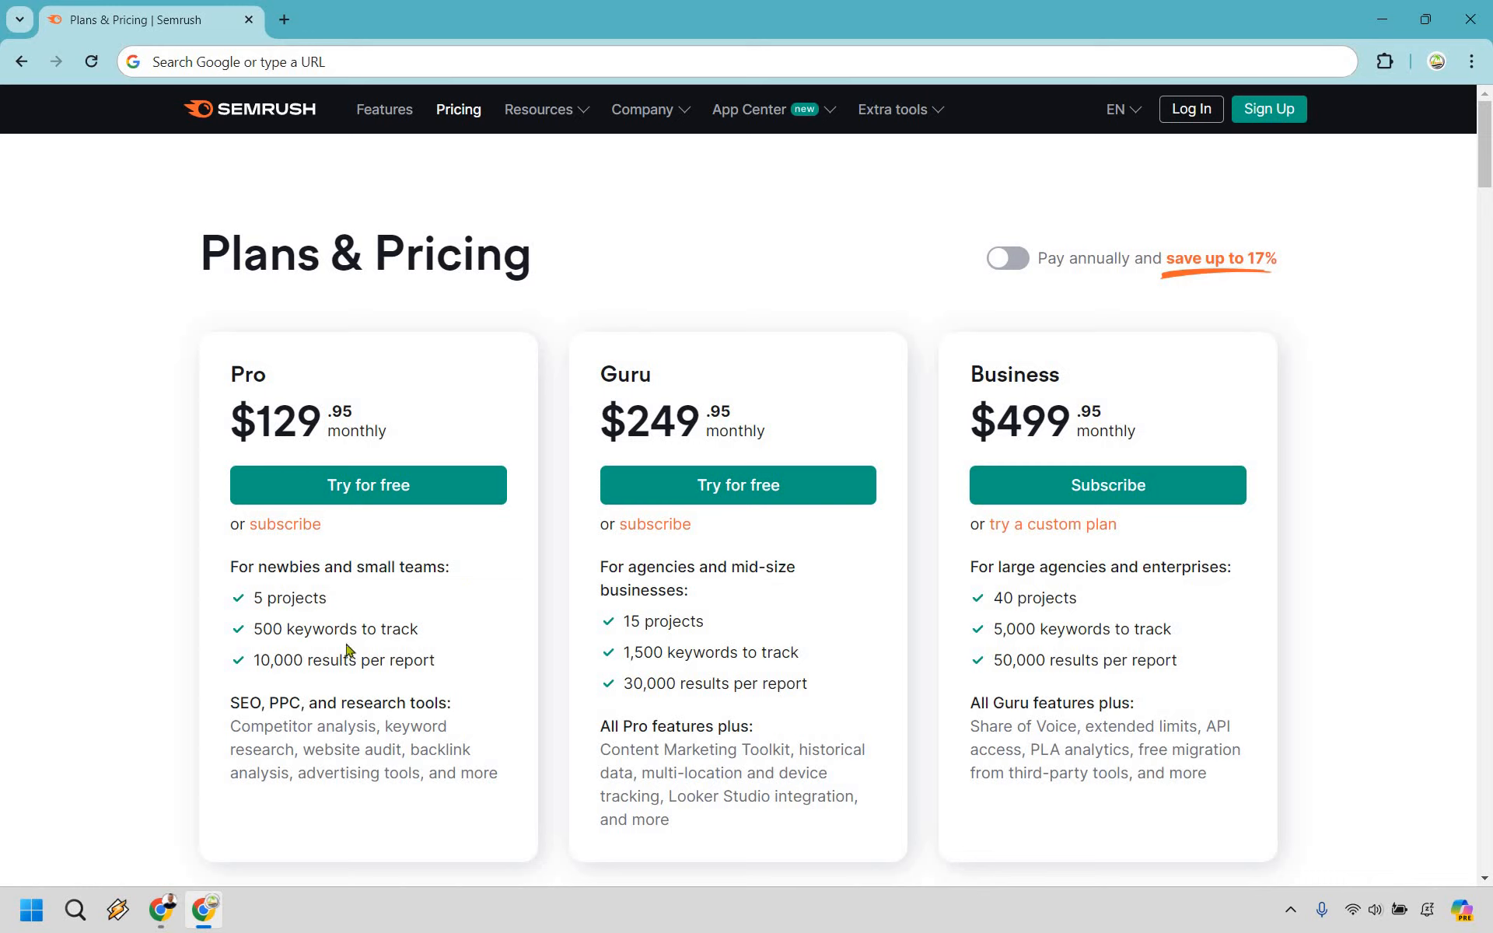
mouse_move(258, 628)
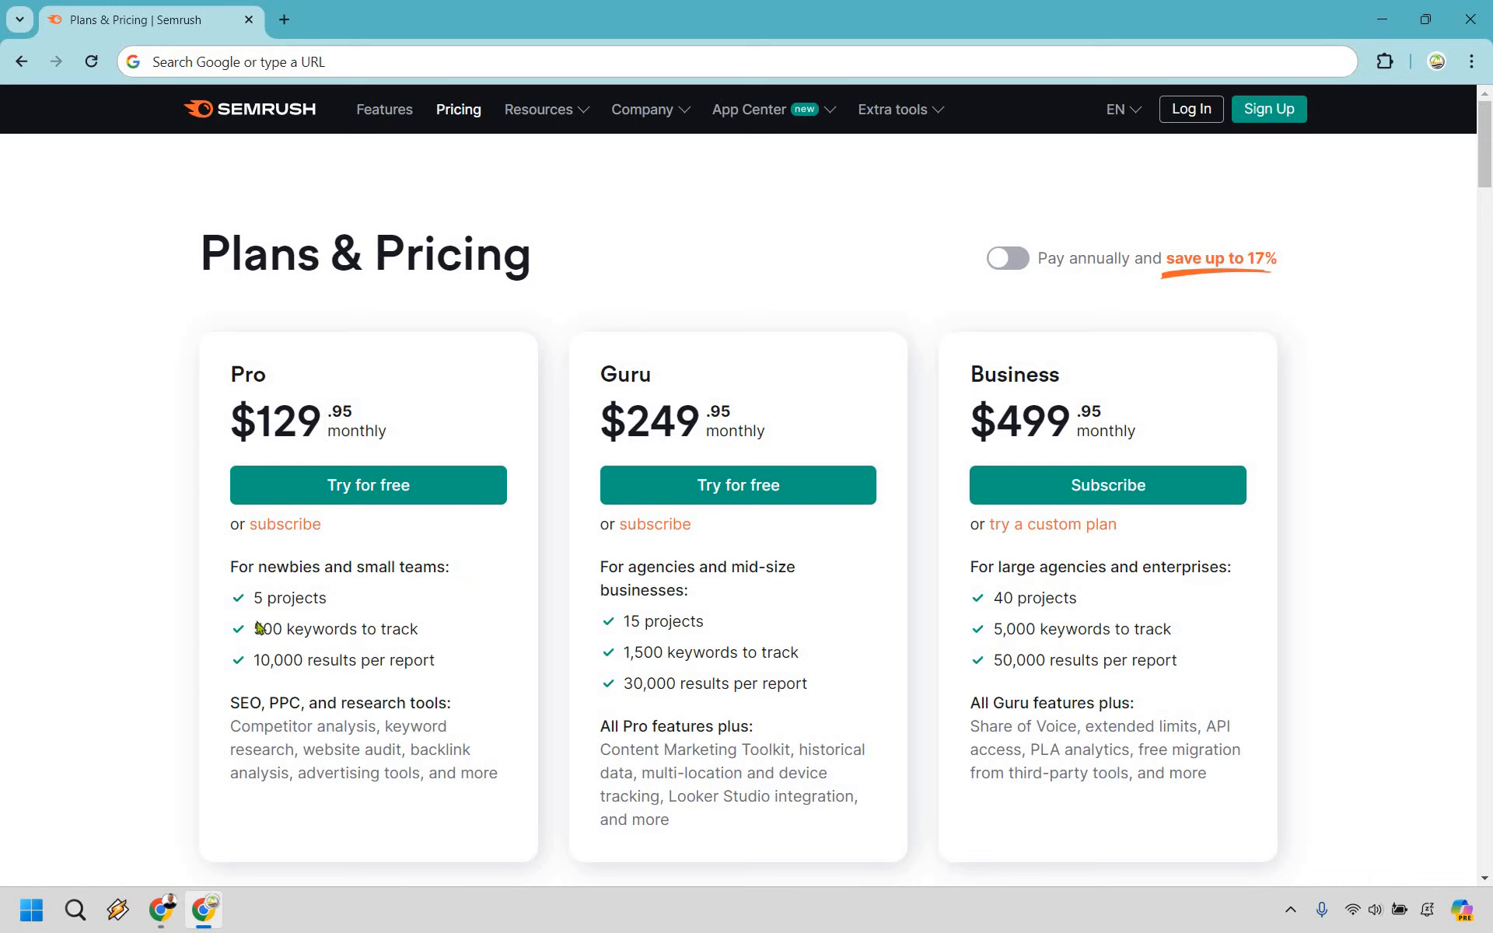
mouse_move(262, 659)
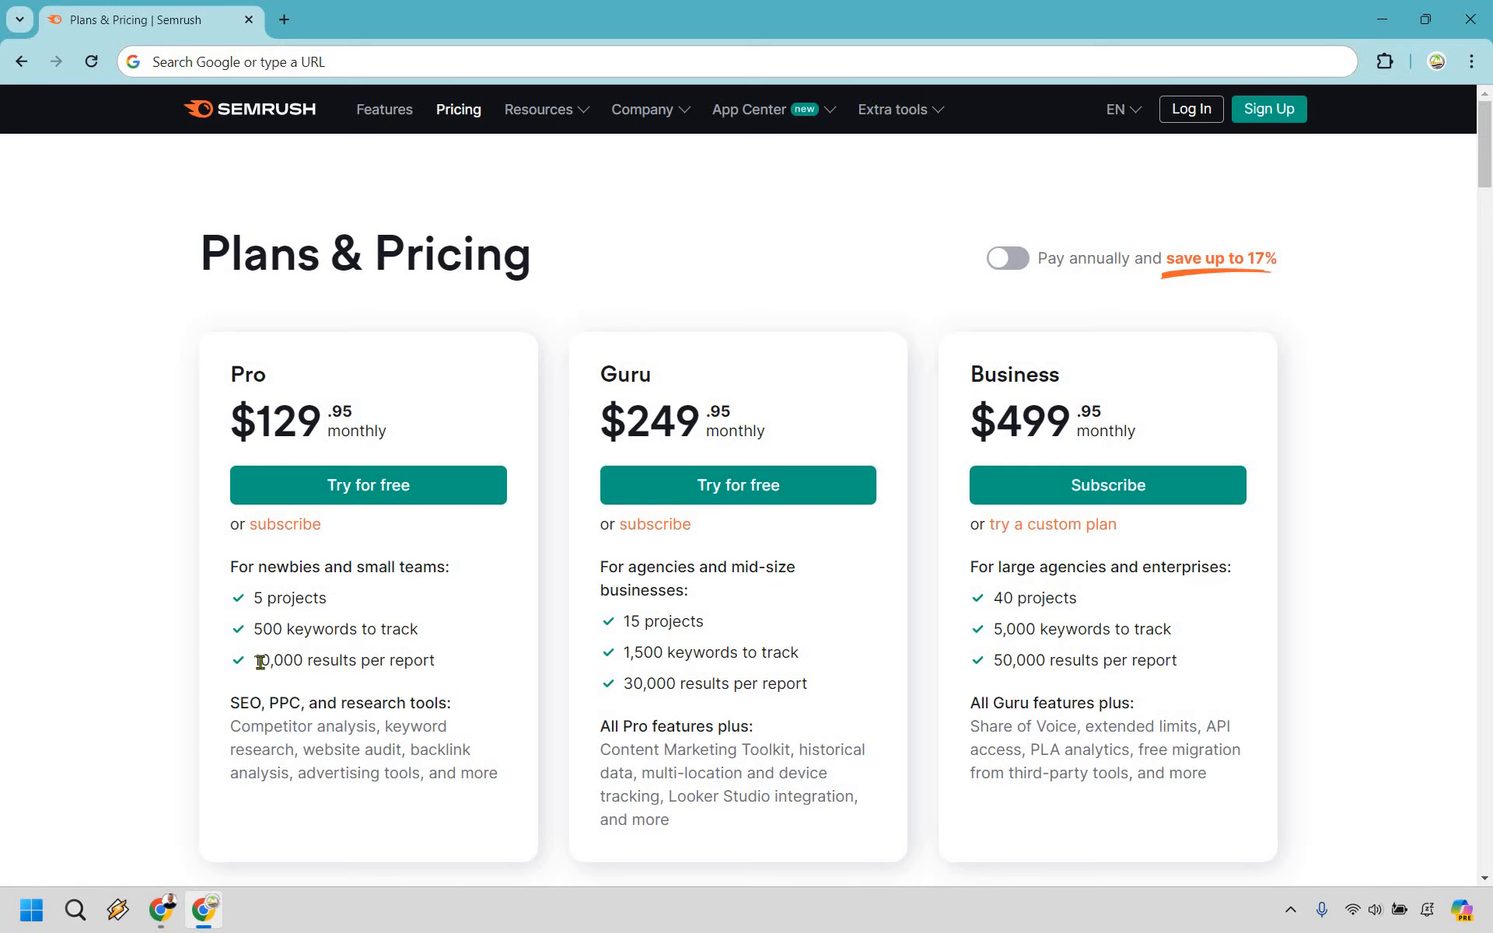
mouse_move(439, 676)
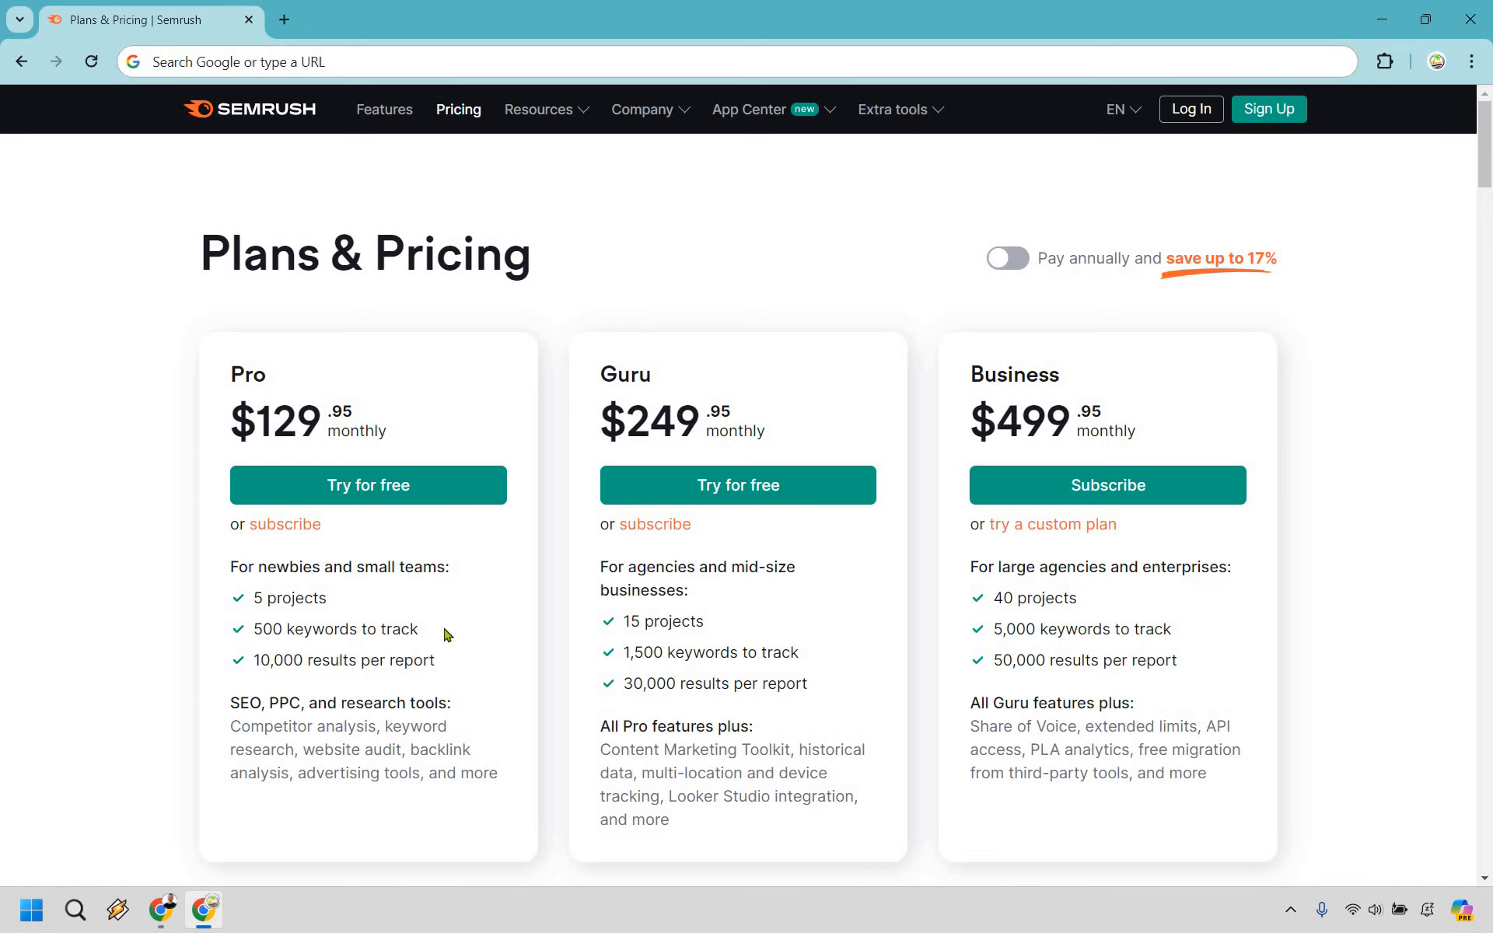
mouse_move(249, 707)
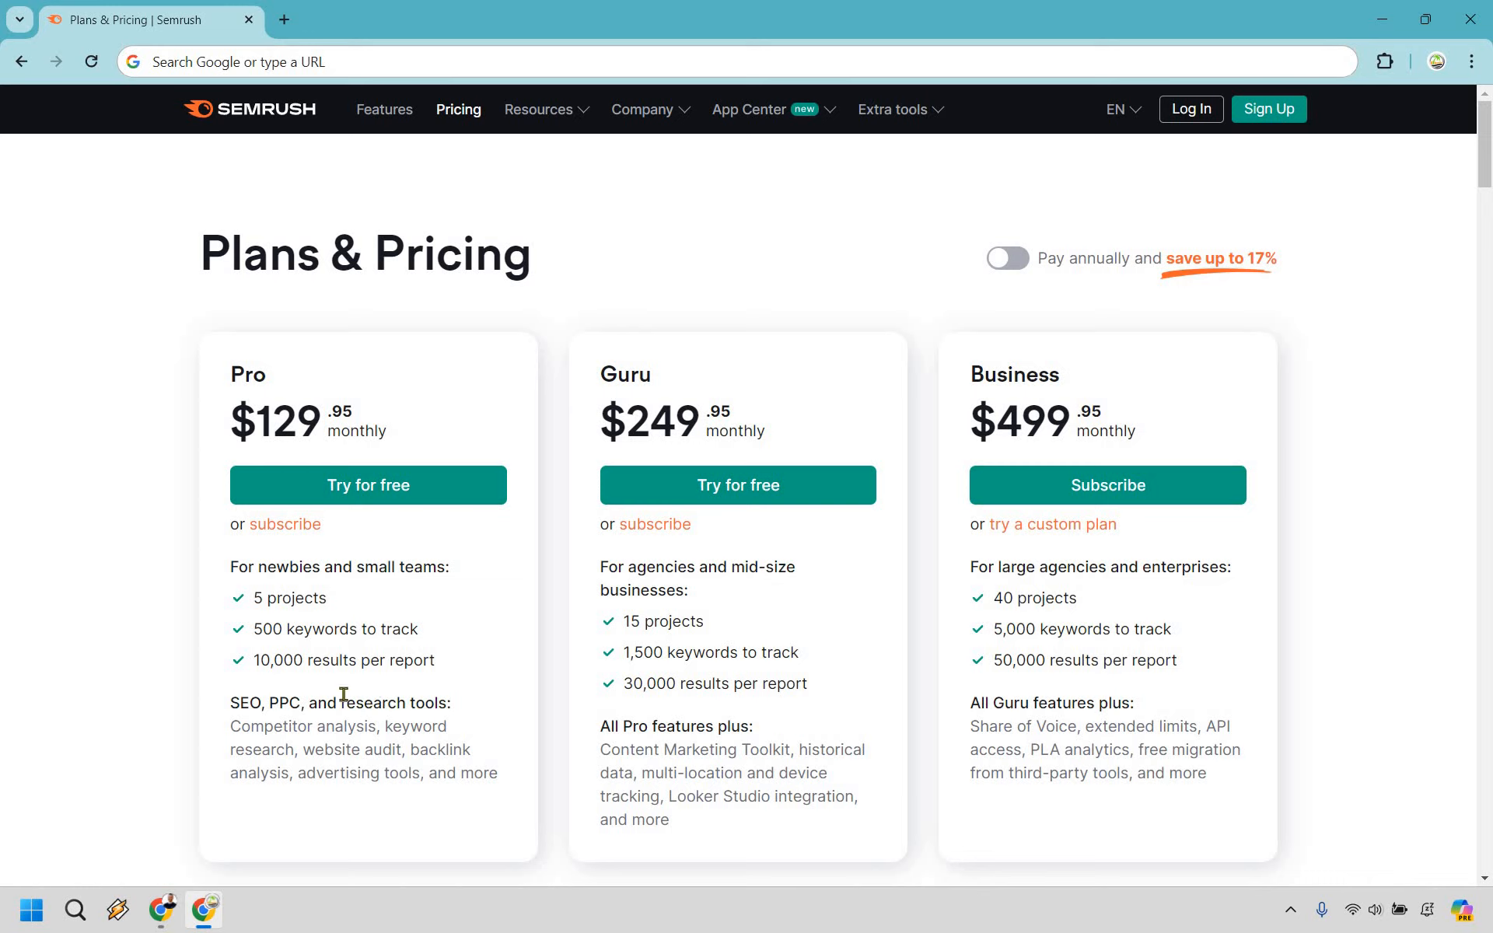
mouse_move(356, 722)
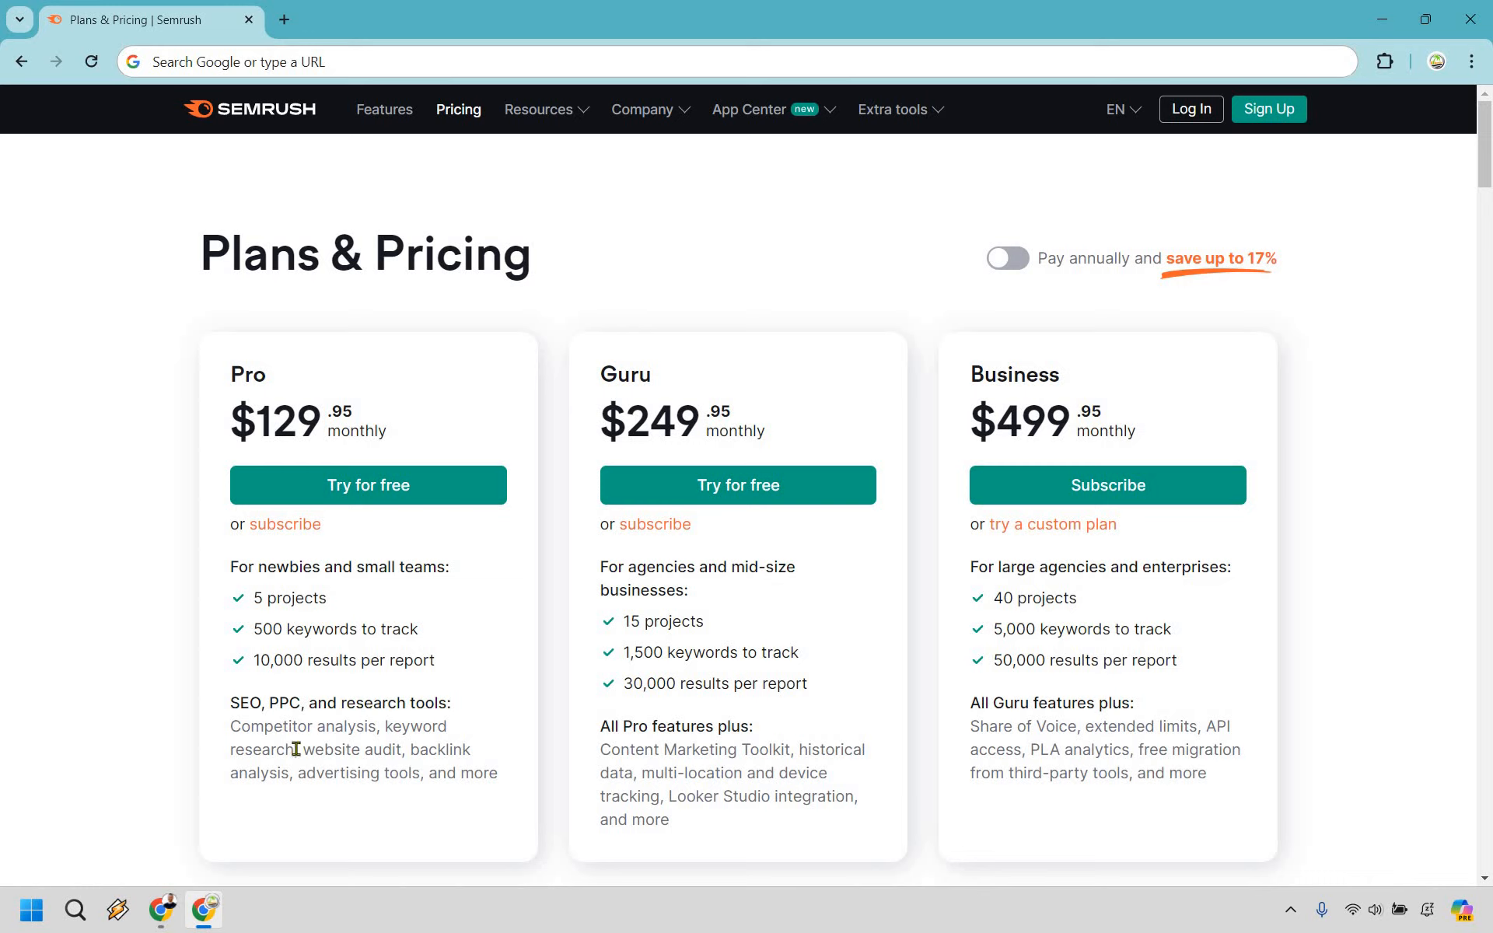
double_click(415, 725)
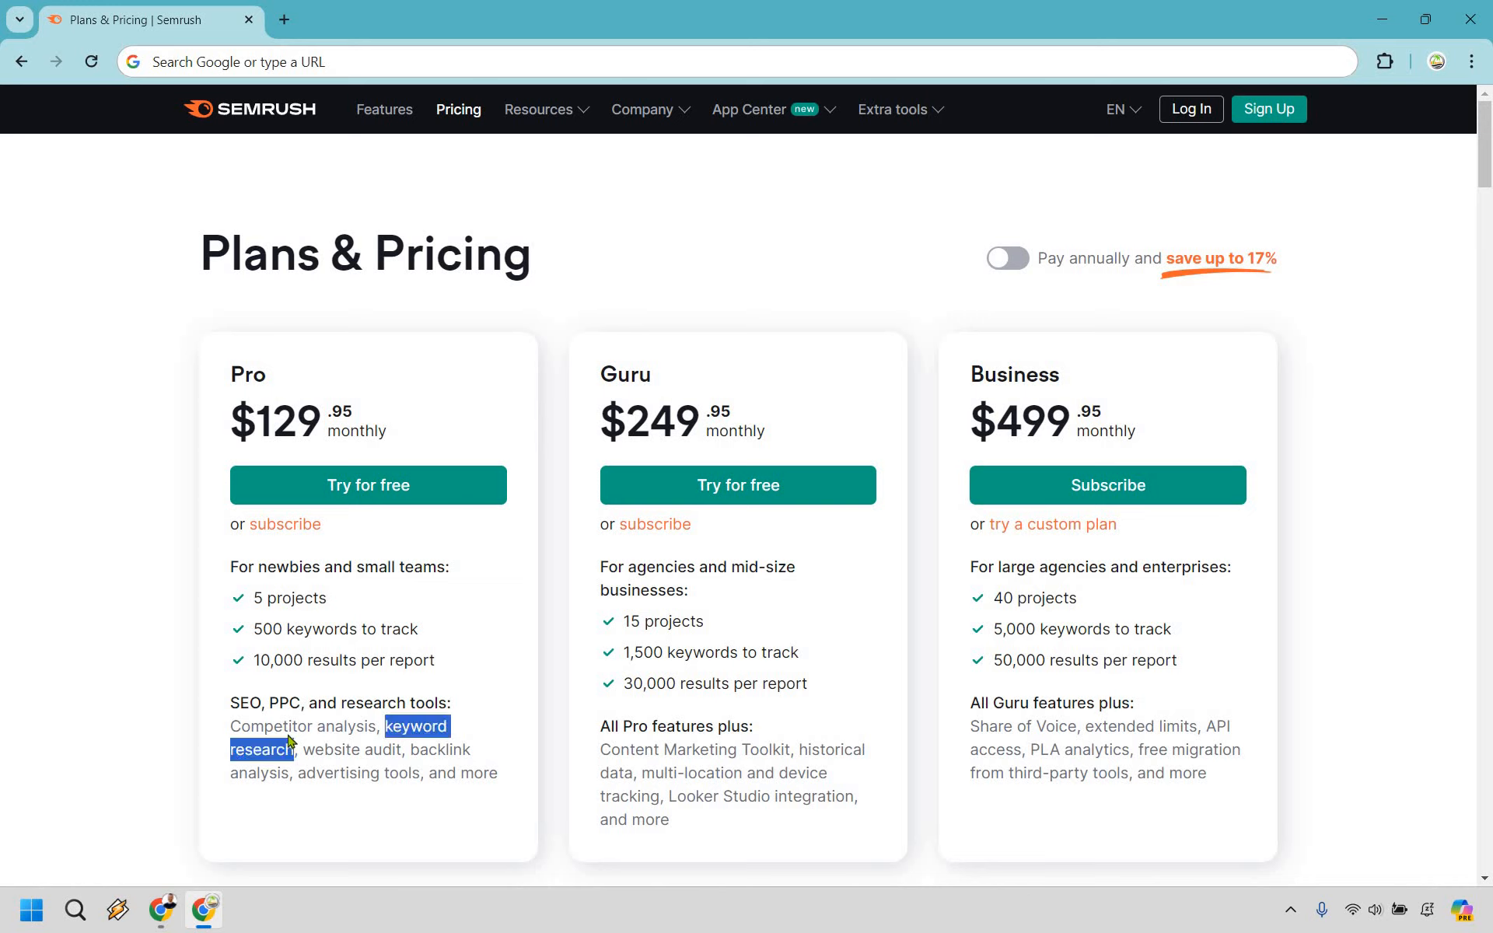
click(353, 745)
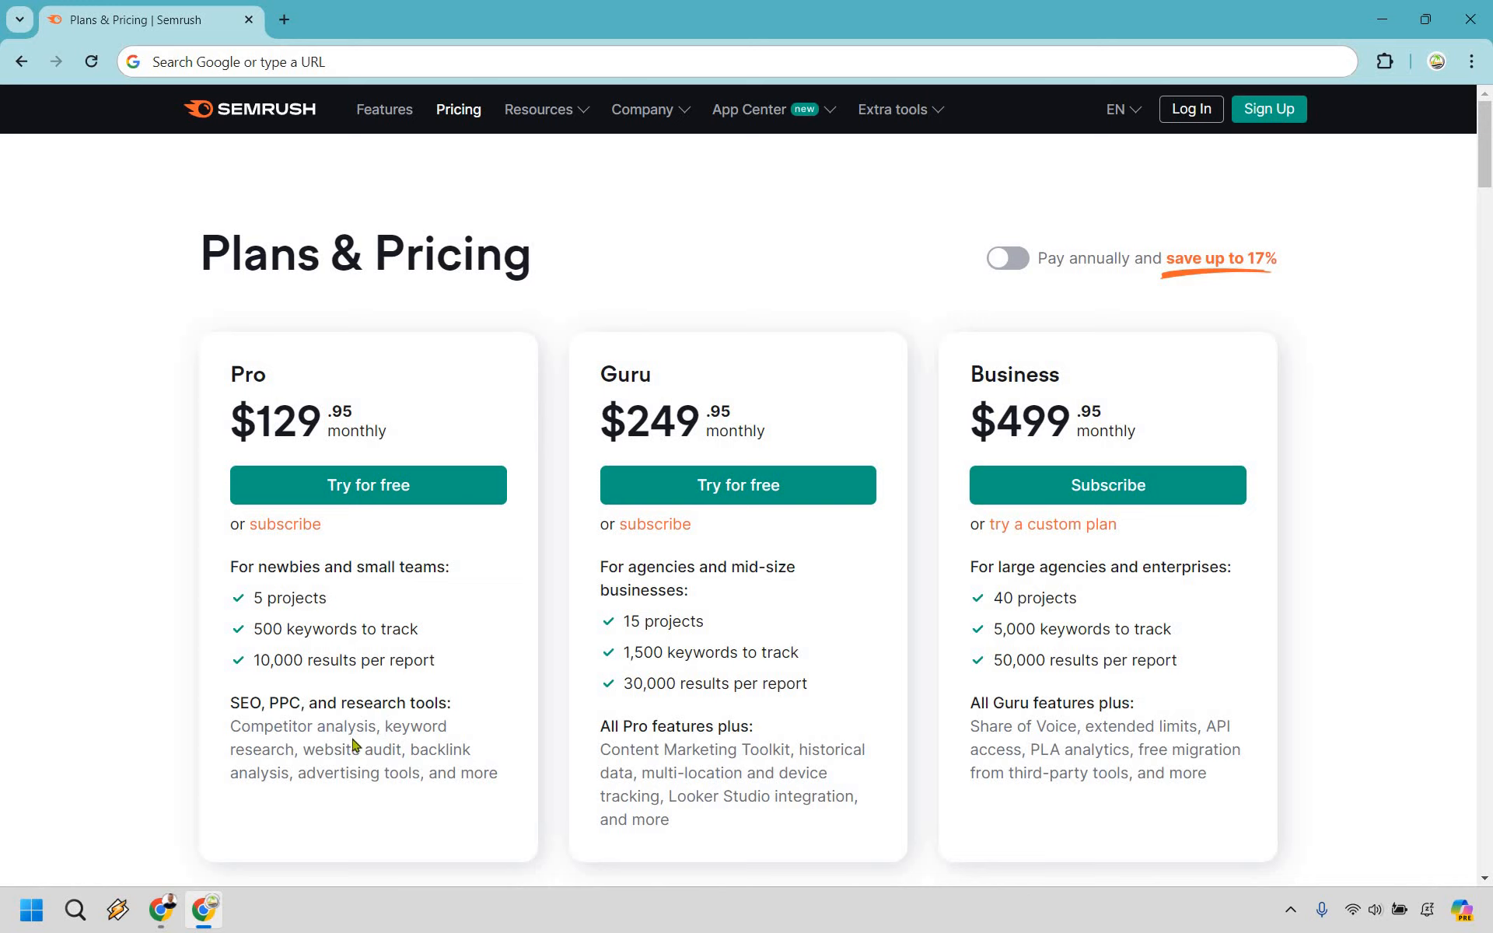
mouse_move(380, 759)
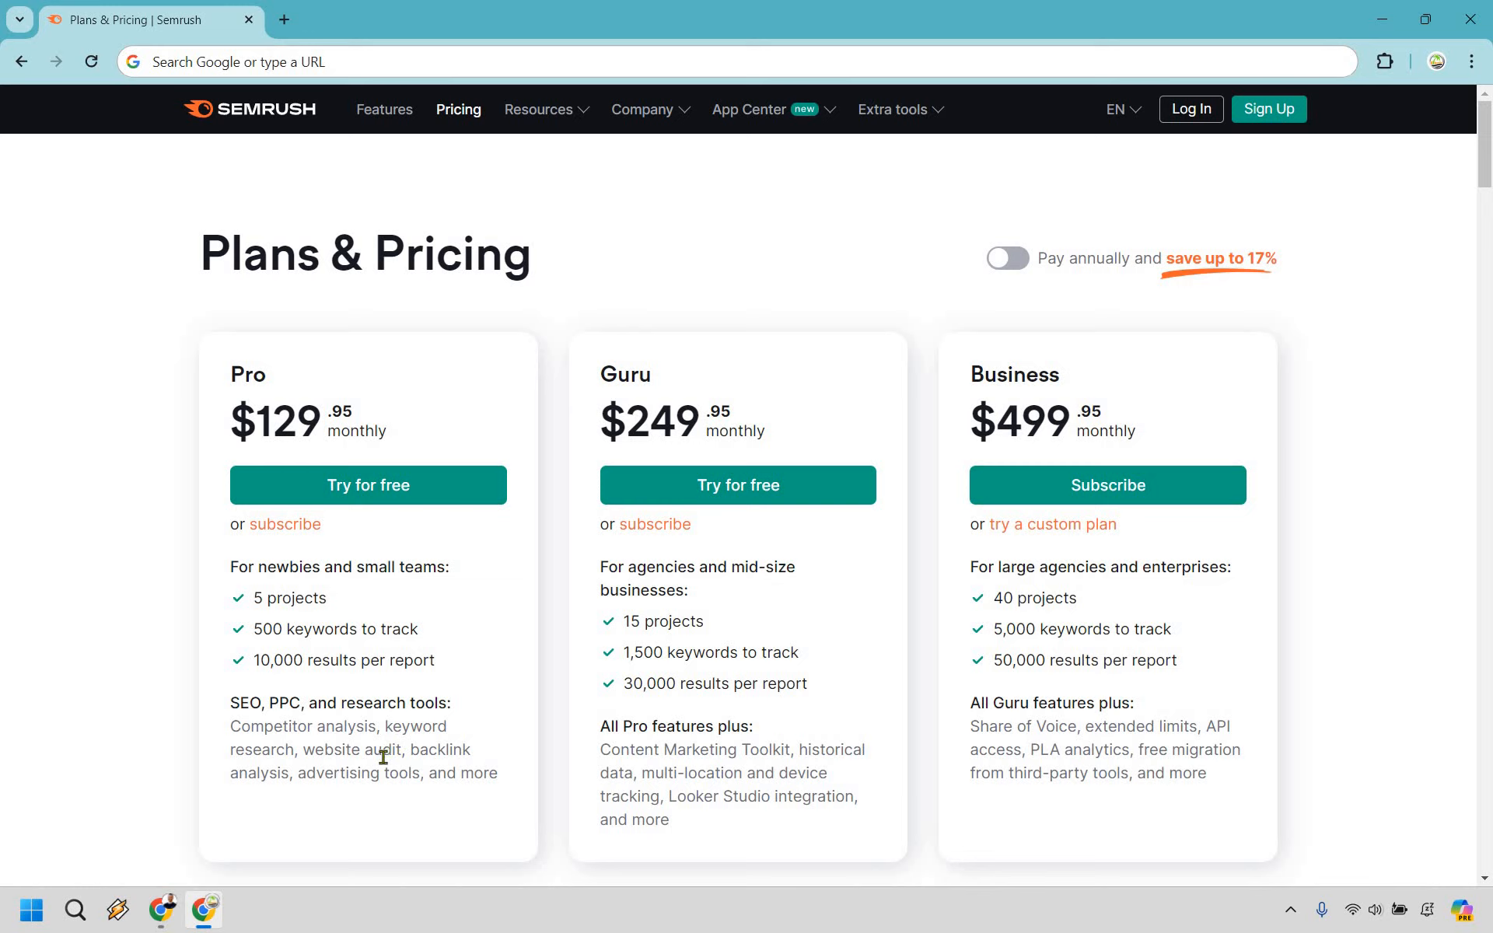
mouse_move(701, 362)
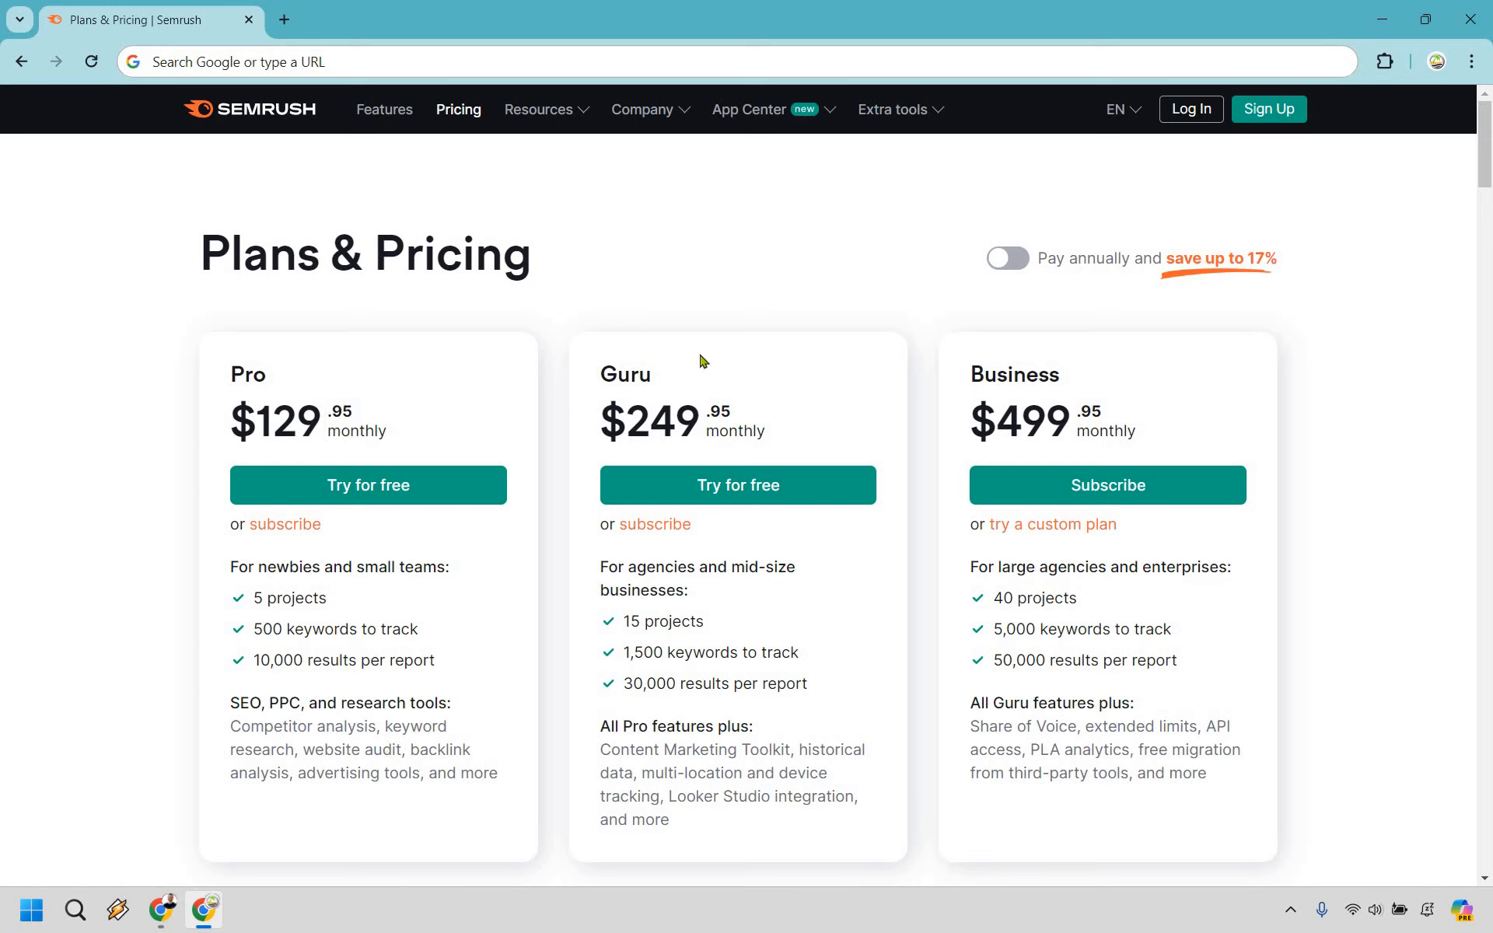
mouse_move(550, 625)
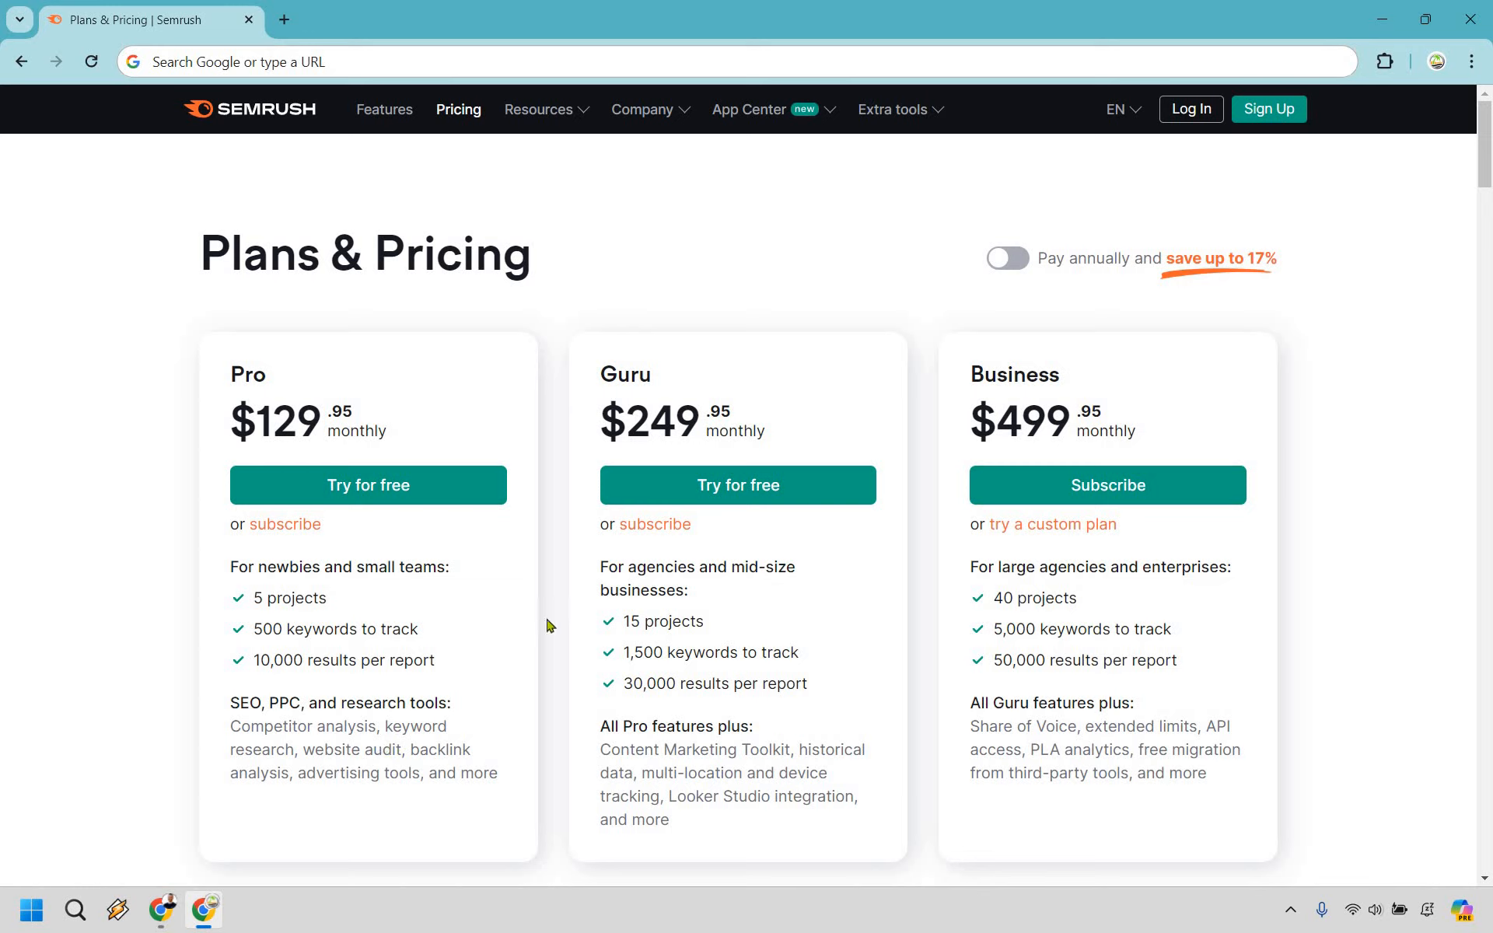
mouse_move(703, 616)
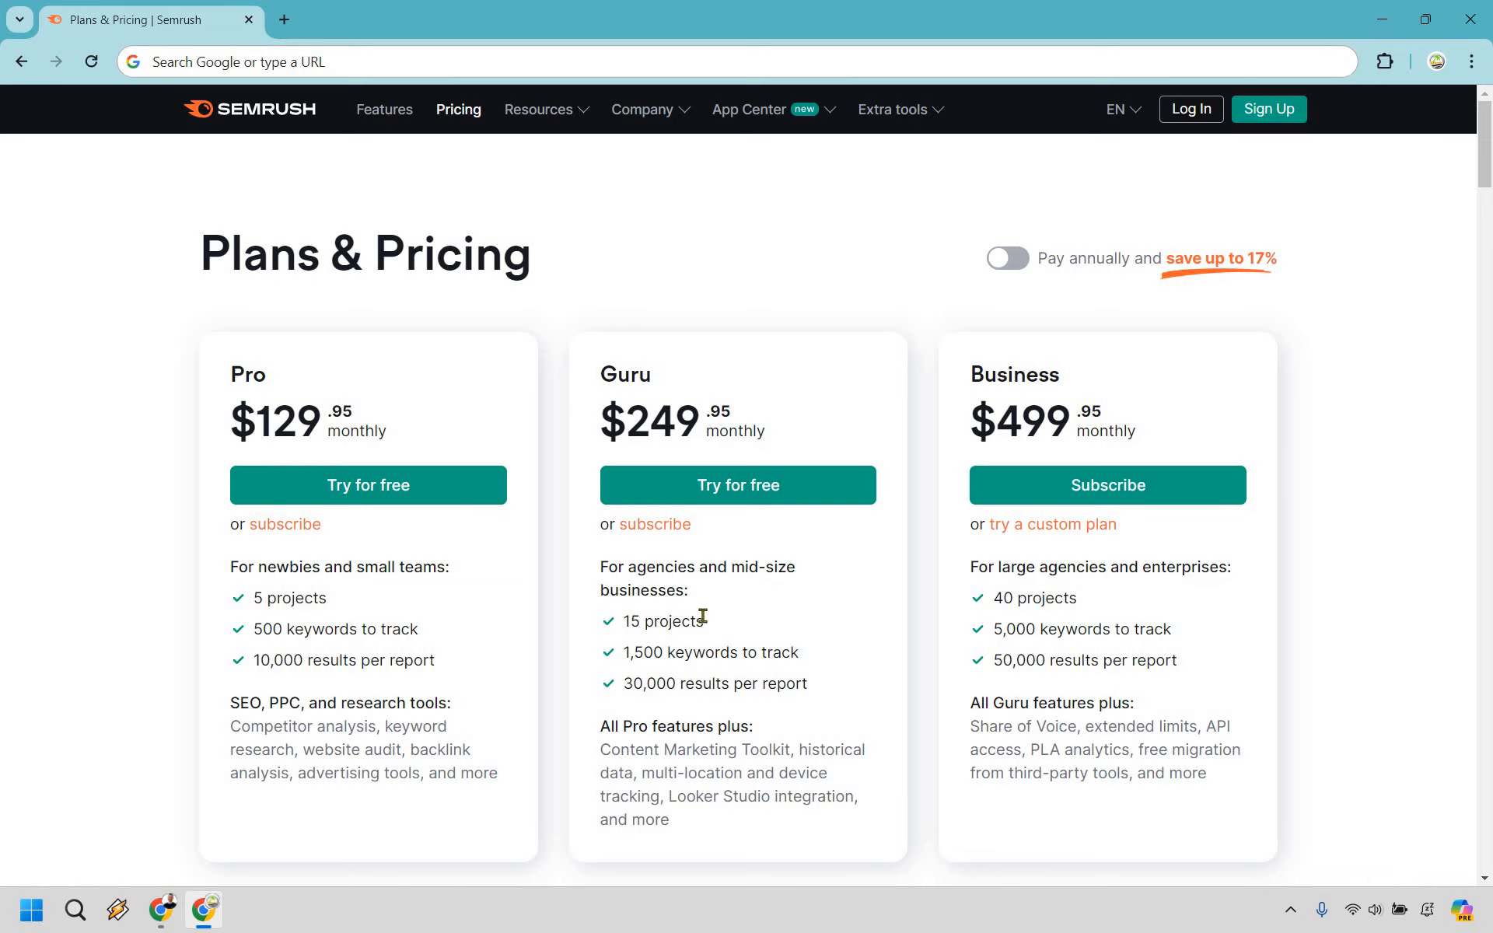
mouse_move(768, 627)
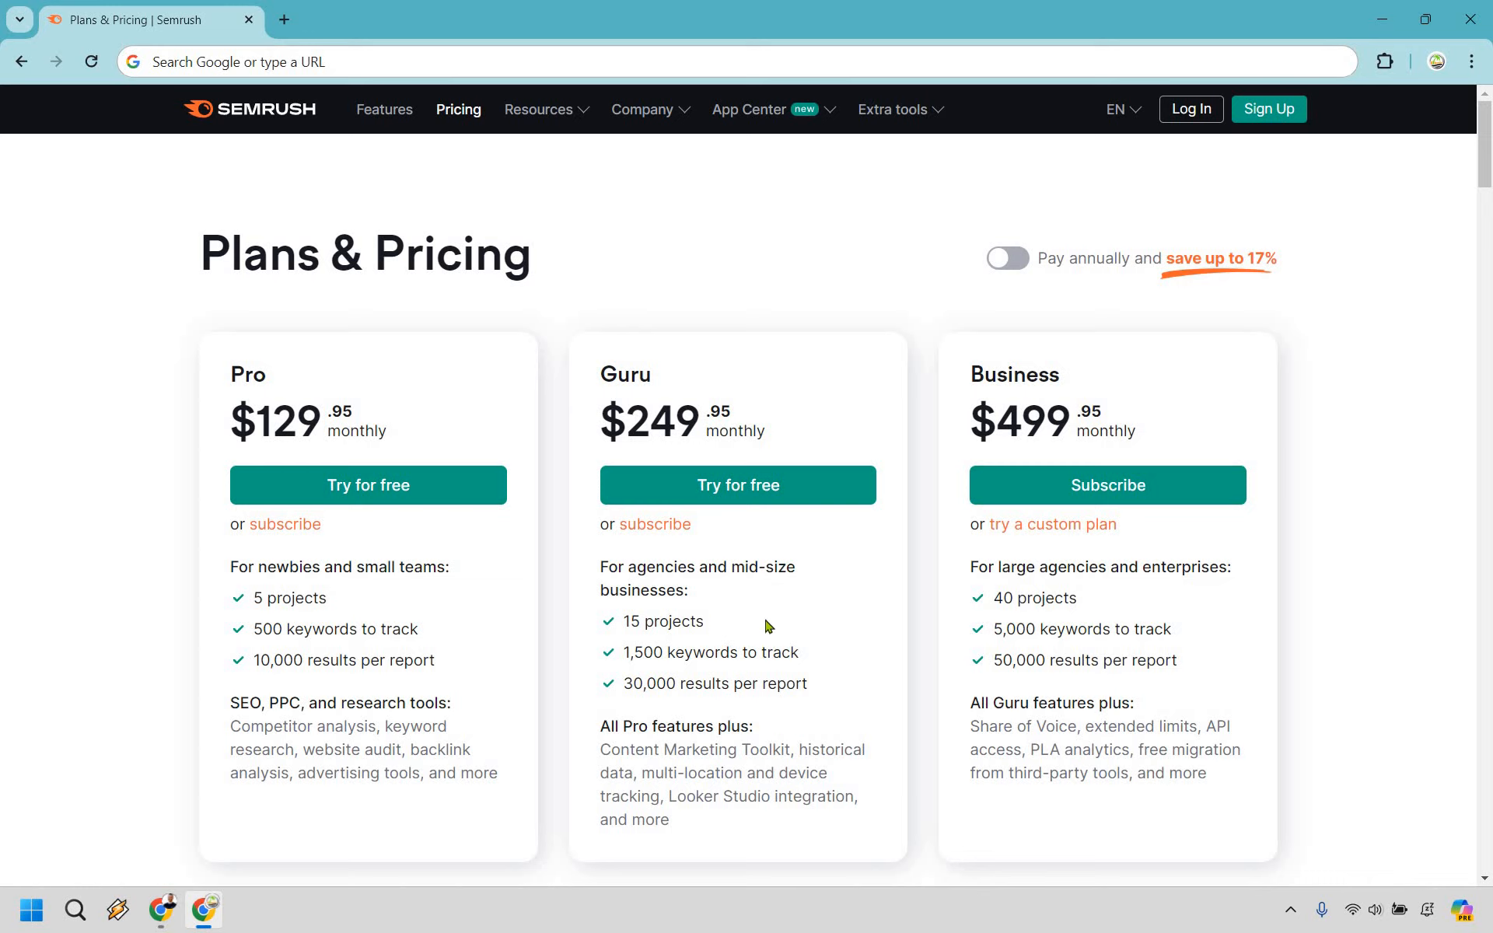
mouse_move(382, 673)
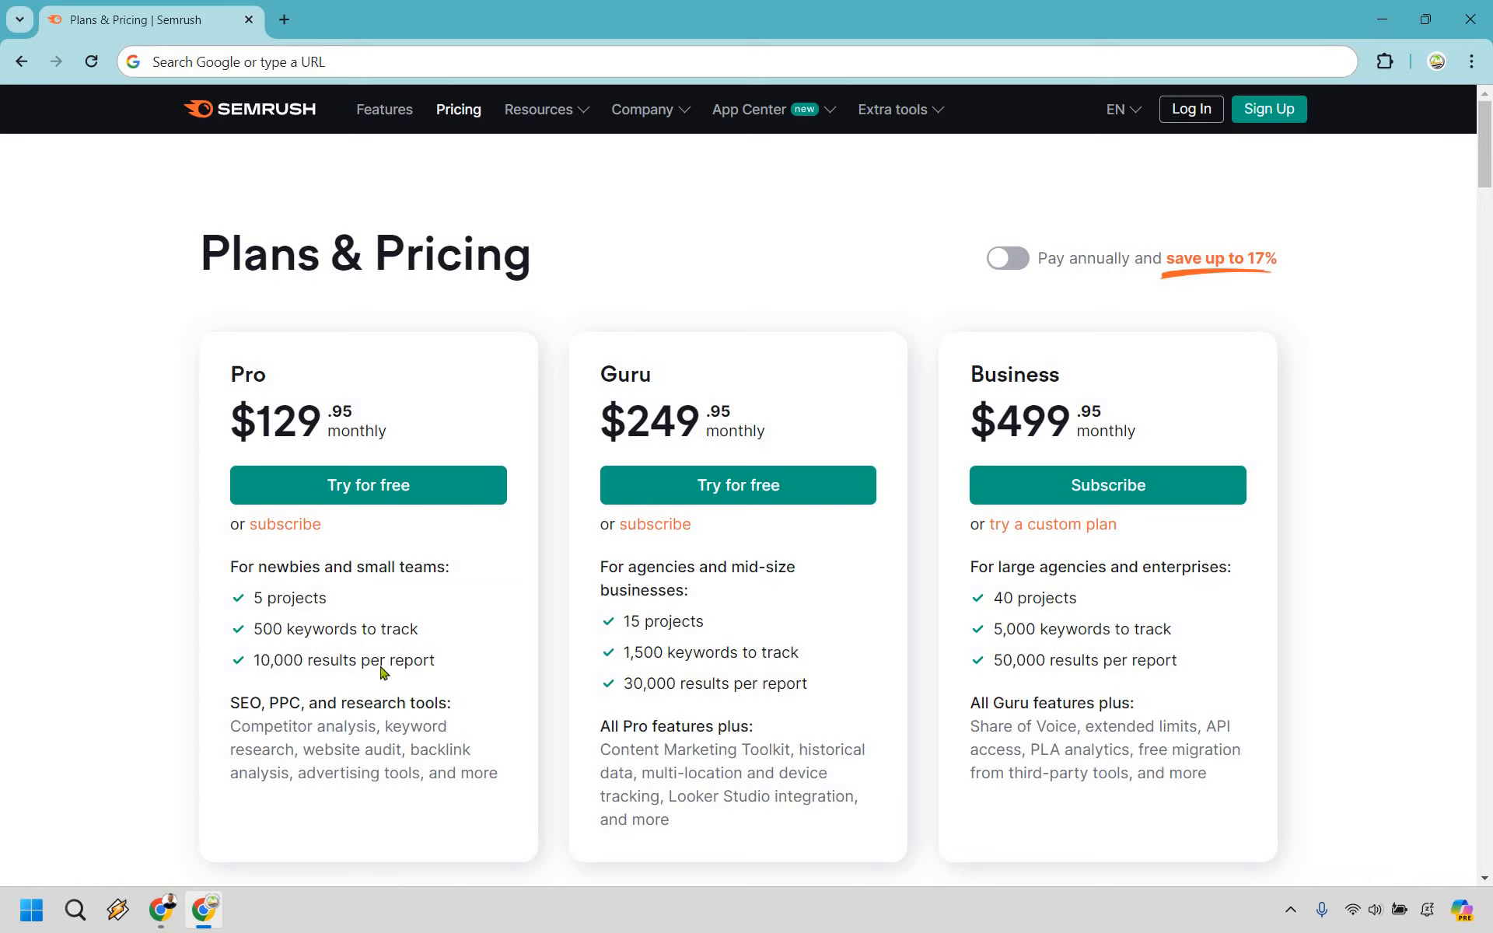
mouse_move(356, 698)
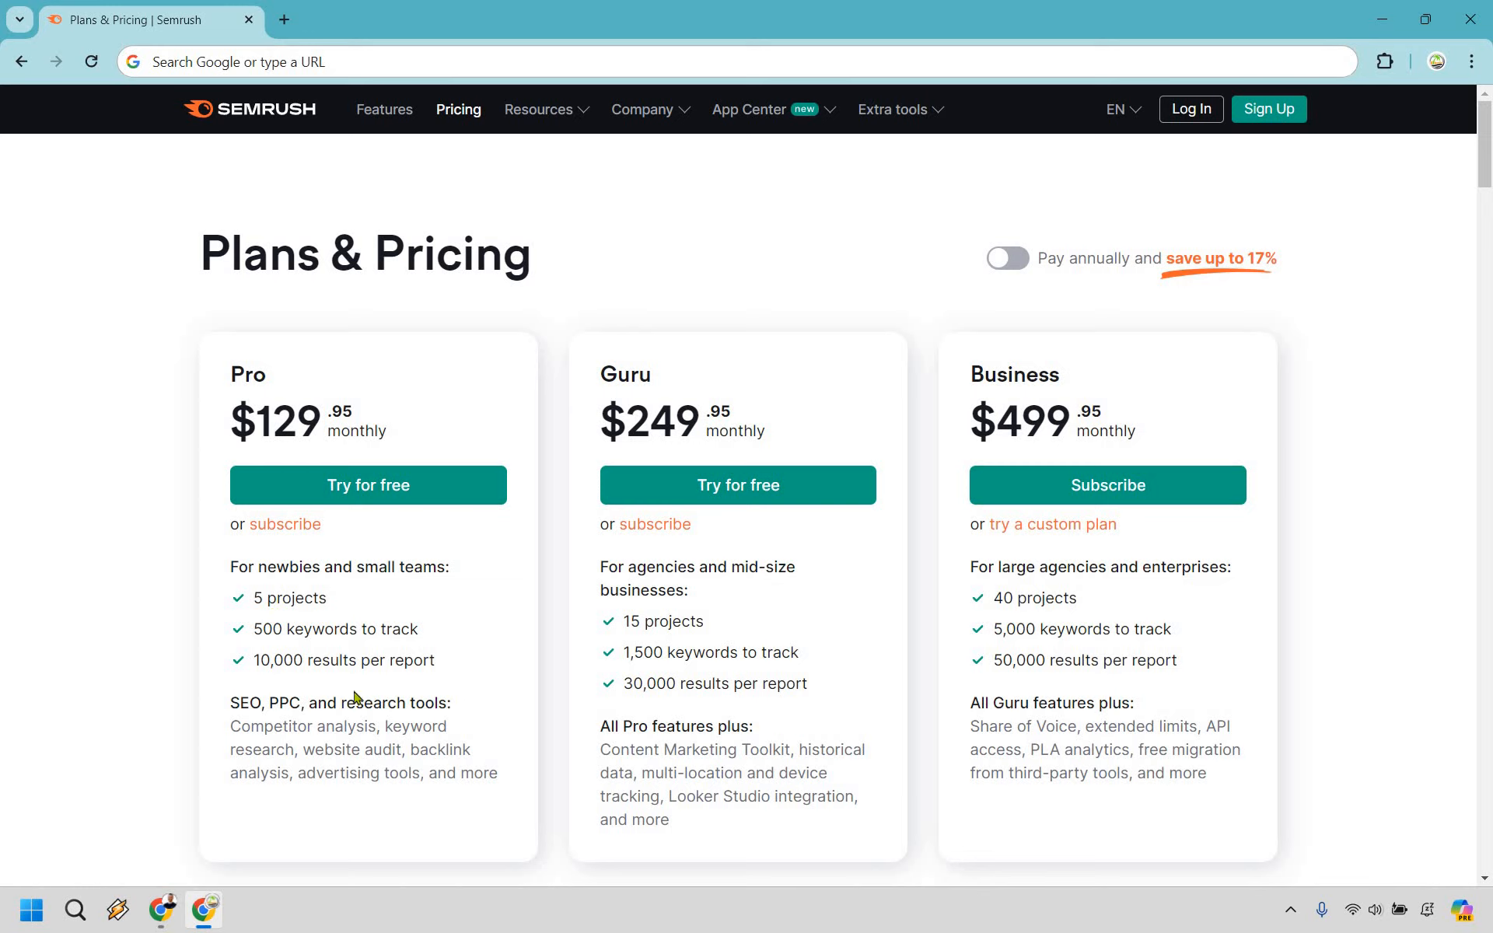
mouse_move(836, 675)
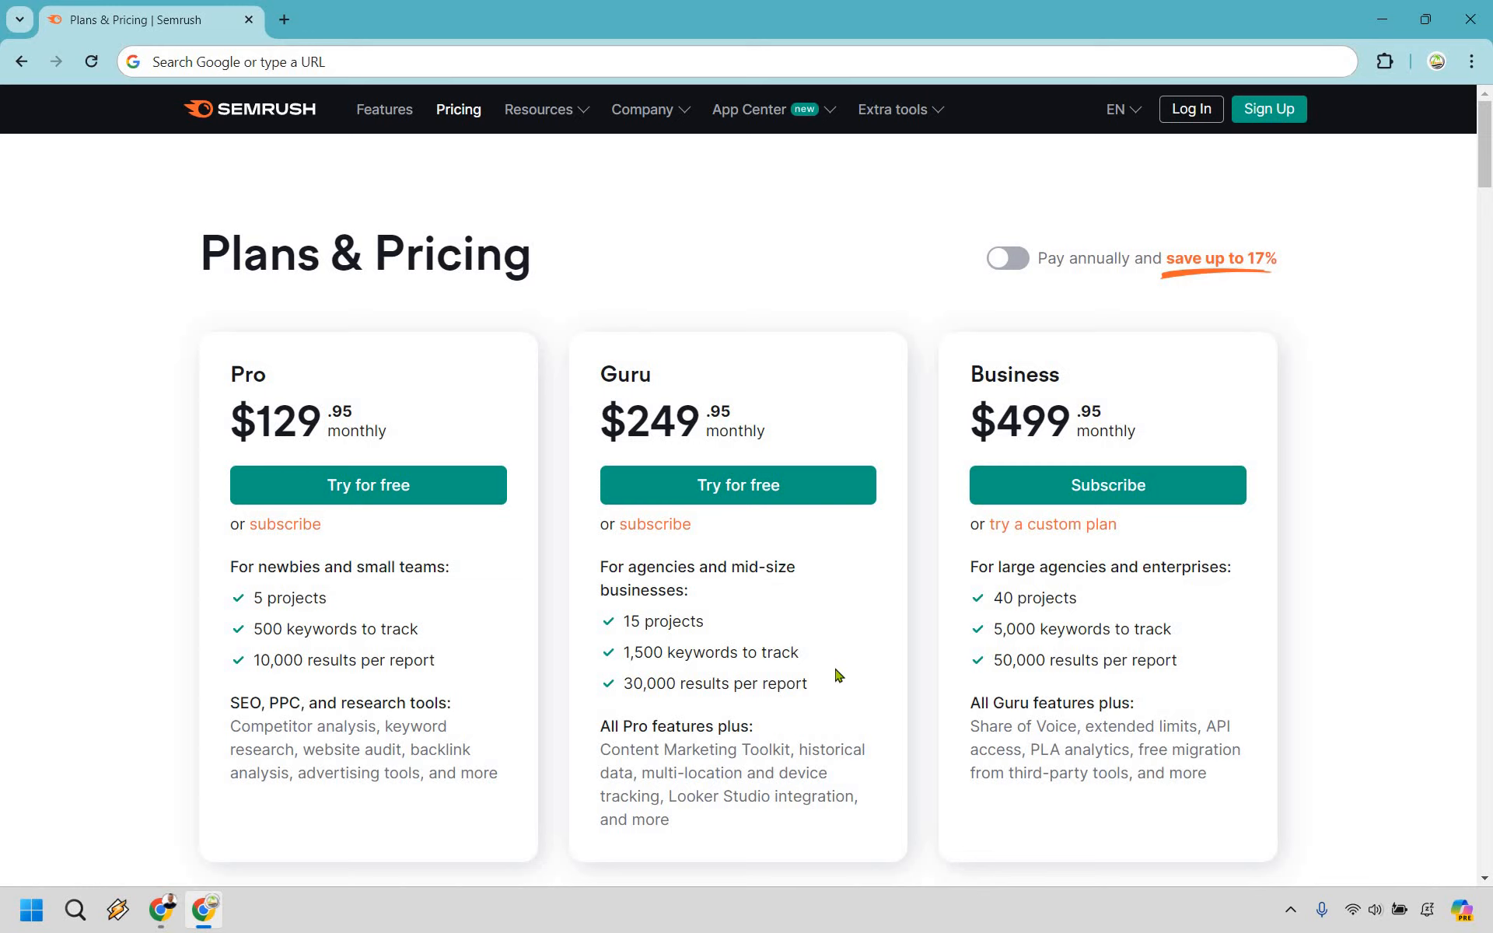
mouse_move(458, 699)
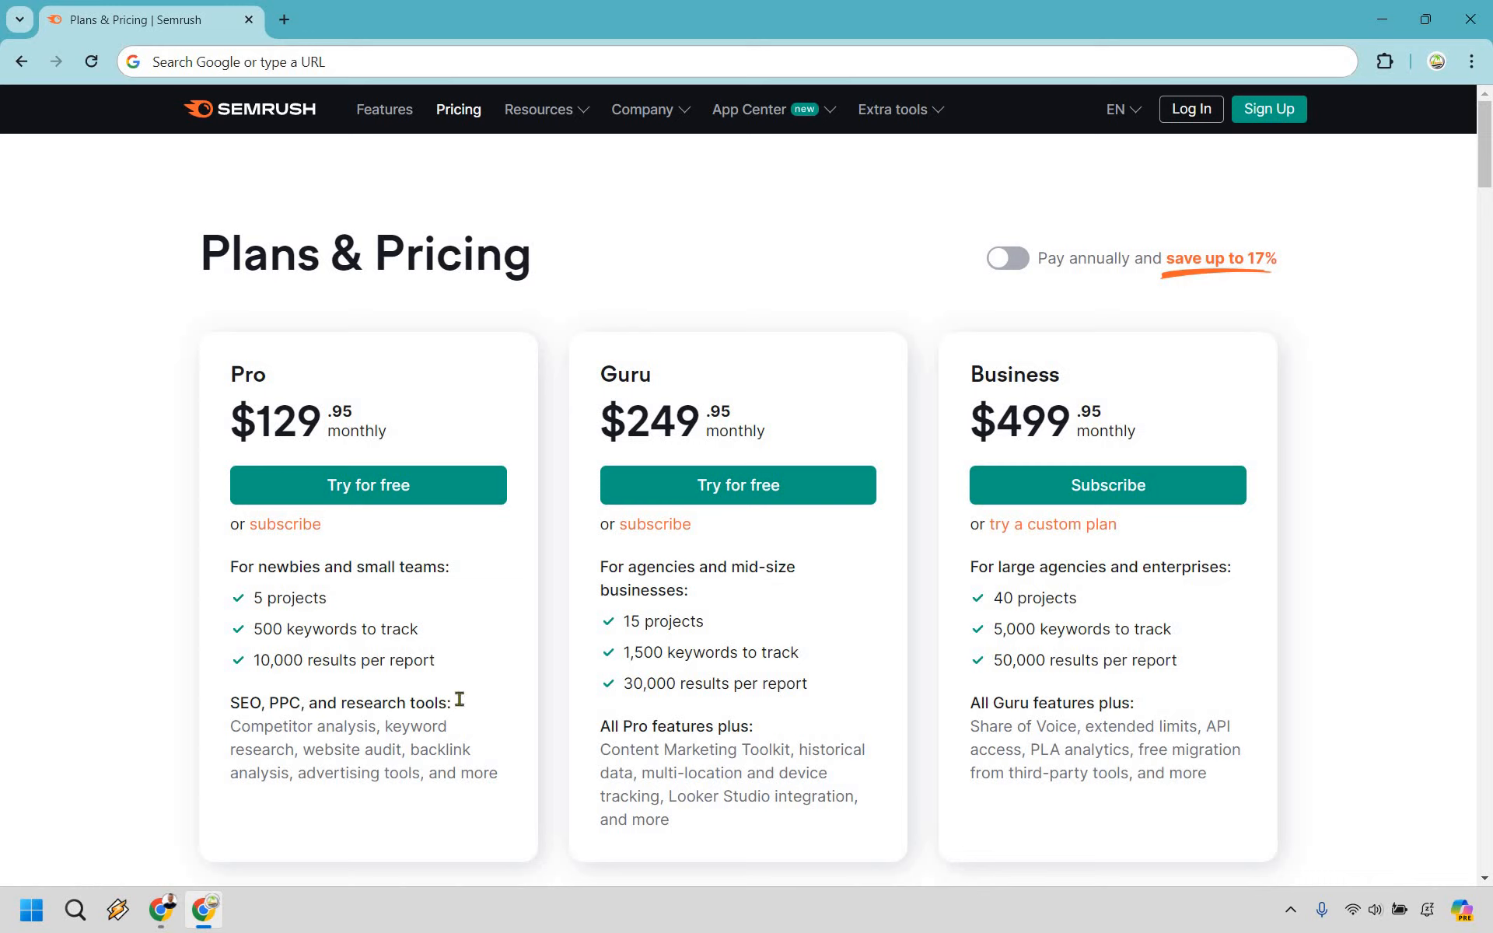
mouse_move(774, 746)
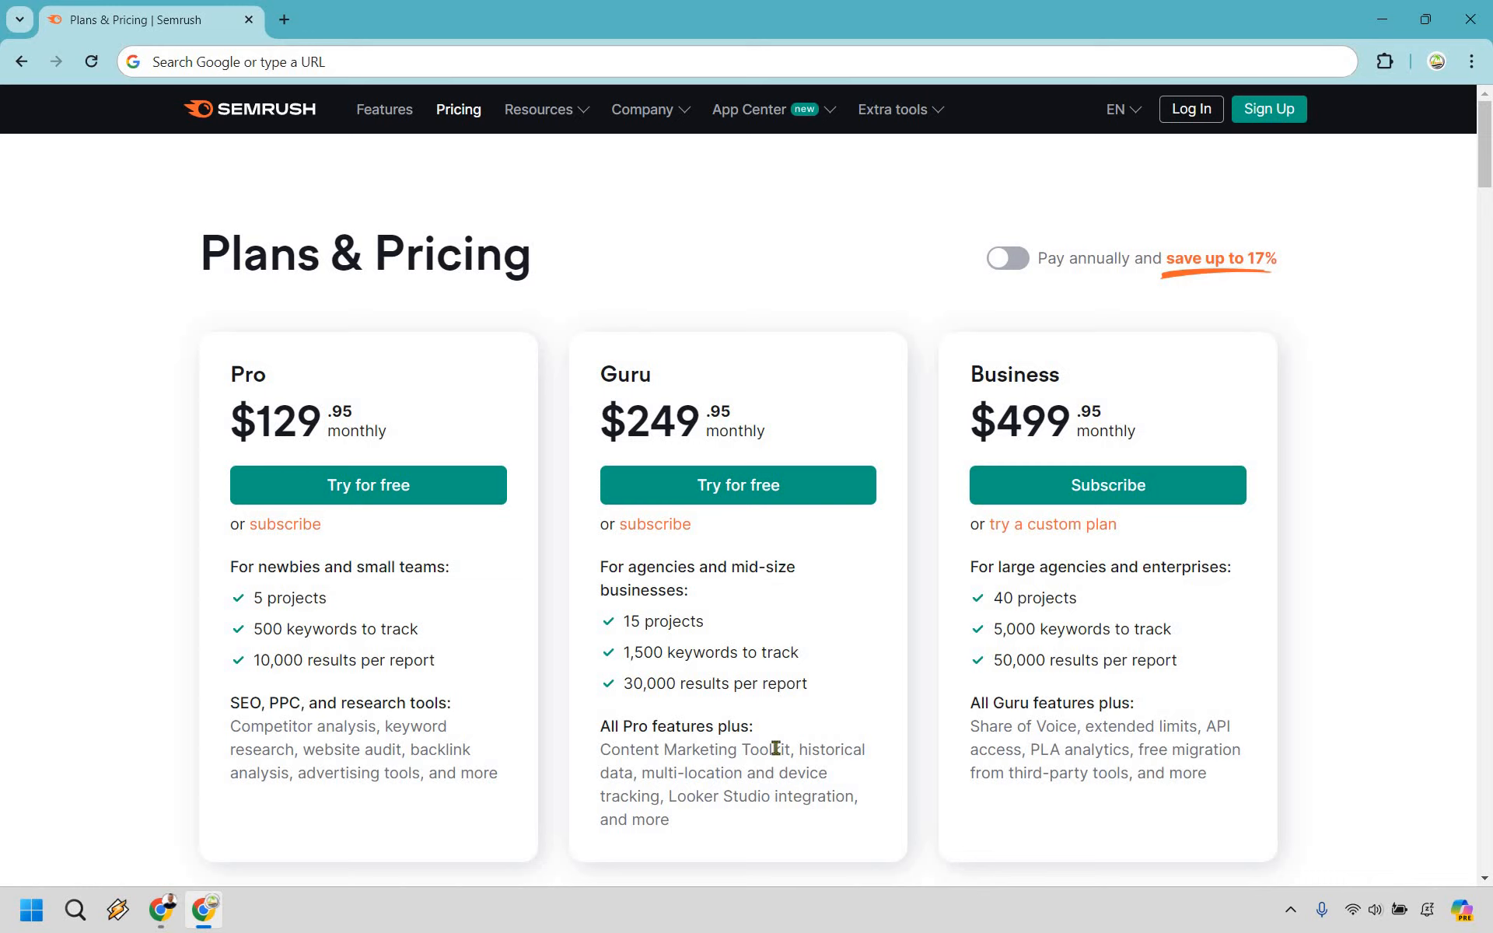
Step: Highlight 'Content Marketing Toolkit' in Guru and 'Share of Voice' in Business, then scroll down
double_click(694, 750)
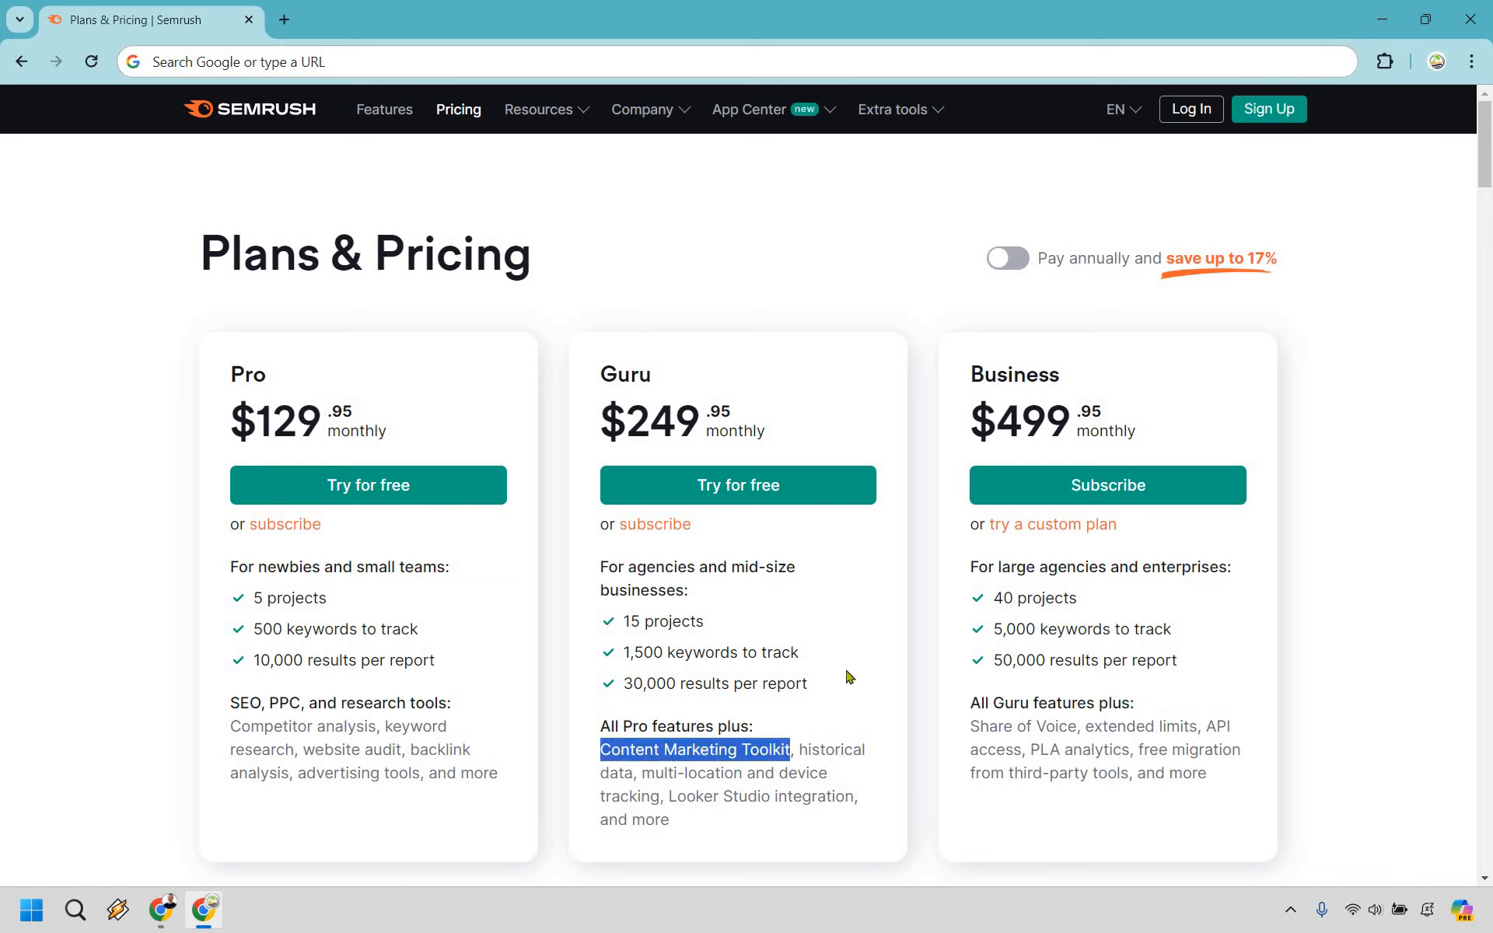
click(848, 675)
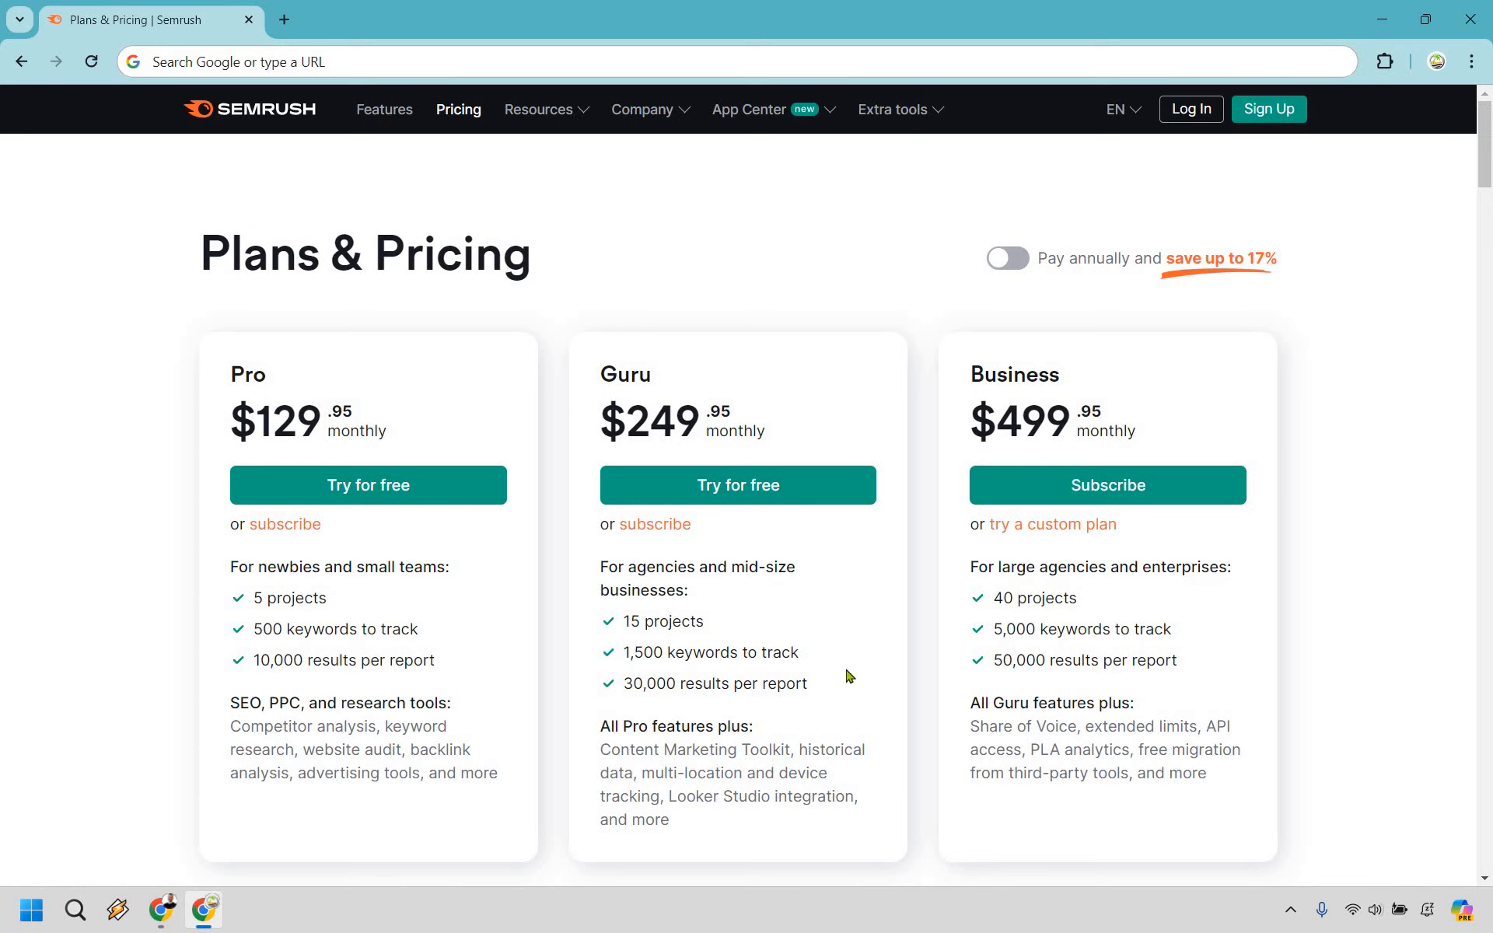
mouse_move(823, 722)
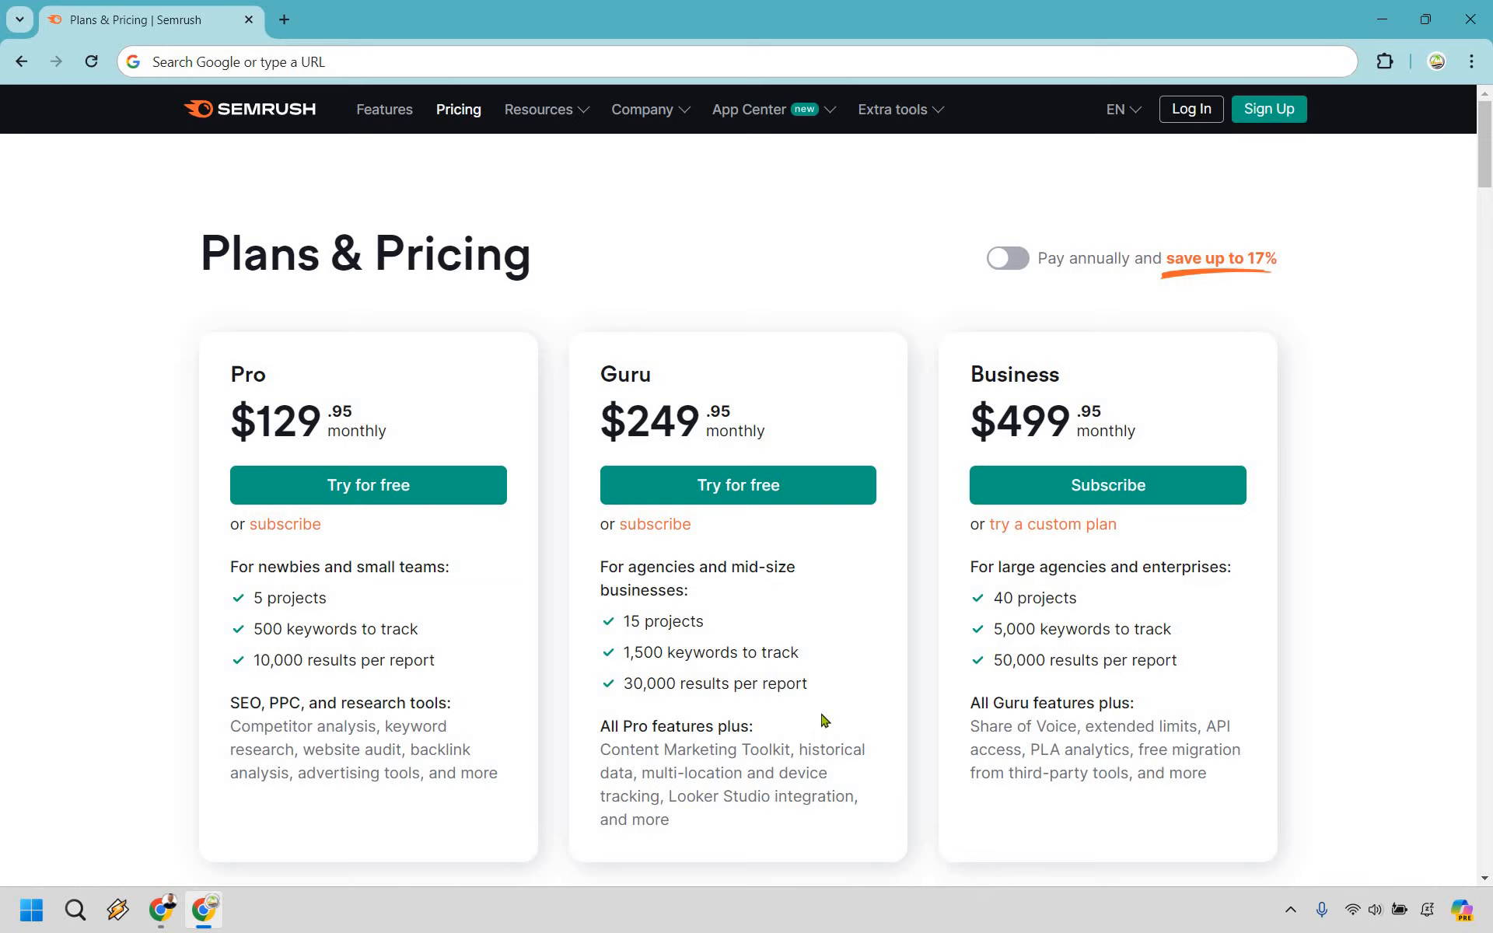
mouse_move(746, 775)
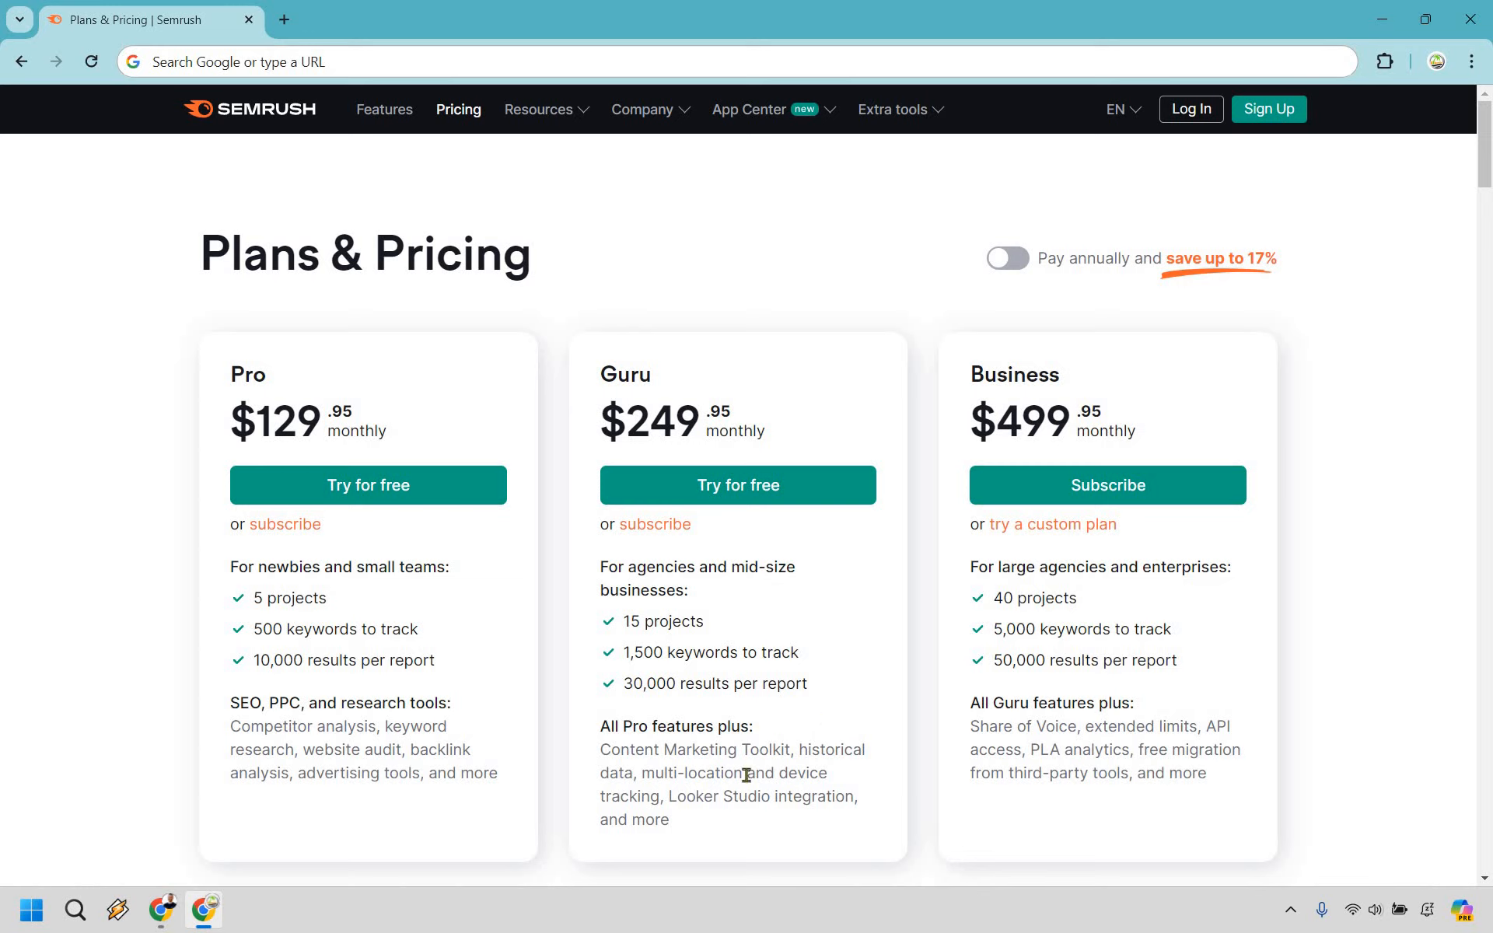
mouse_move(772, 713)
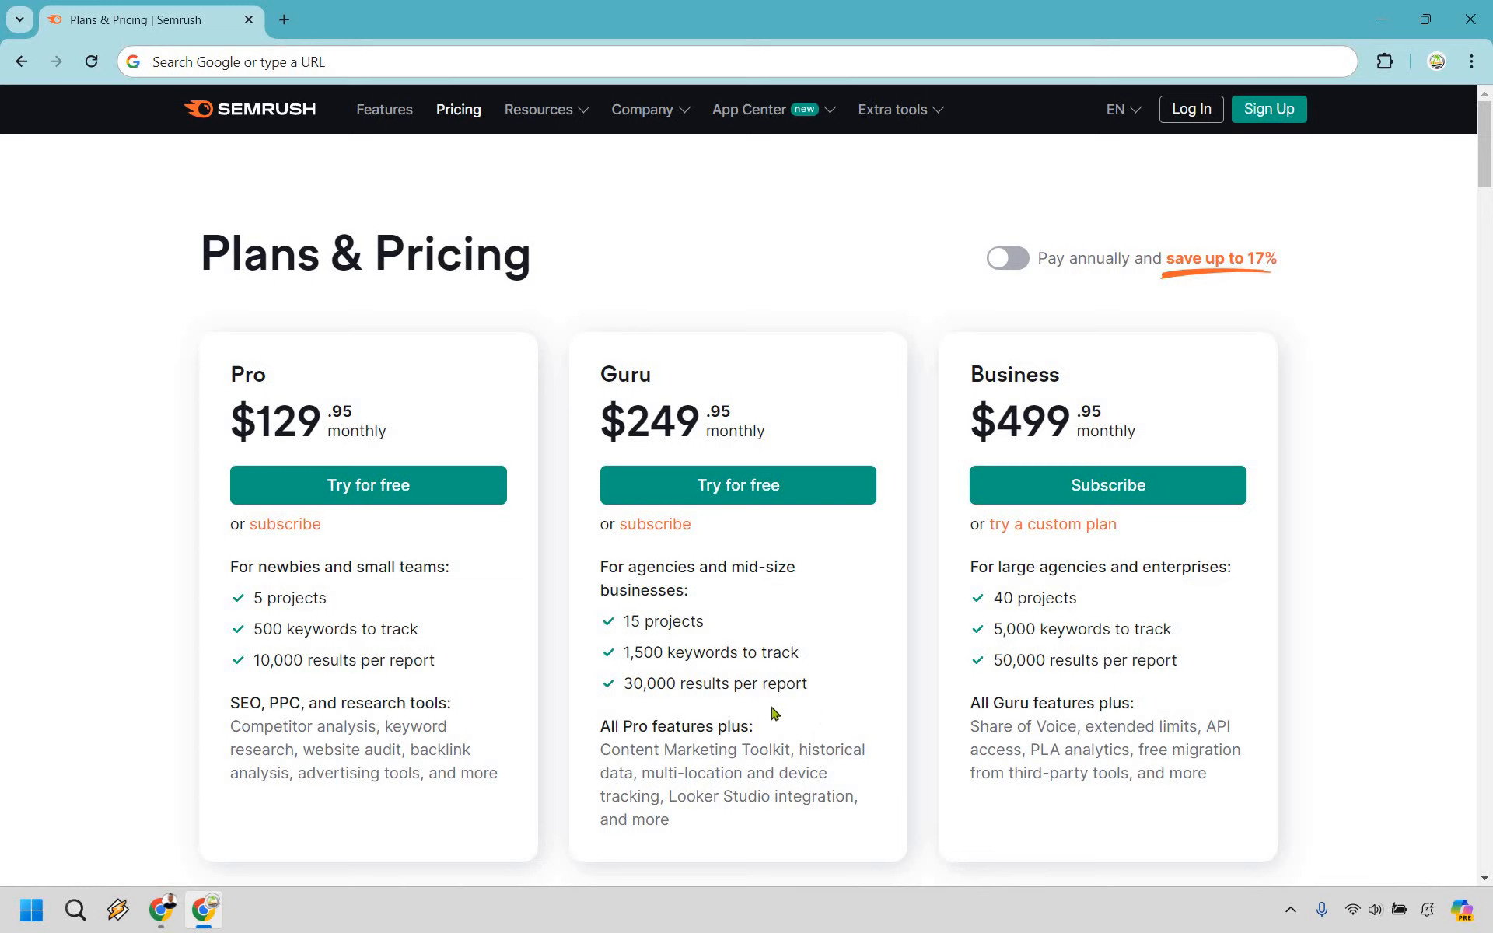
mouse_move(758, 683)
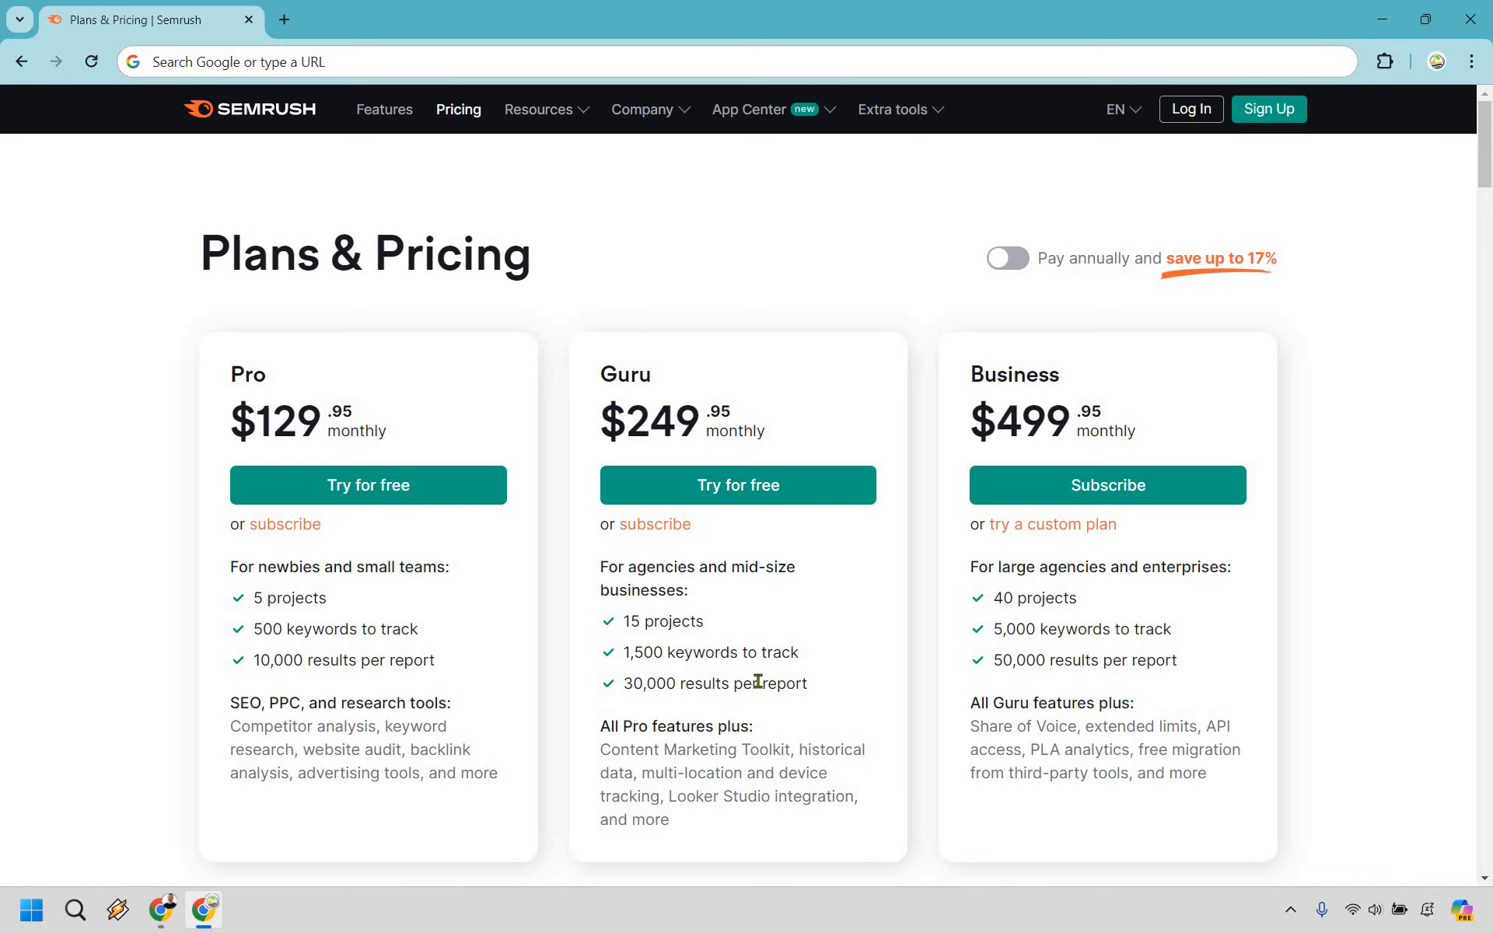
mouse_move(968, 721)
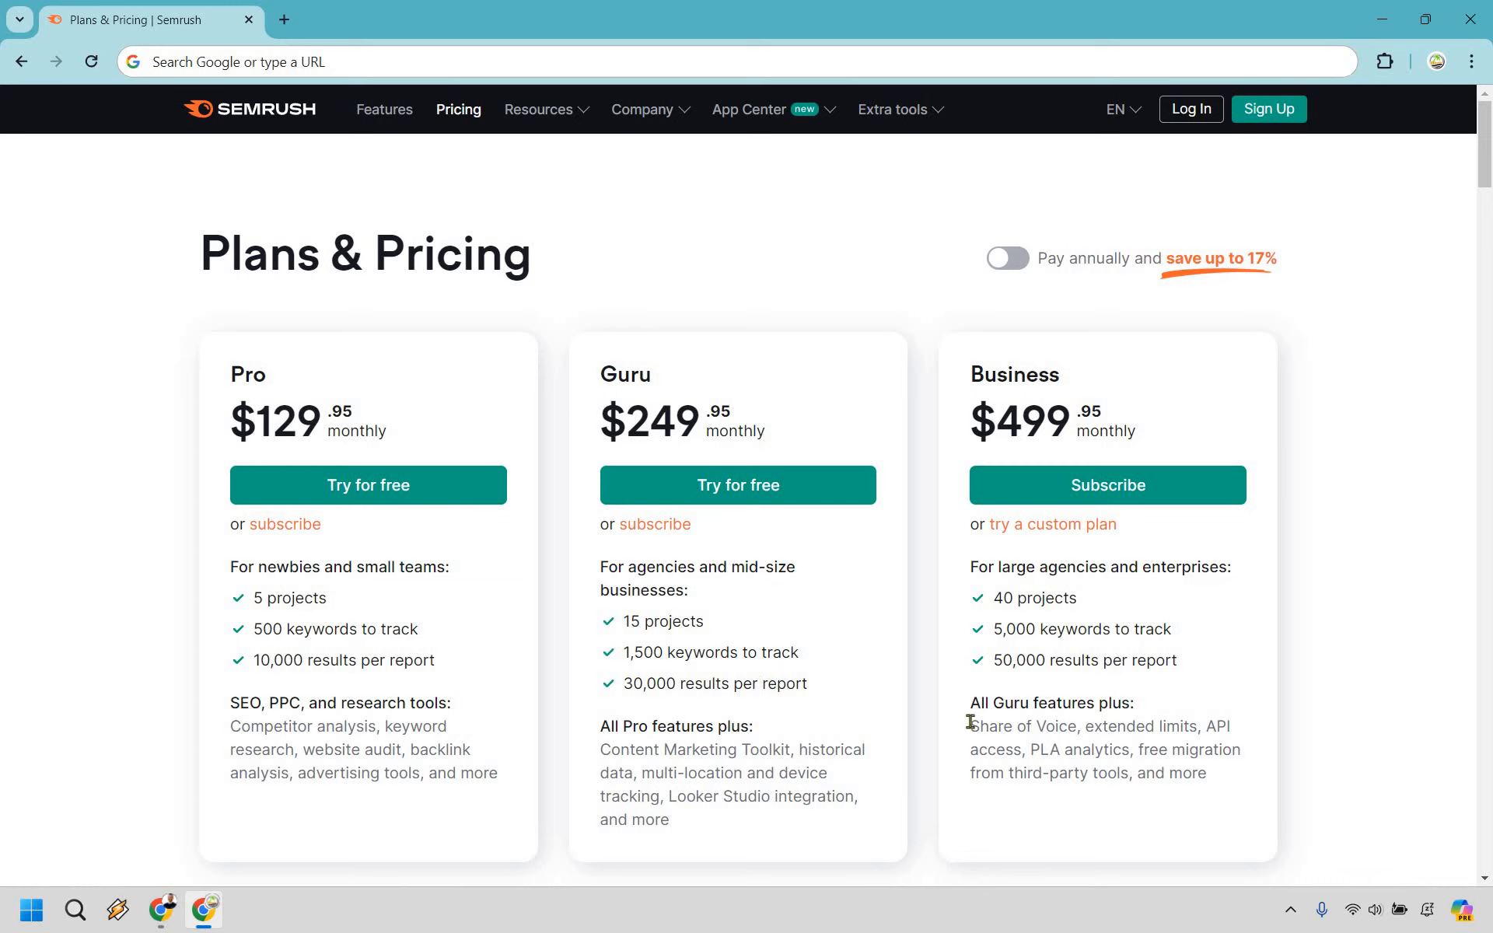
double_click(1000, 725)
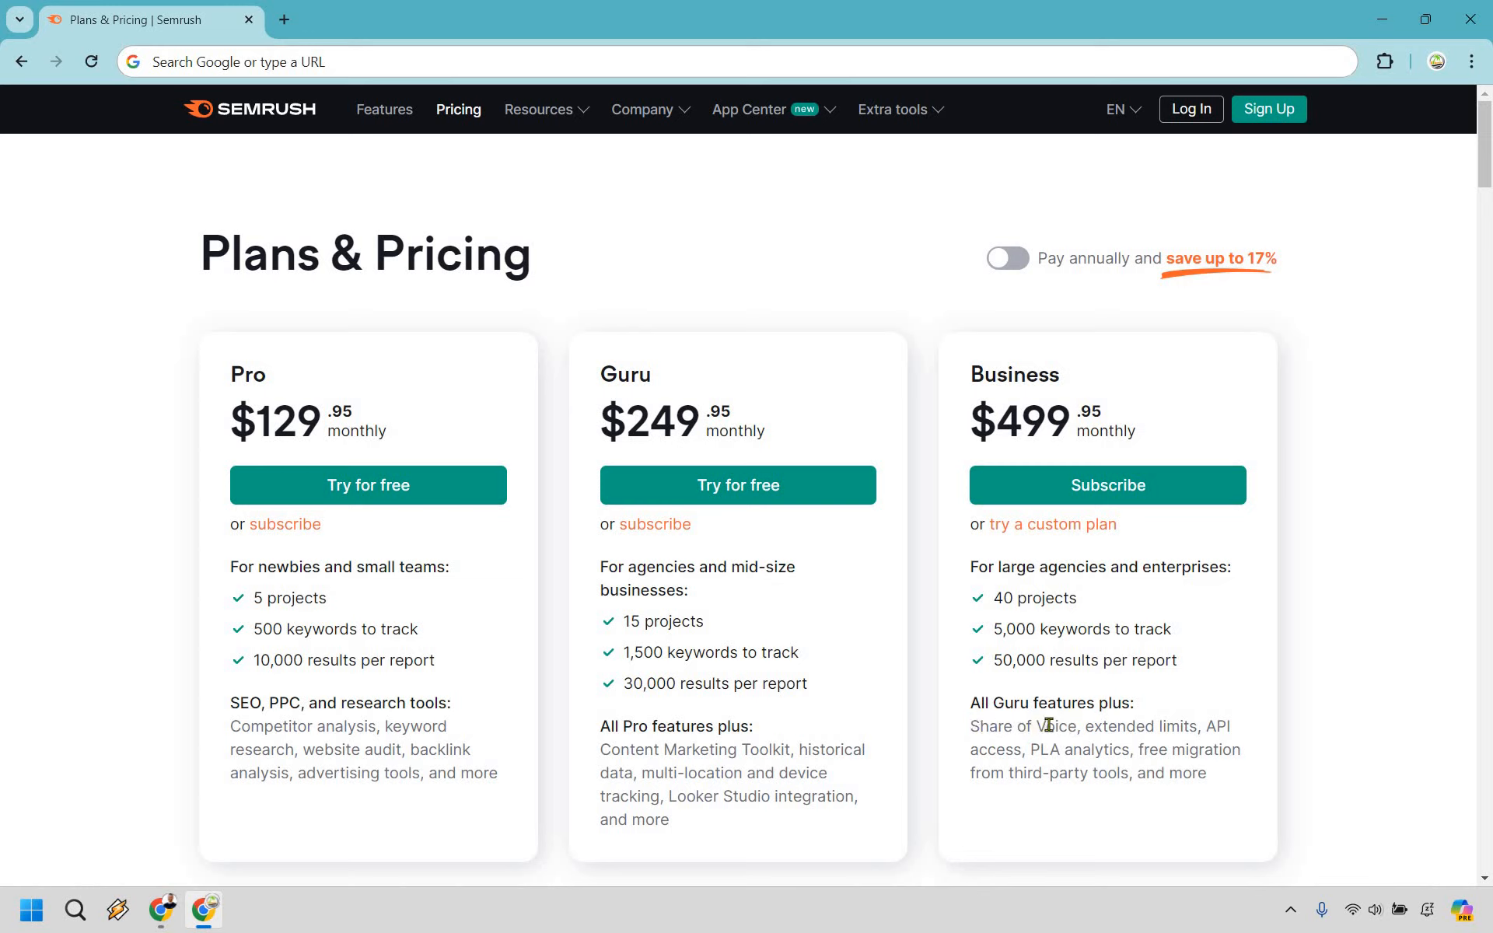
double_click(1021, 726)
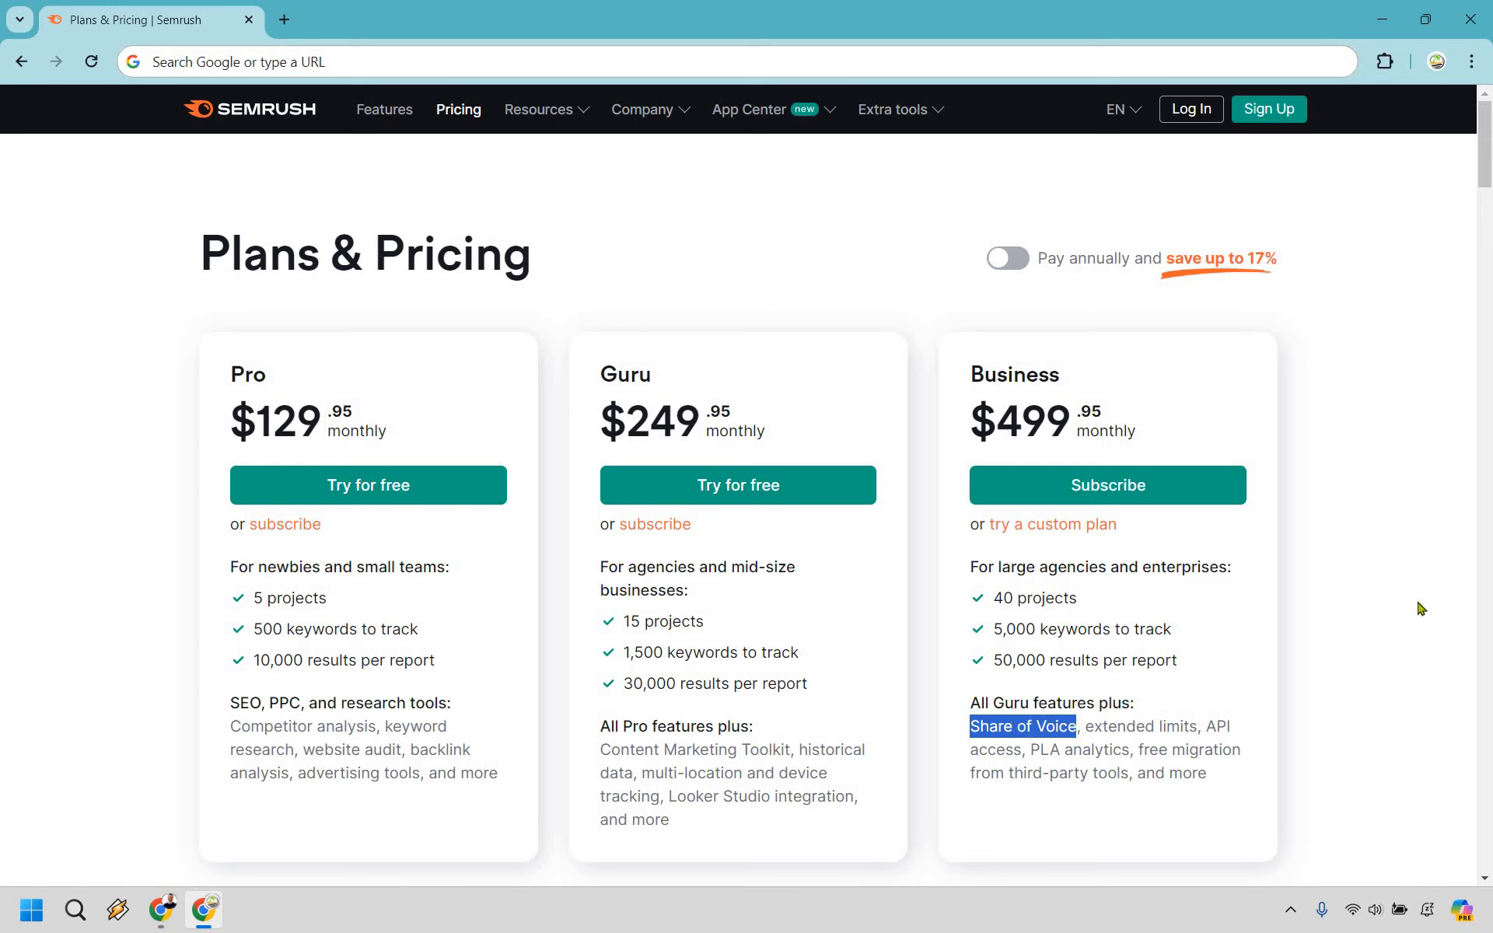
mouse_move(1407, 607)
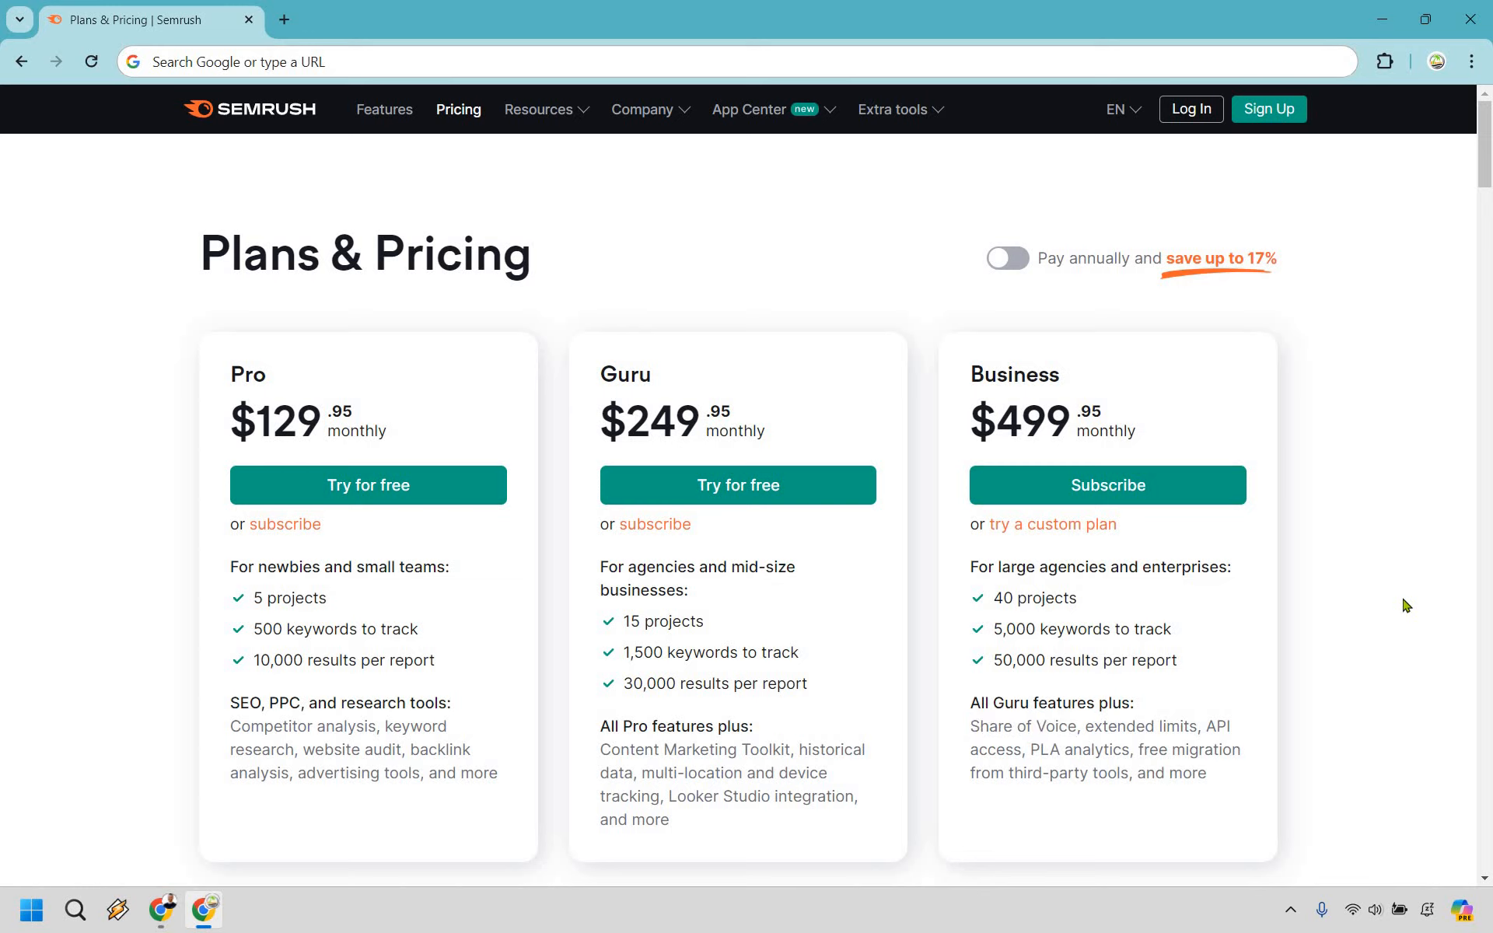
mouse_move(1384, 601)
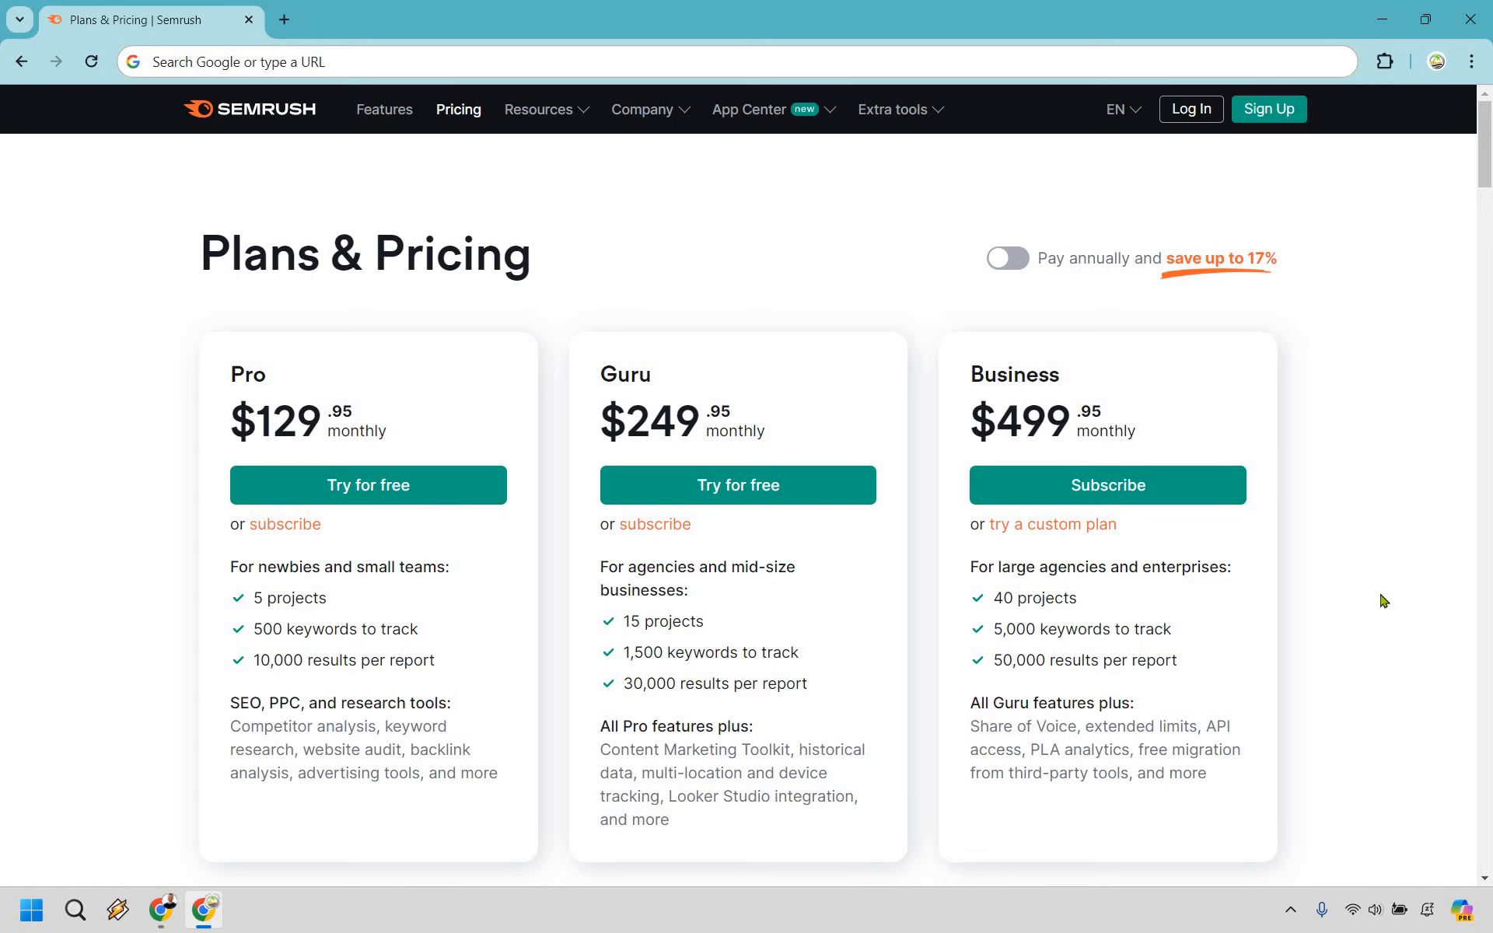
mouse_move(1379, 564)
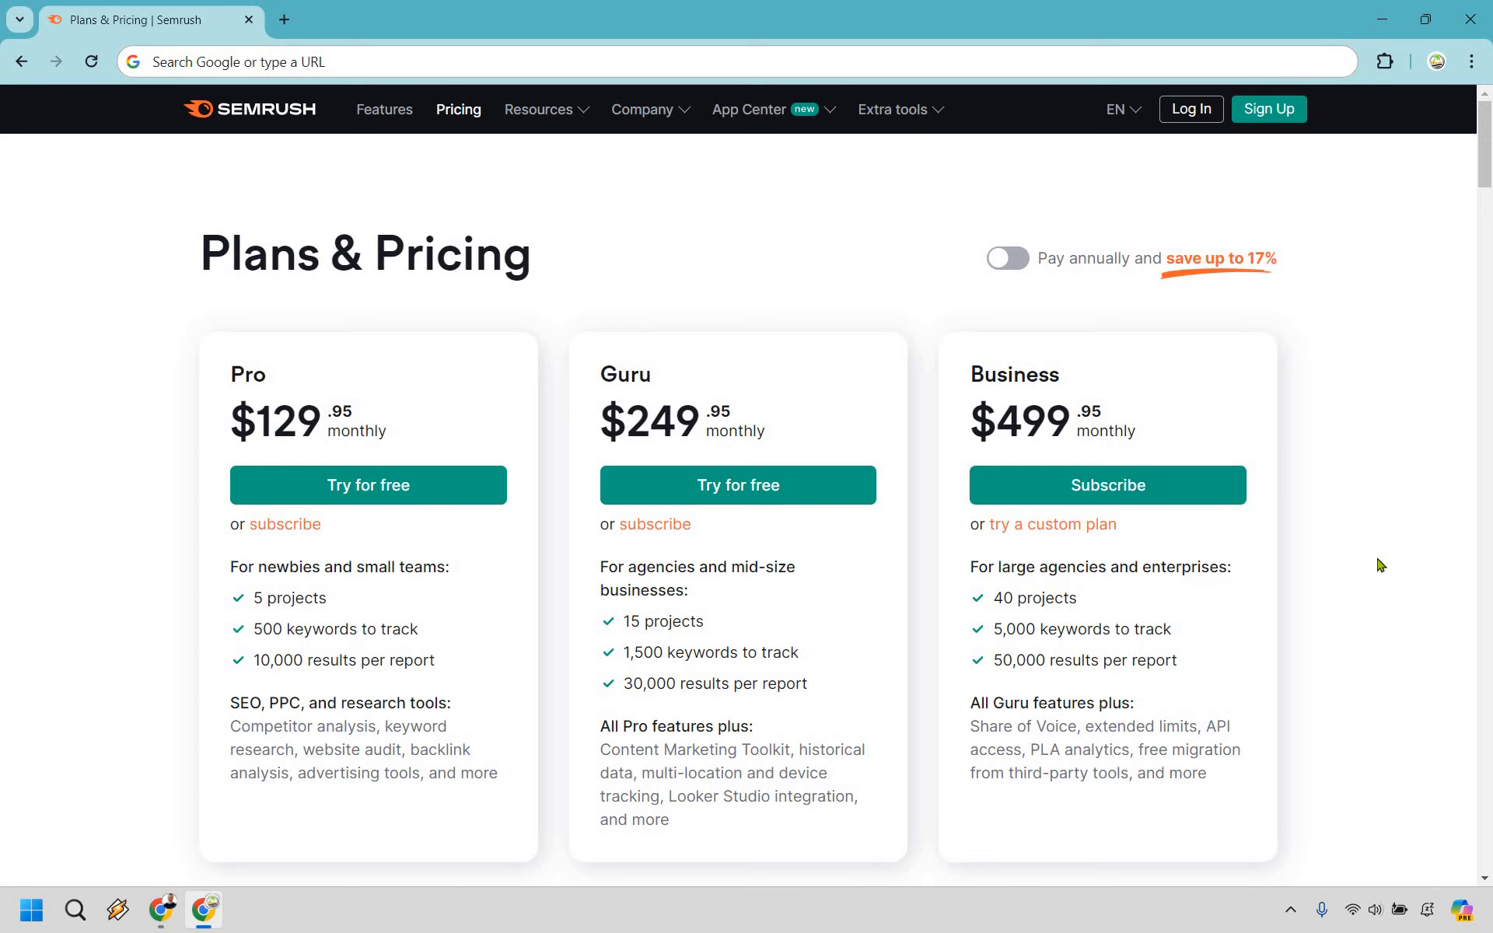
mouse_move(1379, 572)
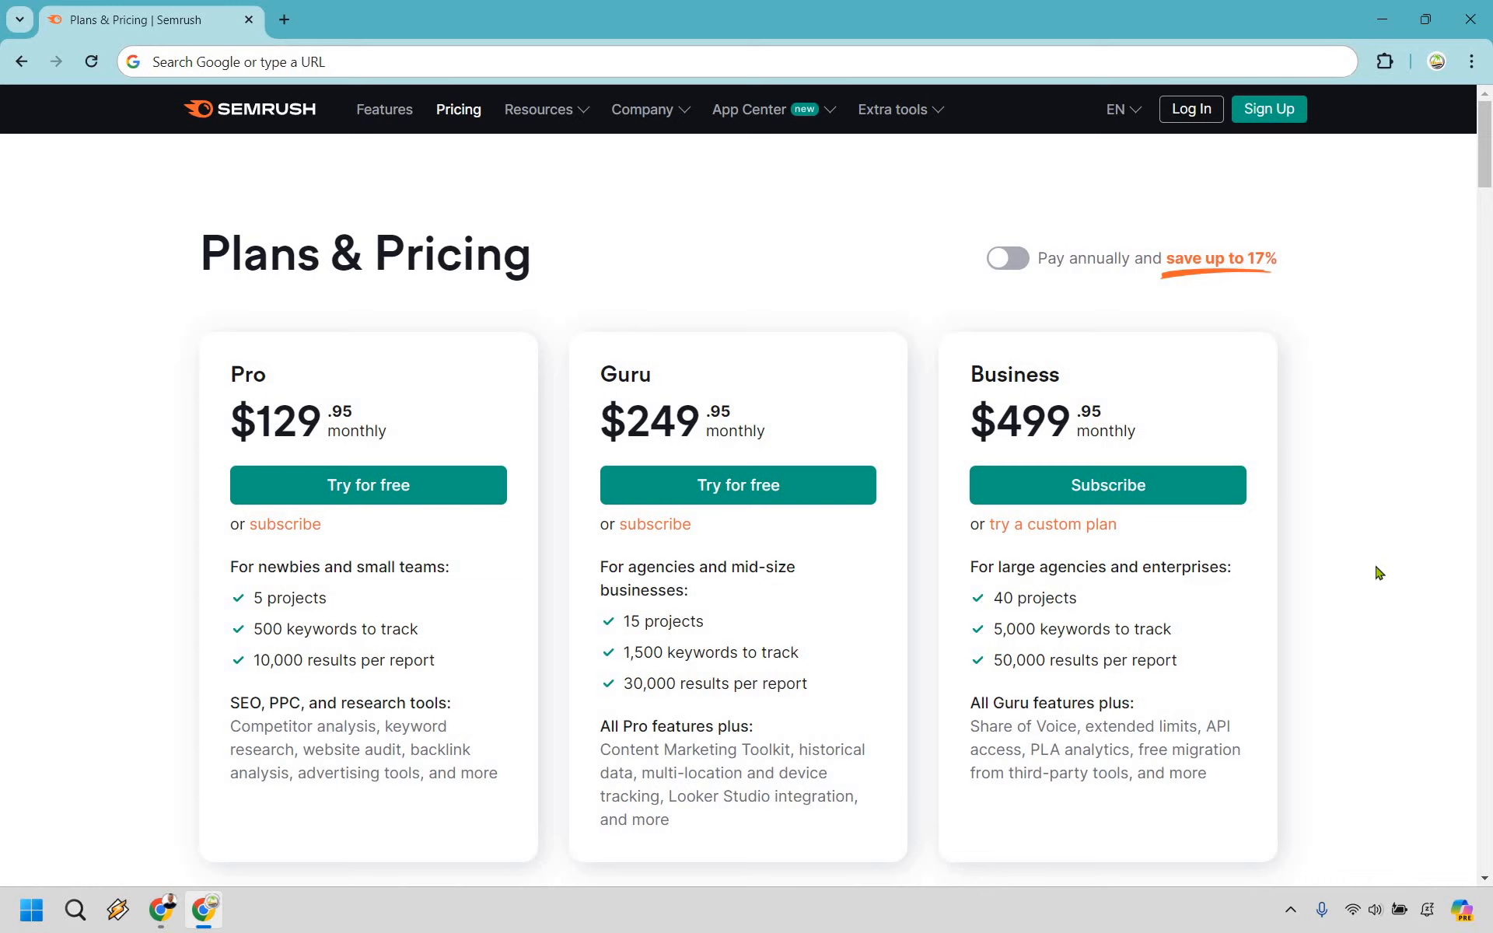
mouse_move(1360, 526)
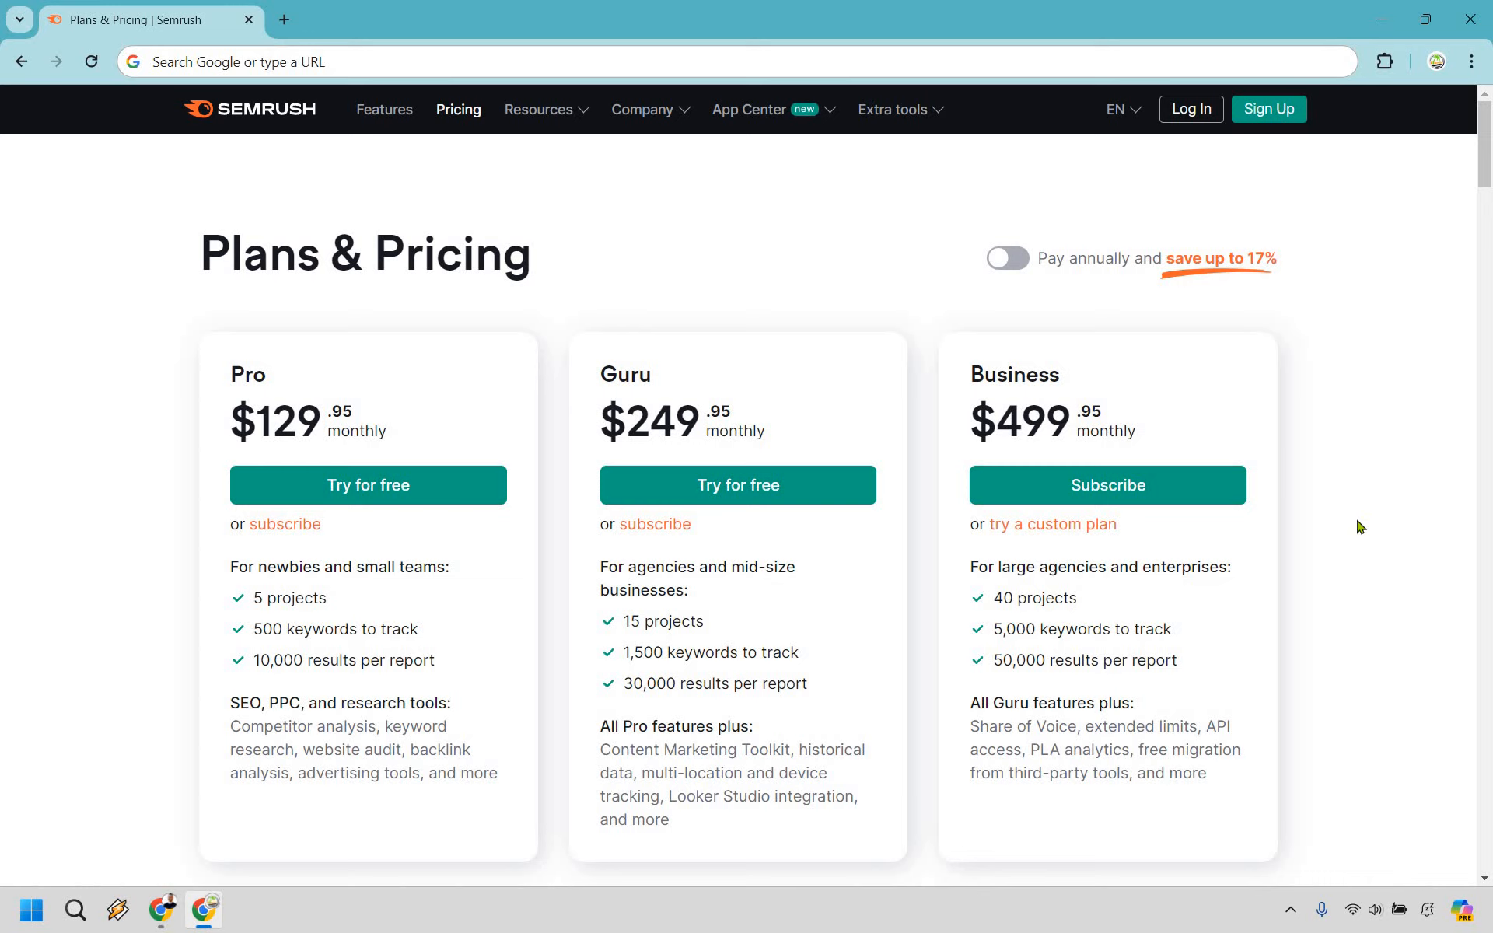
scroll(down, 3)
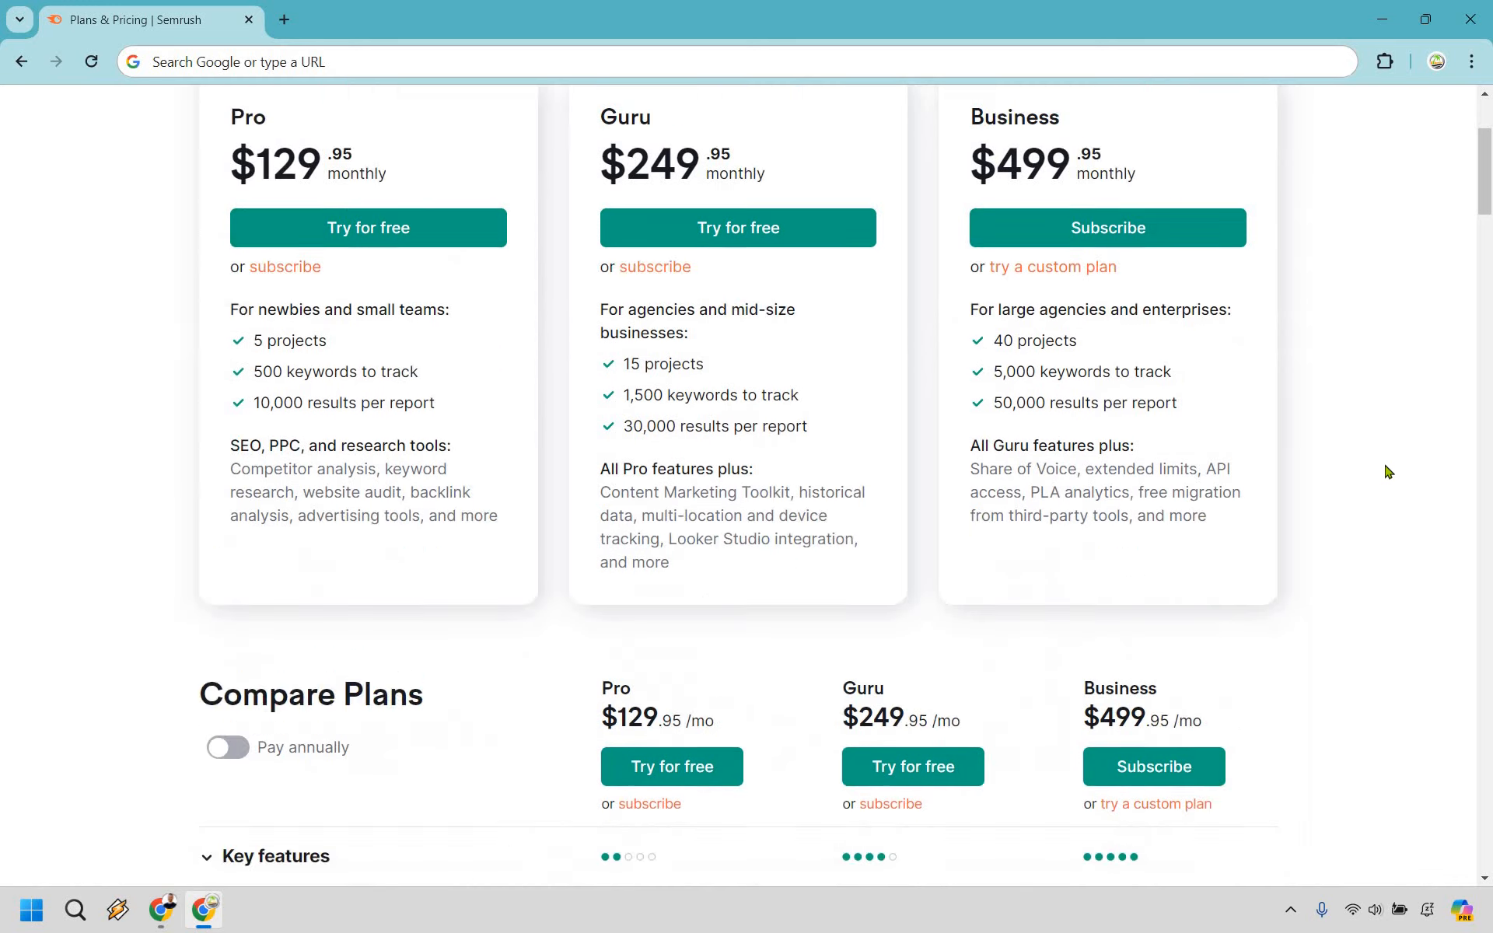
Step: Scroll through the Compare Plans Key features rows to Domain & Keyword Analytics
scroll(down, 3)
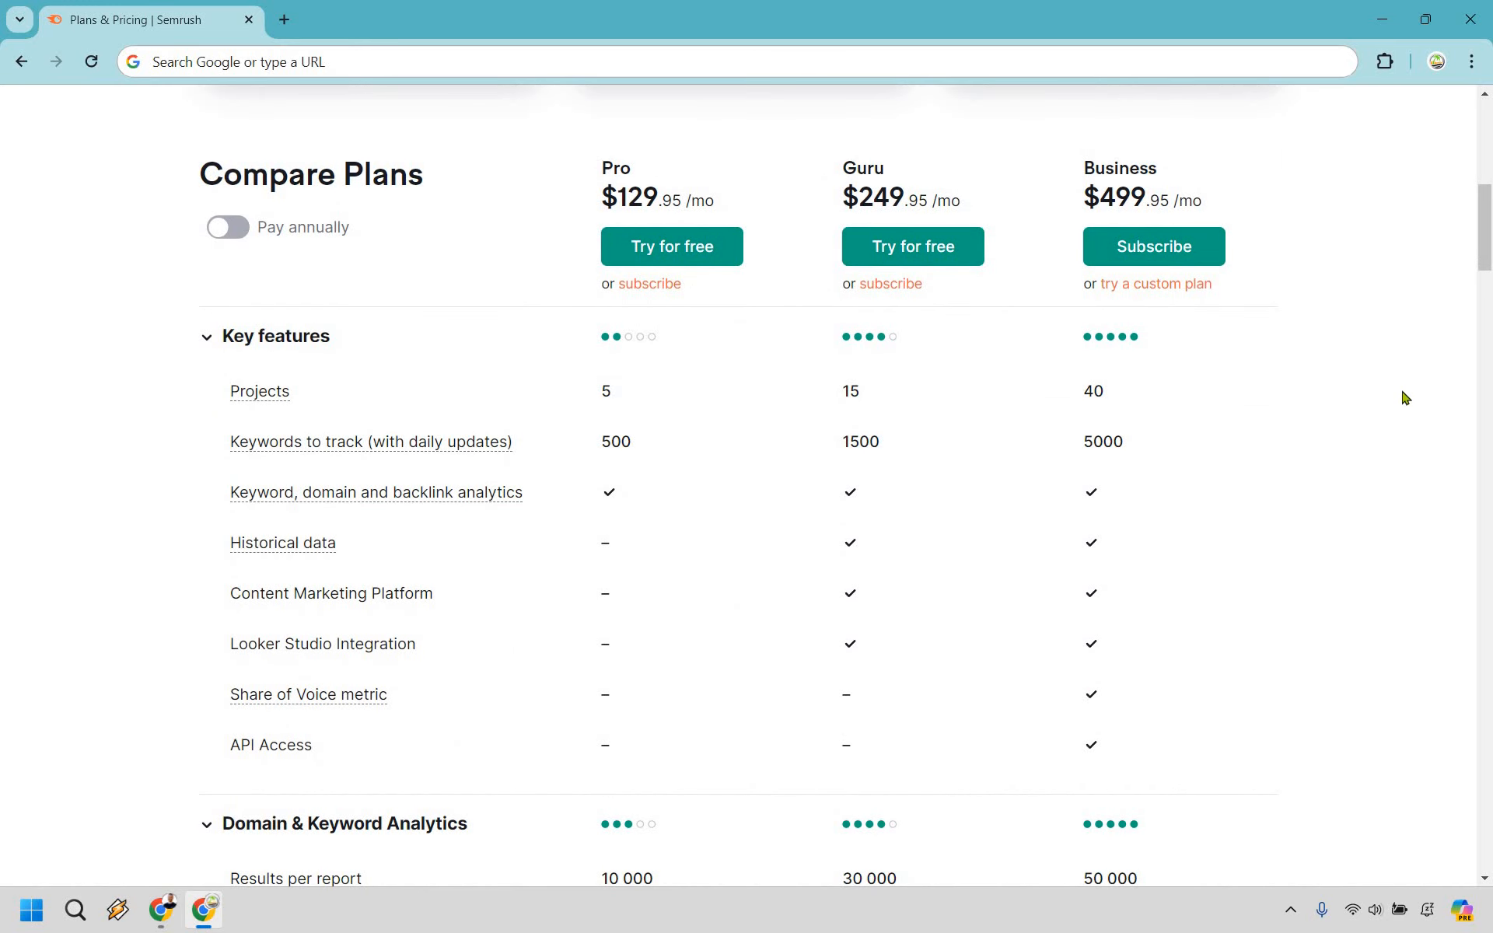
mouse_move(326, 368)
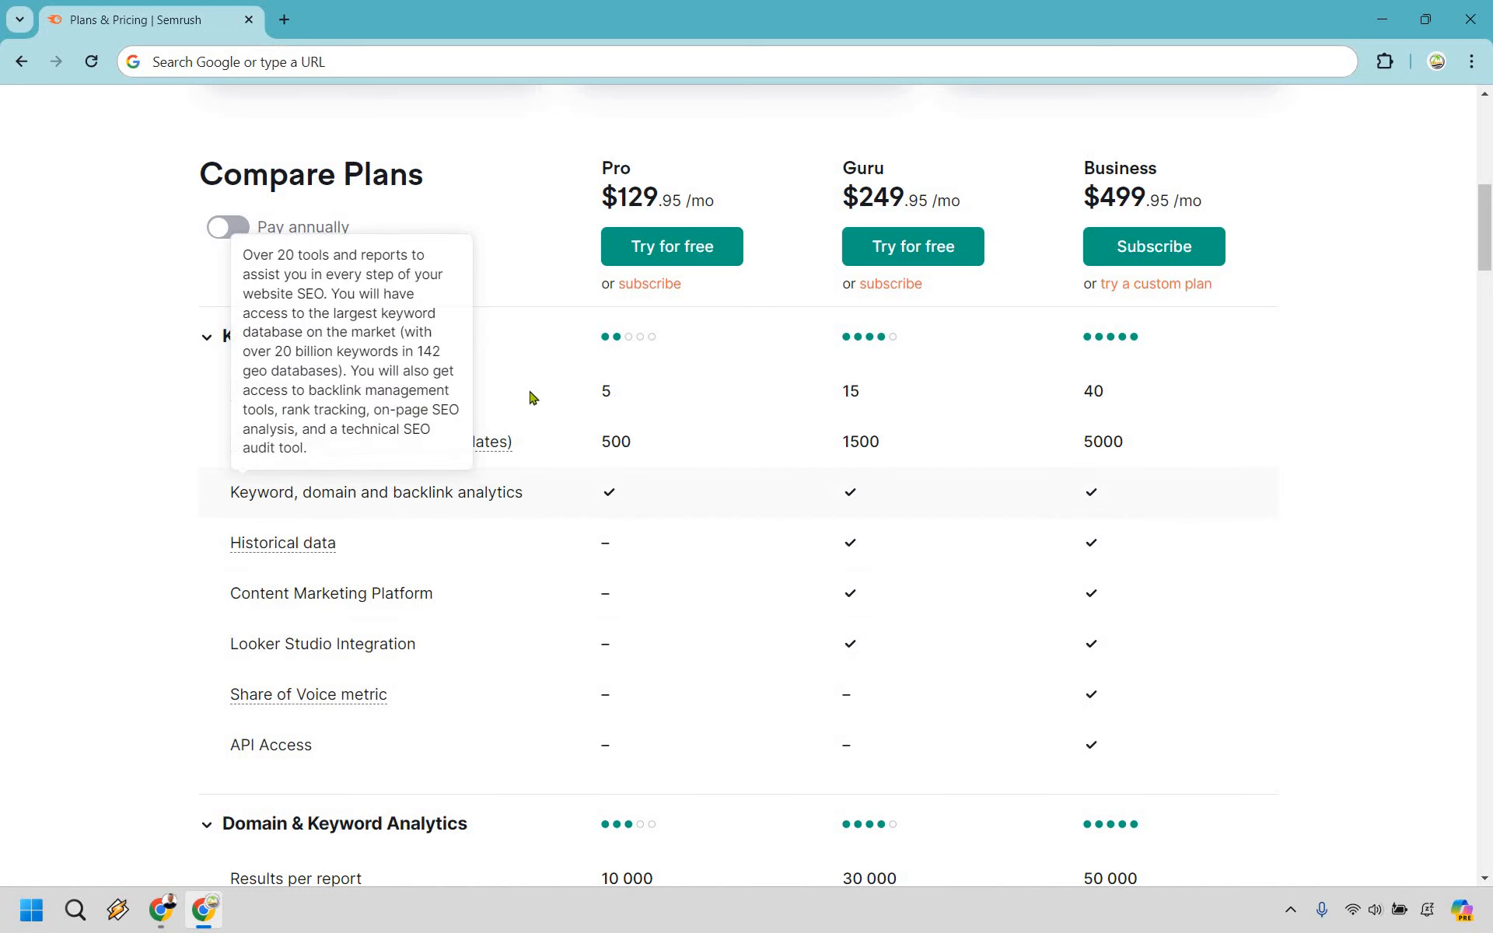
mouse_move(738, 648)
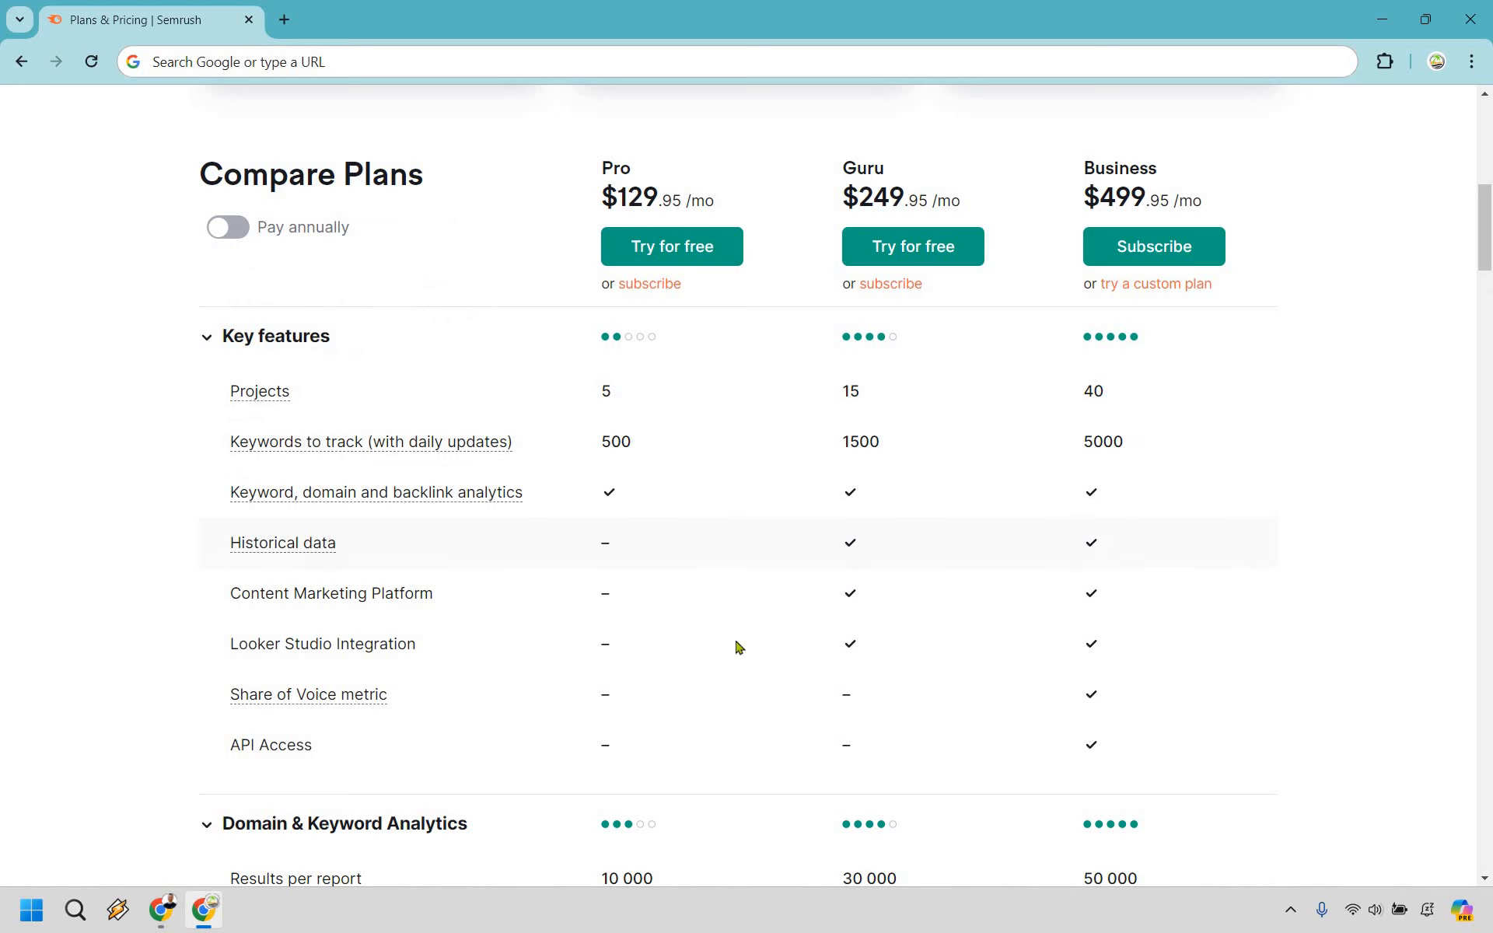
mouse_move(281, 543)
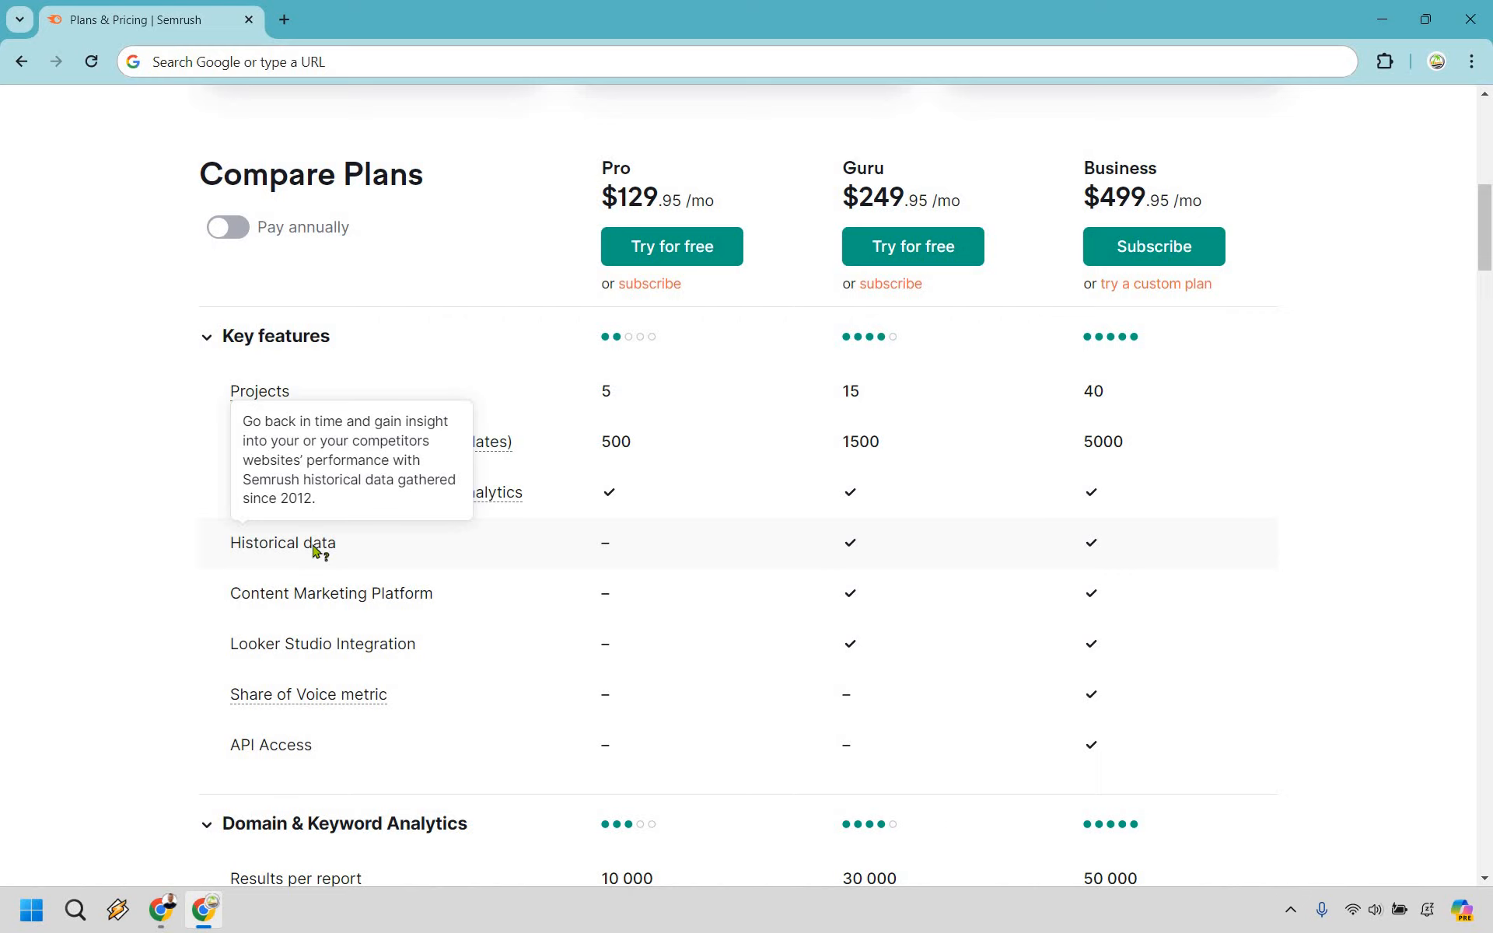
mouse_move(902, 561)
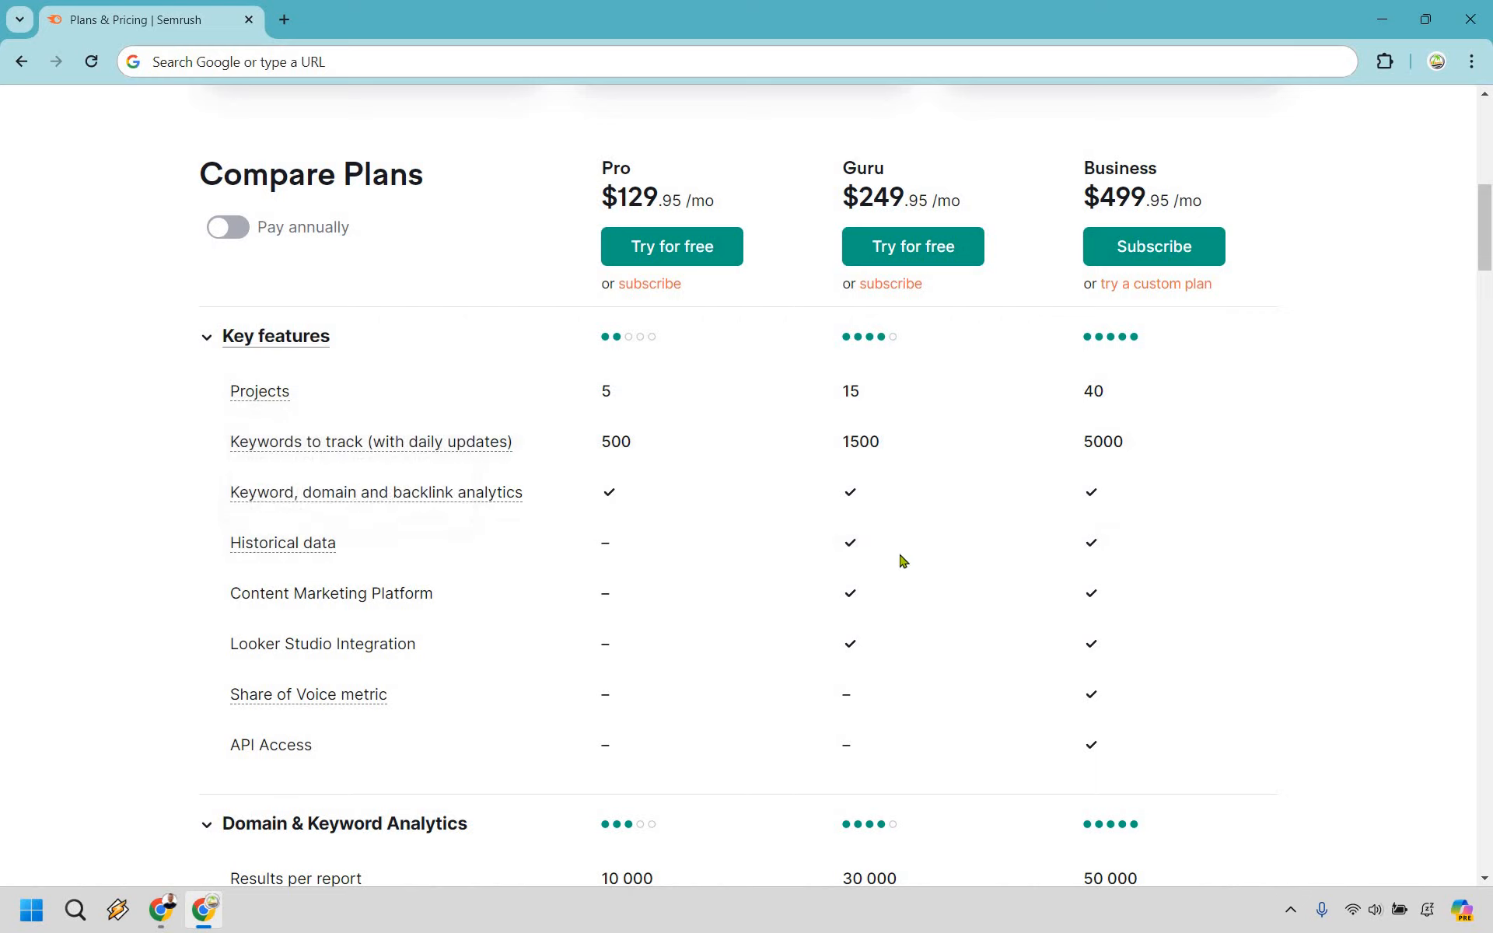
mouse_move(841, 529)
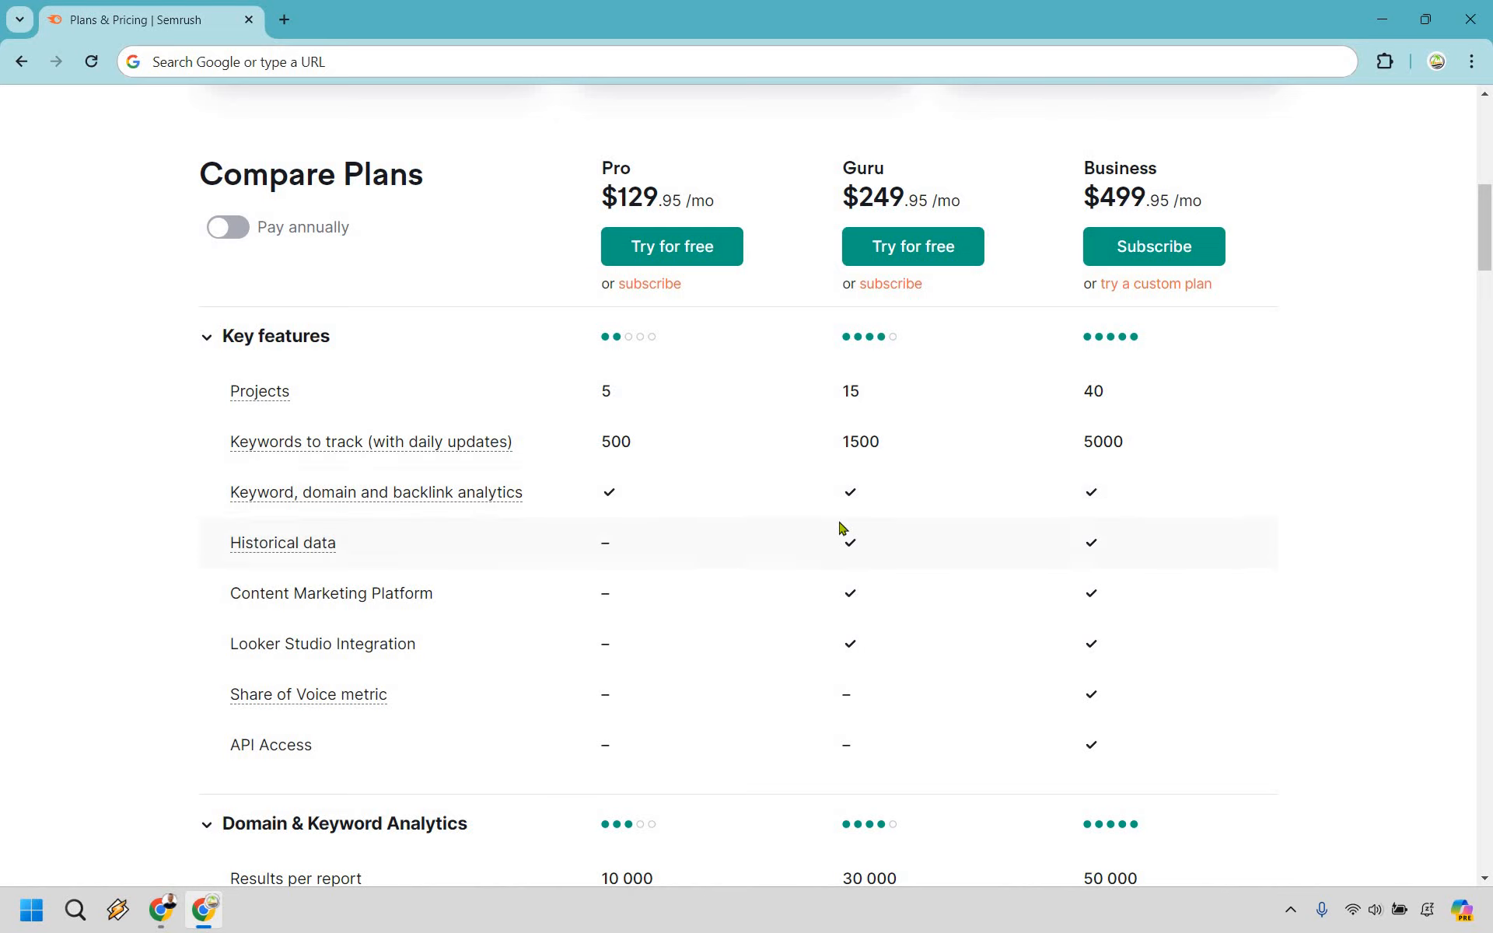
mouse_move(466, 660)
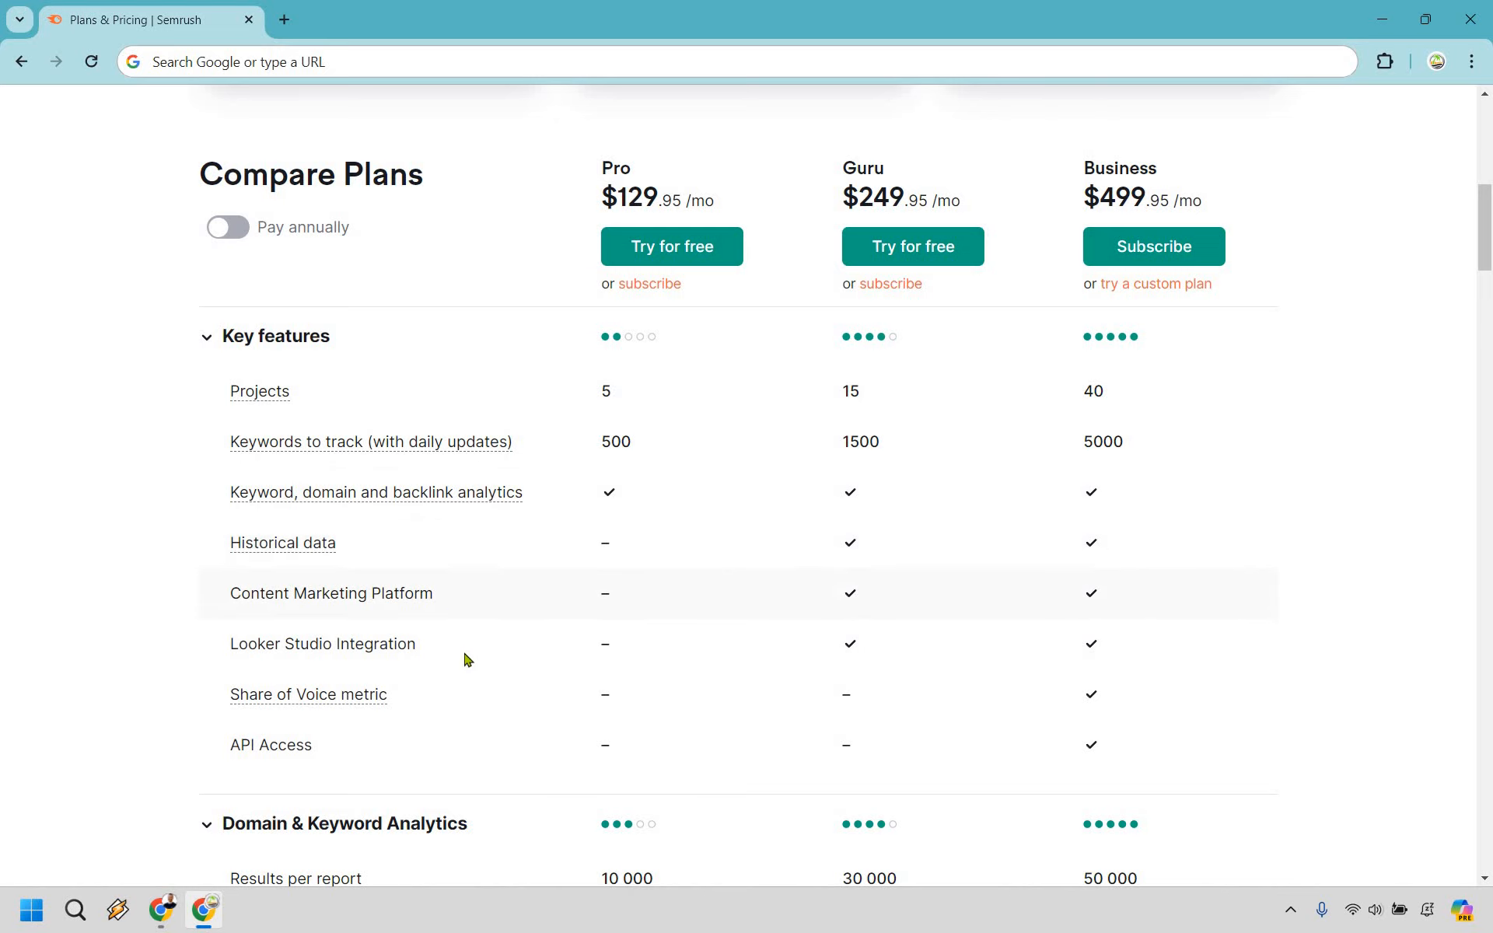
mouse_move(409, 650)
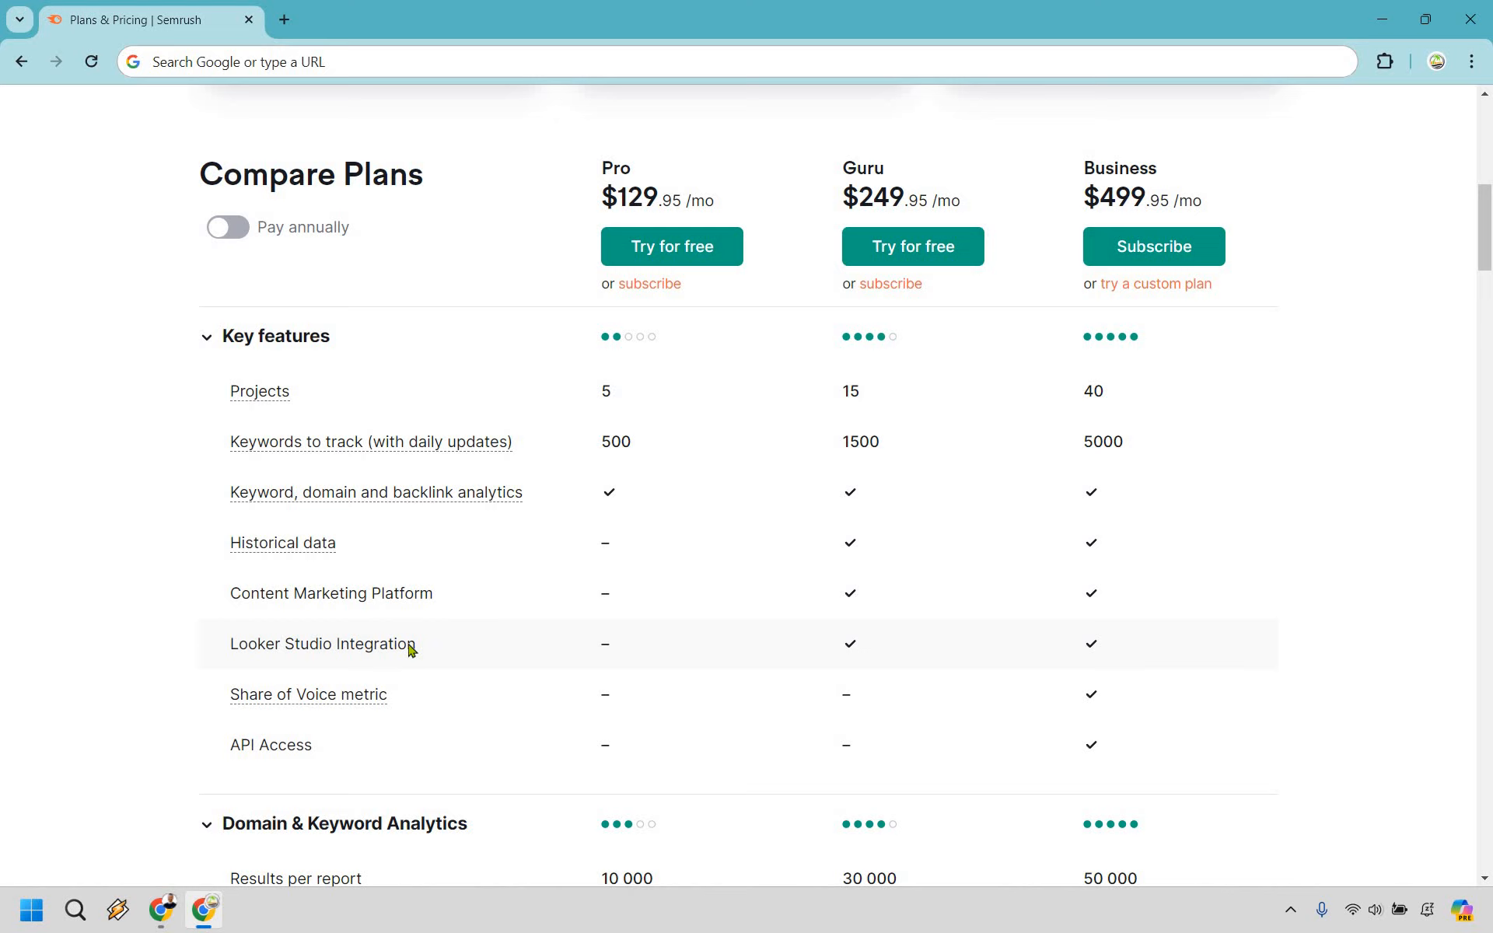
mouse_move(452, 646)
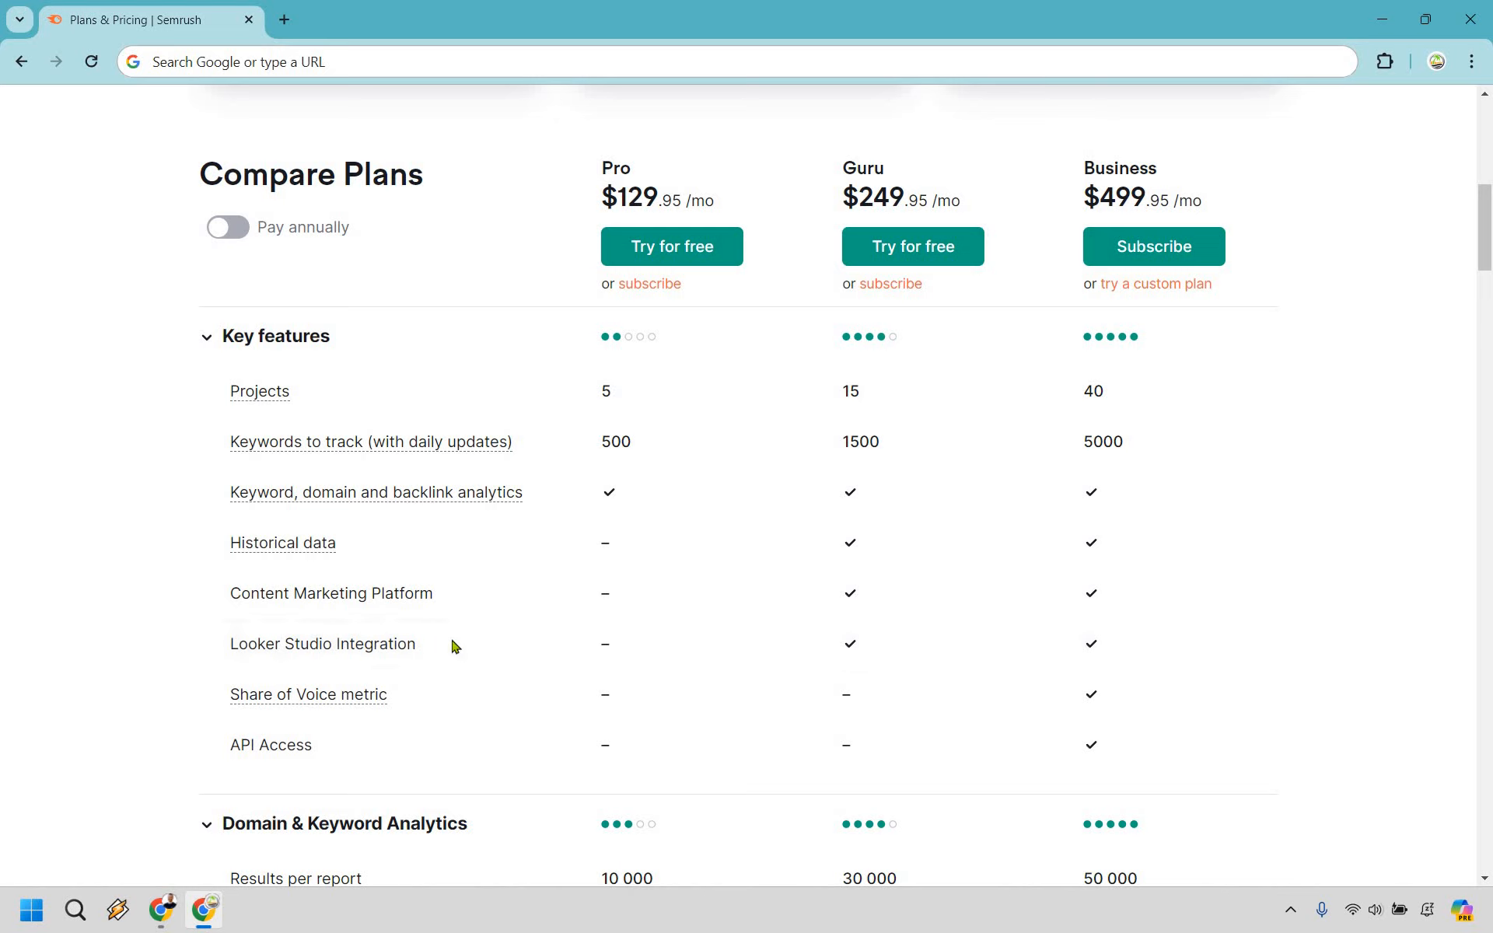
mouse_move(454, 661)
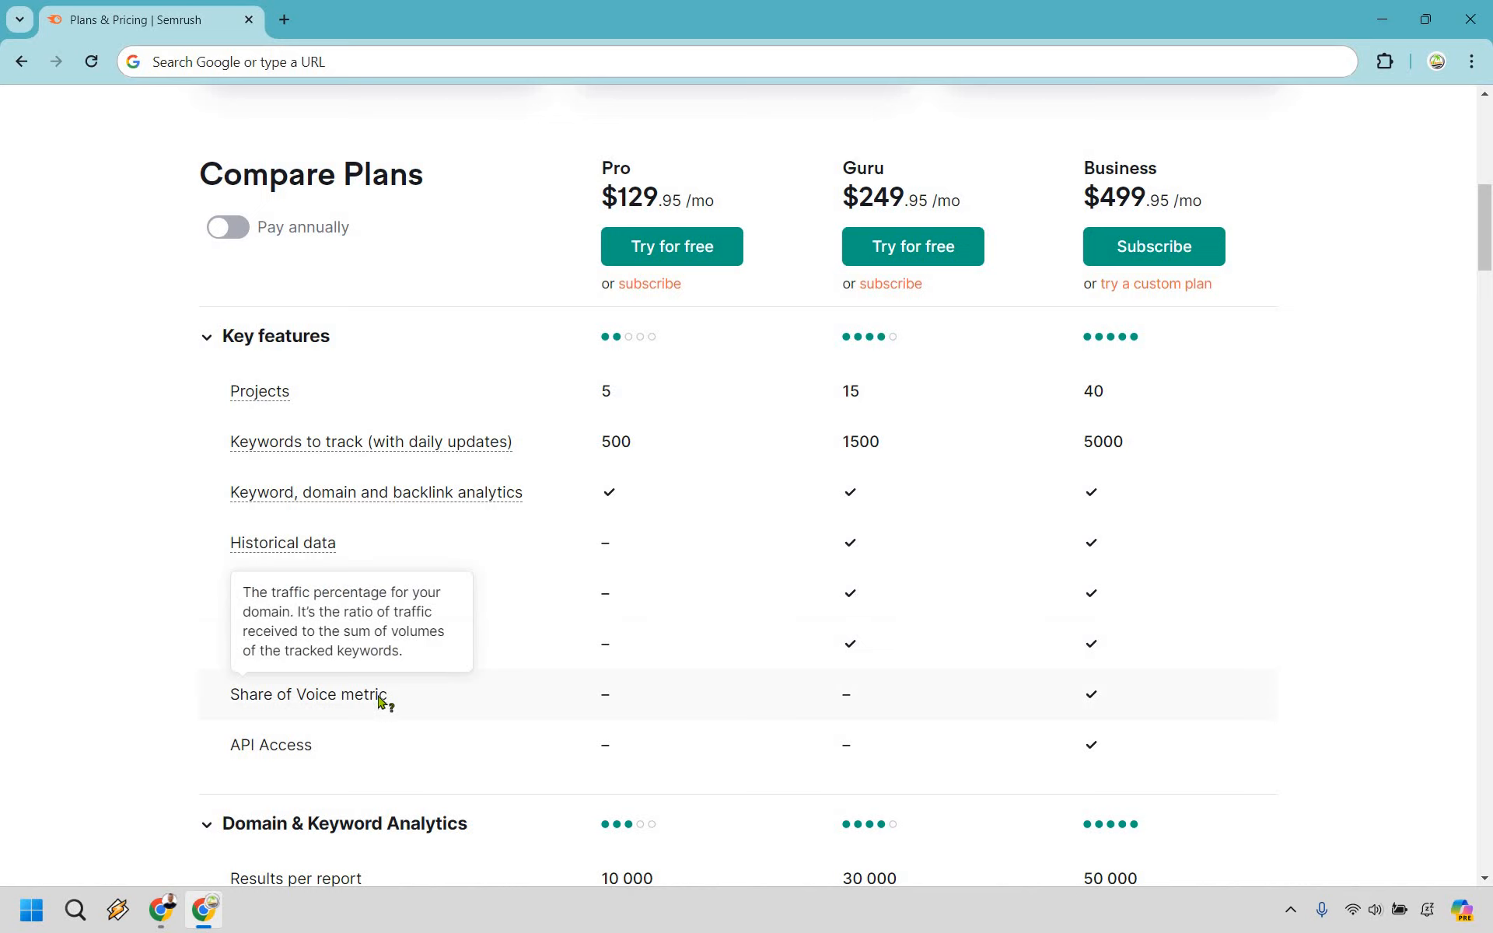
mouse_move(696, 709)
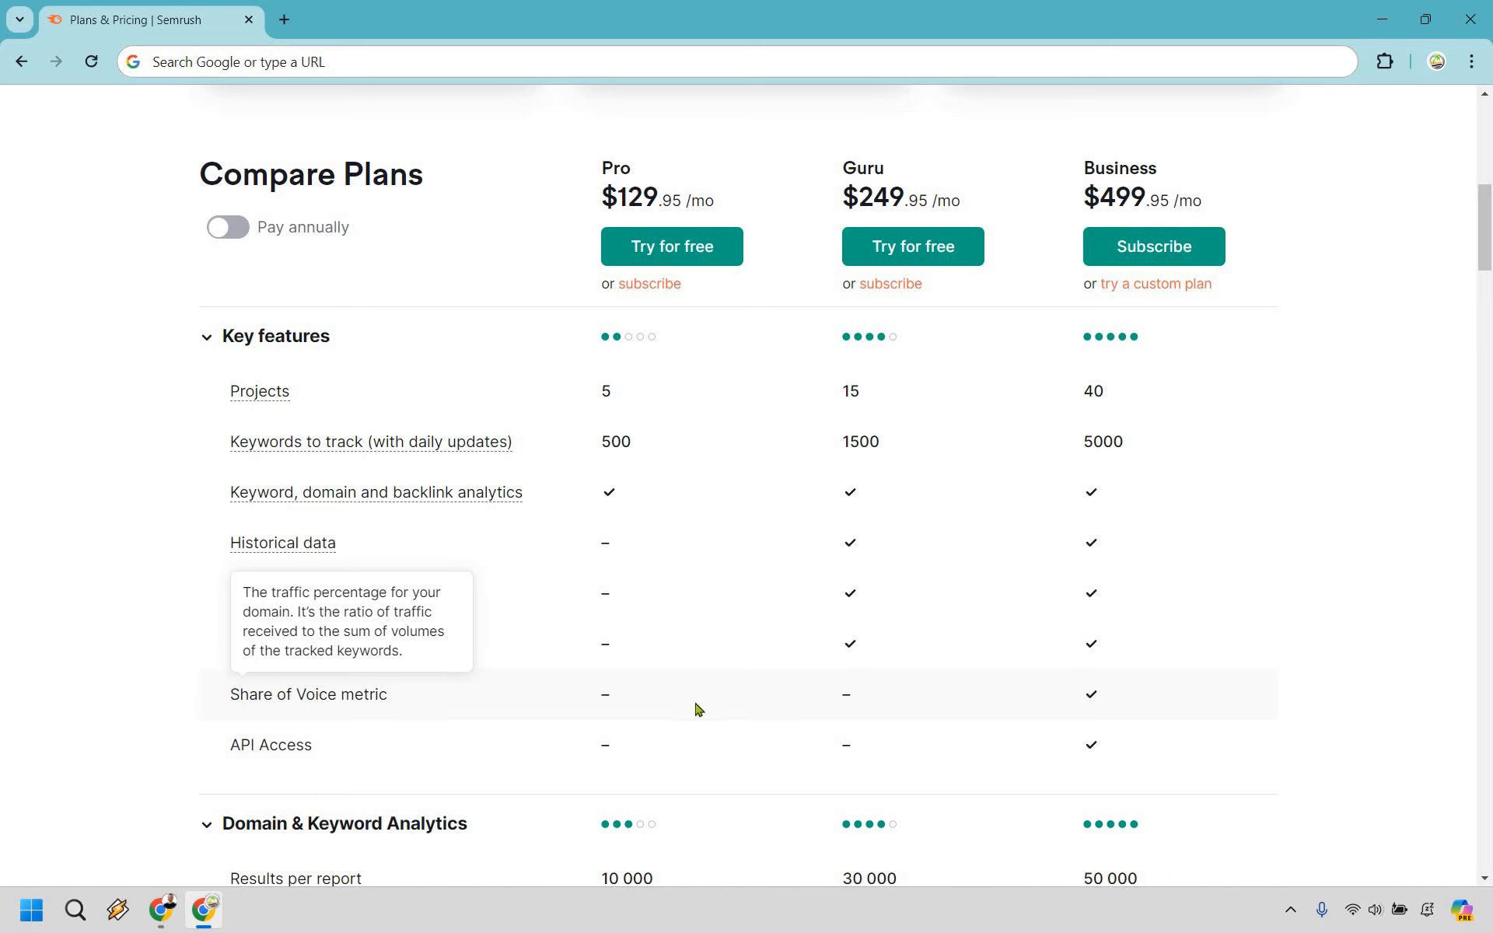
scroll(down, 3)
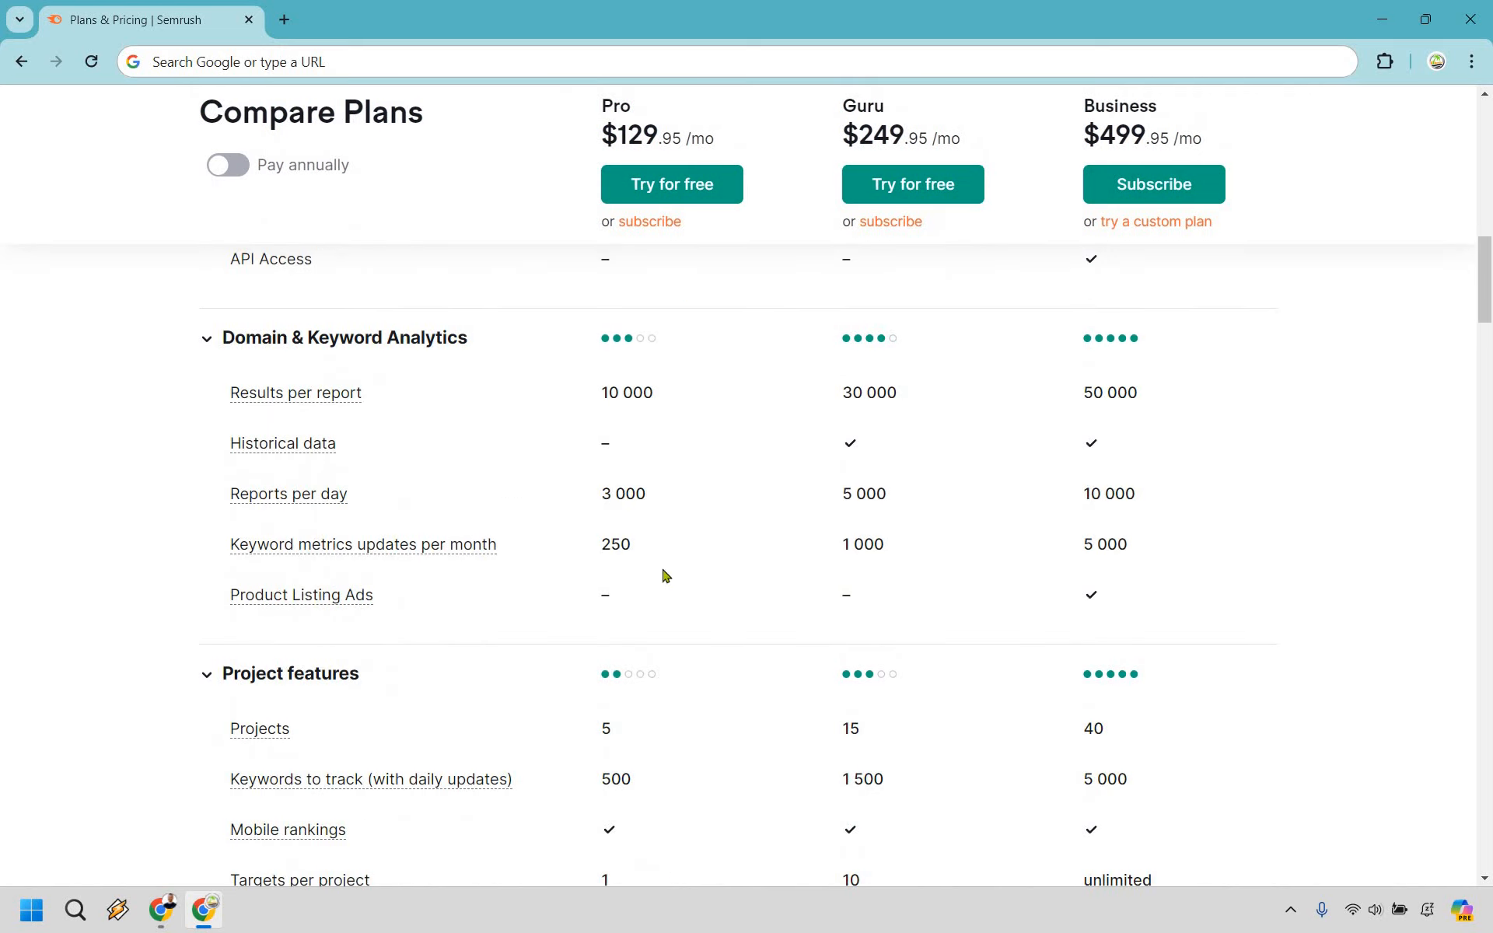
mouse_move(908, 436)
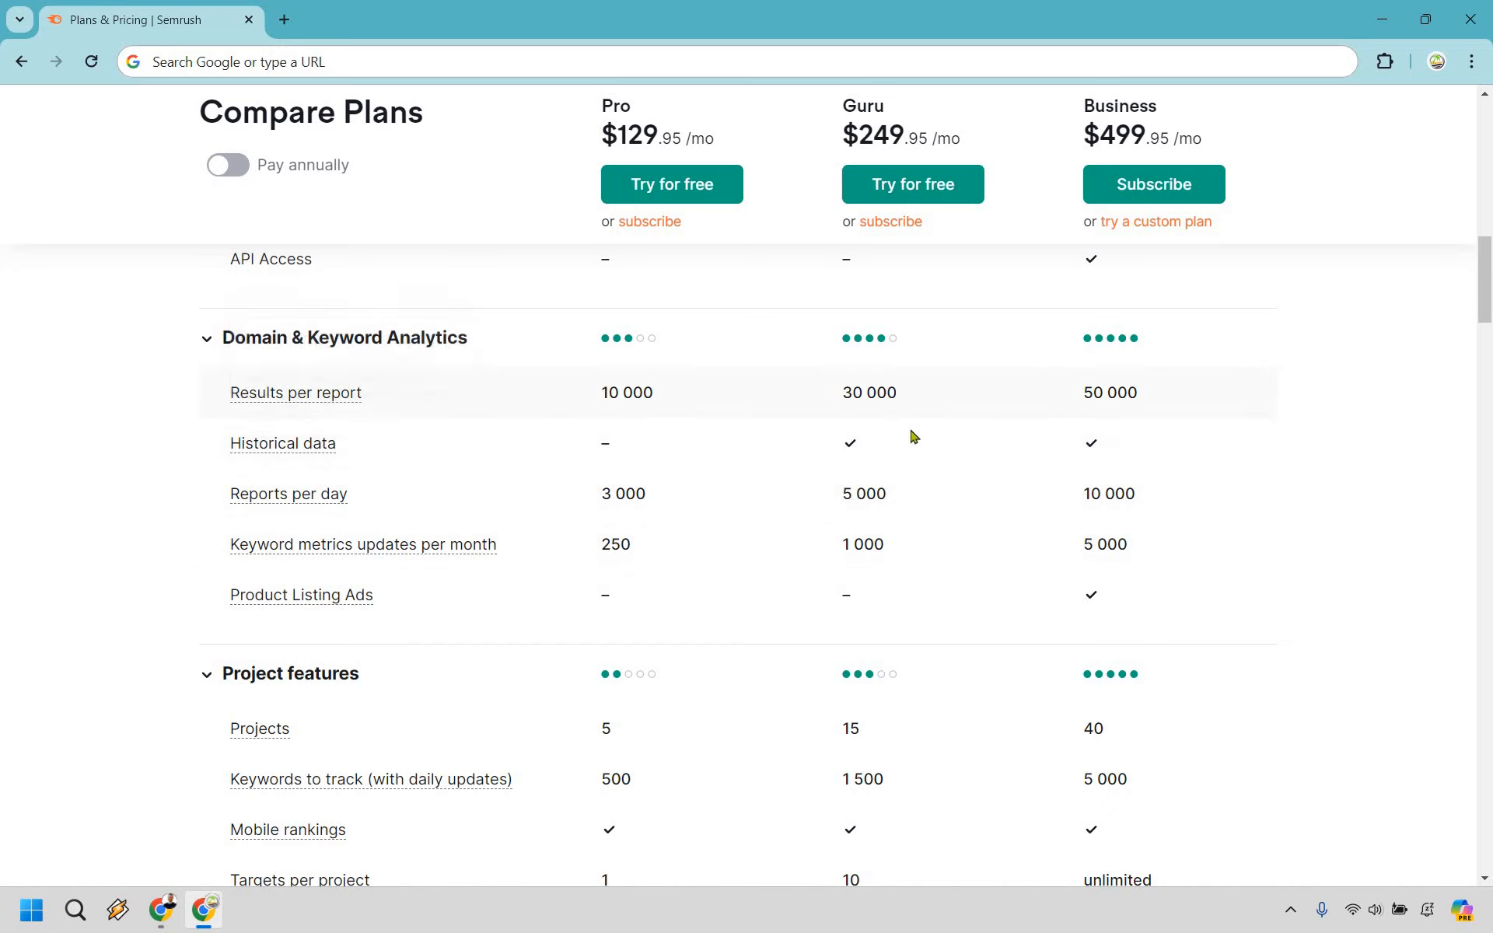
mouse_move(1371, 414)
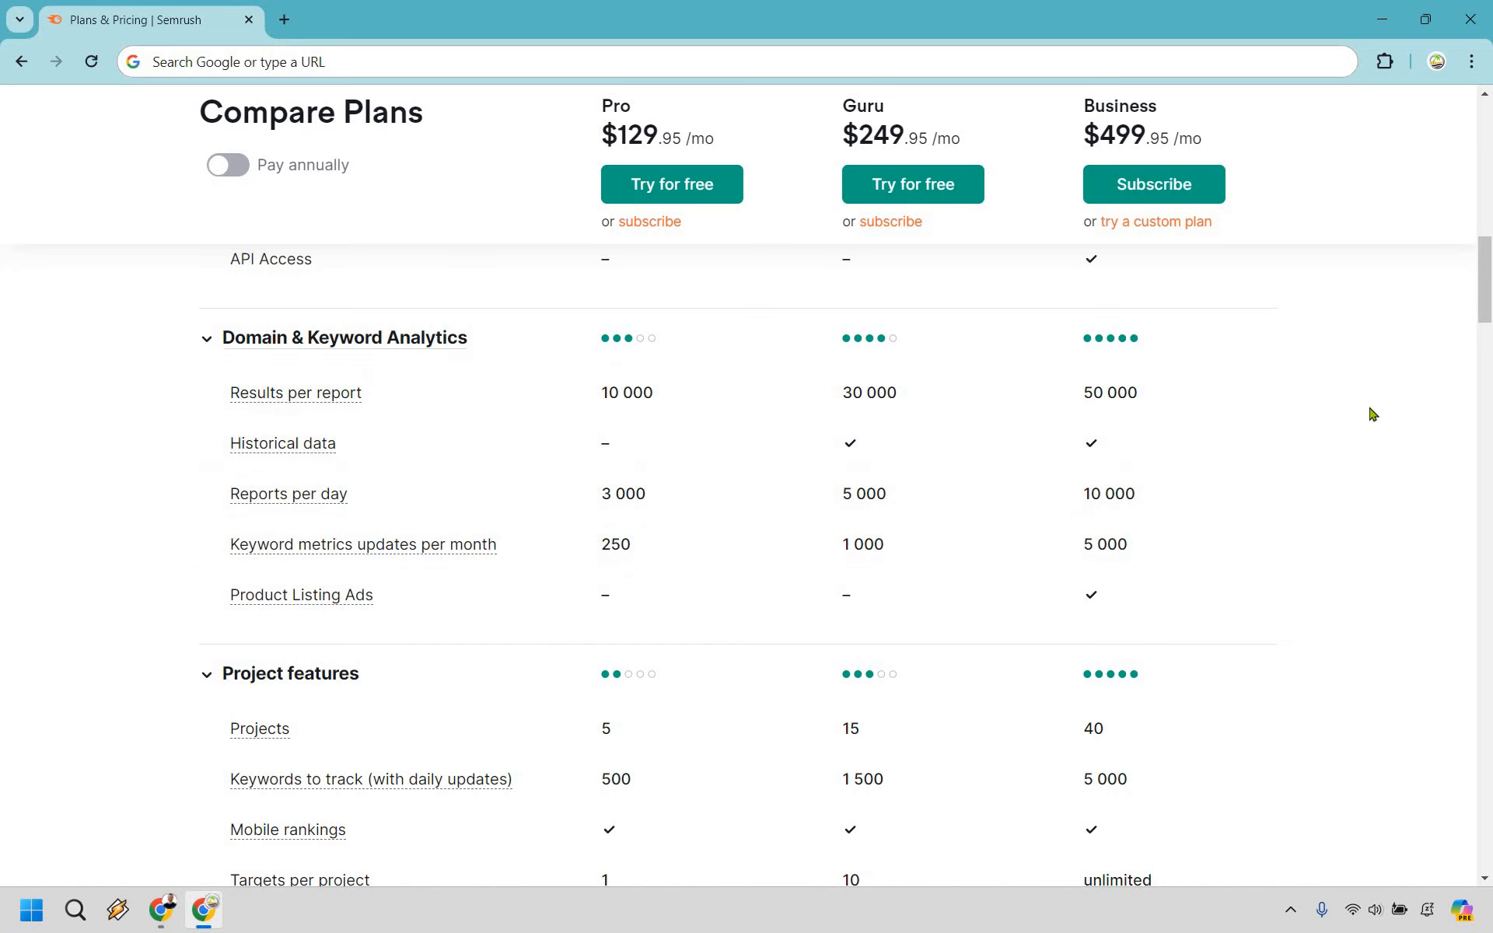
mouse_move(814, 597)
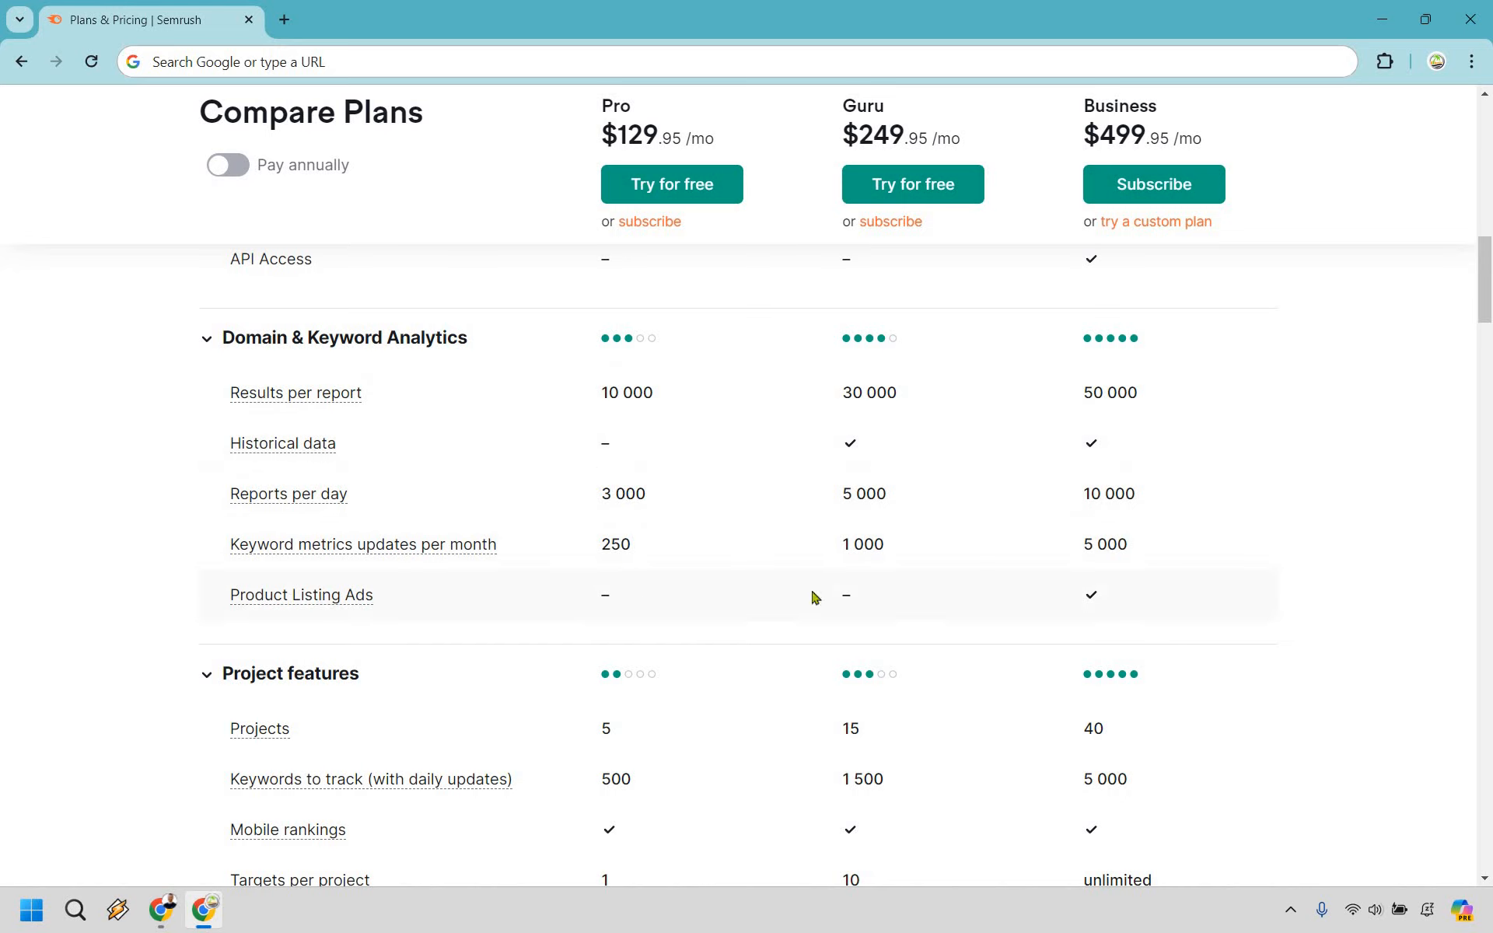
mouse_move(564, 433)
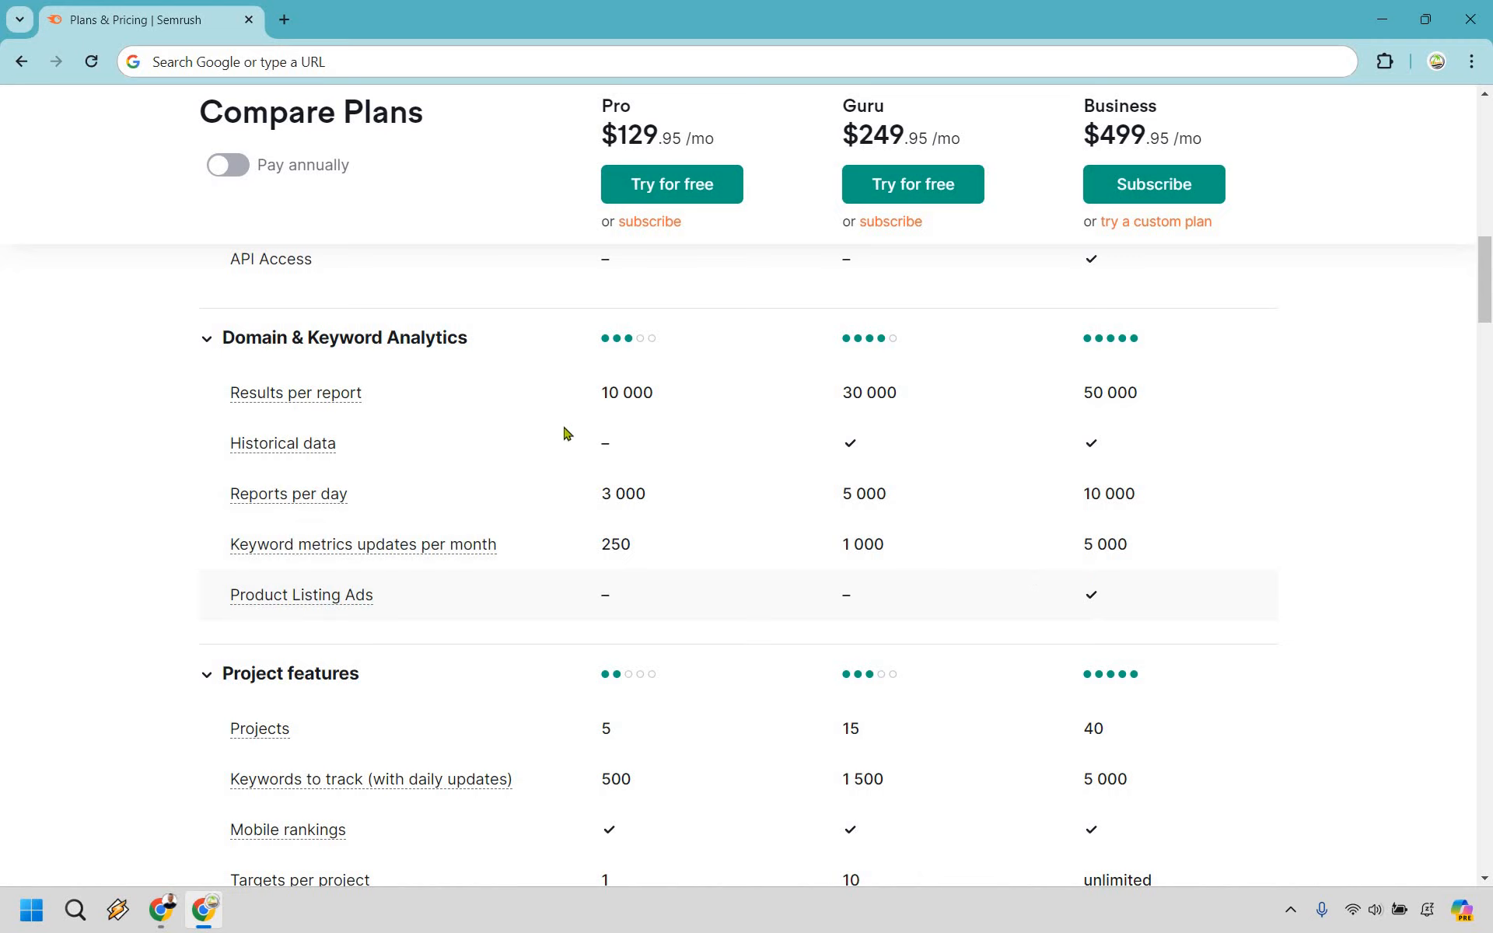
mouse_move(1053, 478)
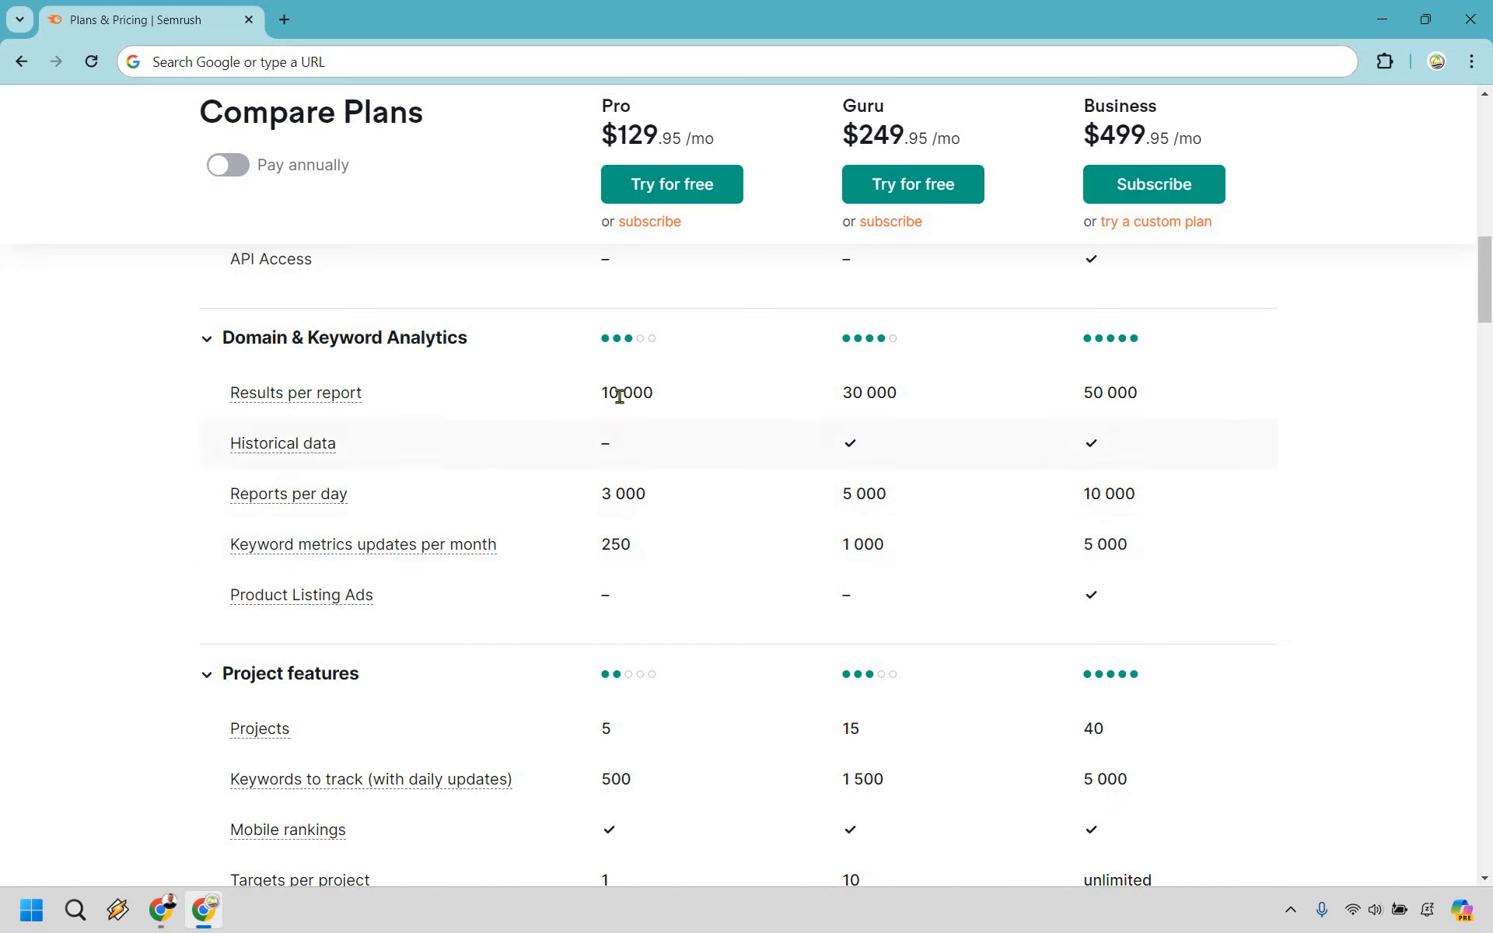
mouse_move(636, 512)
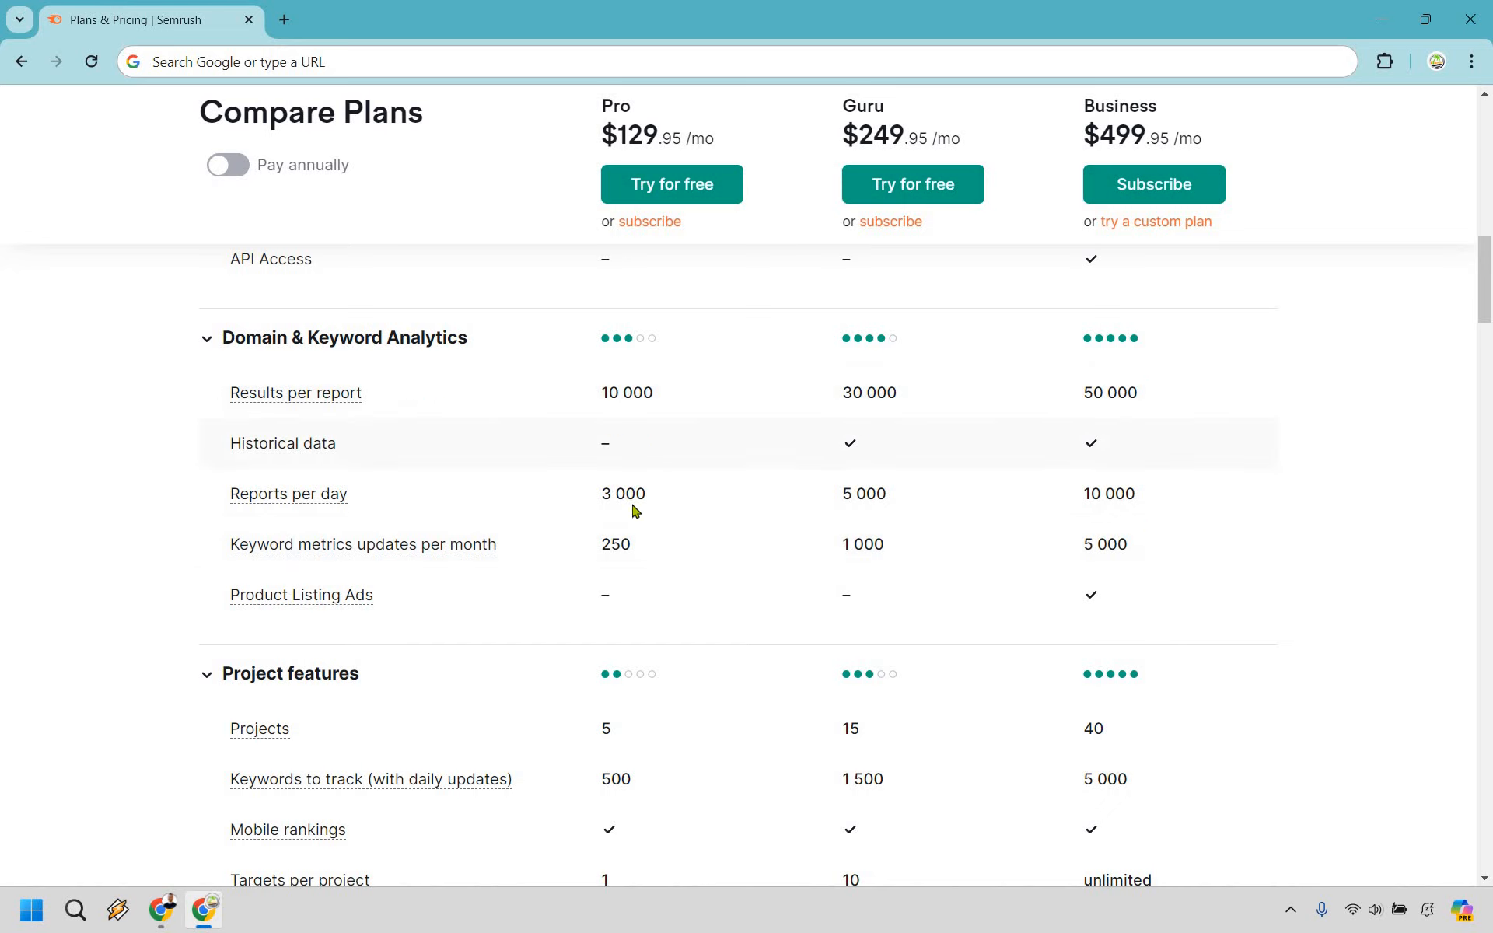
mouse_move(616, 564)
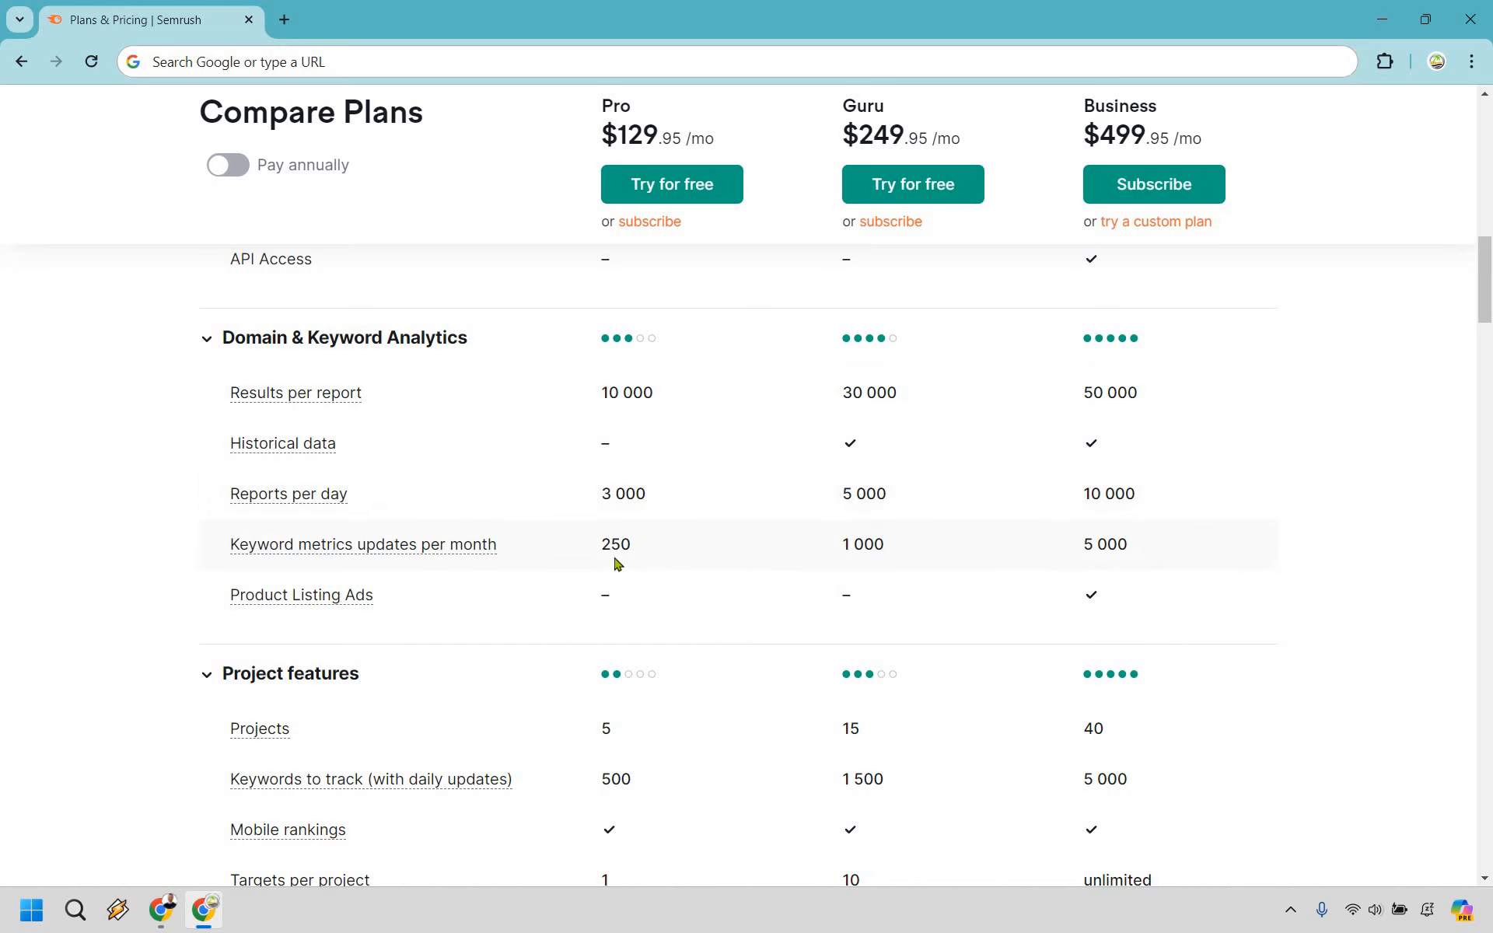
mouse_move(1209, 561)
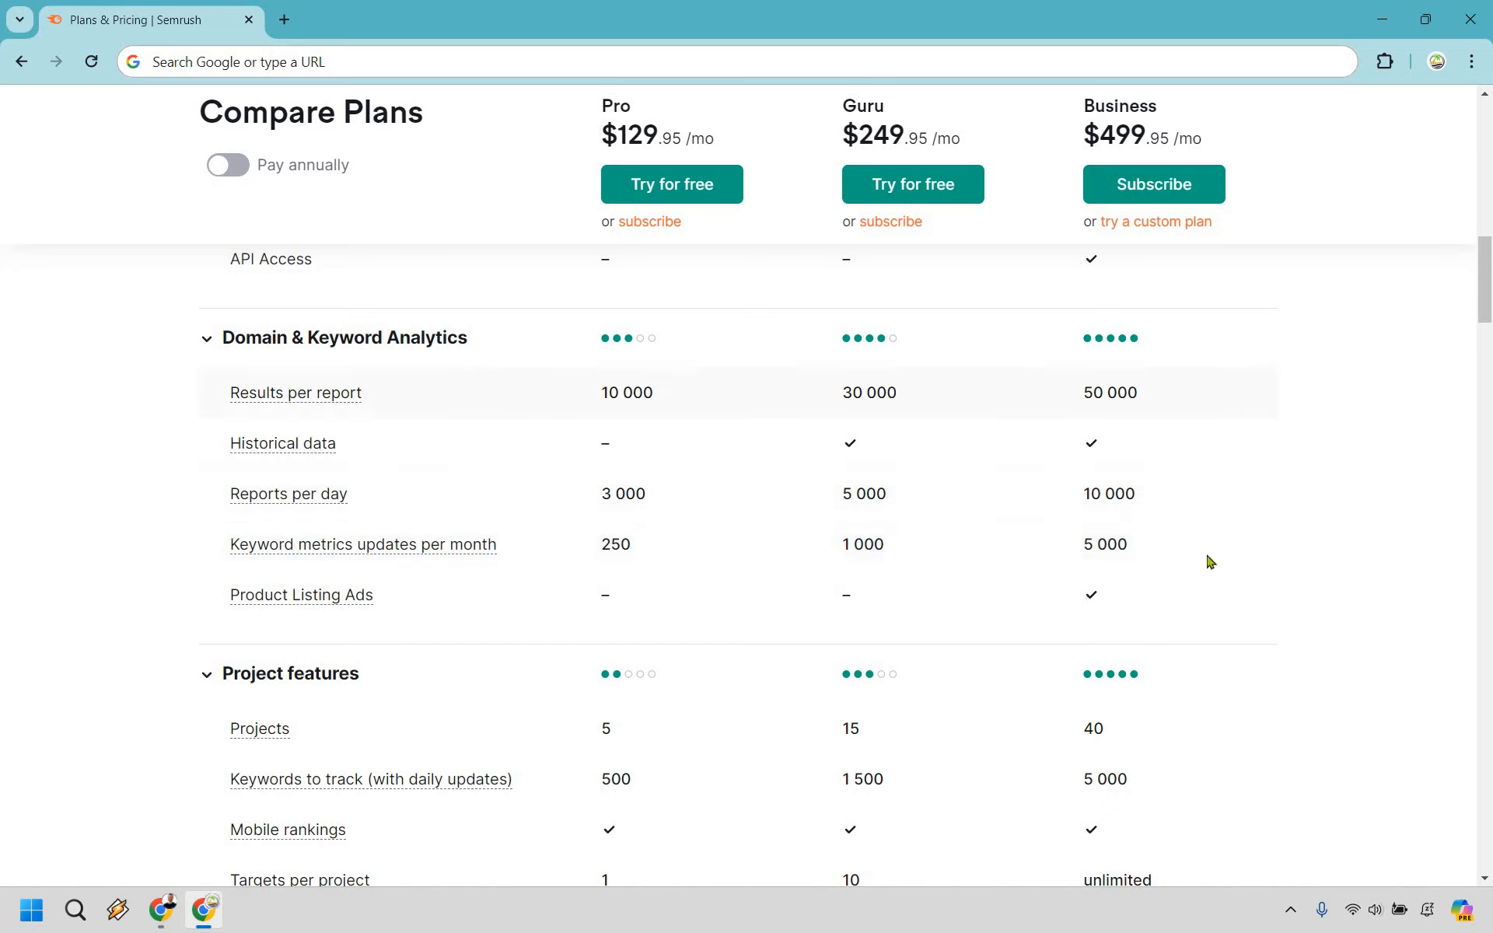
mouse_move(1365, 415)
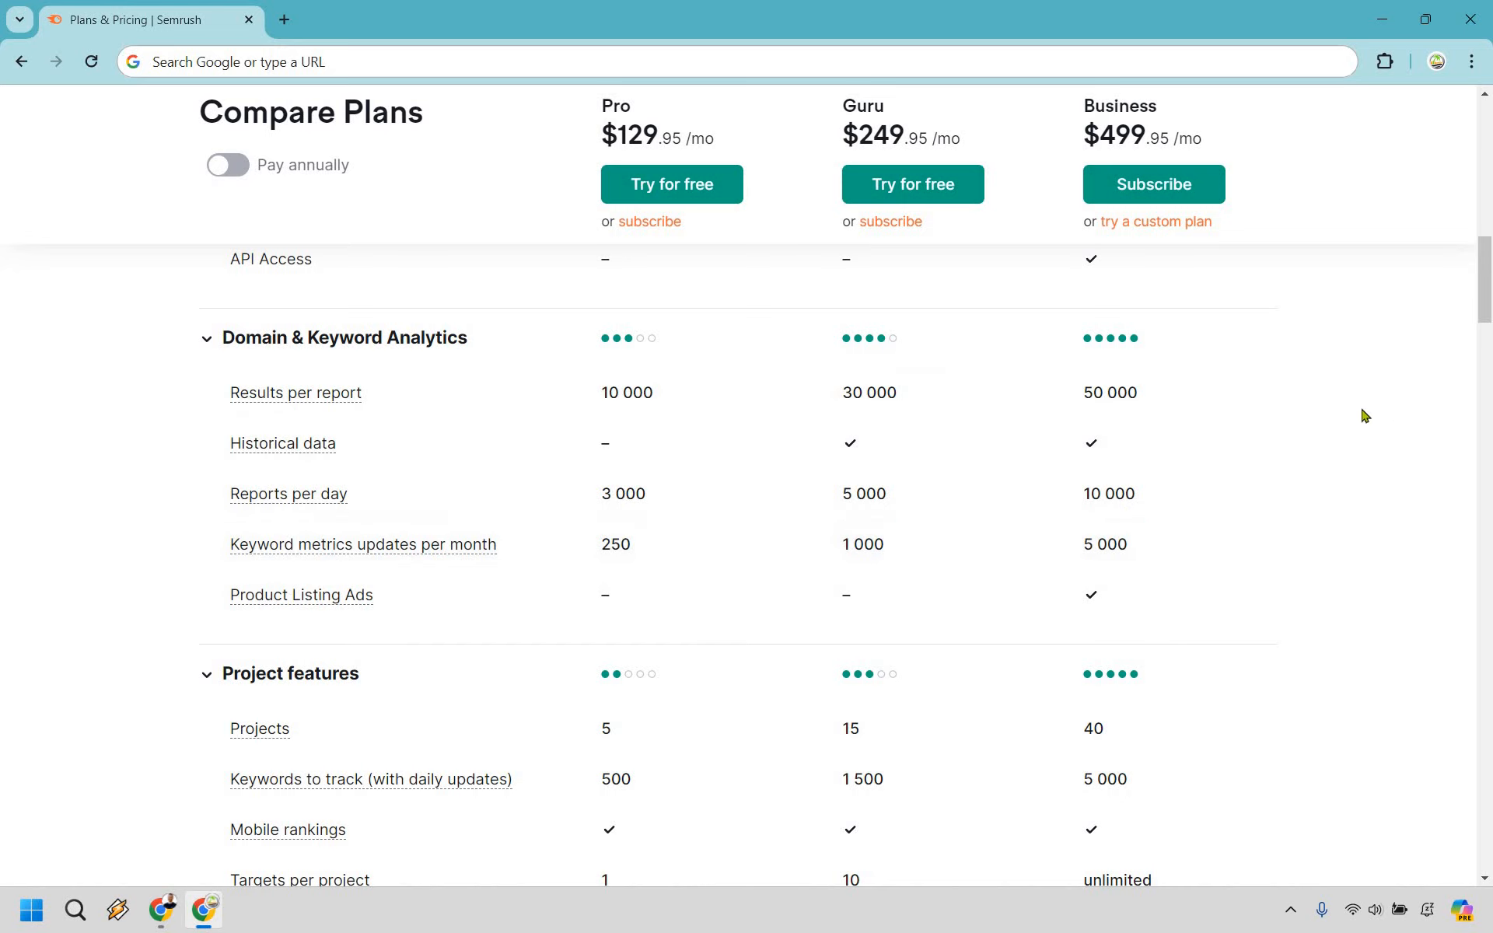
mouse_move(708, 550)
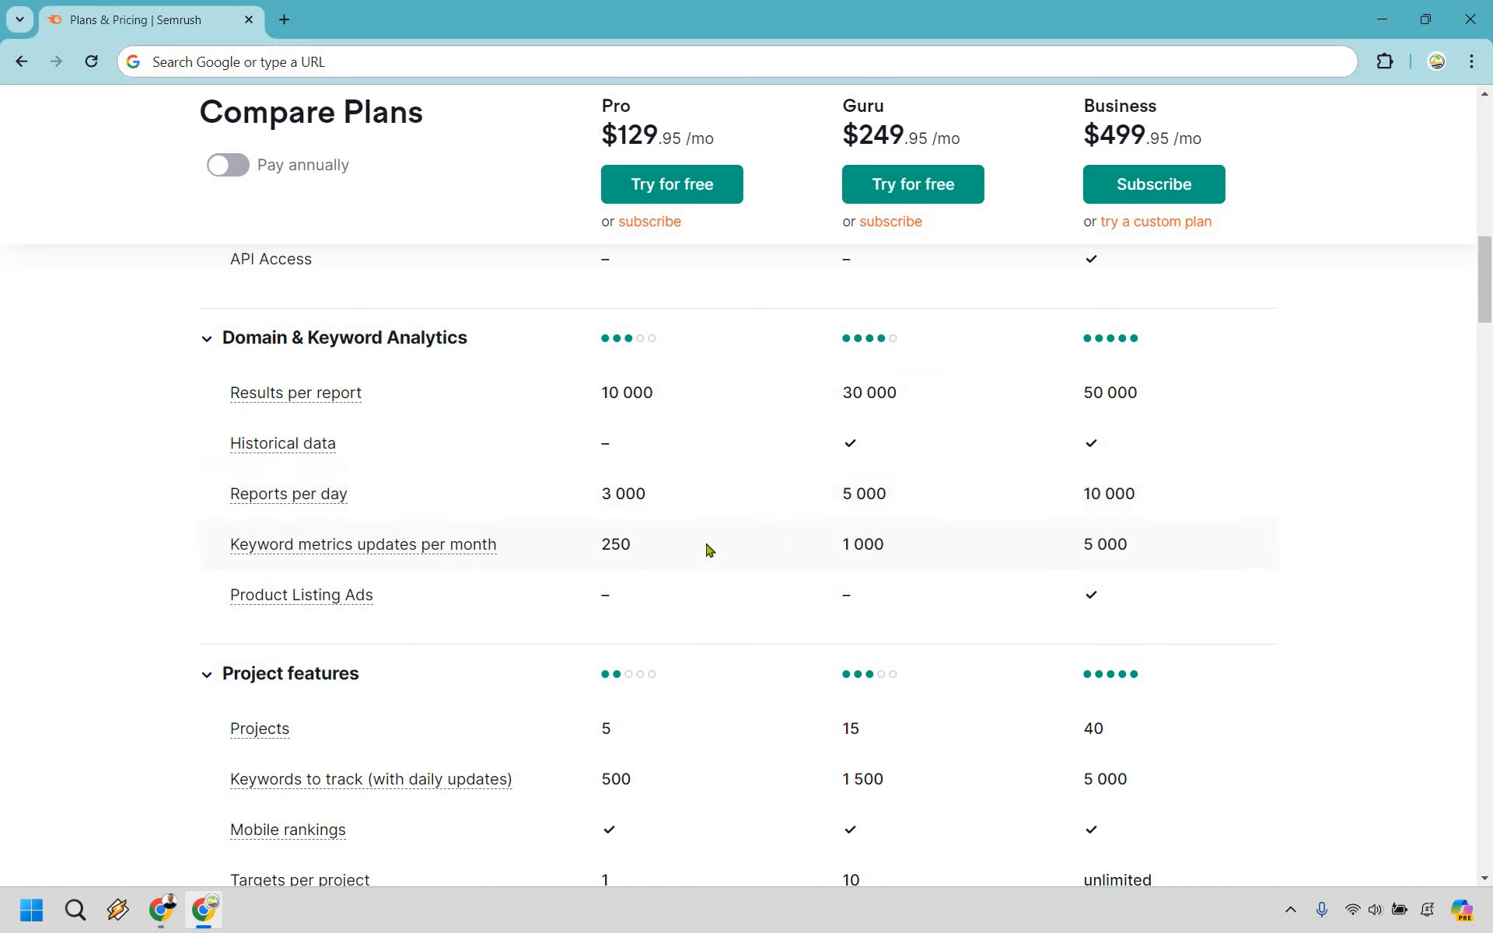
mouse_move(746, 411)
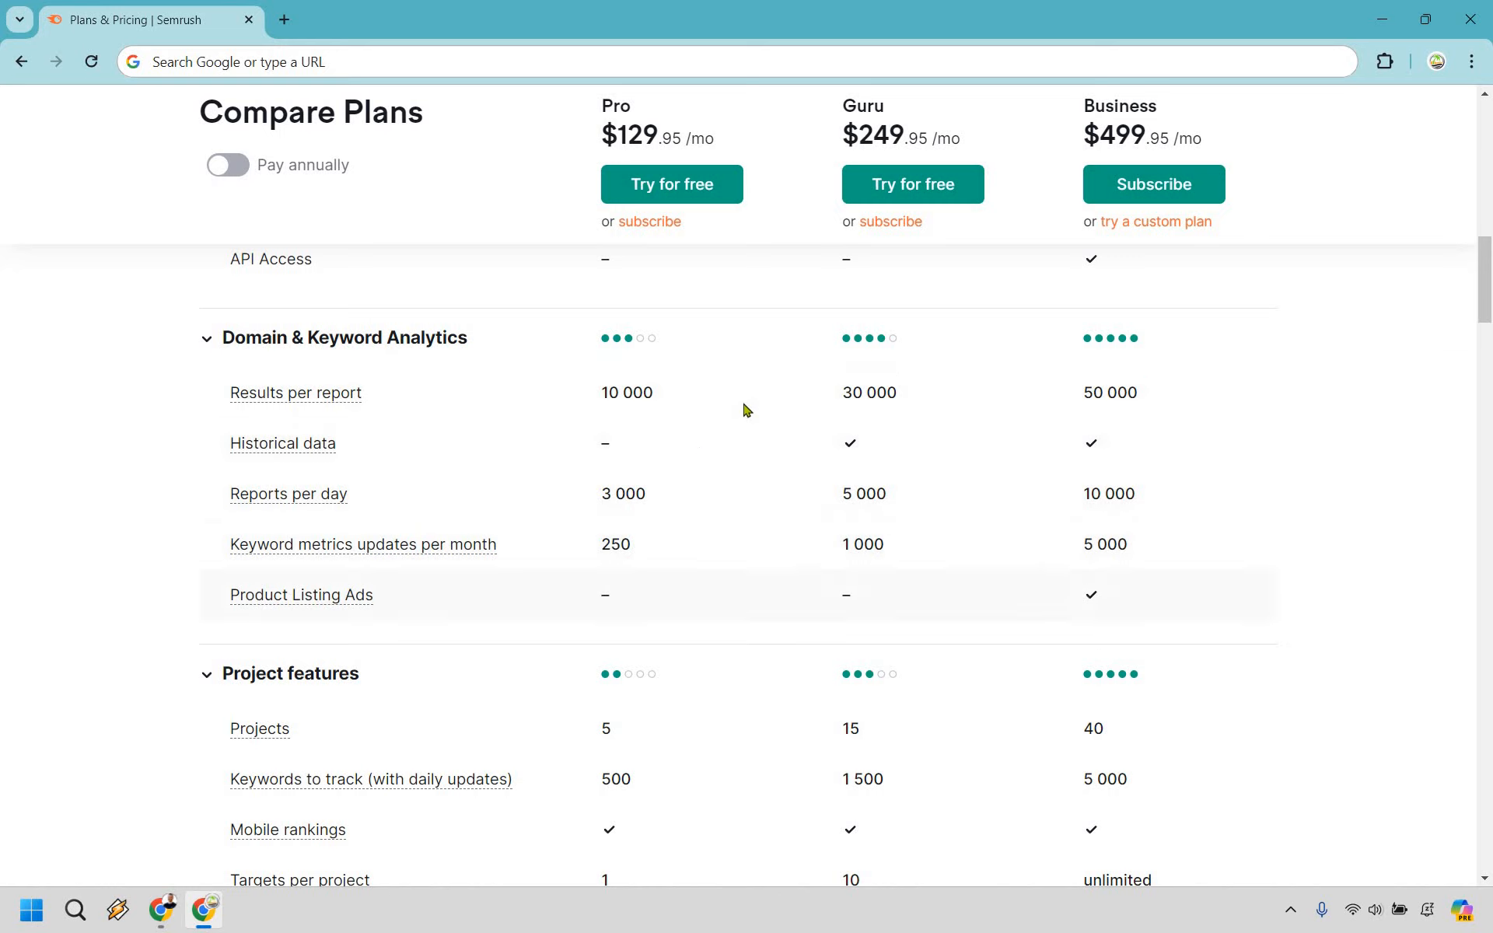
Step: Scroll past Project features limits and sharing rows until Reporting appears
scroll(down, 3)
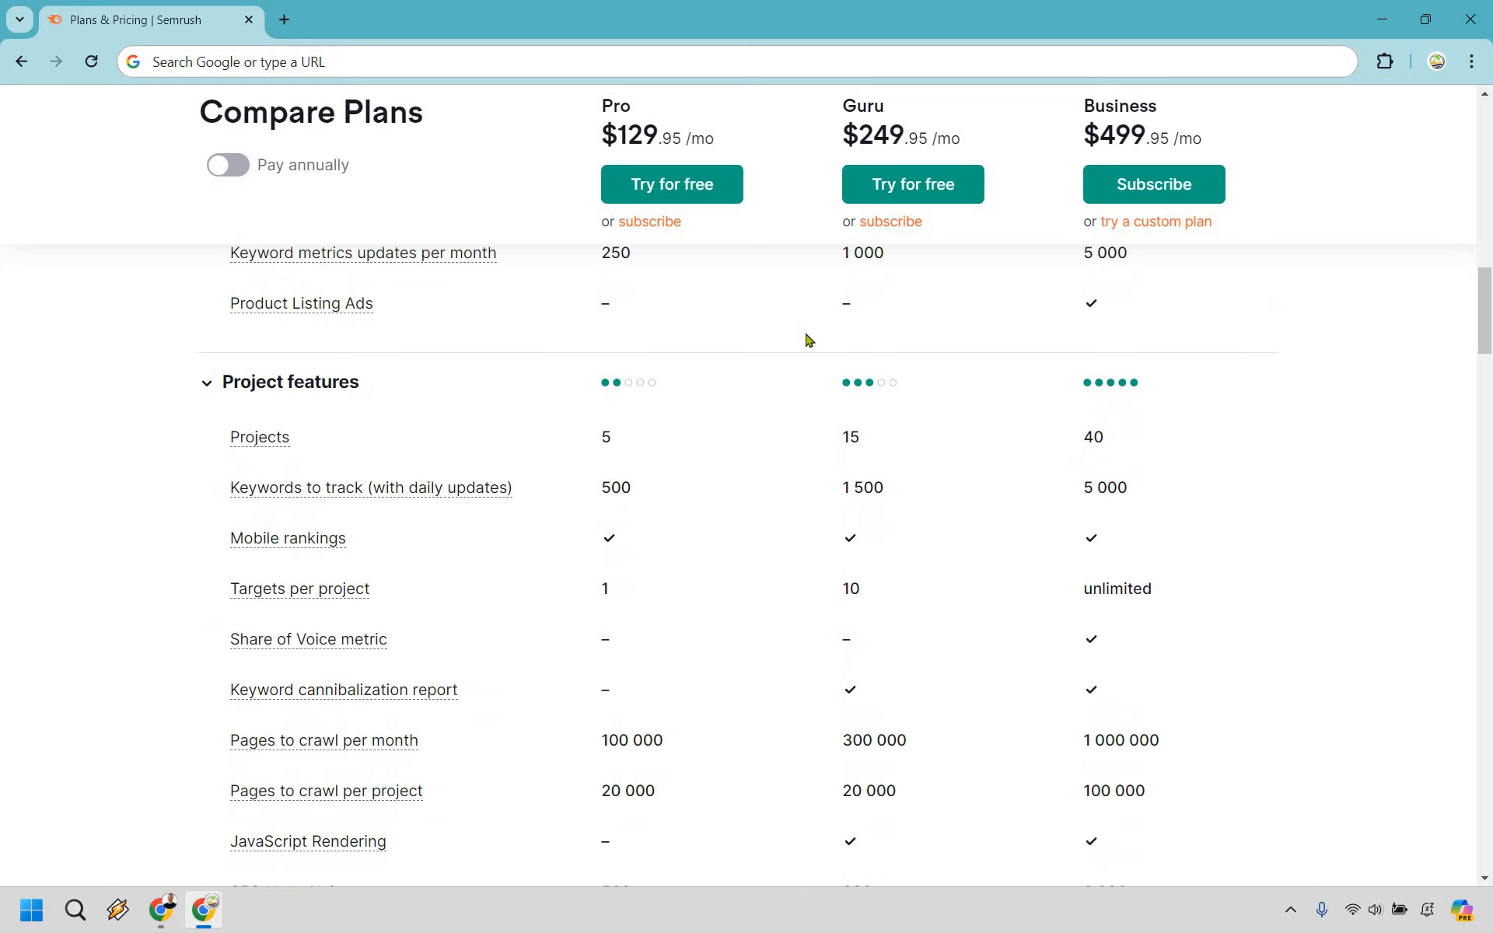
scroll(down, 3)
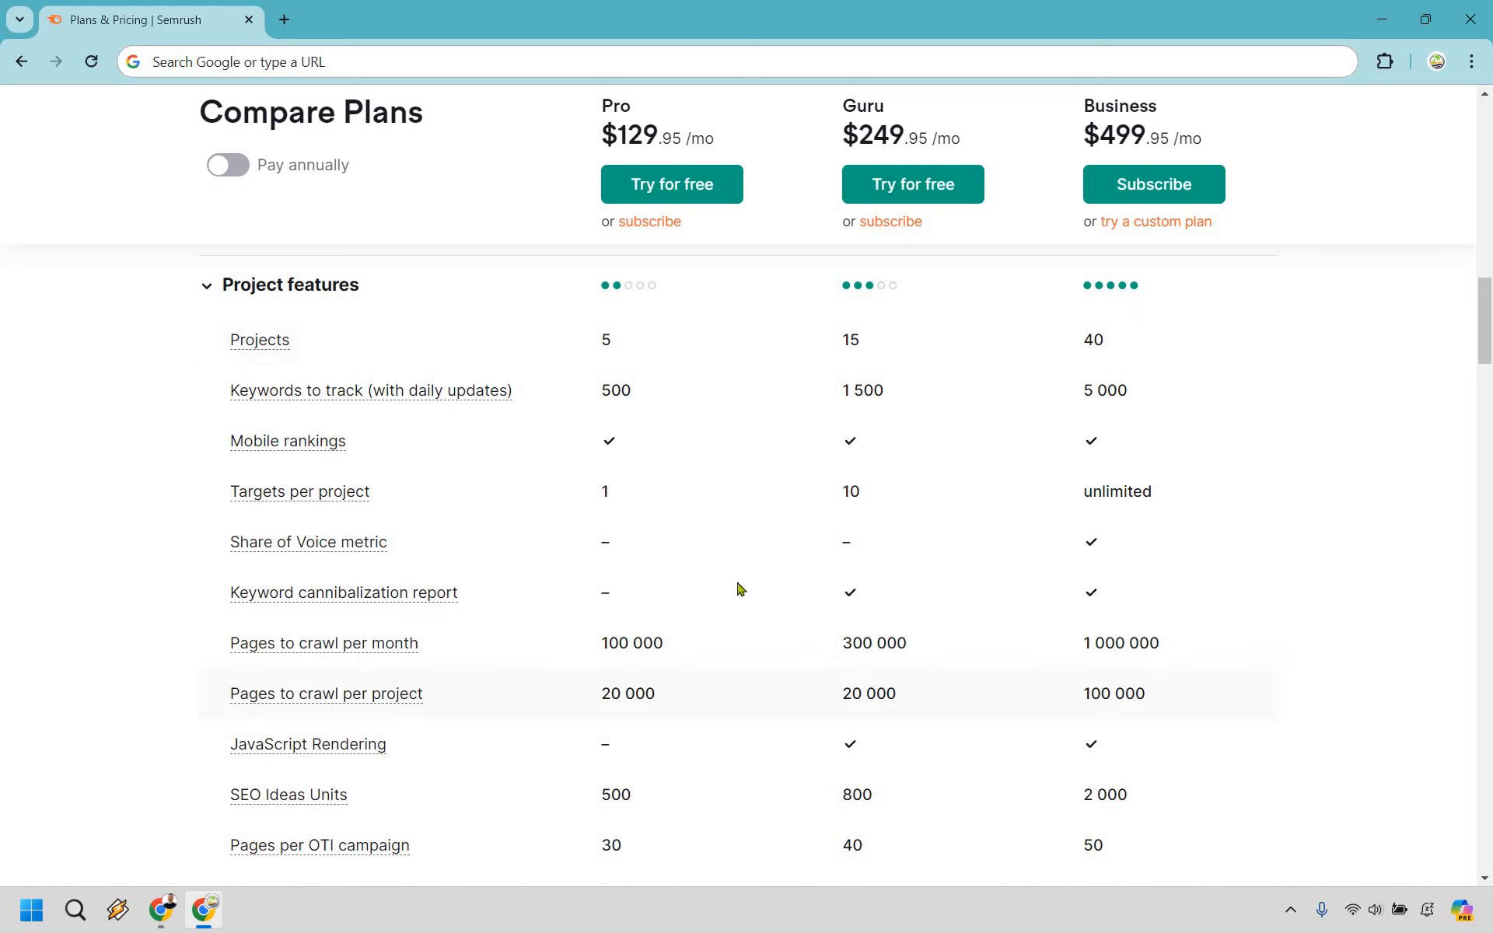
mouse_move(460, 390)
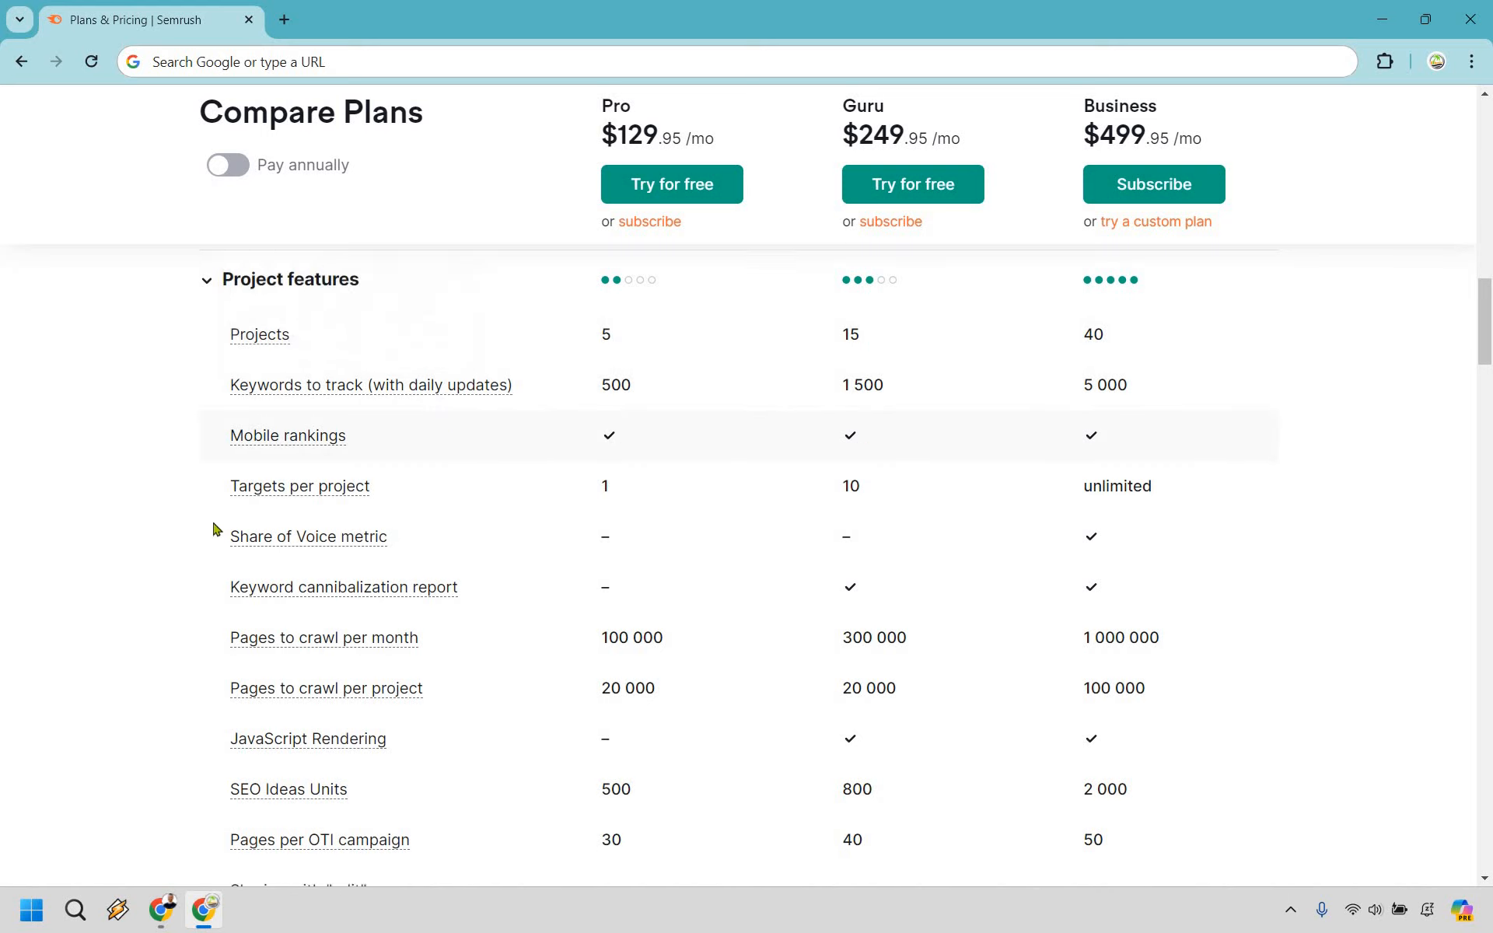
scroll(down, 3)
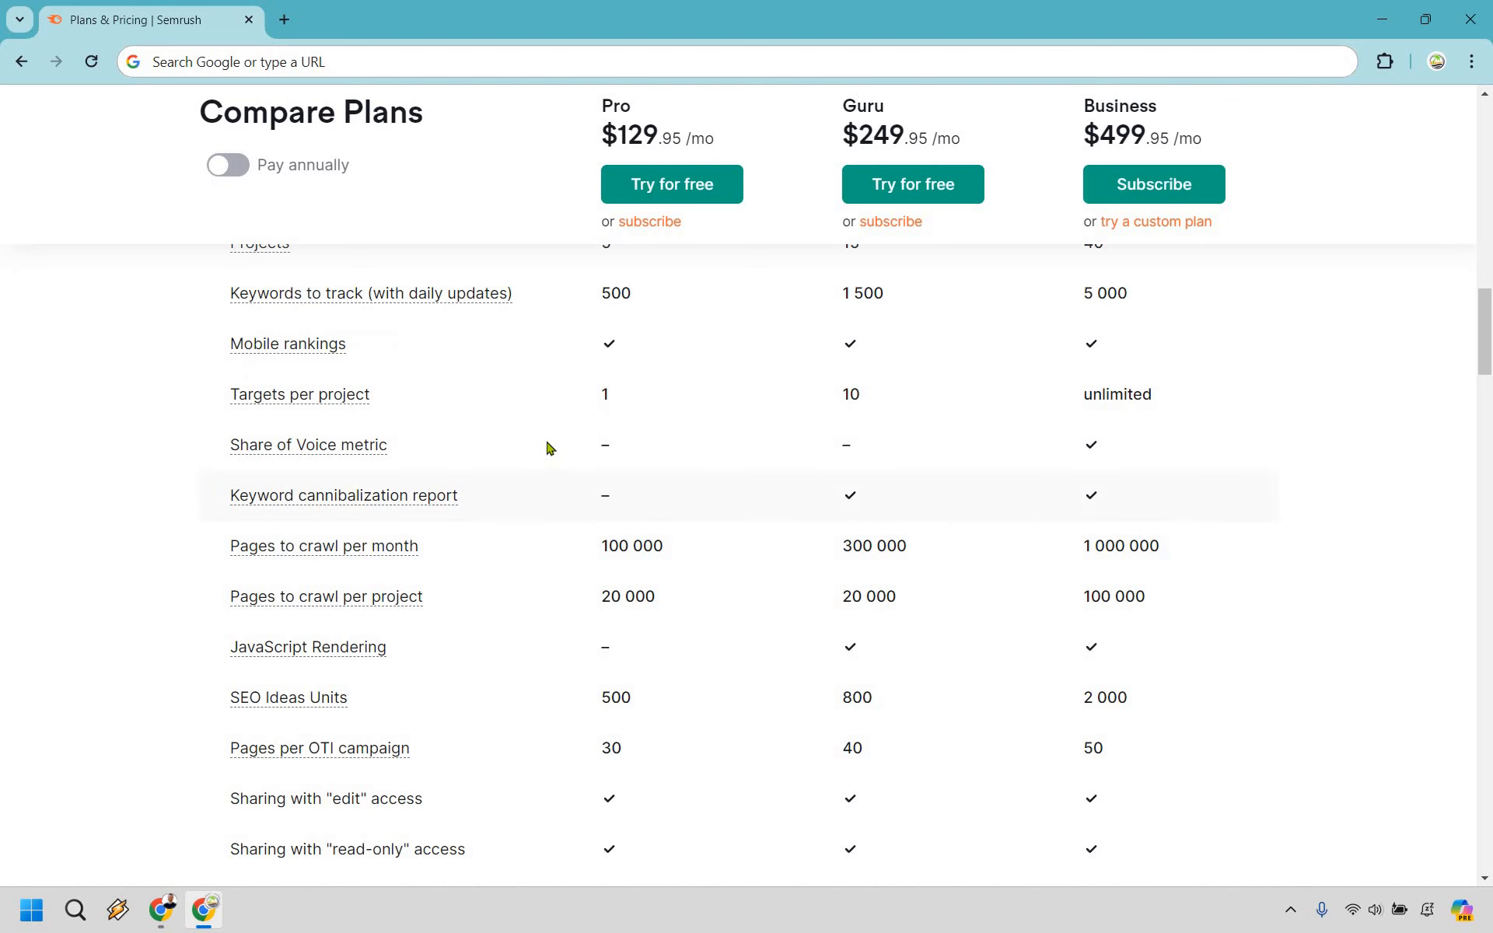
scroll(down, 3)
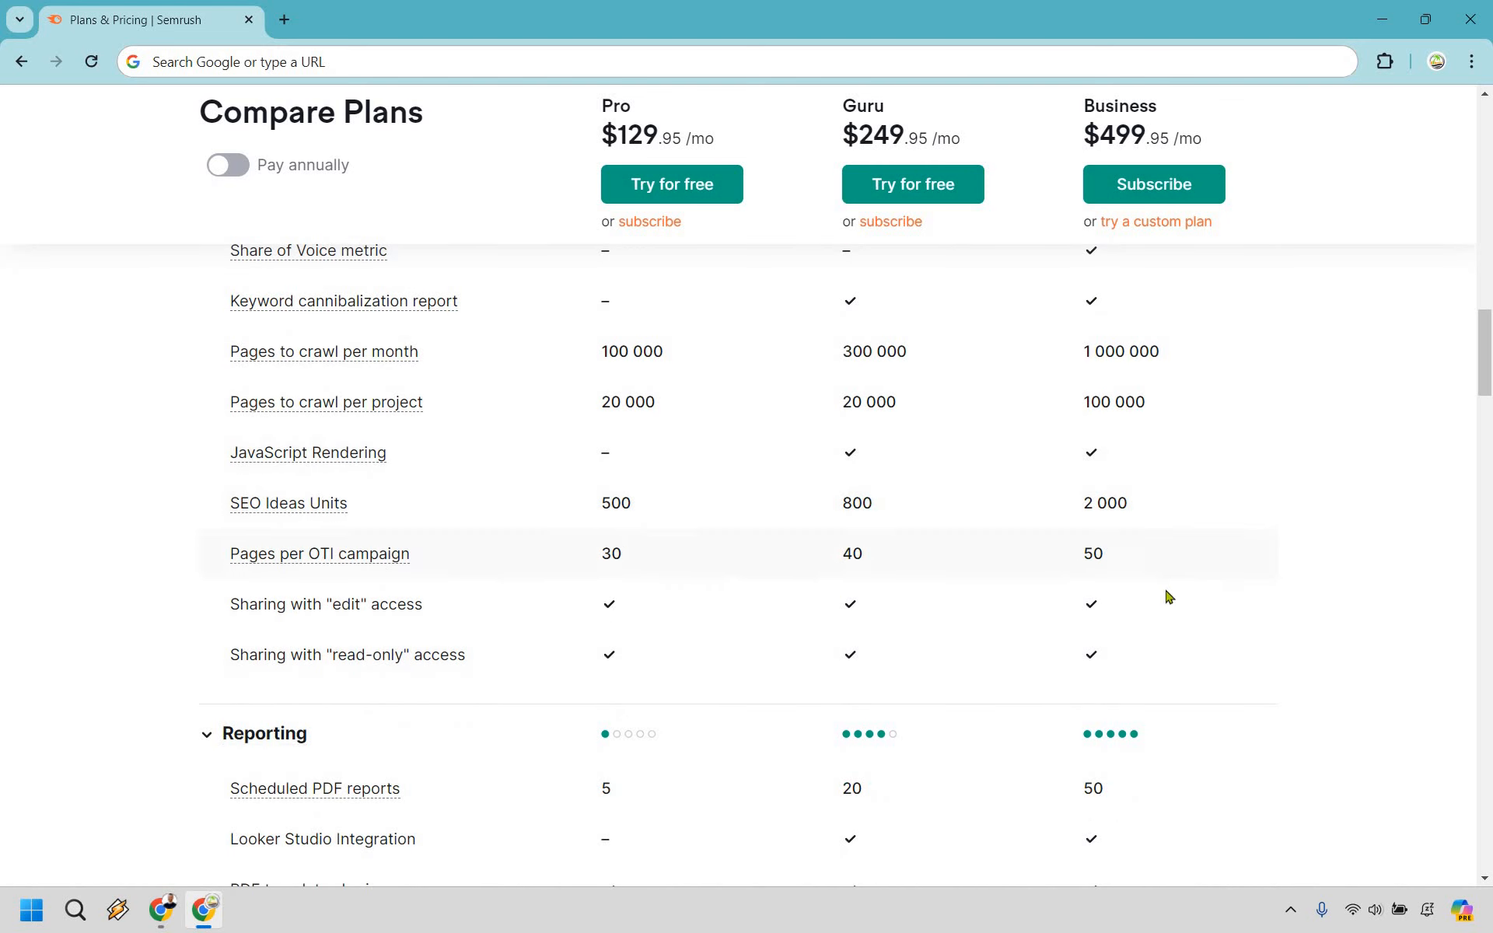
mouse_move(543, 574)
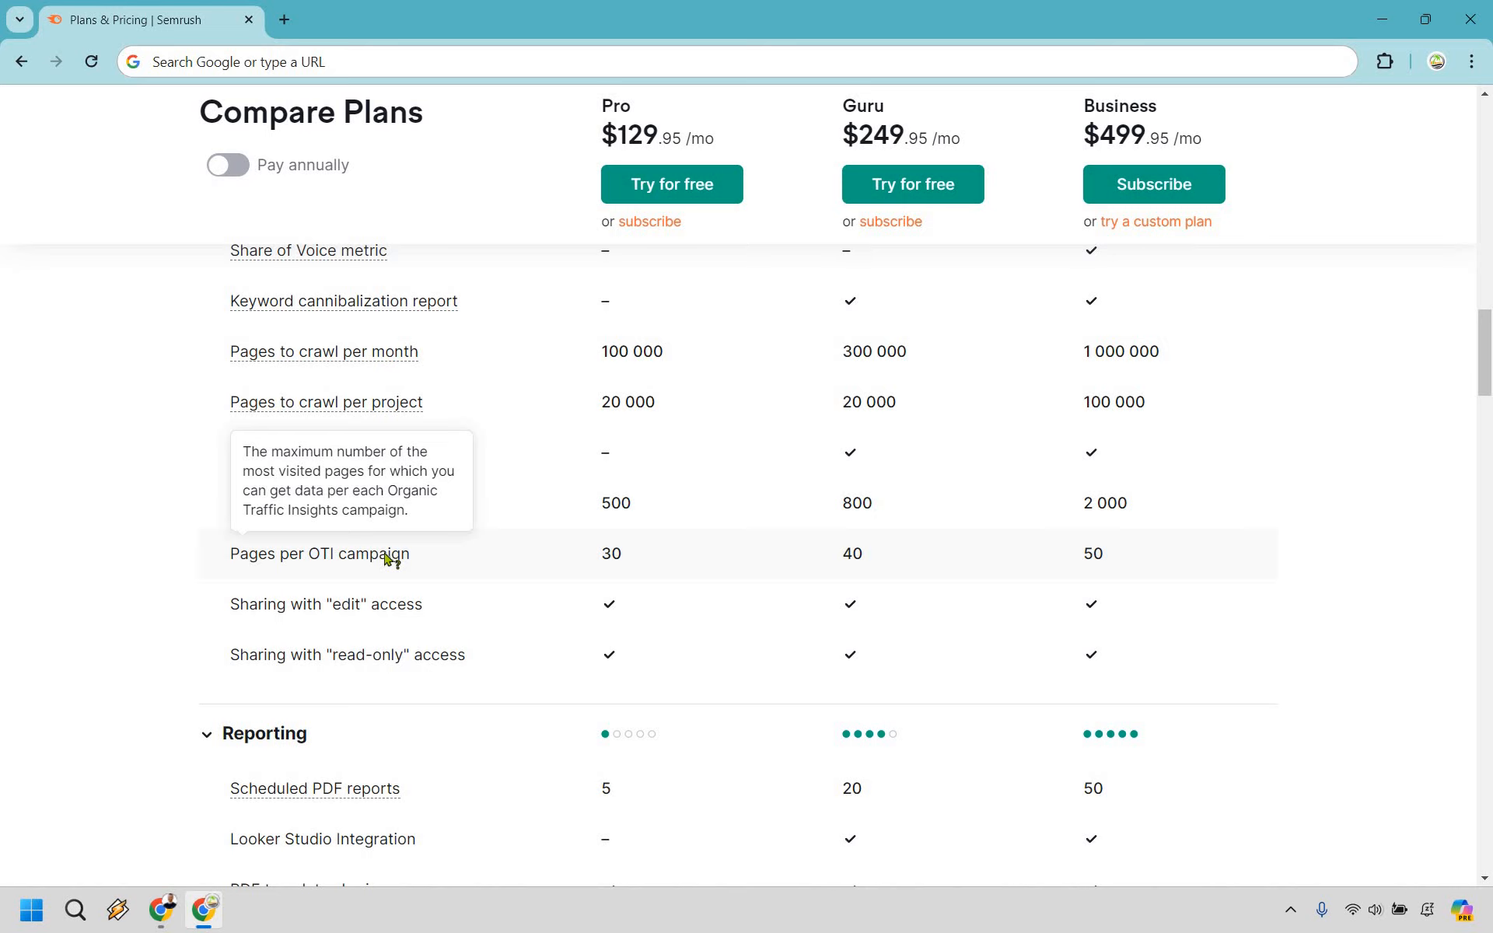
mouse_move(959, 553)
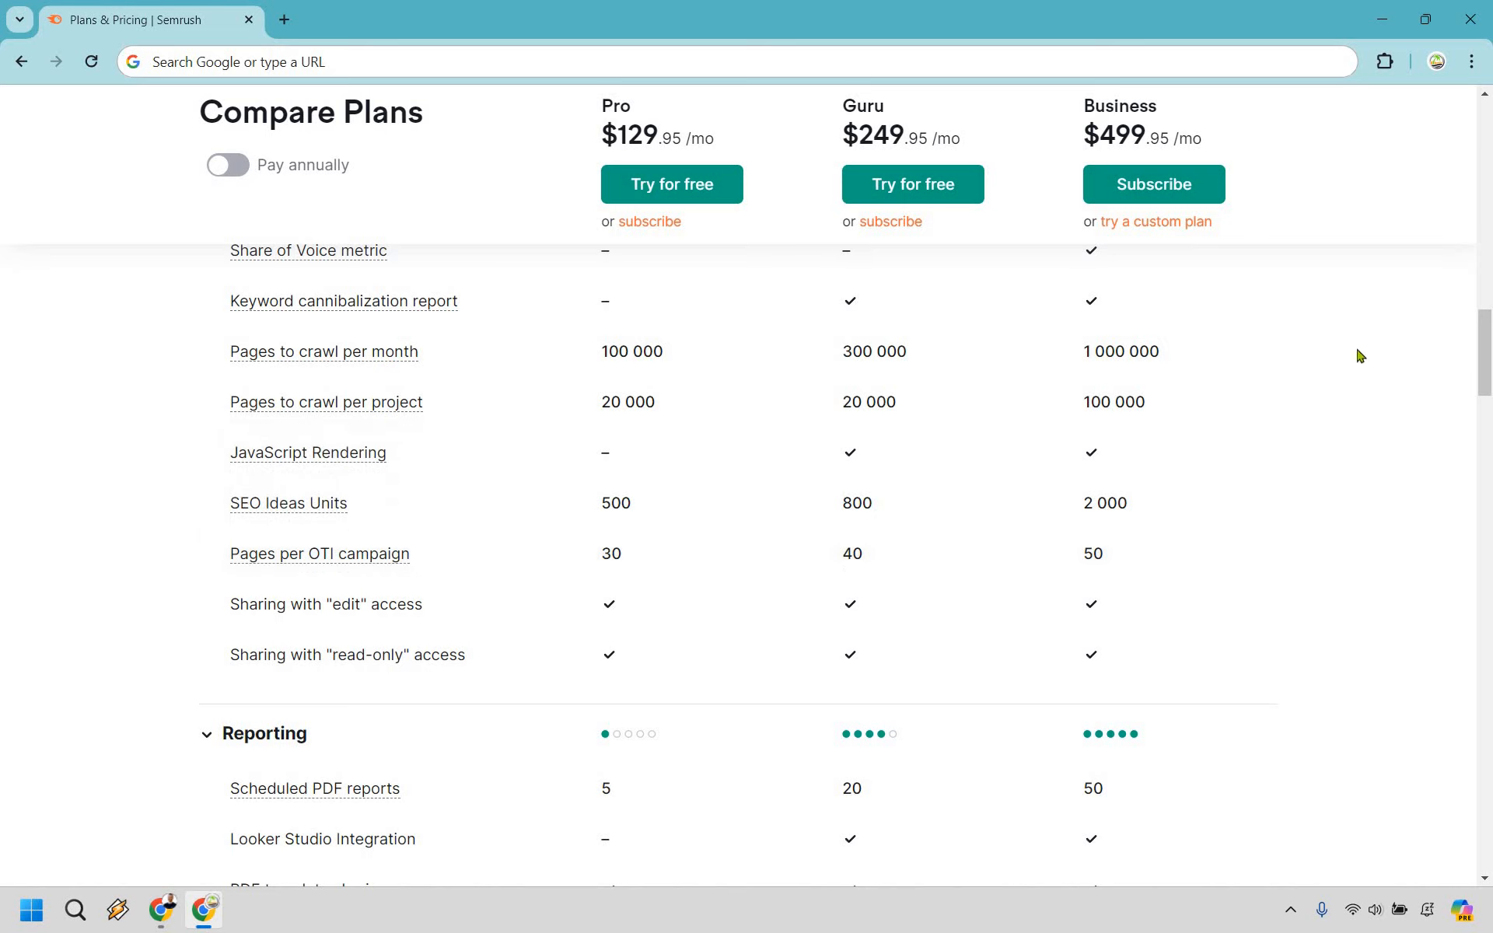
Step: Scroll to the Content Marketing Platform limits and the Additional users row
scroll(down, 3)
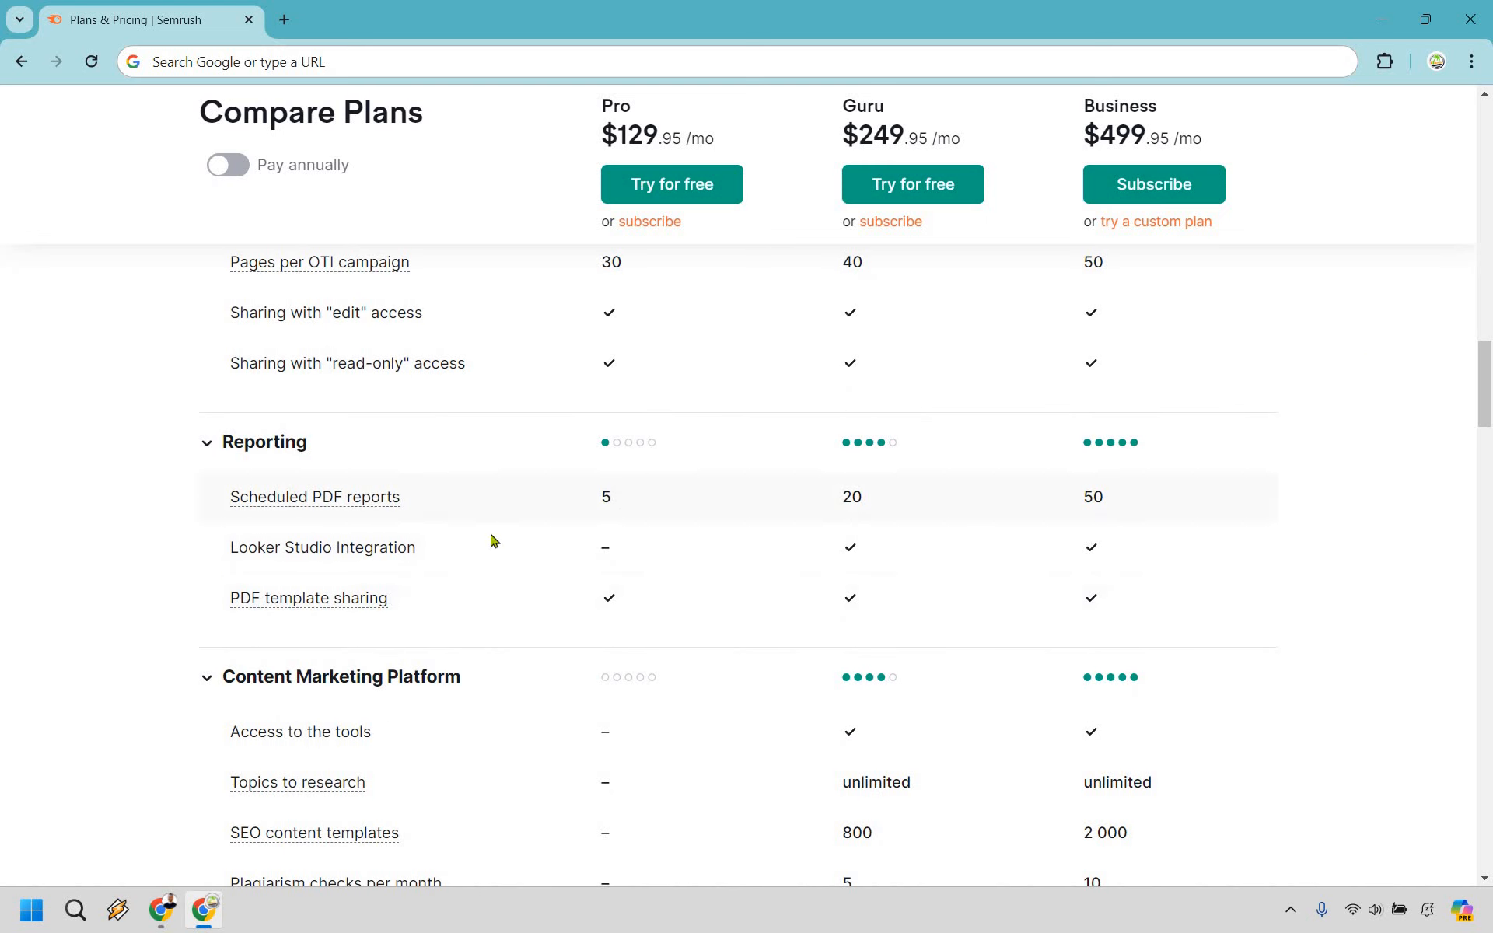
mouse_move(636, 500)
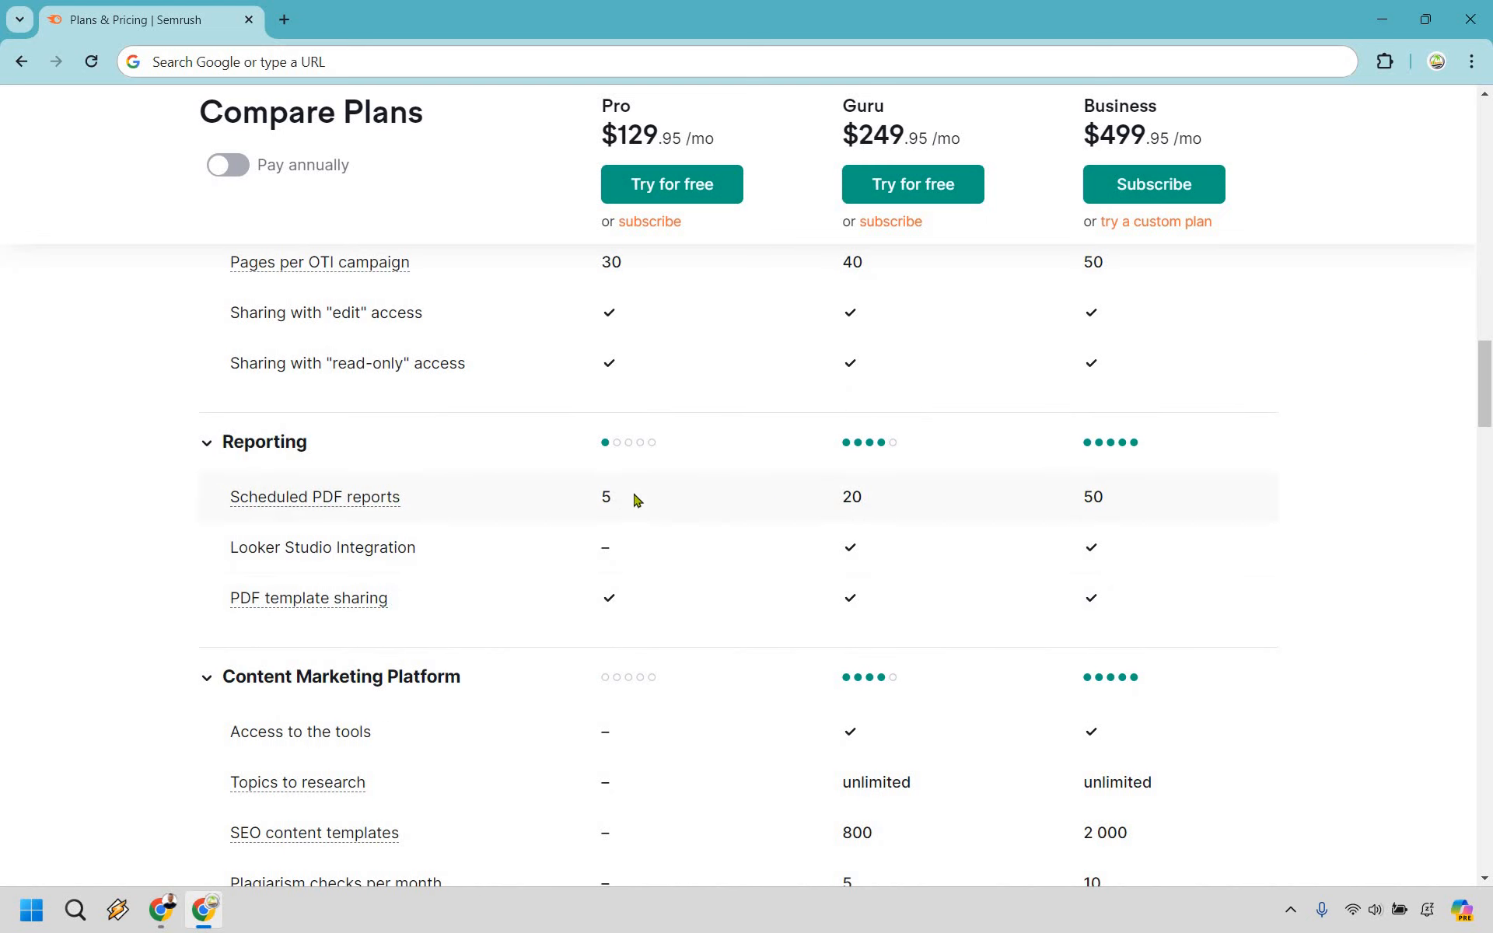
mouse_move(314, 496)
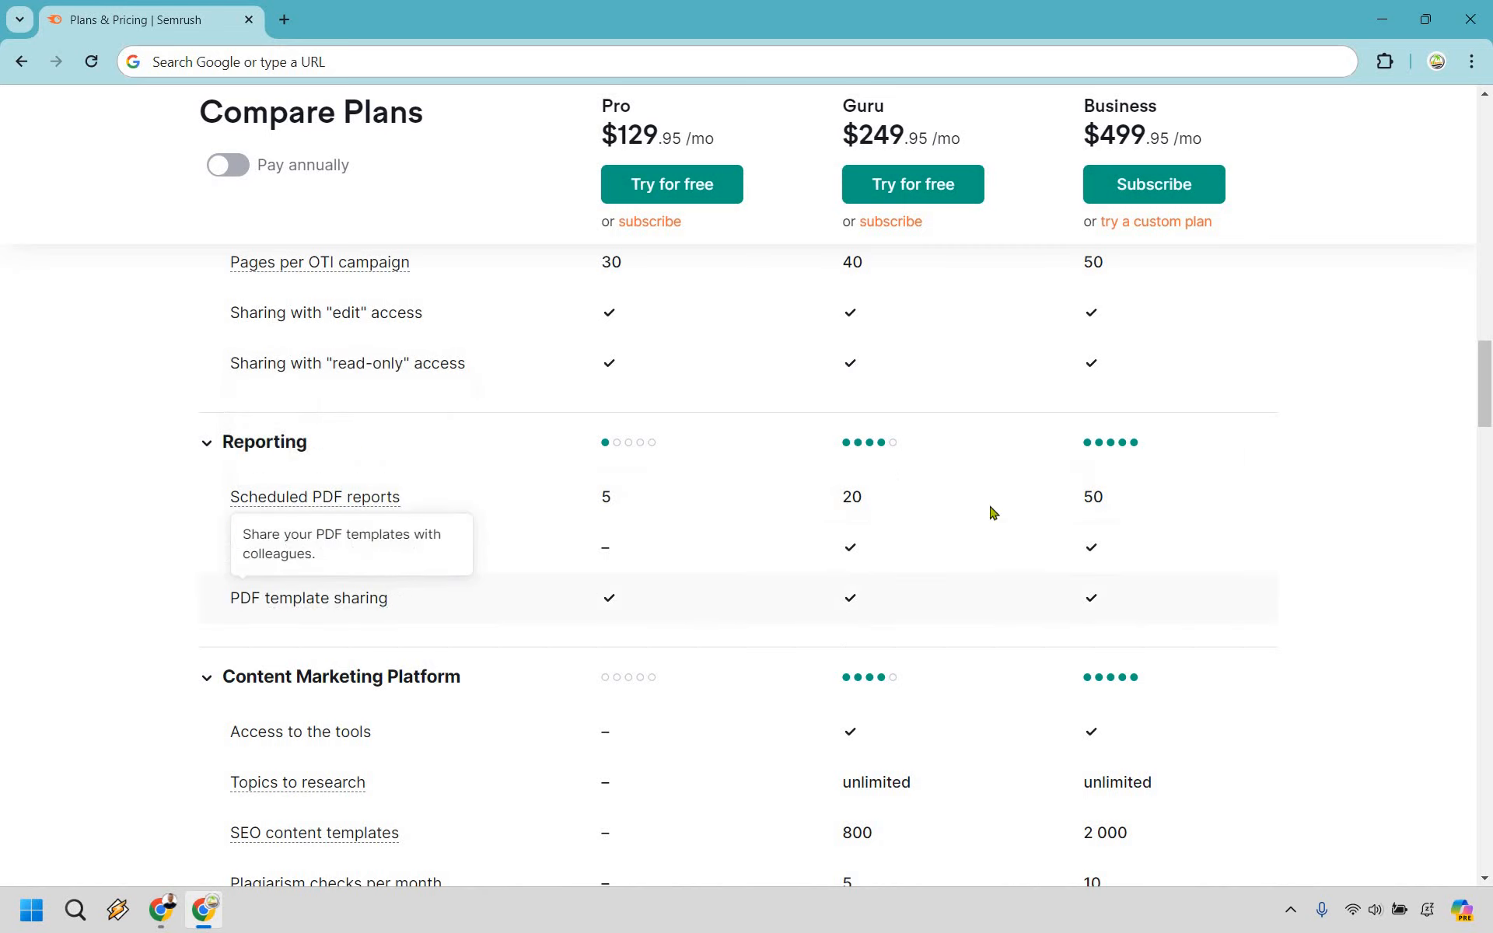
mouse_move(1410, 381)
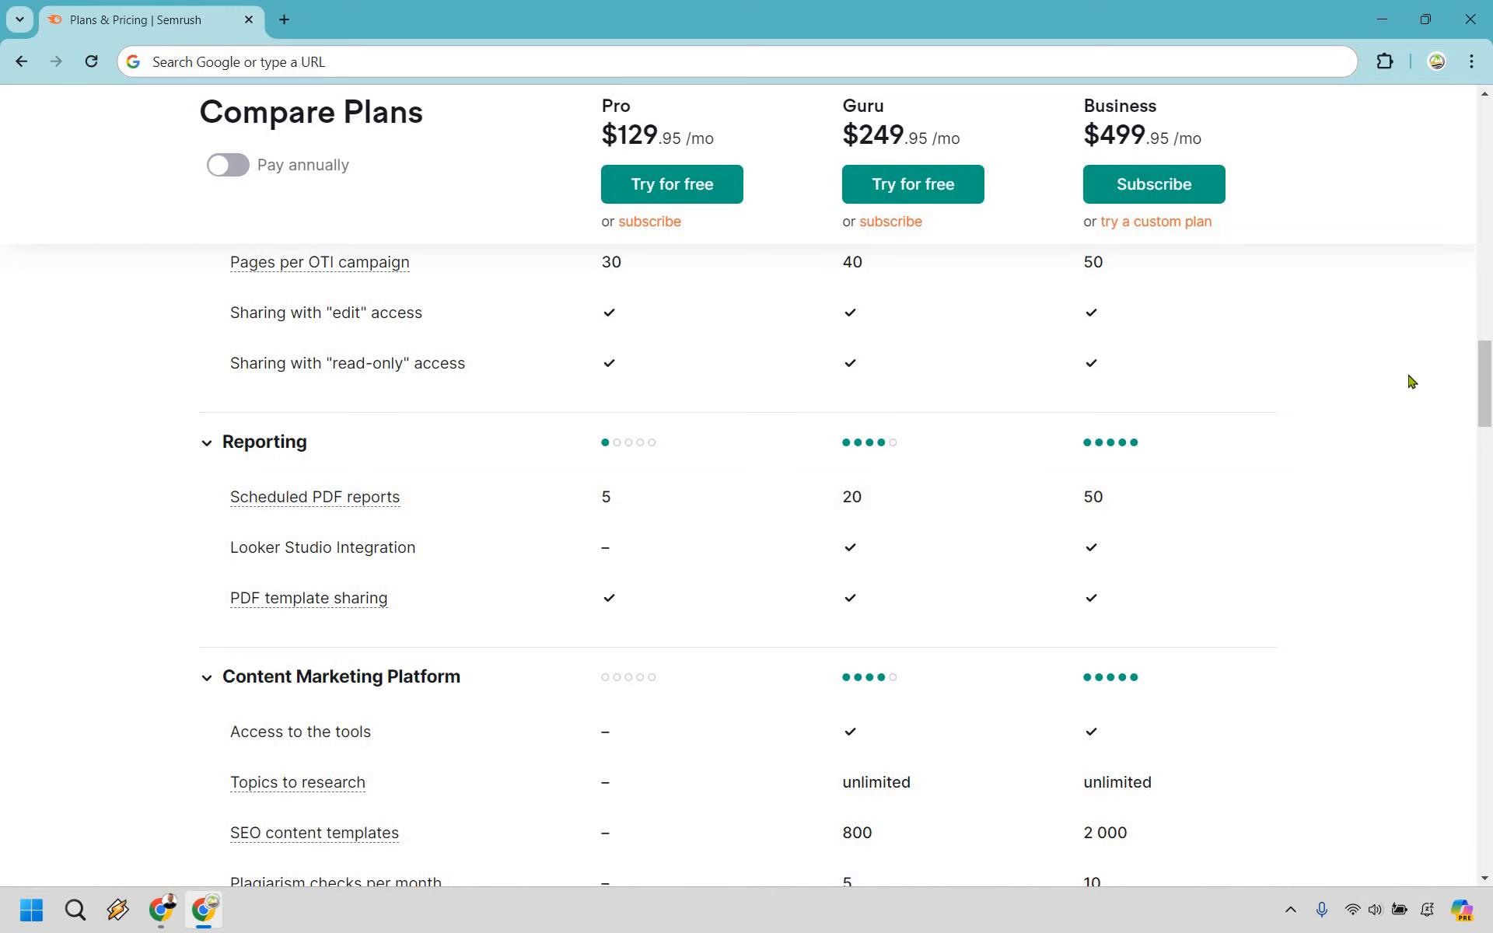
scroll(down, 3)
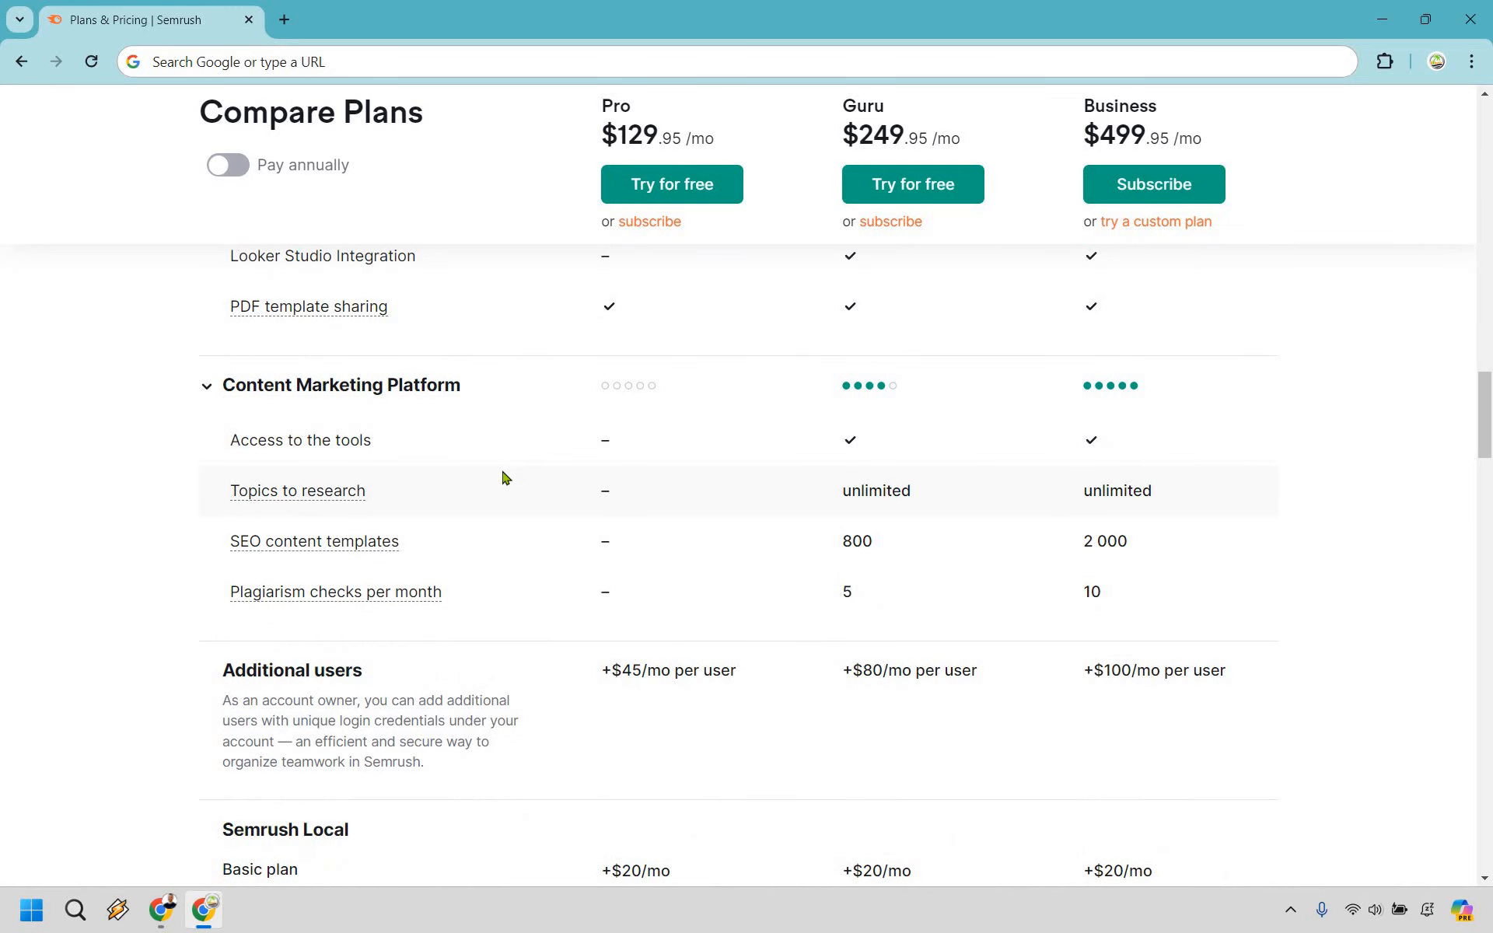
mouse_move(893, 646)
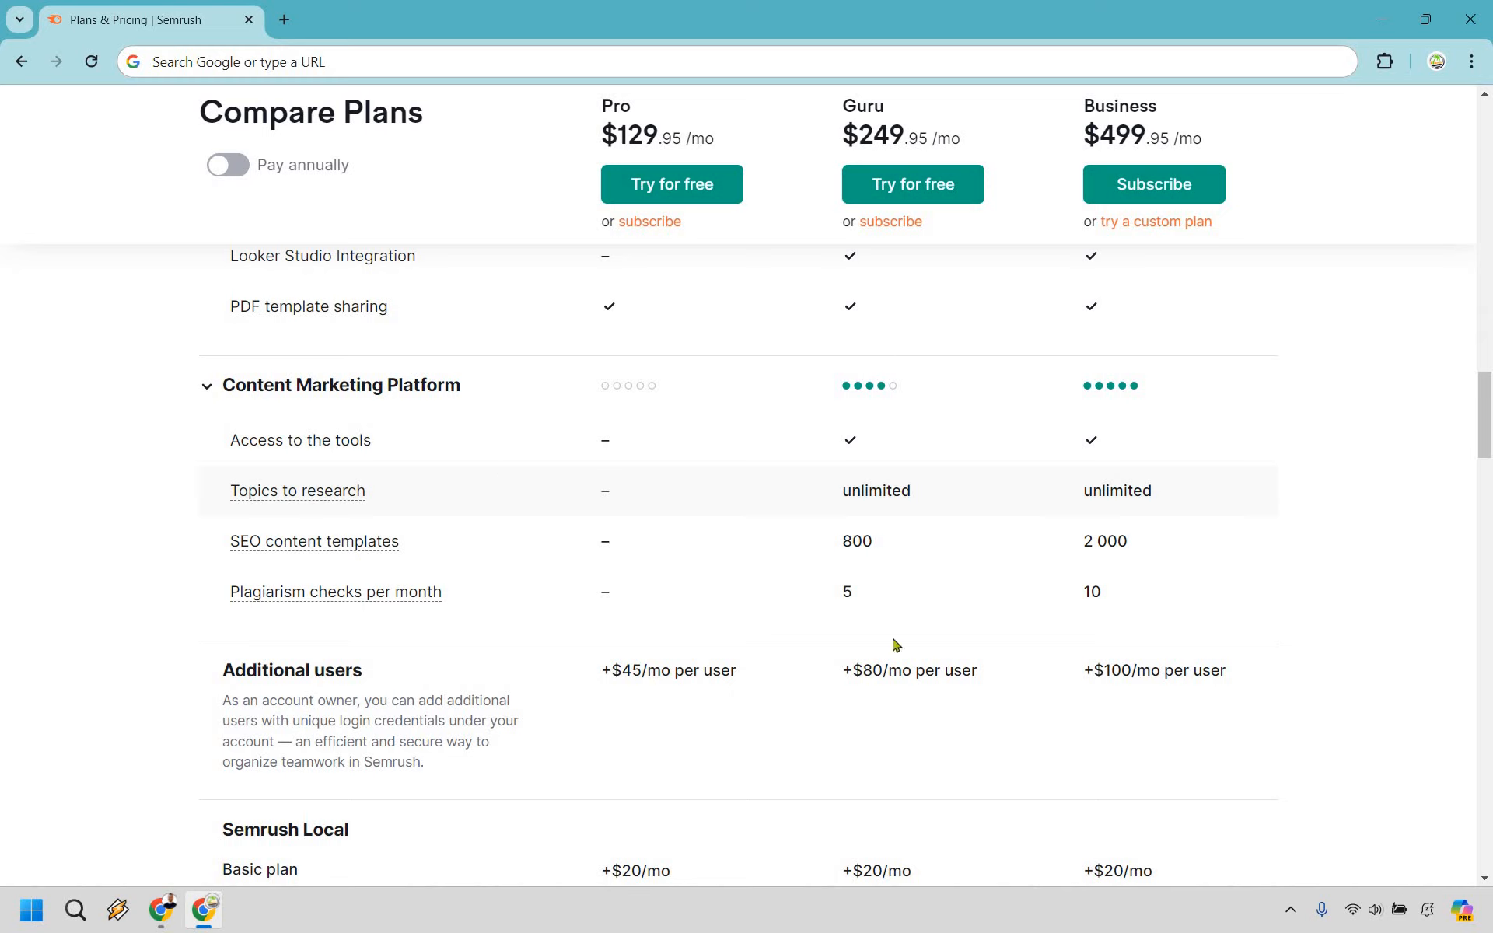
mouse_move(735, 416)
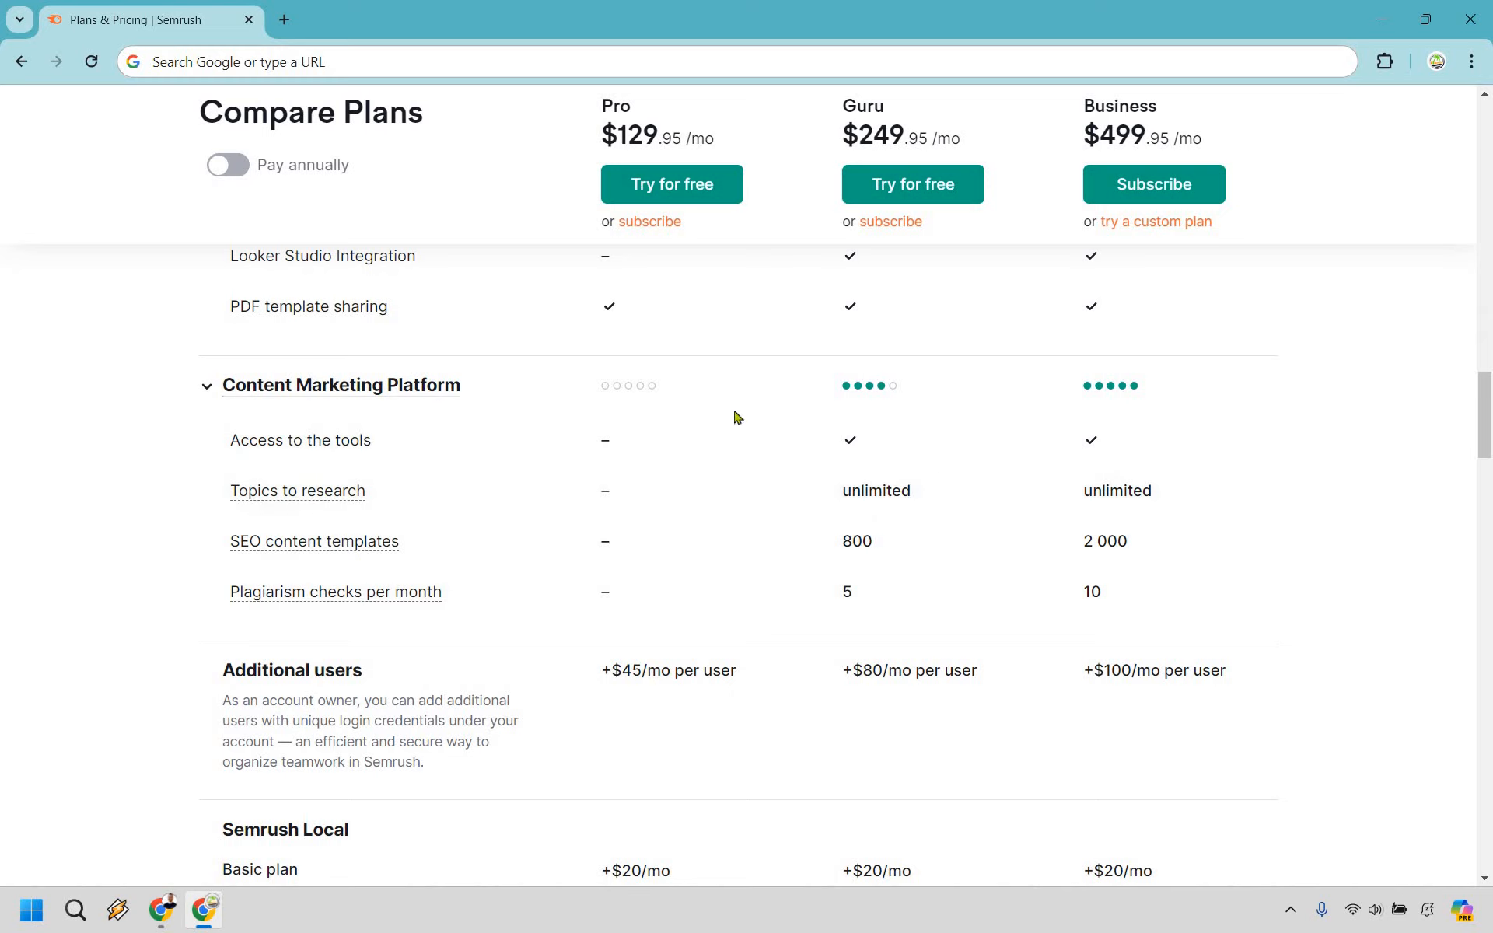
mouse_move(335, 496)
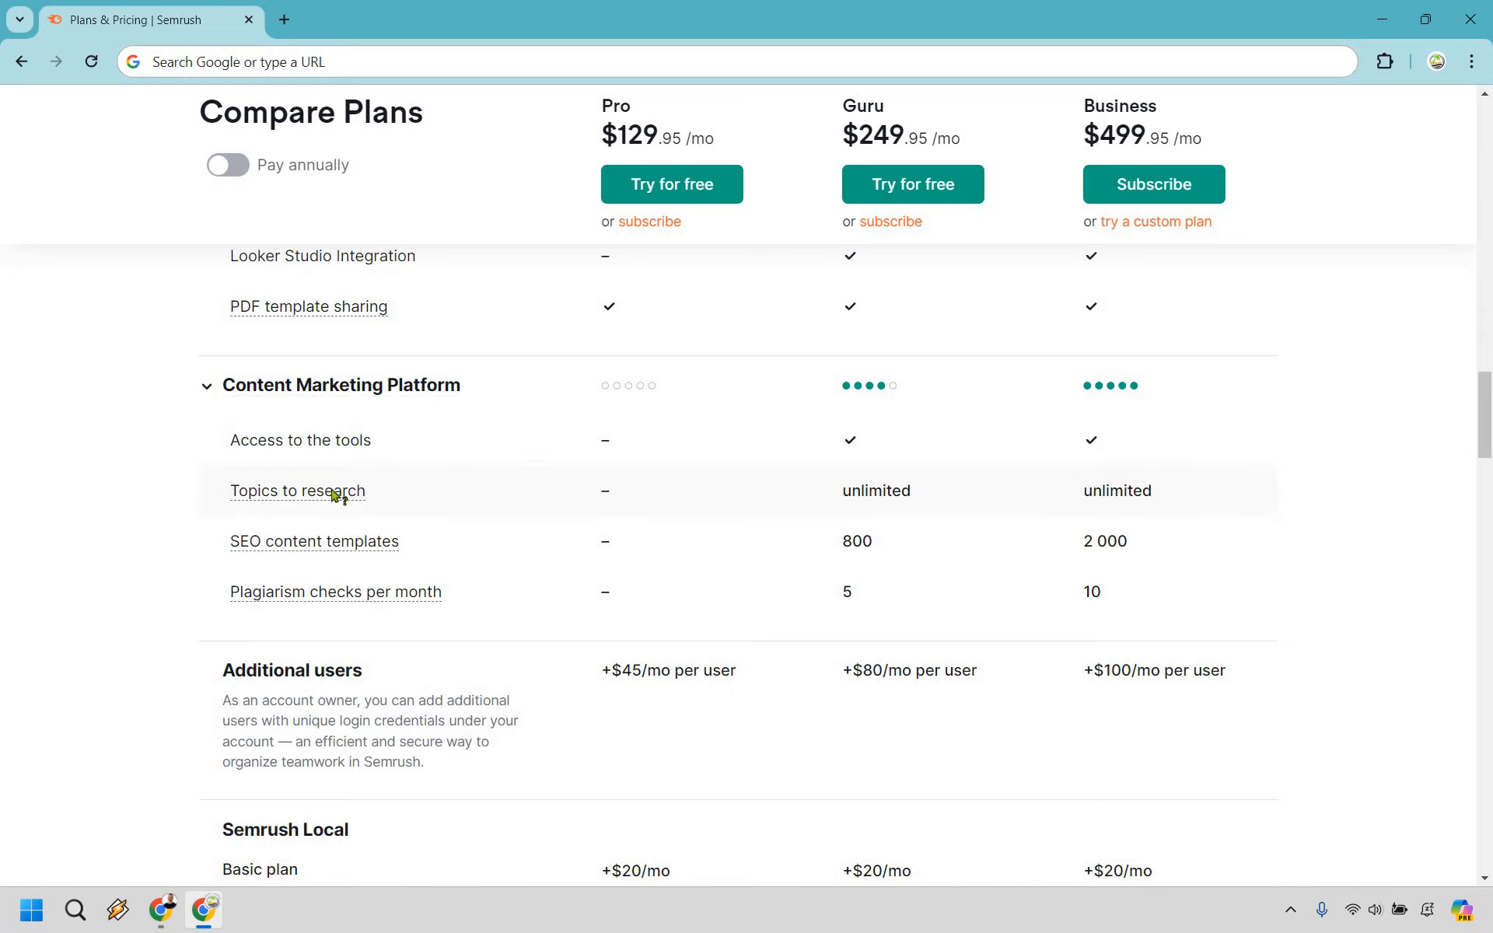
mouse_move(297, 491)
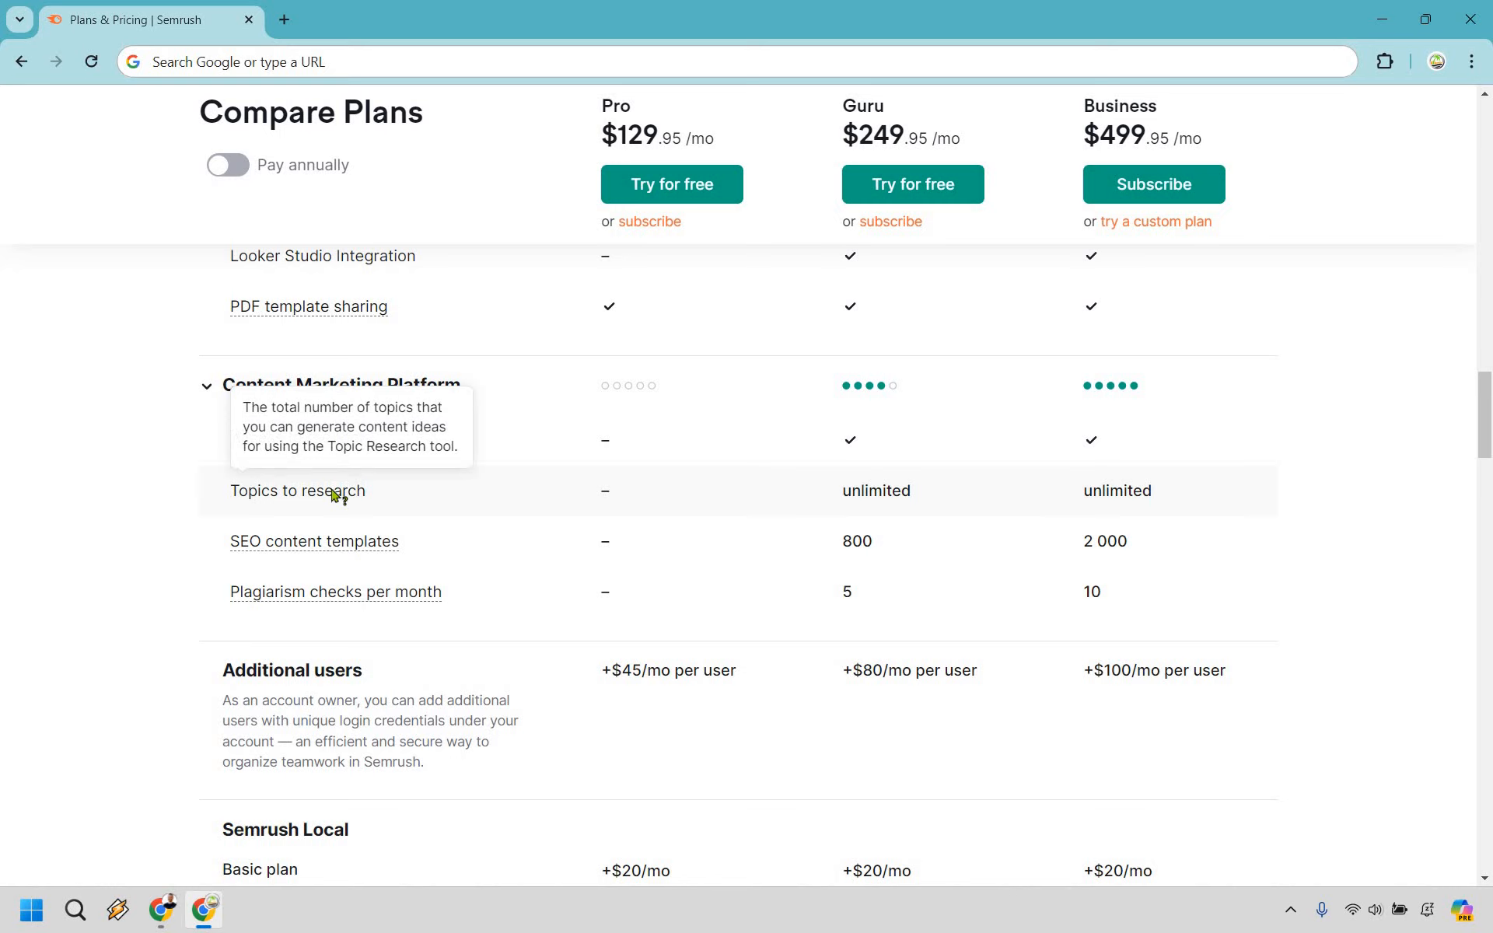
mouse_move(335, 520)
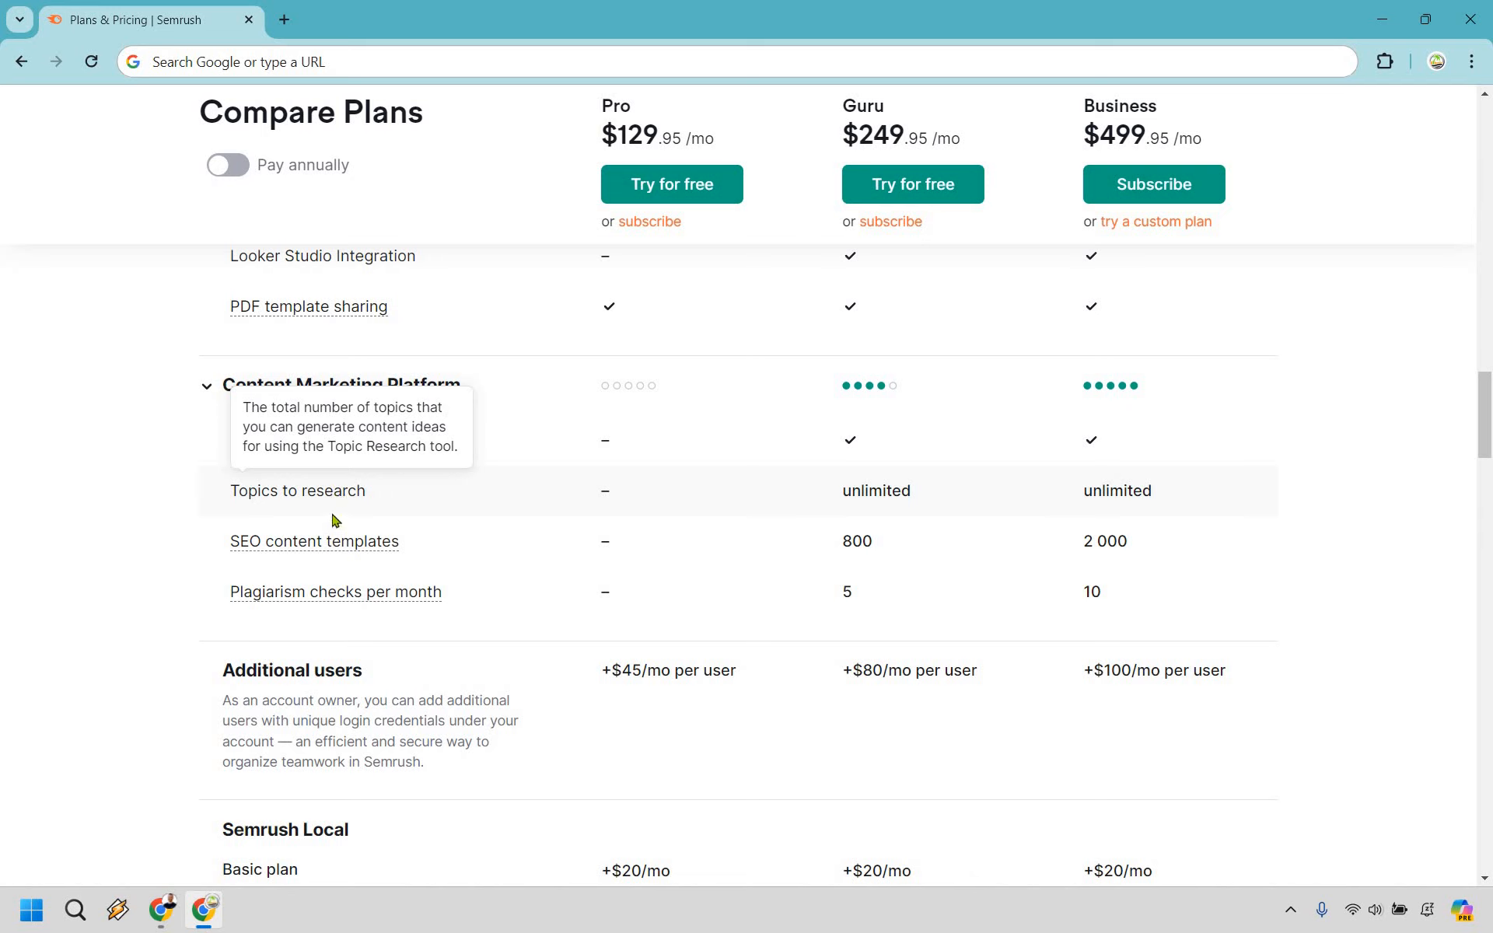
mouse_move(314, 541)
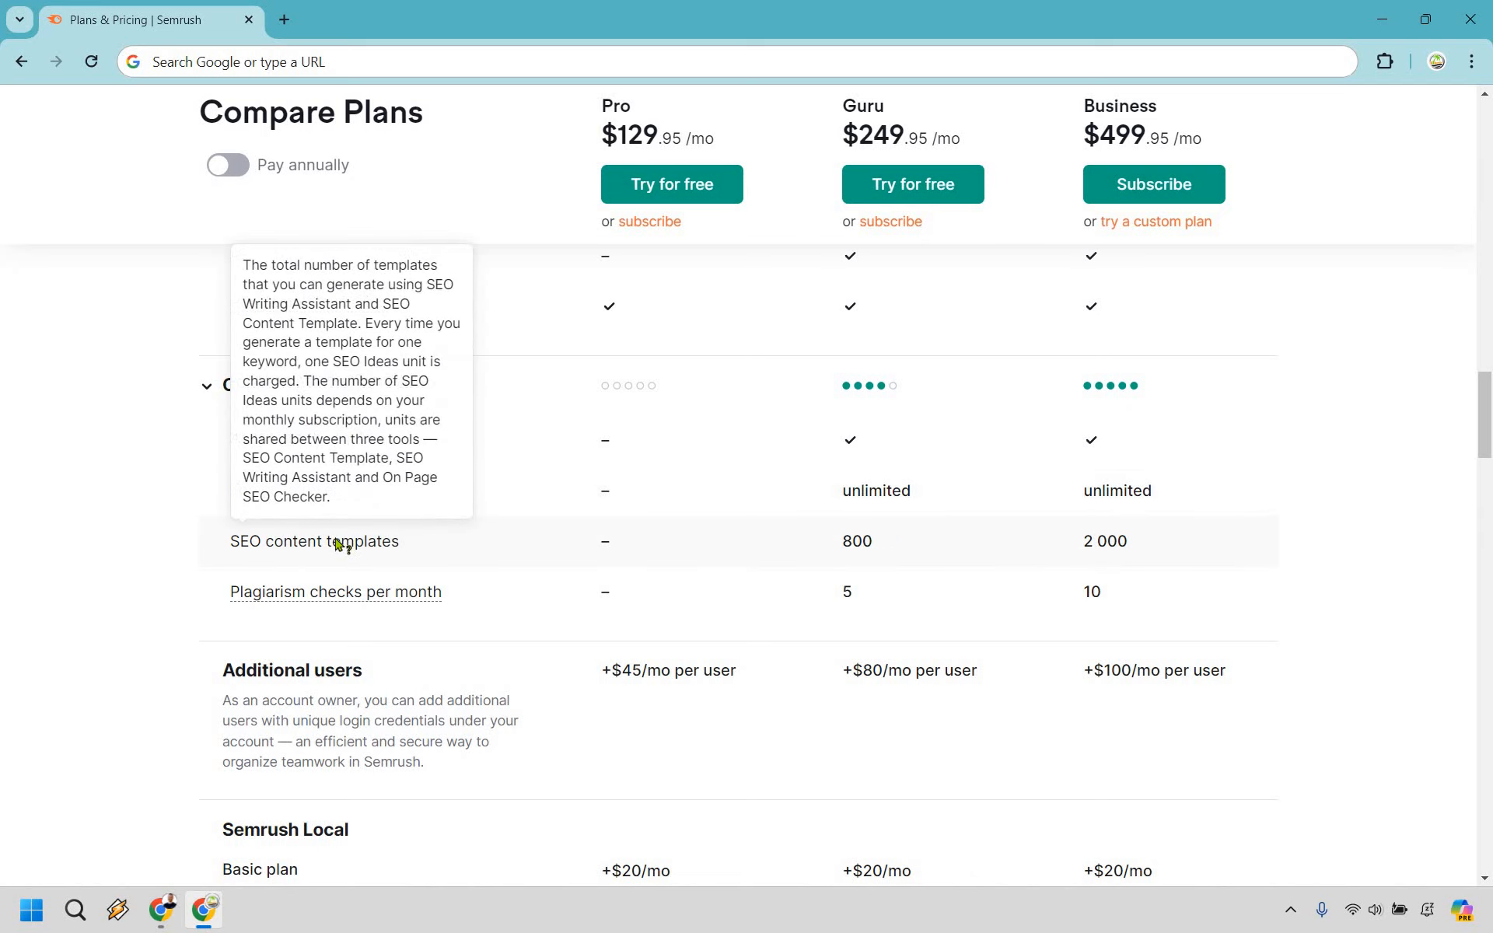
mouse_move(427, 564)
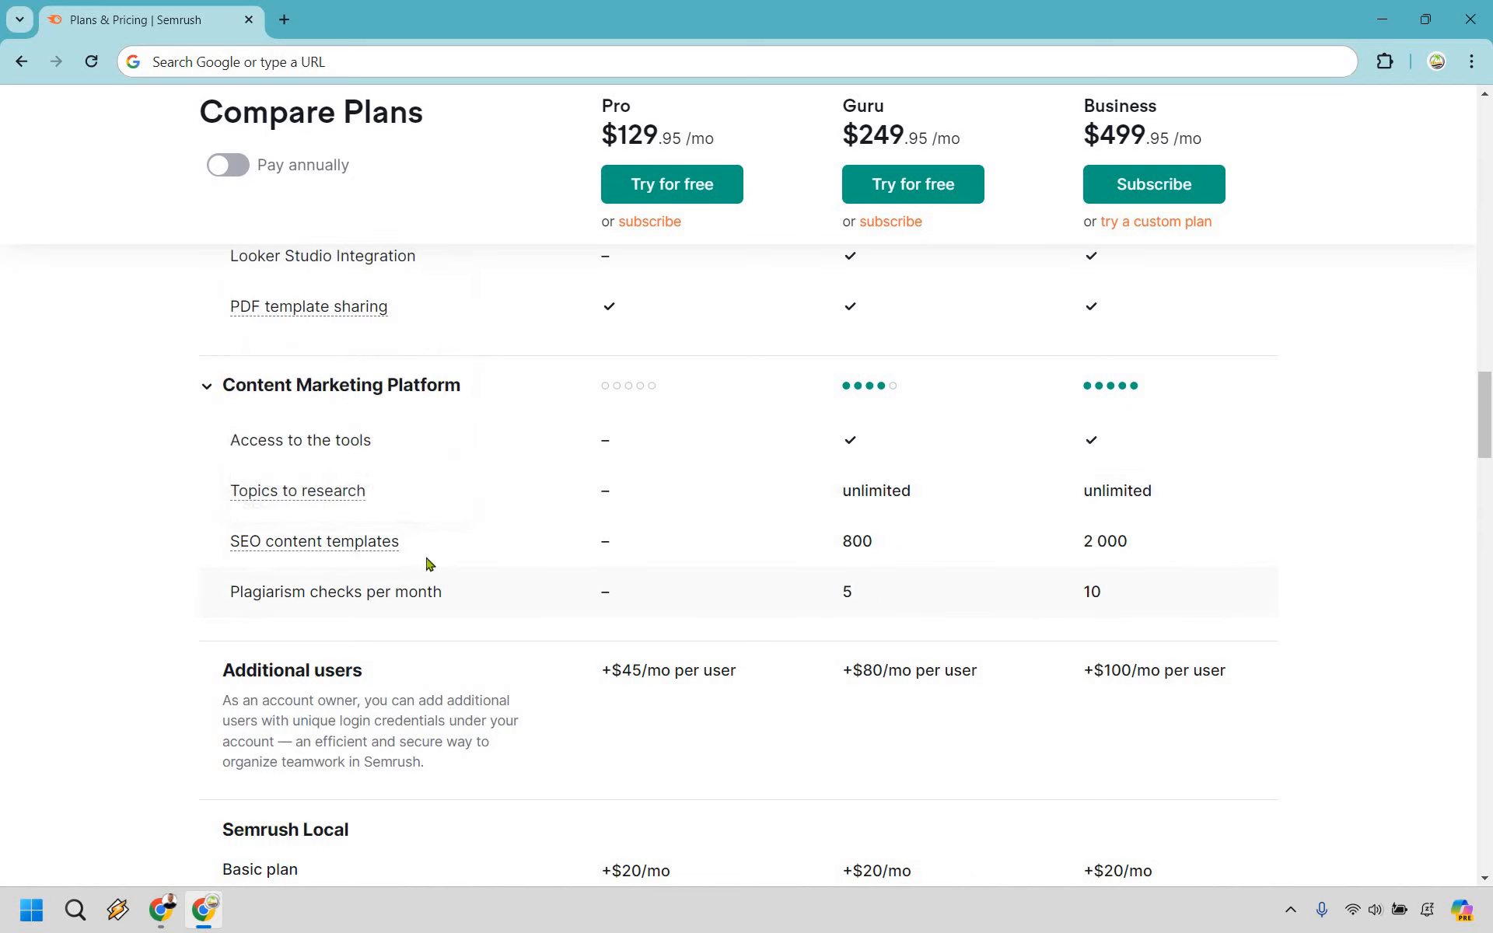
scroll(down, 3)
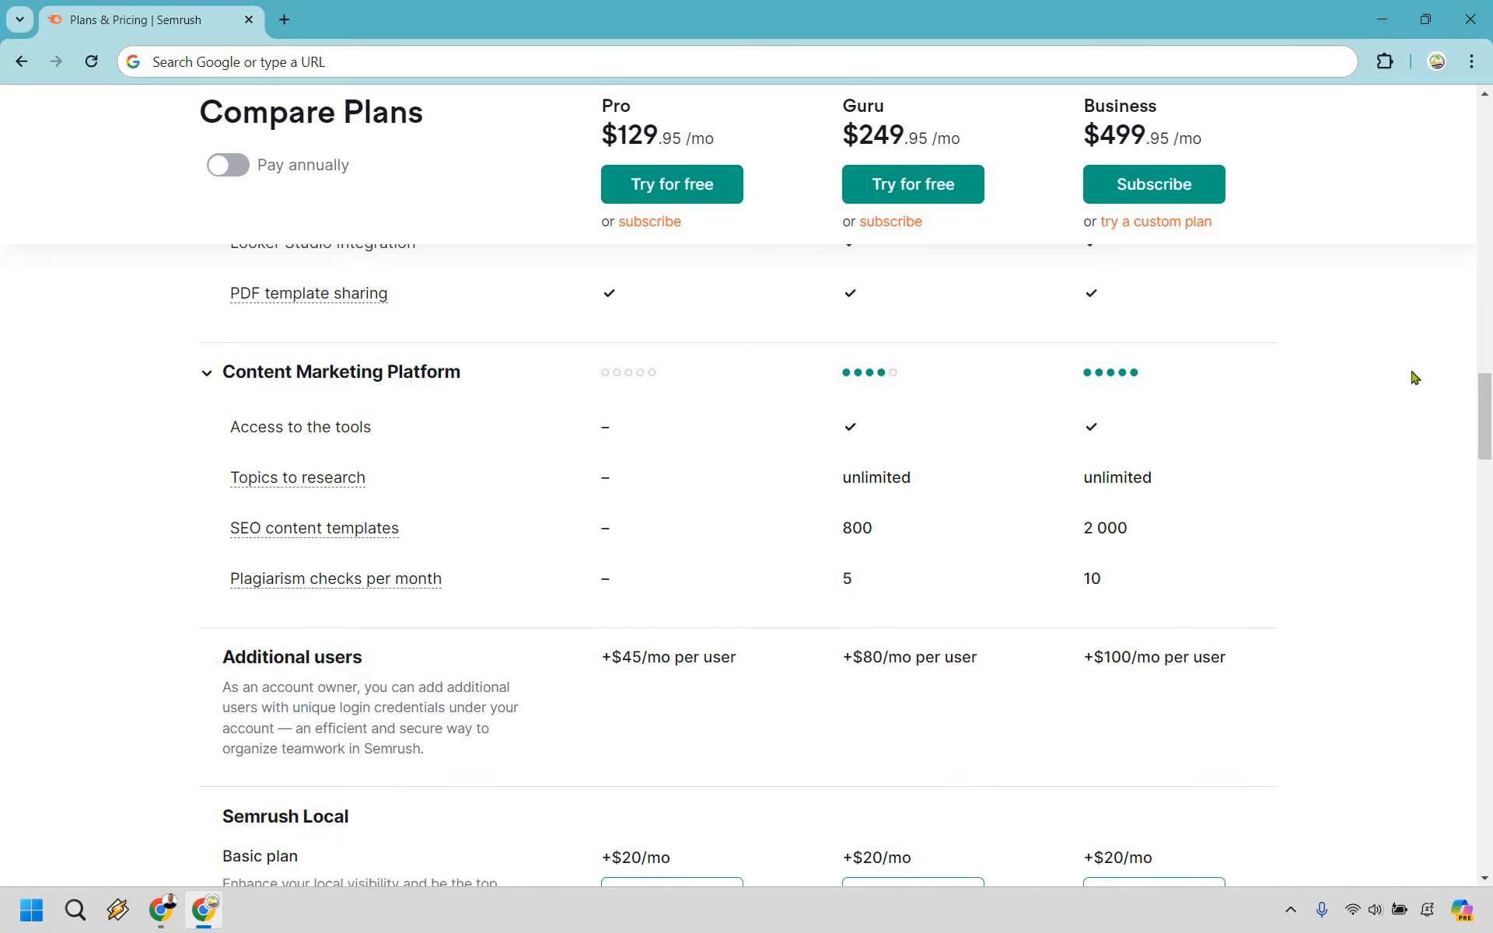
Step: Scroll through the Semrush Local, .Trends and Social add-on prices, selecting the Semrush Local heading
scroll(down, 3)
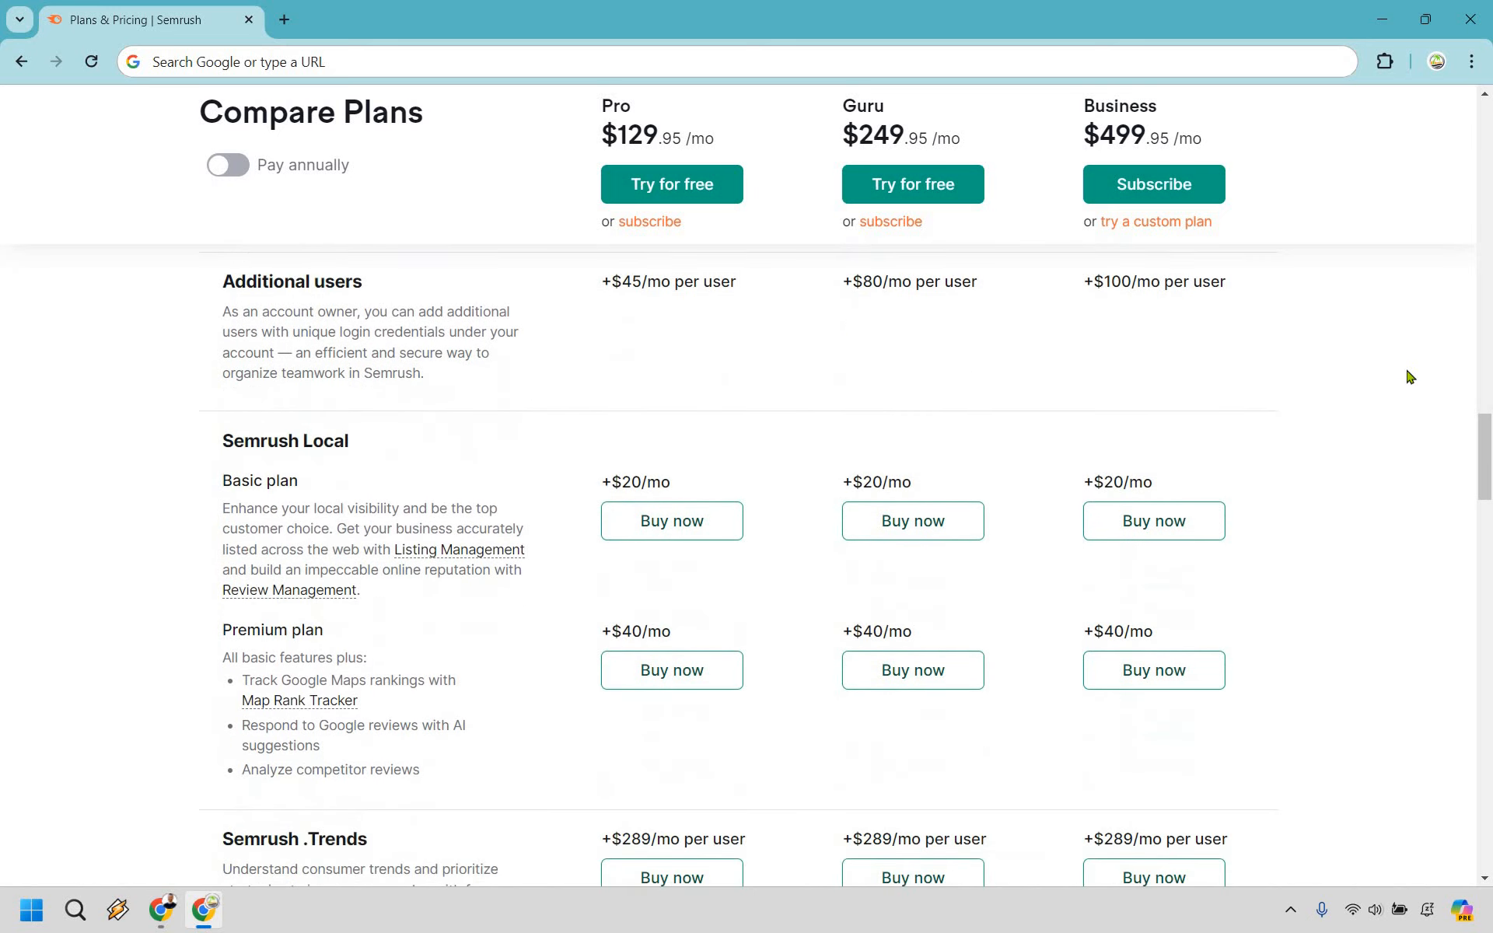
mouse_move(539, 344)
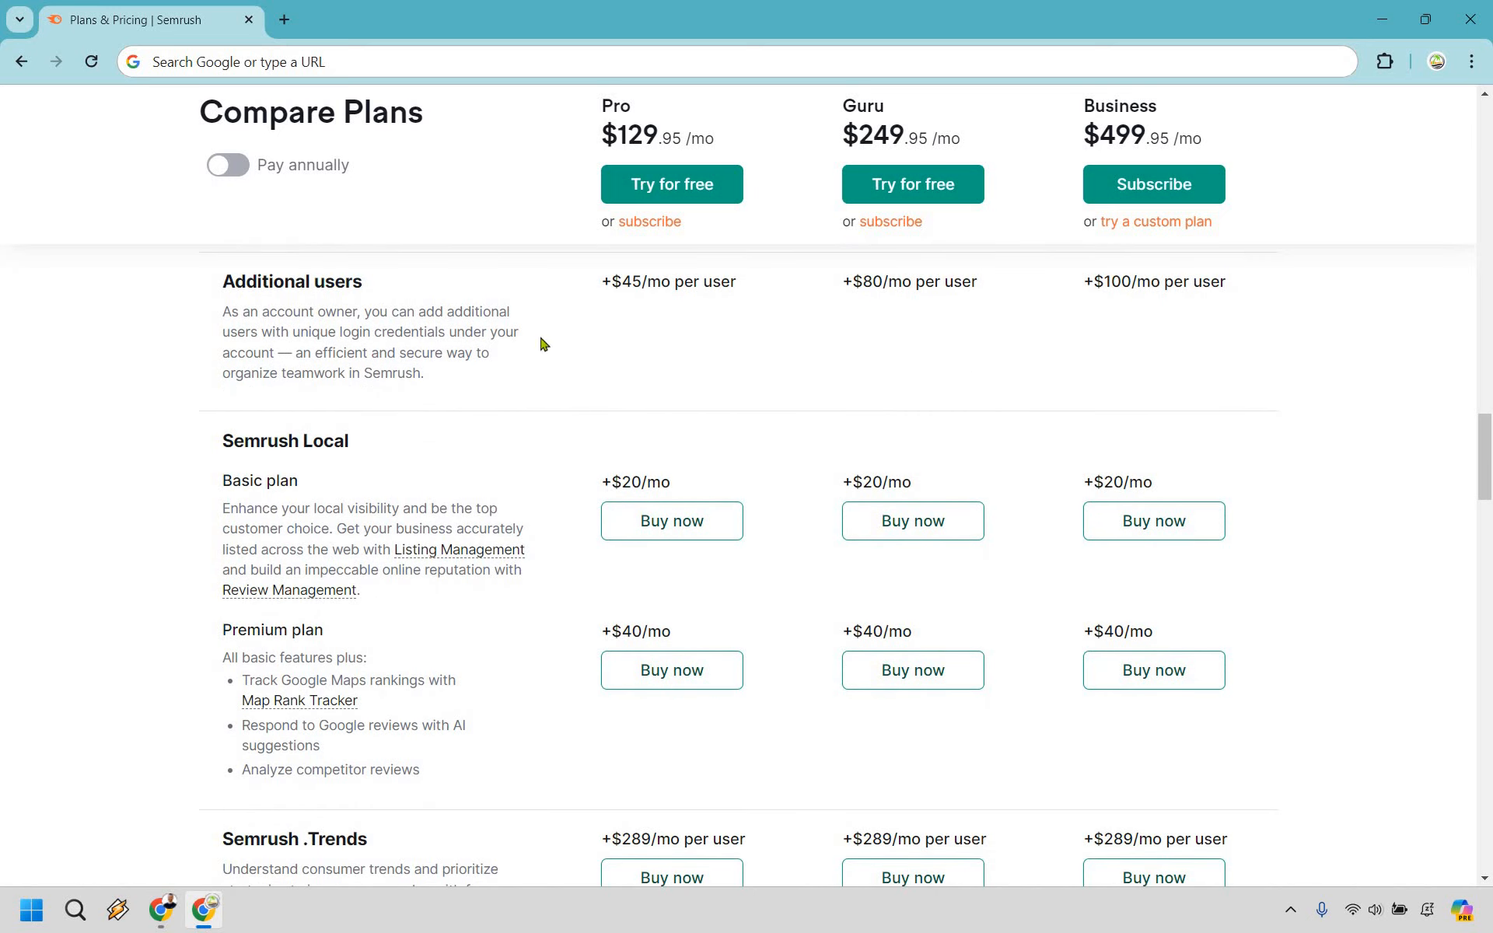
mouse_move(1305, 287)
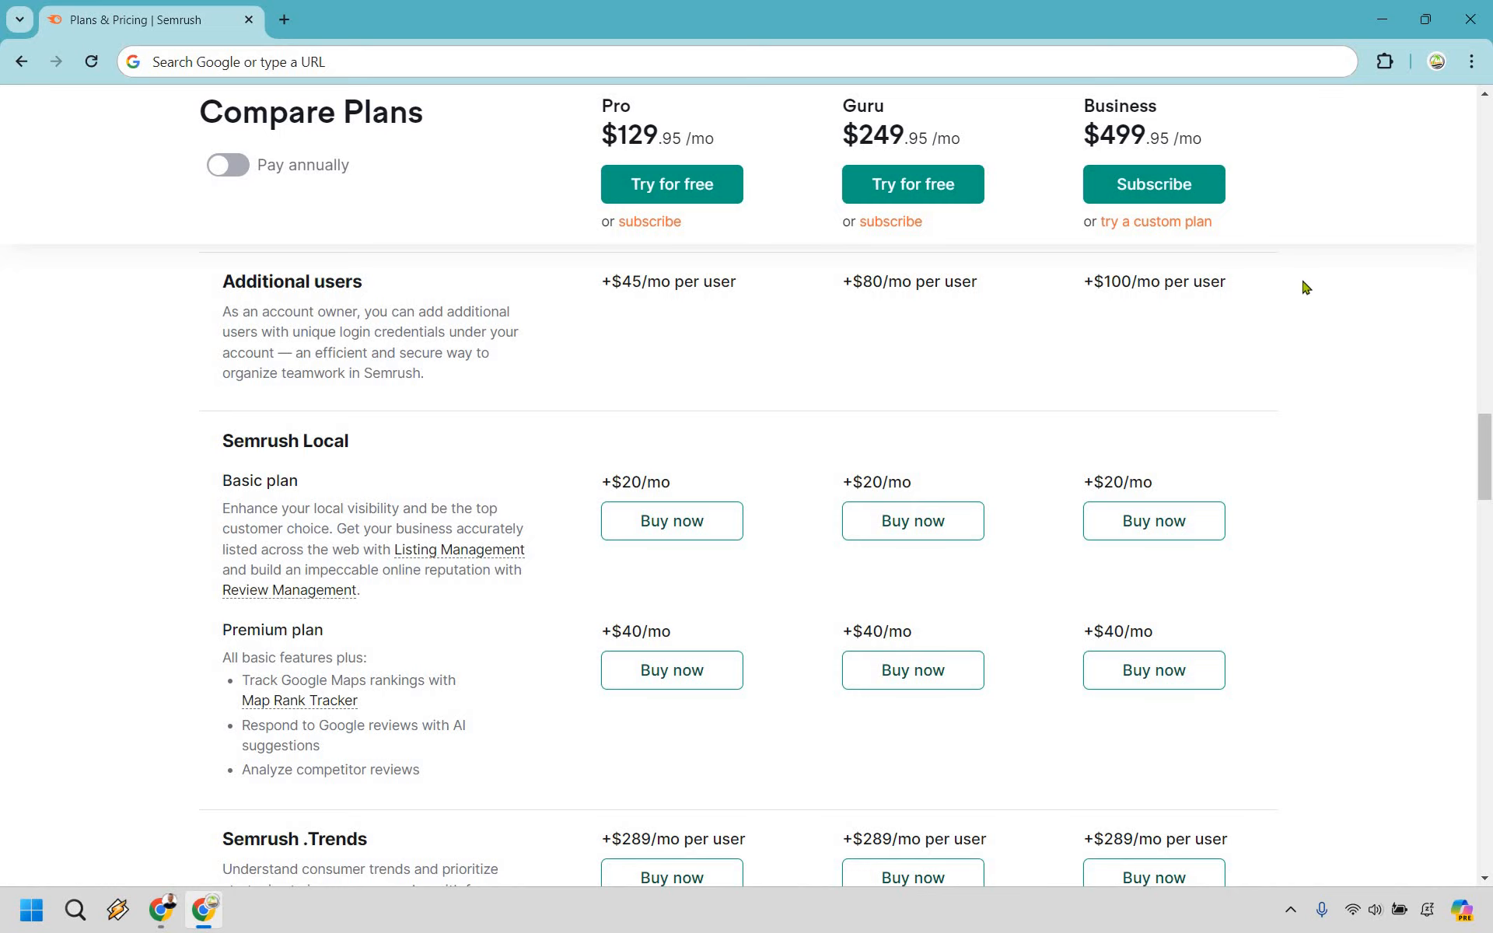
mouse_move(438, 379)
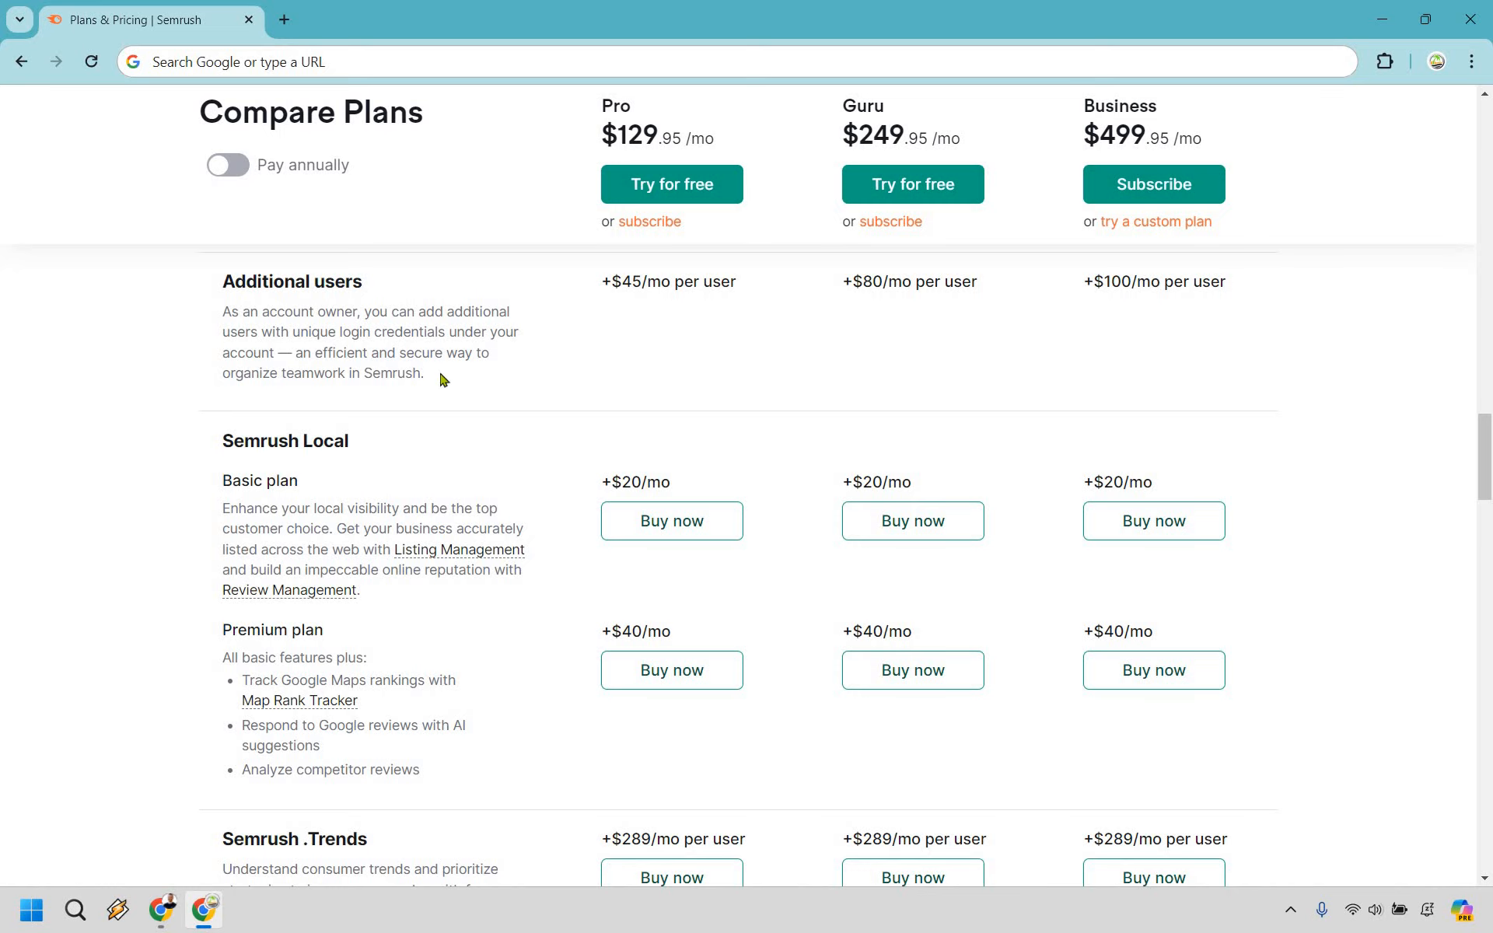
scroll(down, 3)
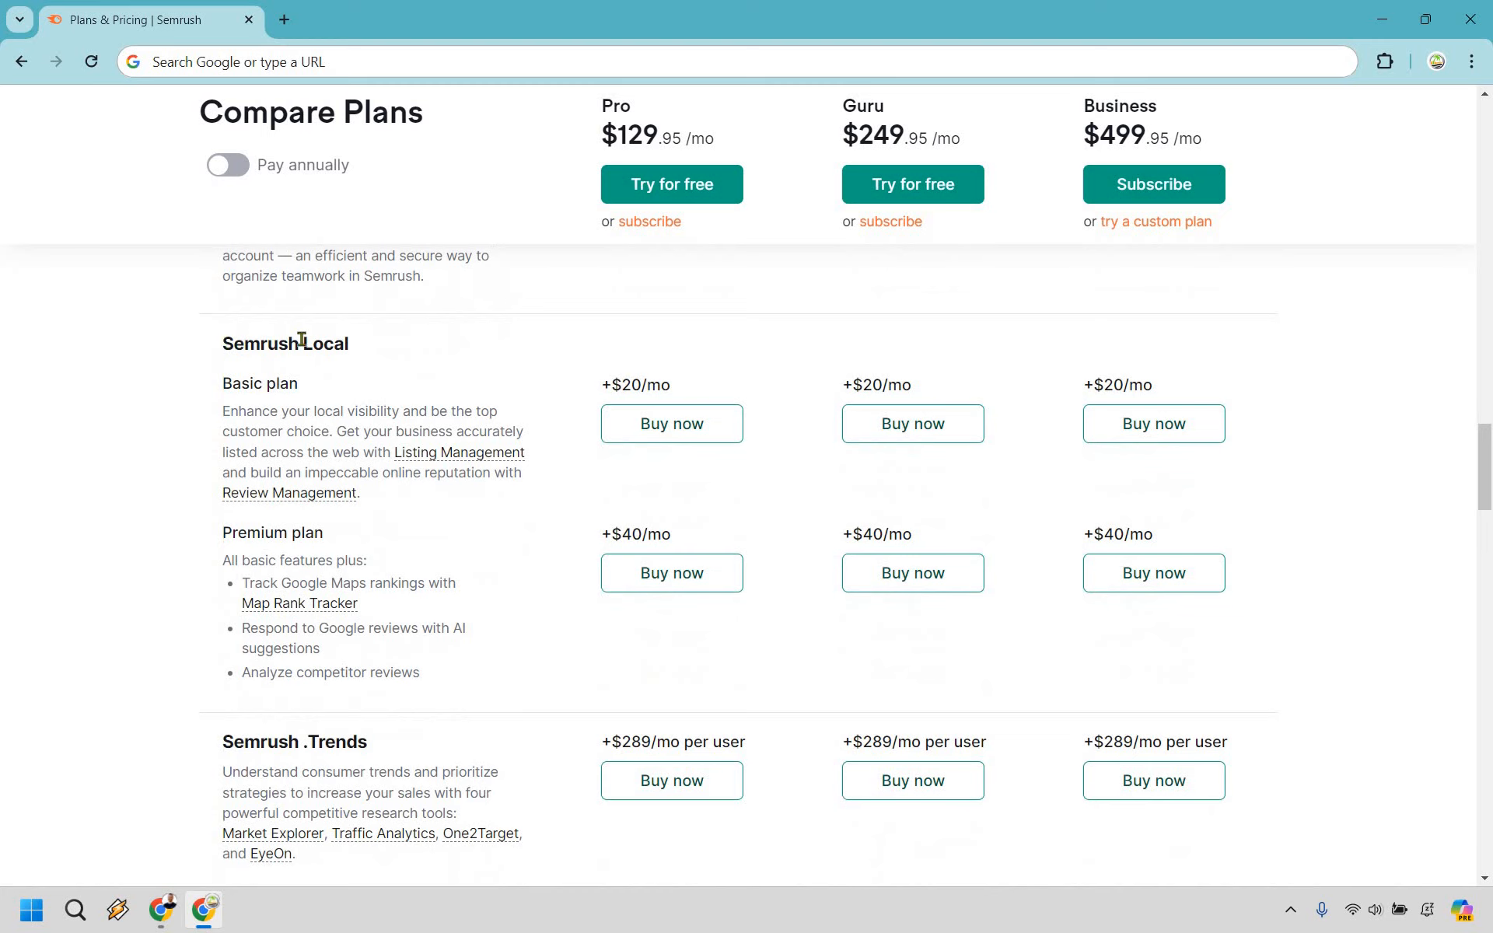
double_click(284, 343)
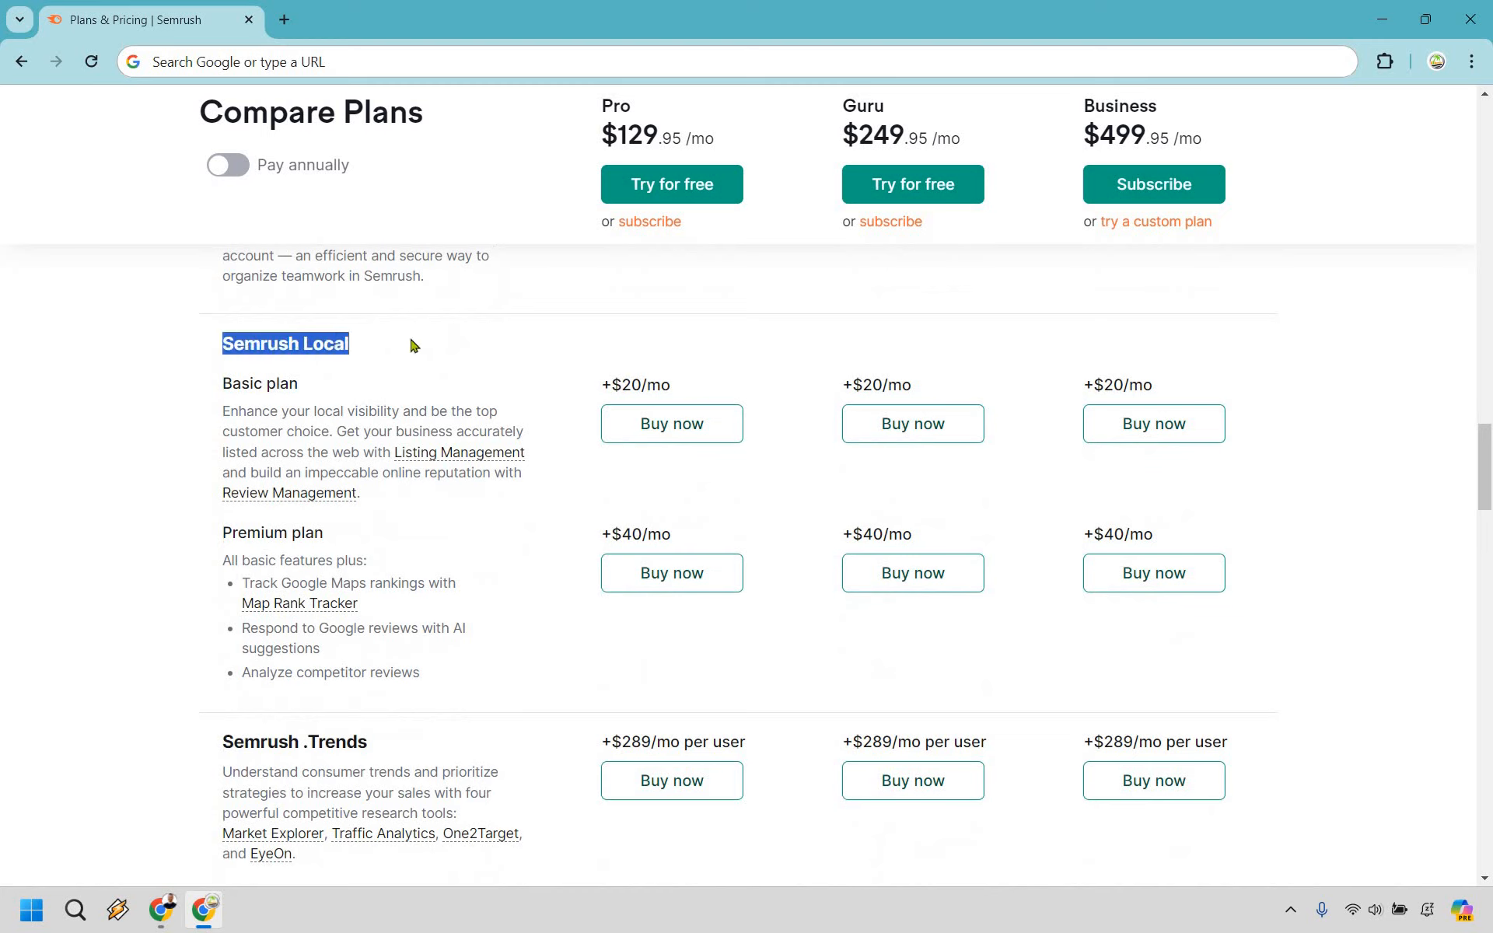
click(433, 410)
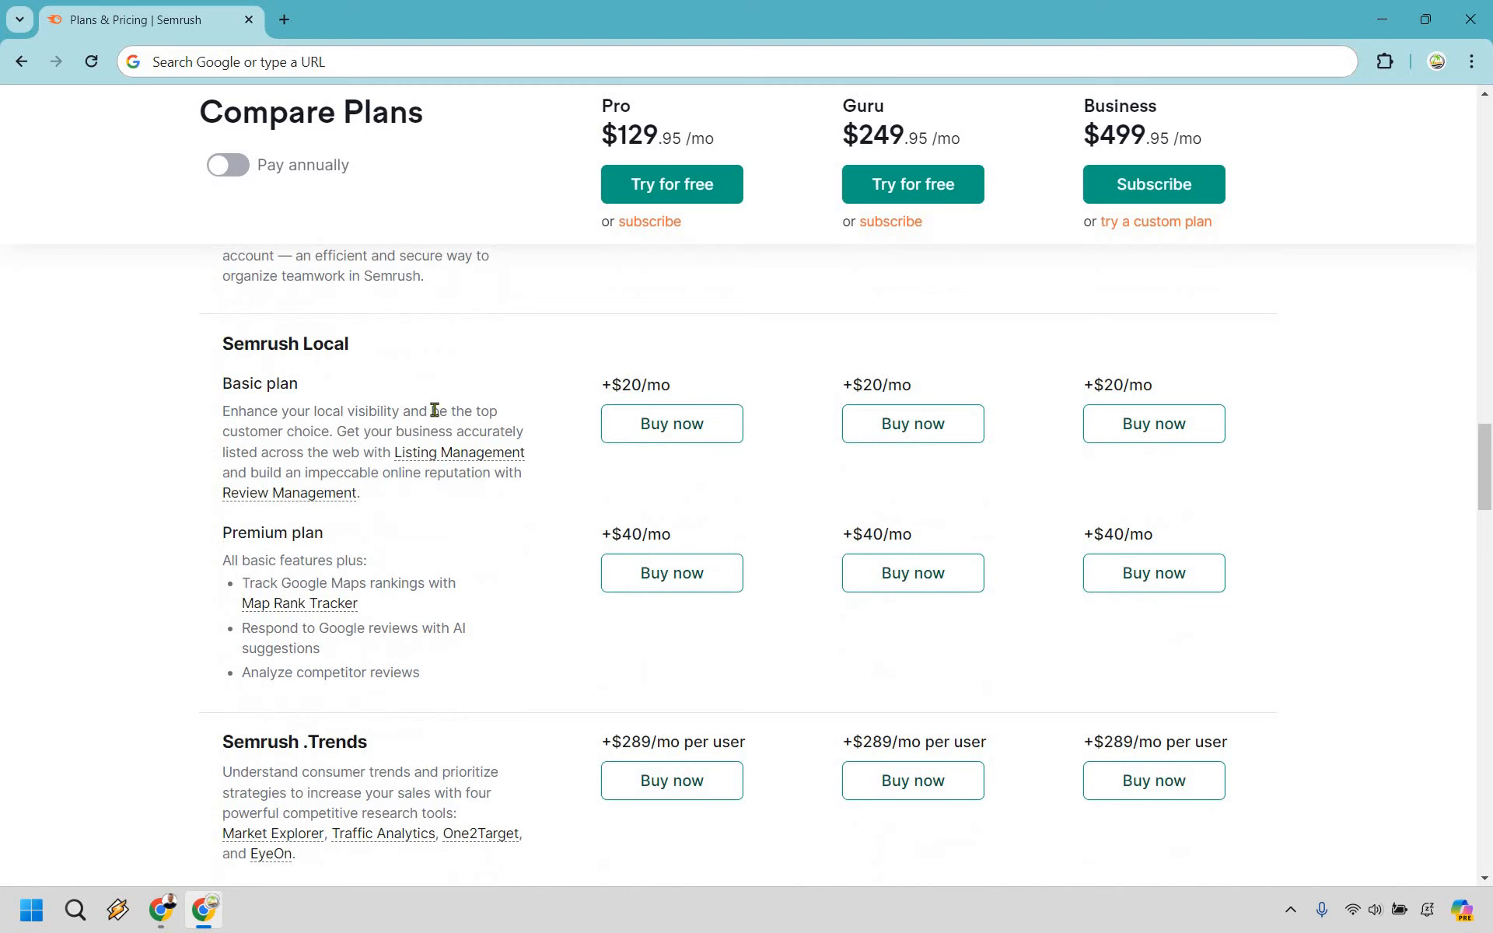
scroll(down, 3)
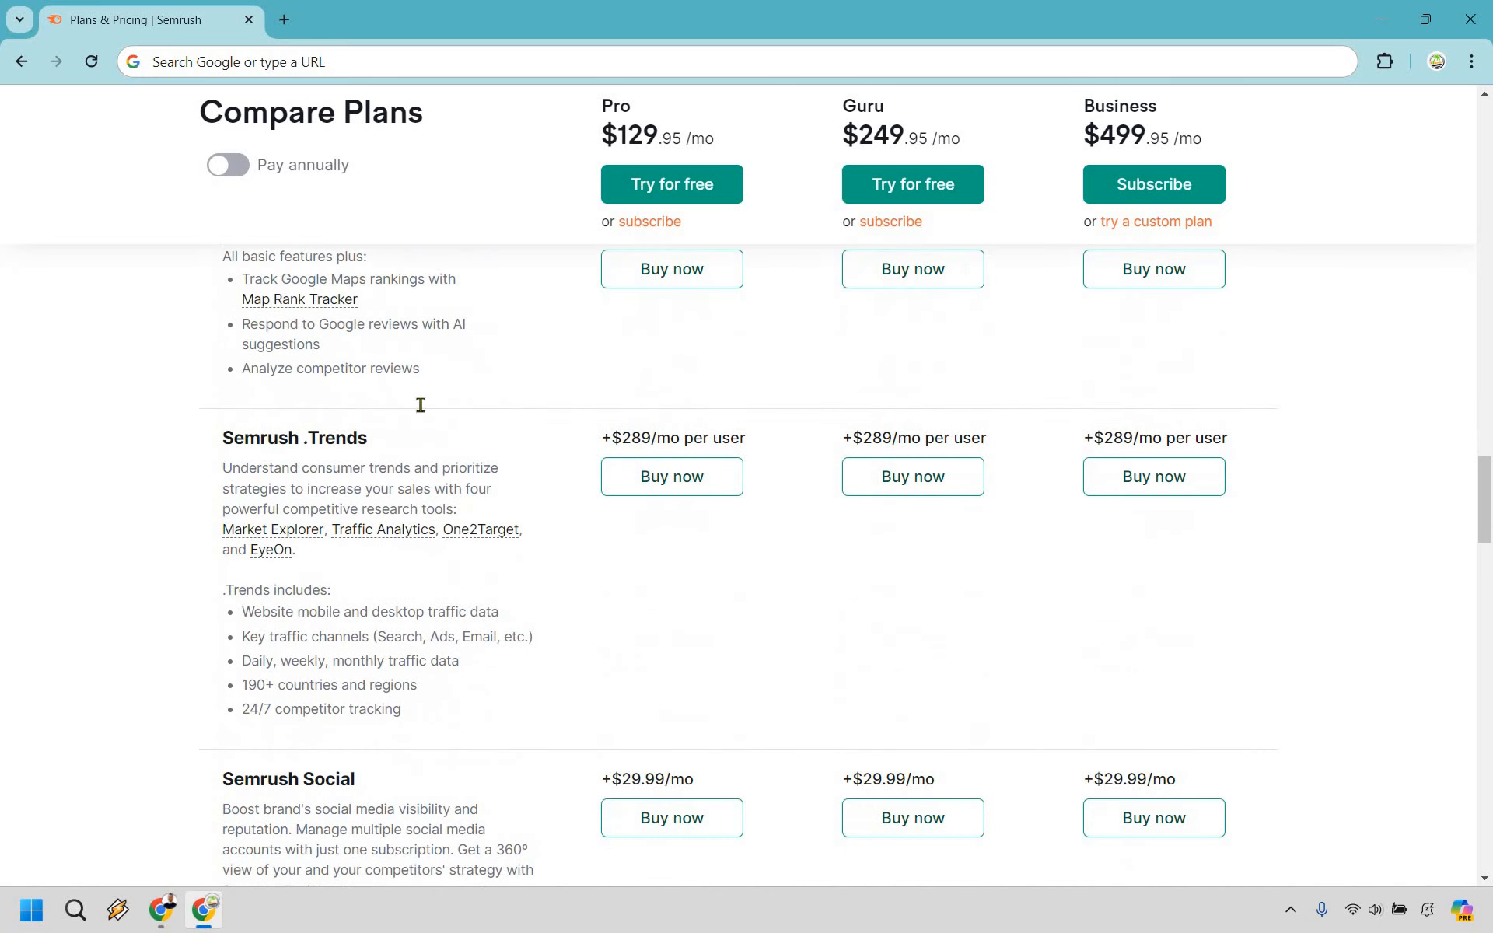
scroll(down, 3)
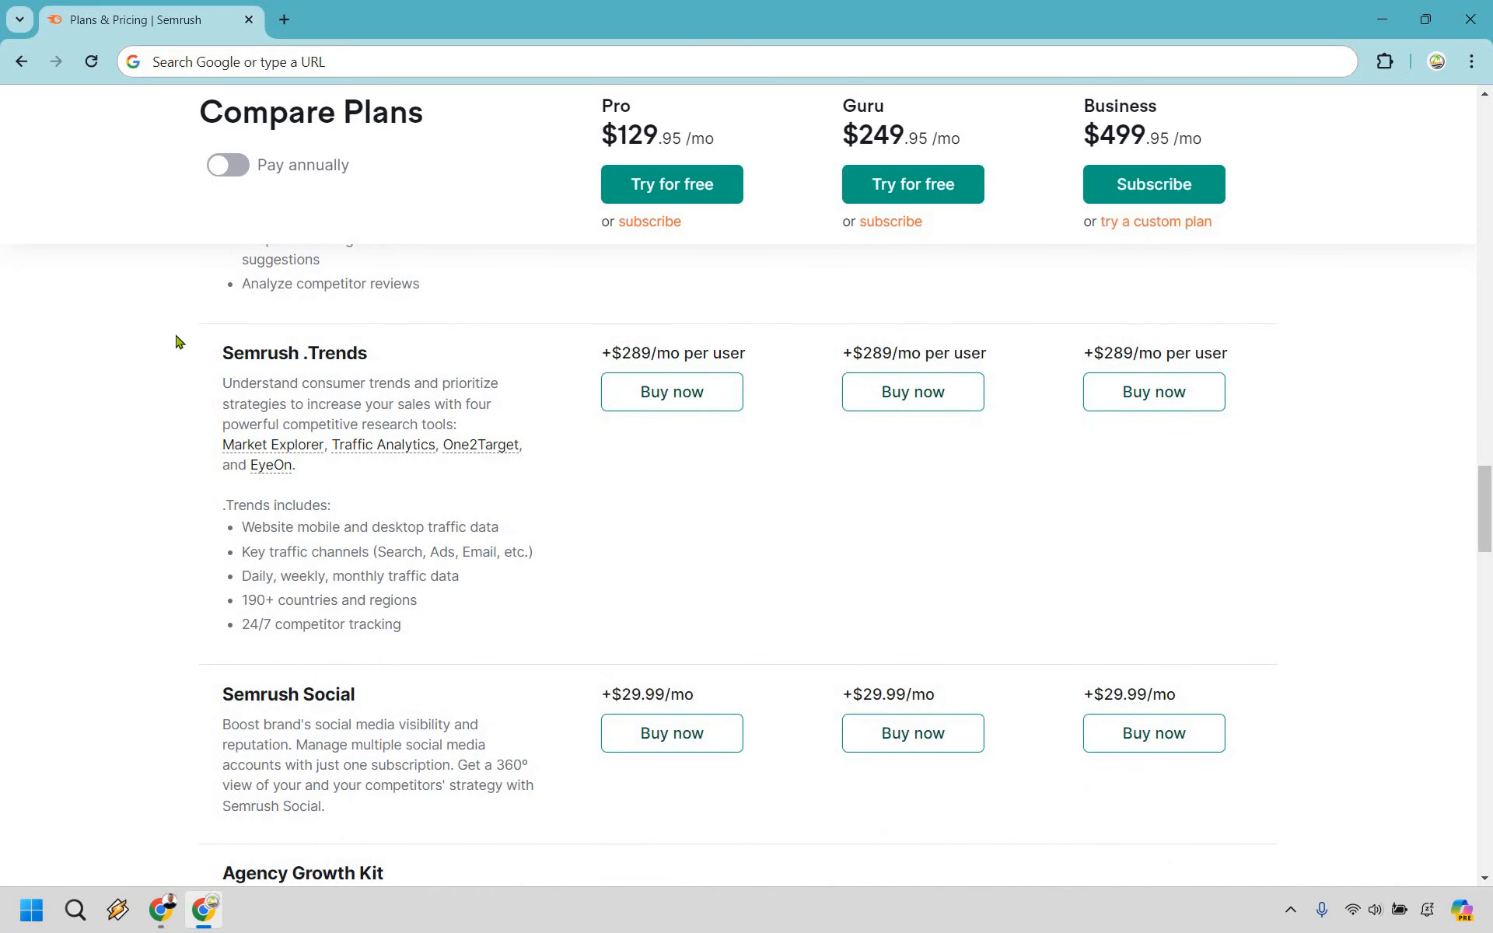
mouse_move(131, 386)
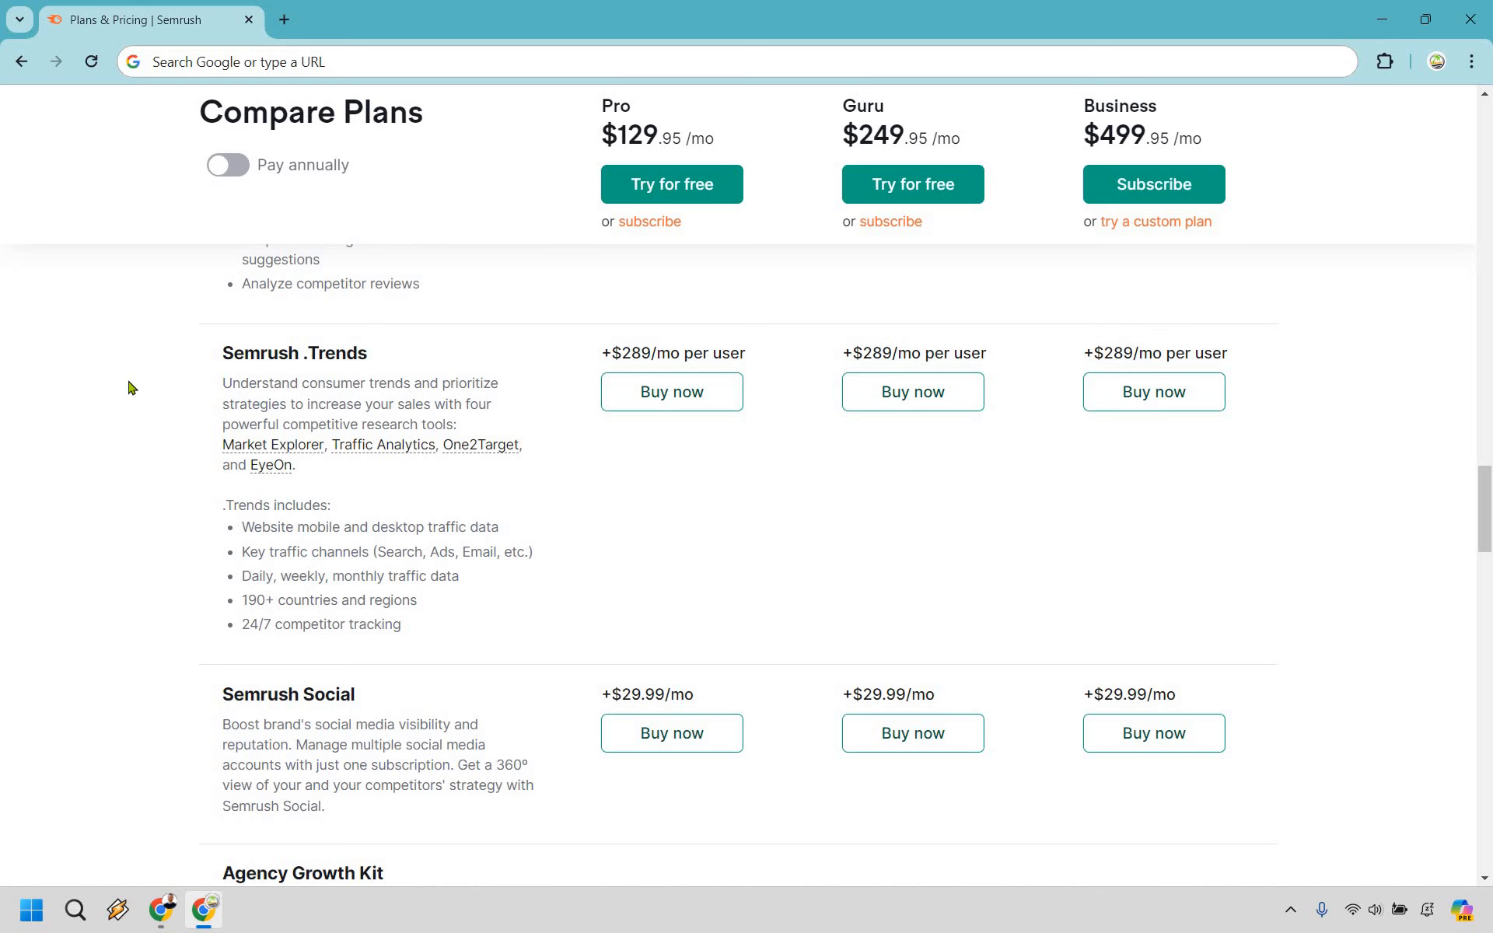
Step: Scroll down past Agency Growth Kit, ImpactHero and the custom plan banner, then back up
scroll(down, 3)
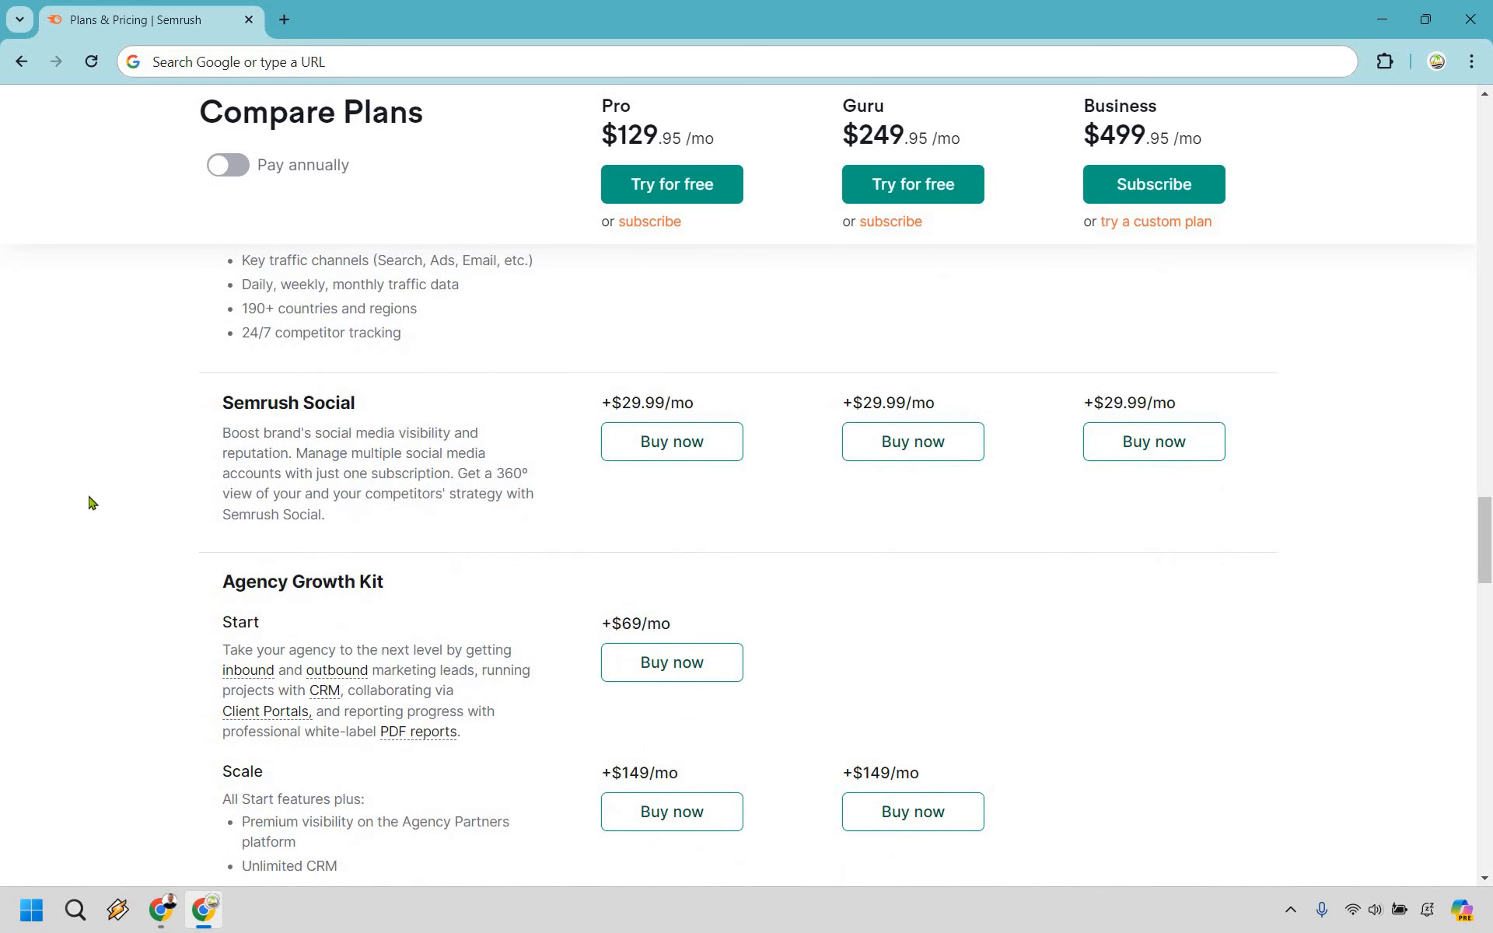
mouse_move(276, 458)
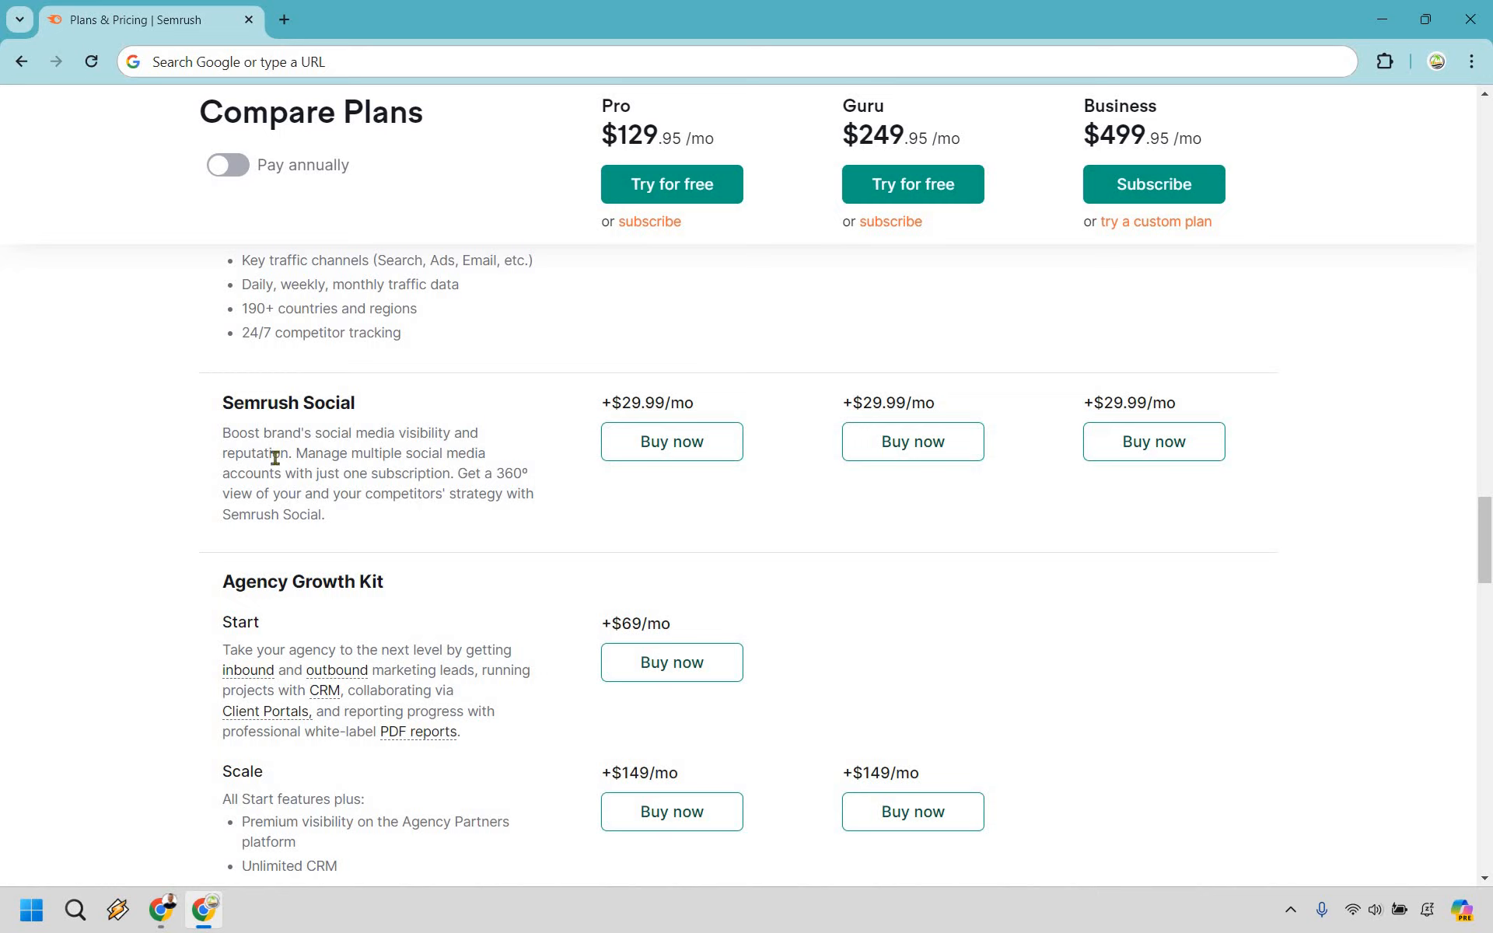
mouse_move(190, 478)
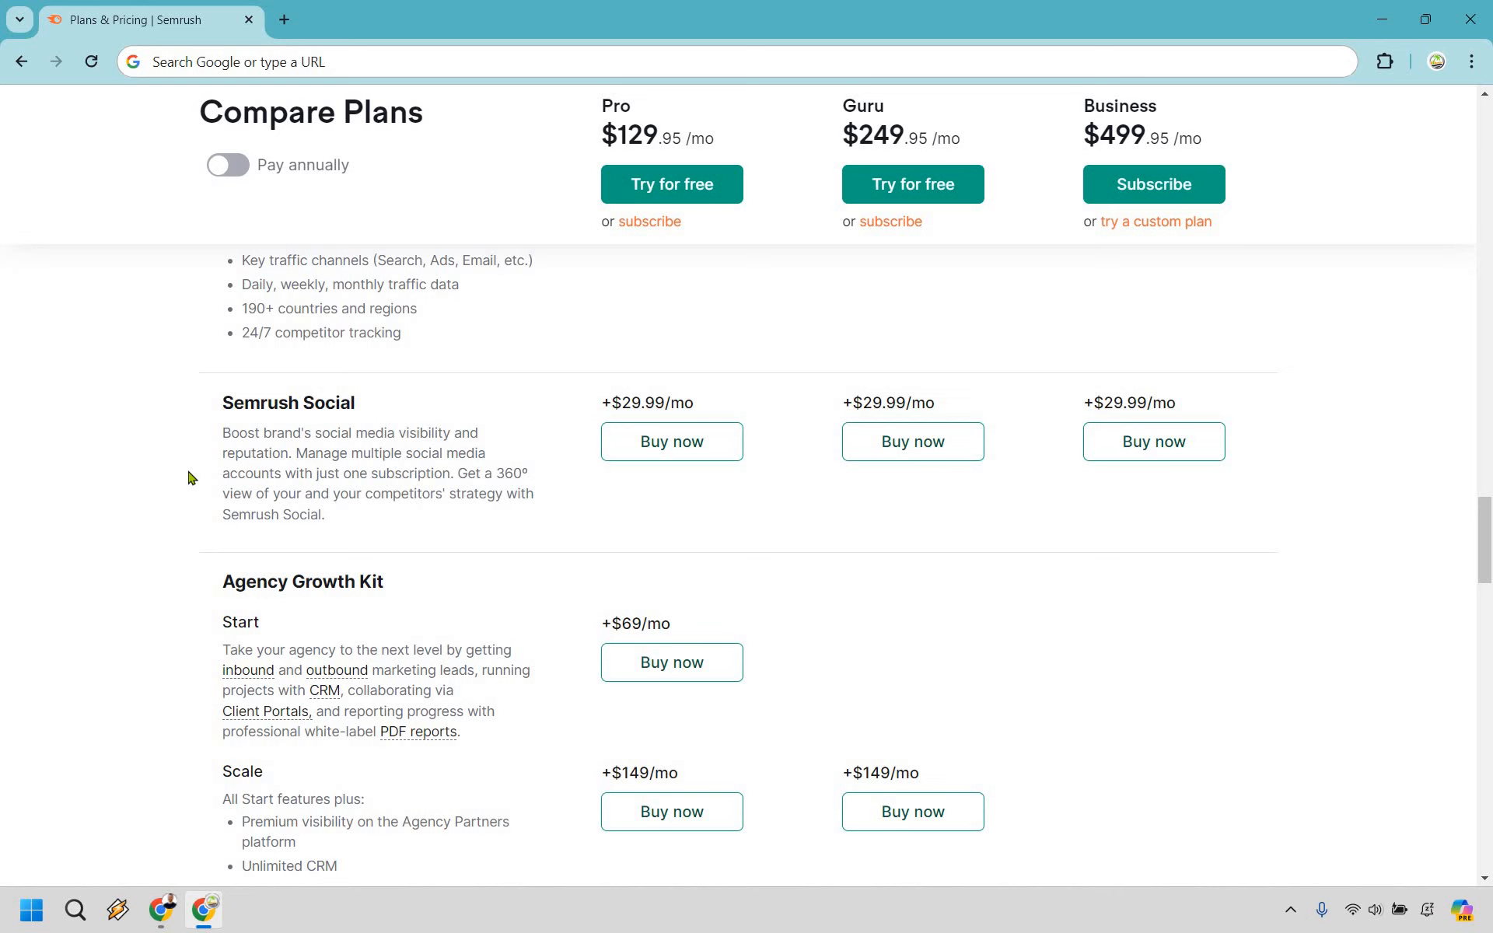
mouse_move(169, 463)
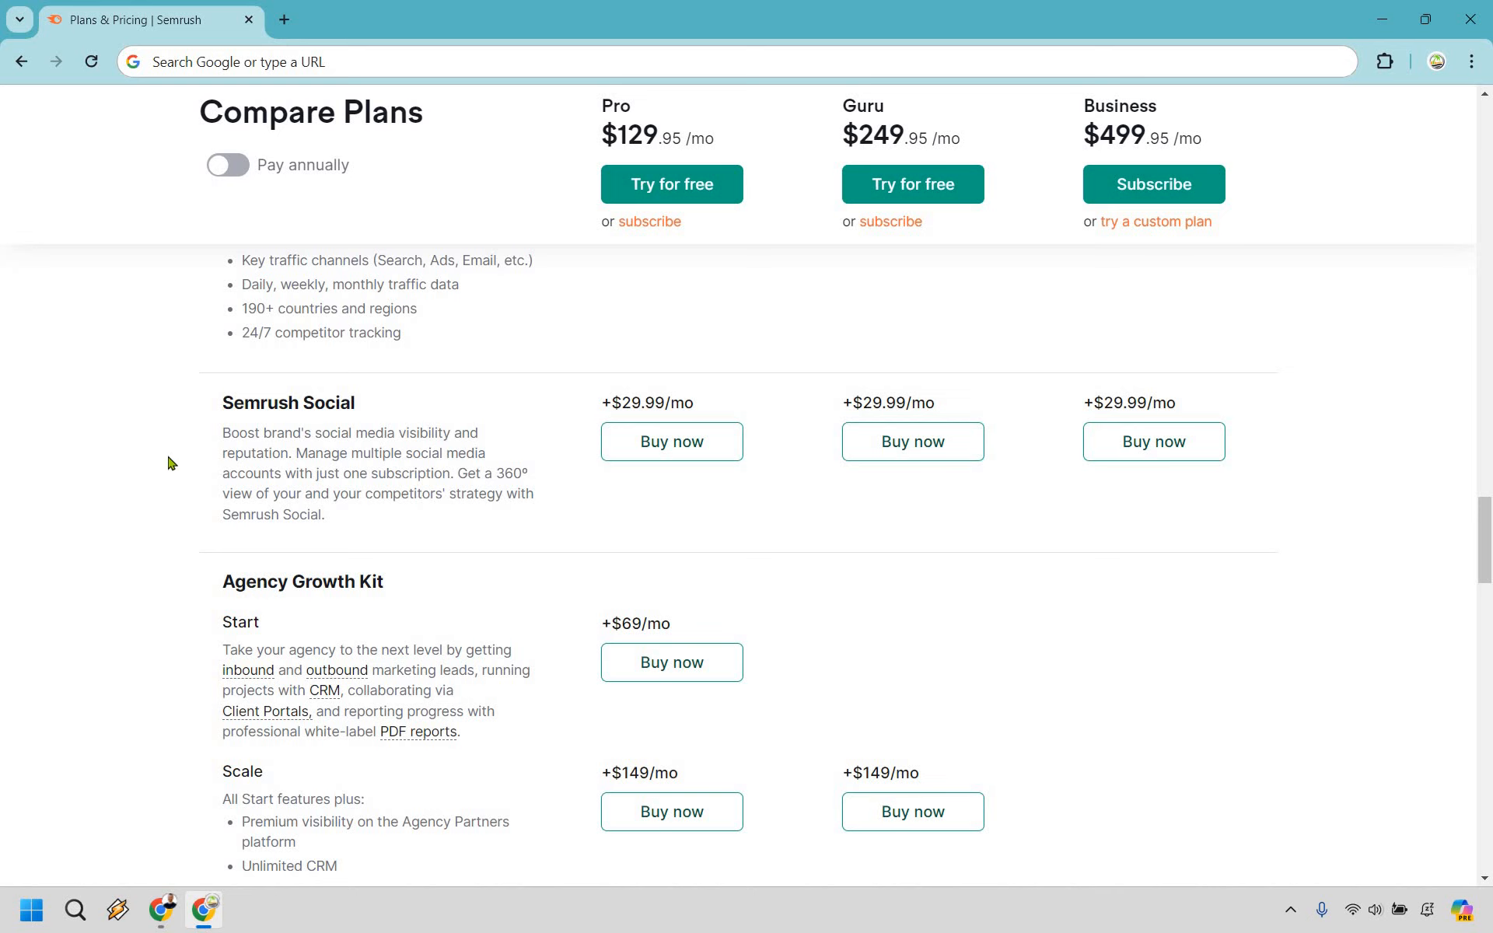
scroll(down, 3)
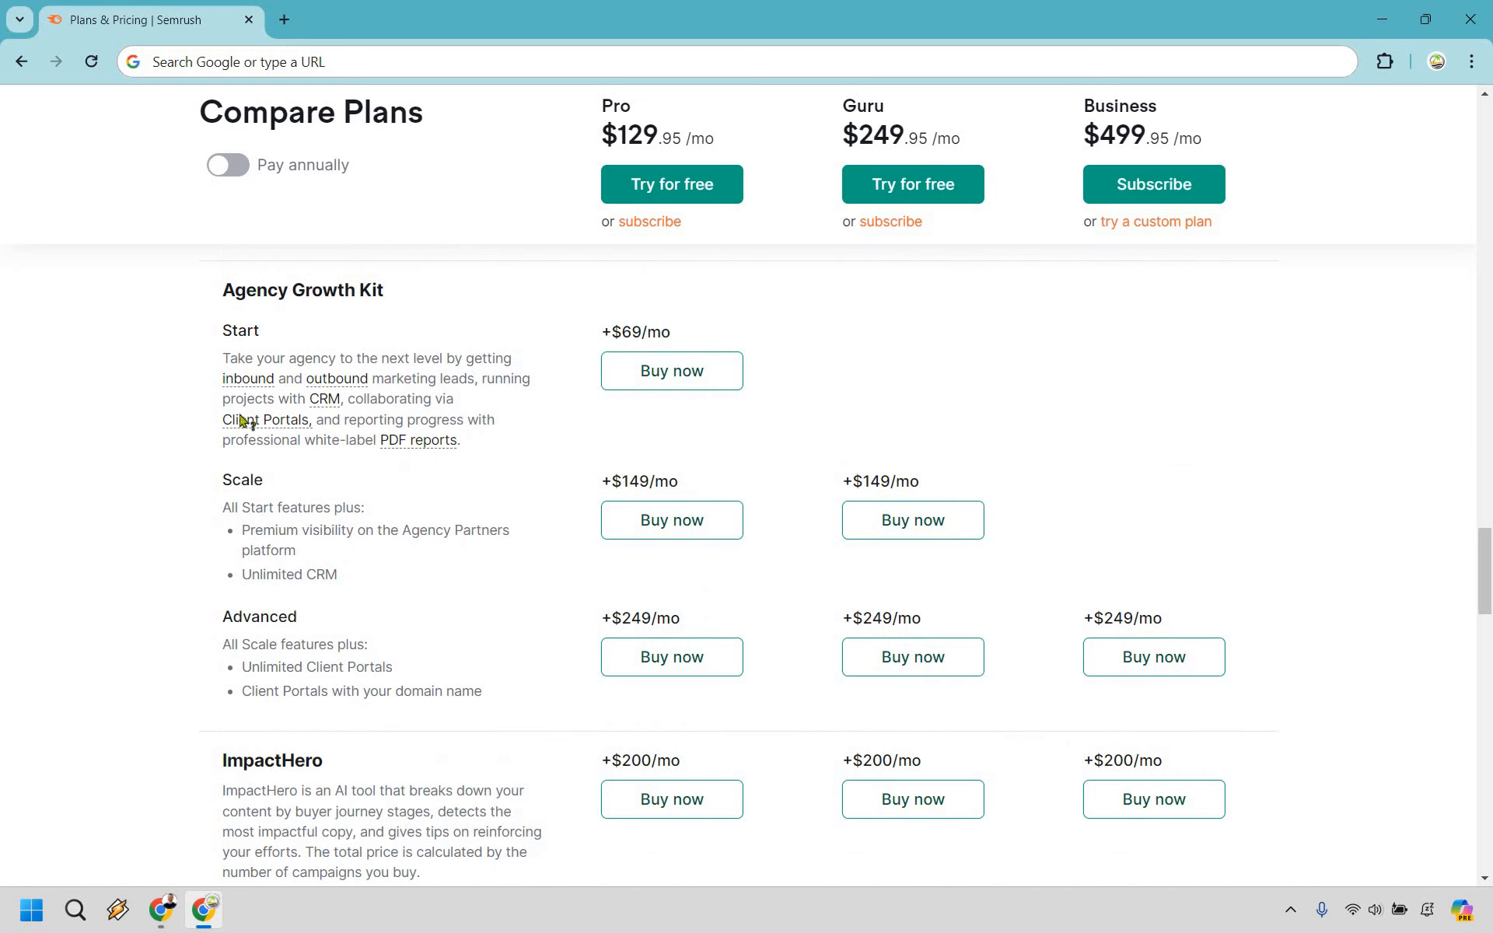
scroll(down, 3)
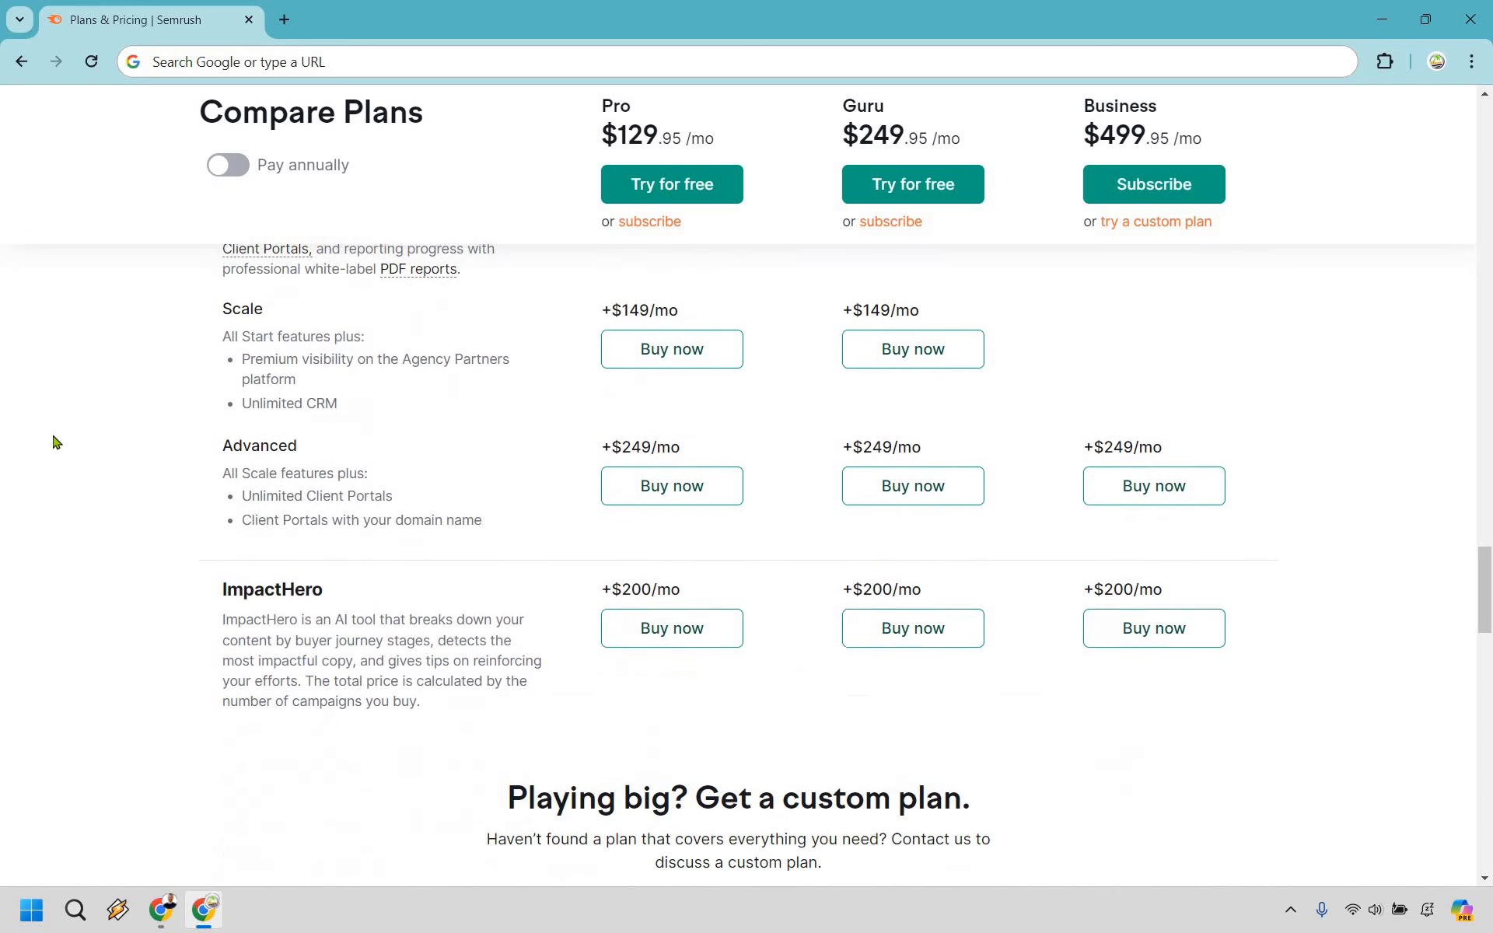
scroll(down, 3)
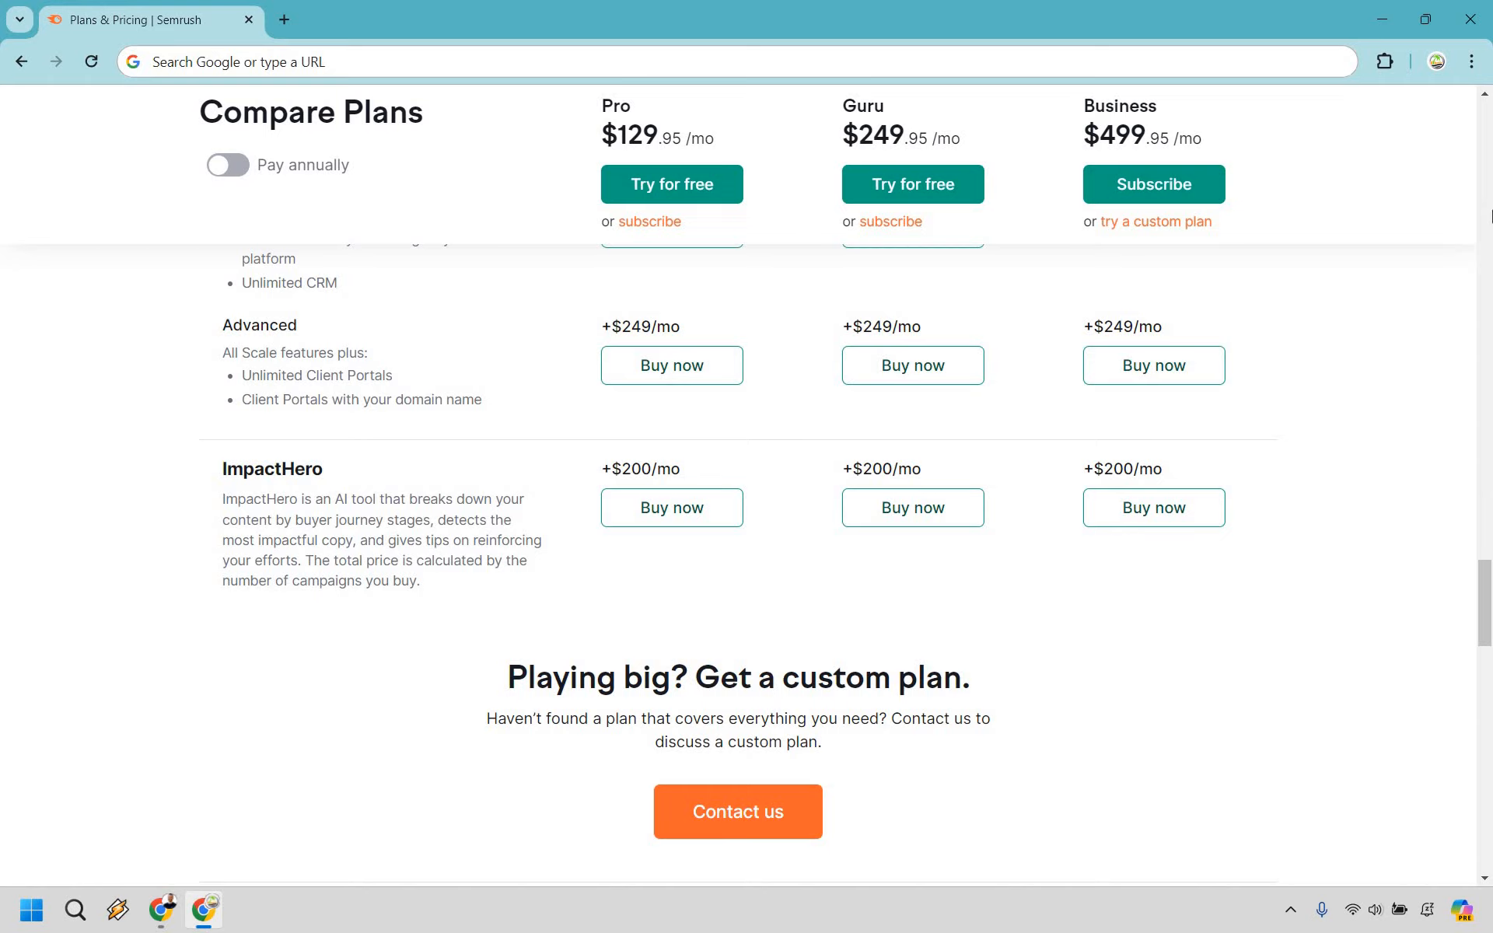
scroll(up, 3)
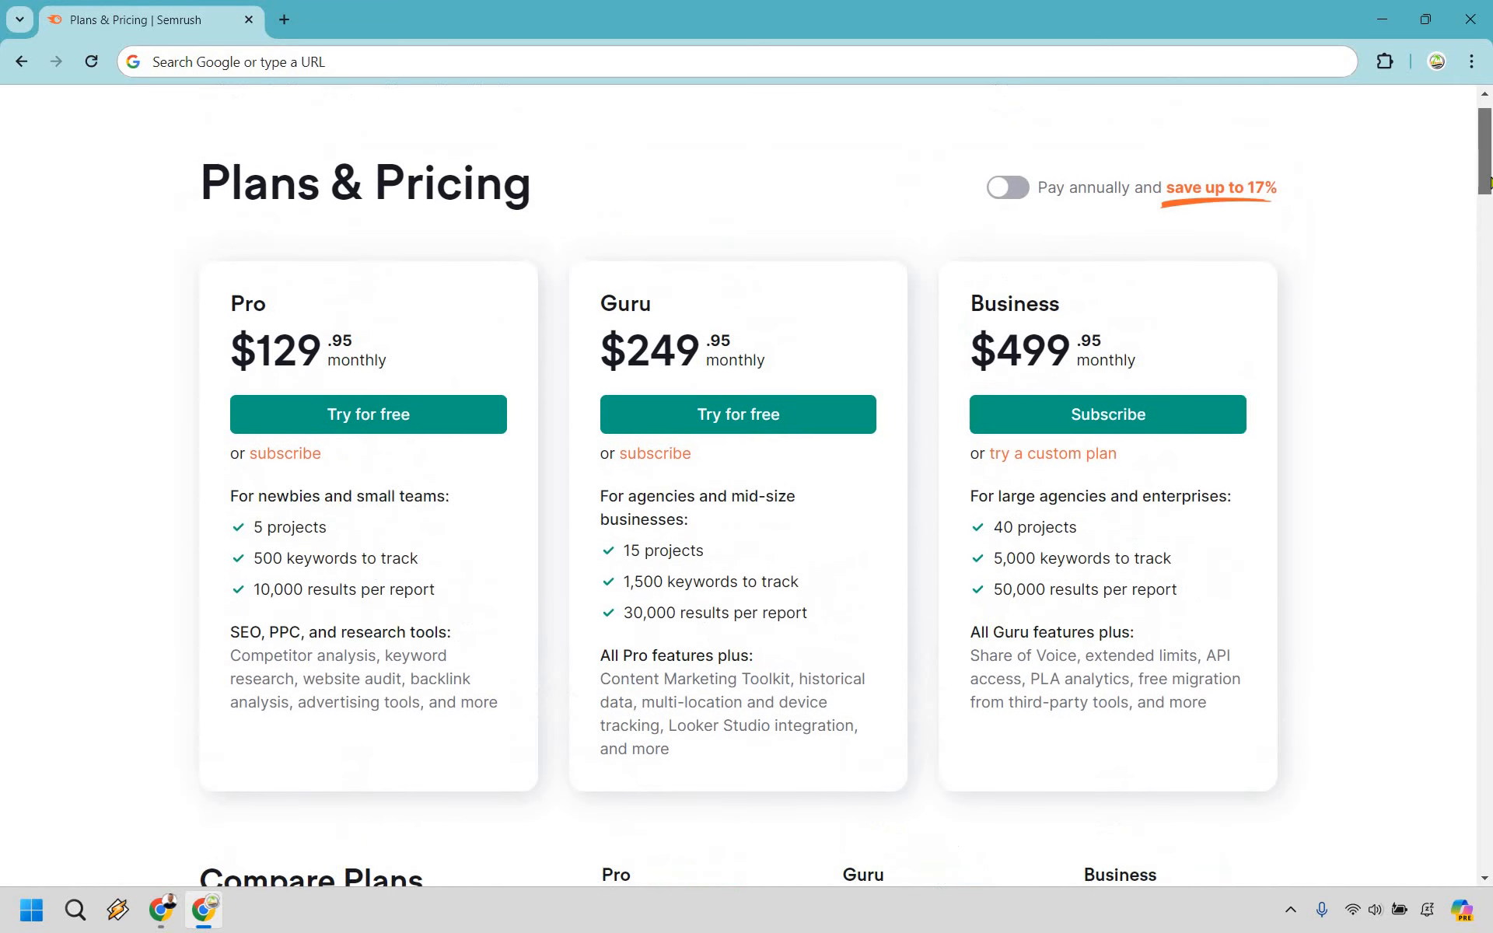
Step: Turn on 'Pay annually' so Pro, Guru and Business show $108.33, $208.33, $416.66
scroll(up, 3)
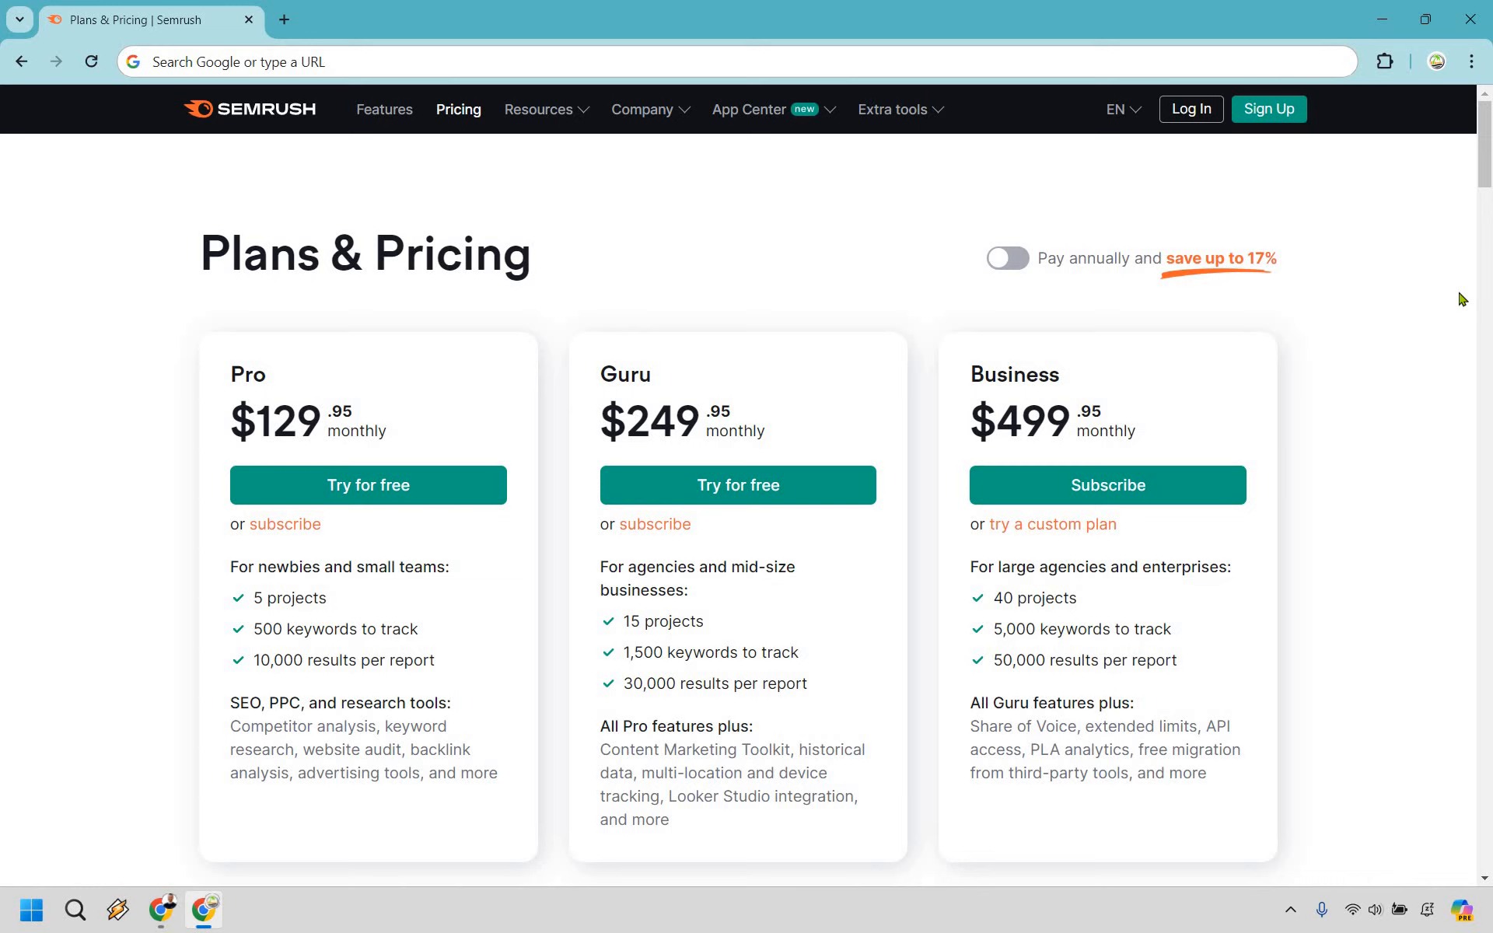
mouse_move(430, 850)
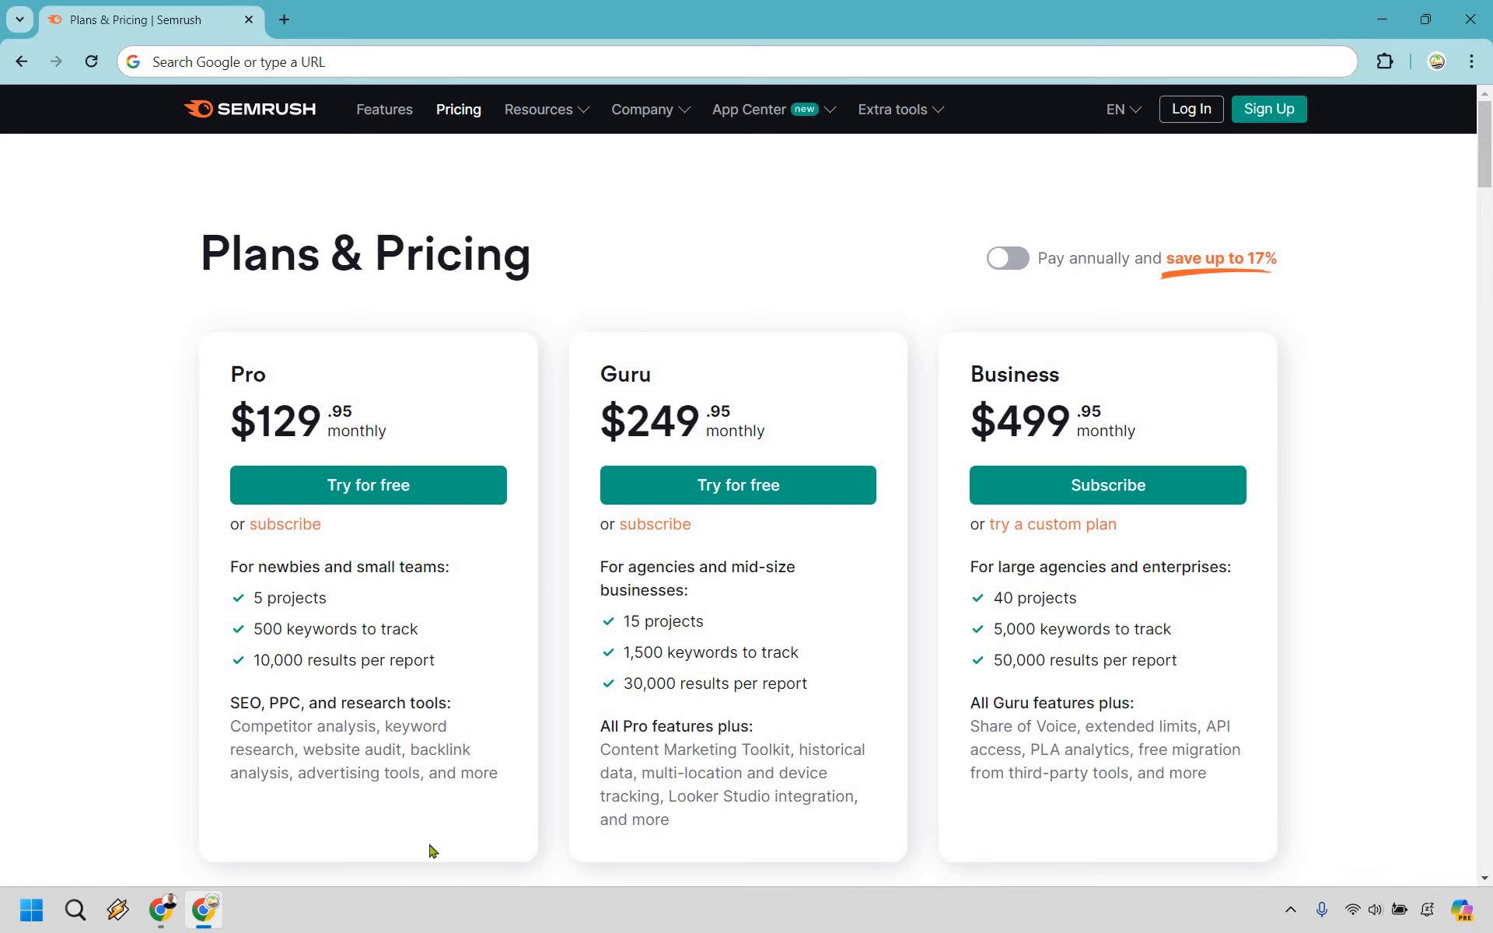
mouse_move(200, 544)
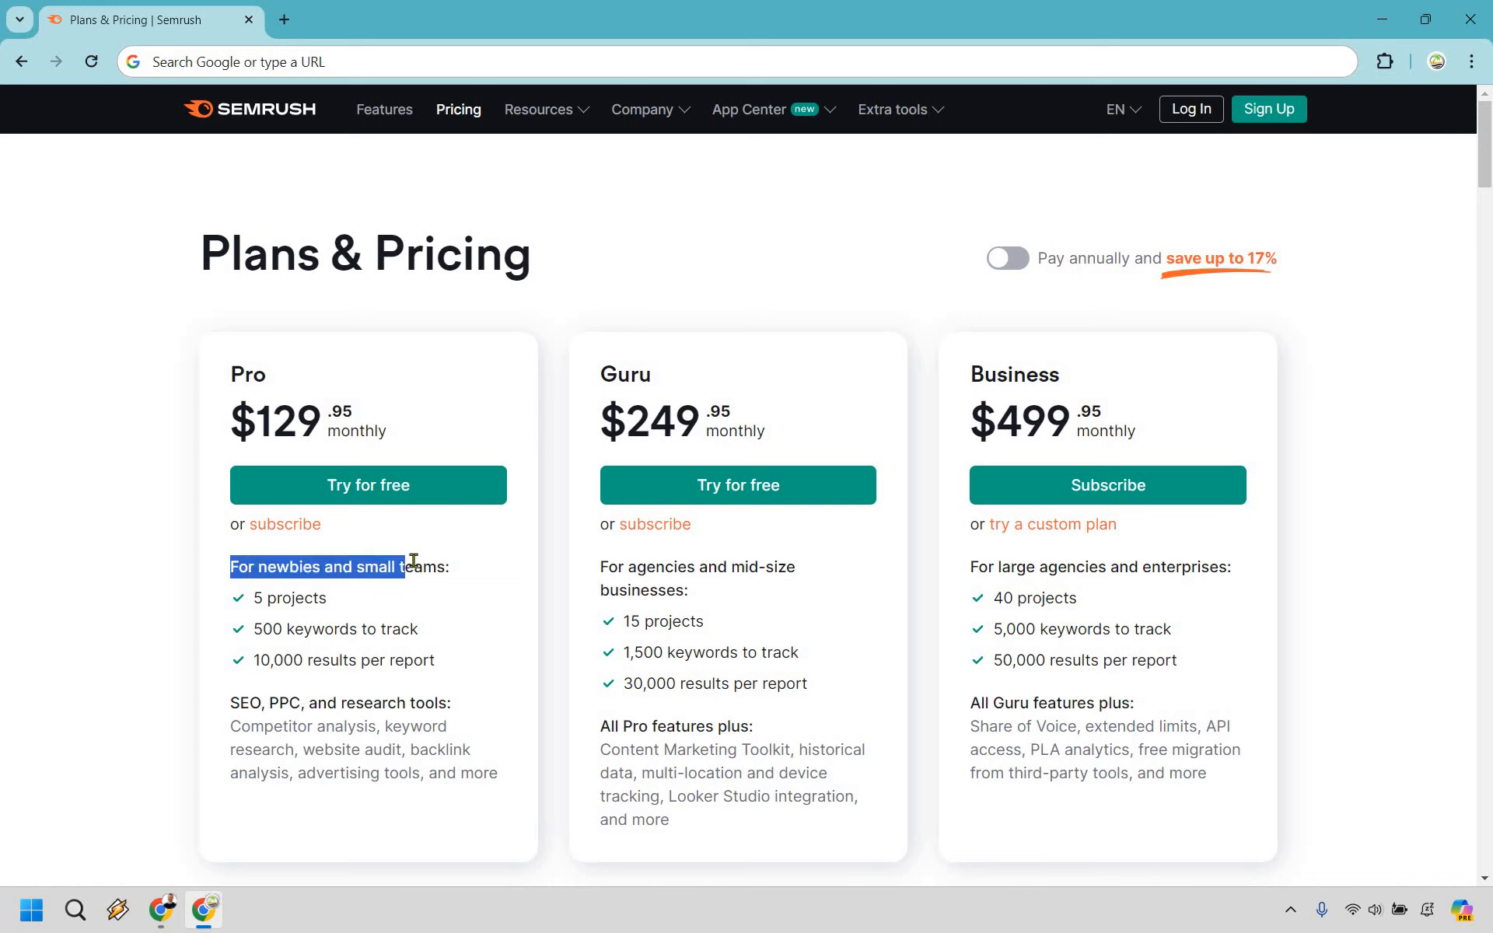
click(638, 567)
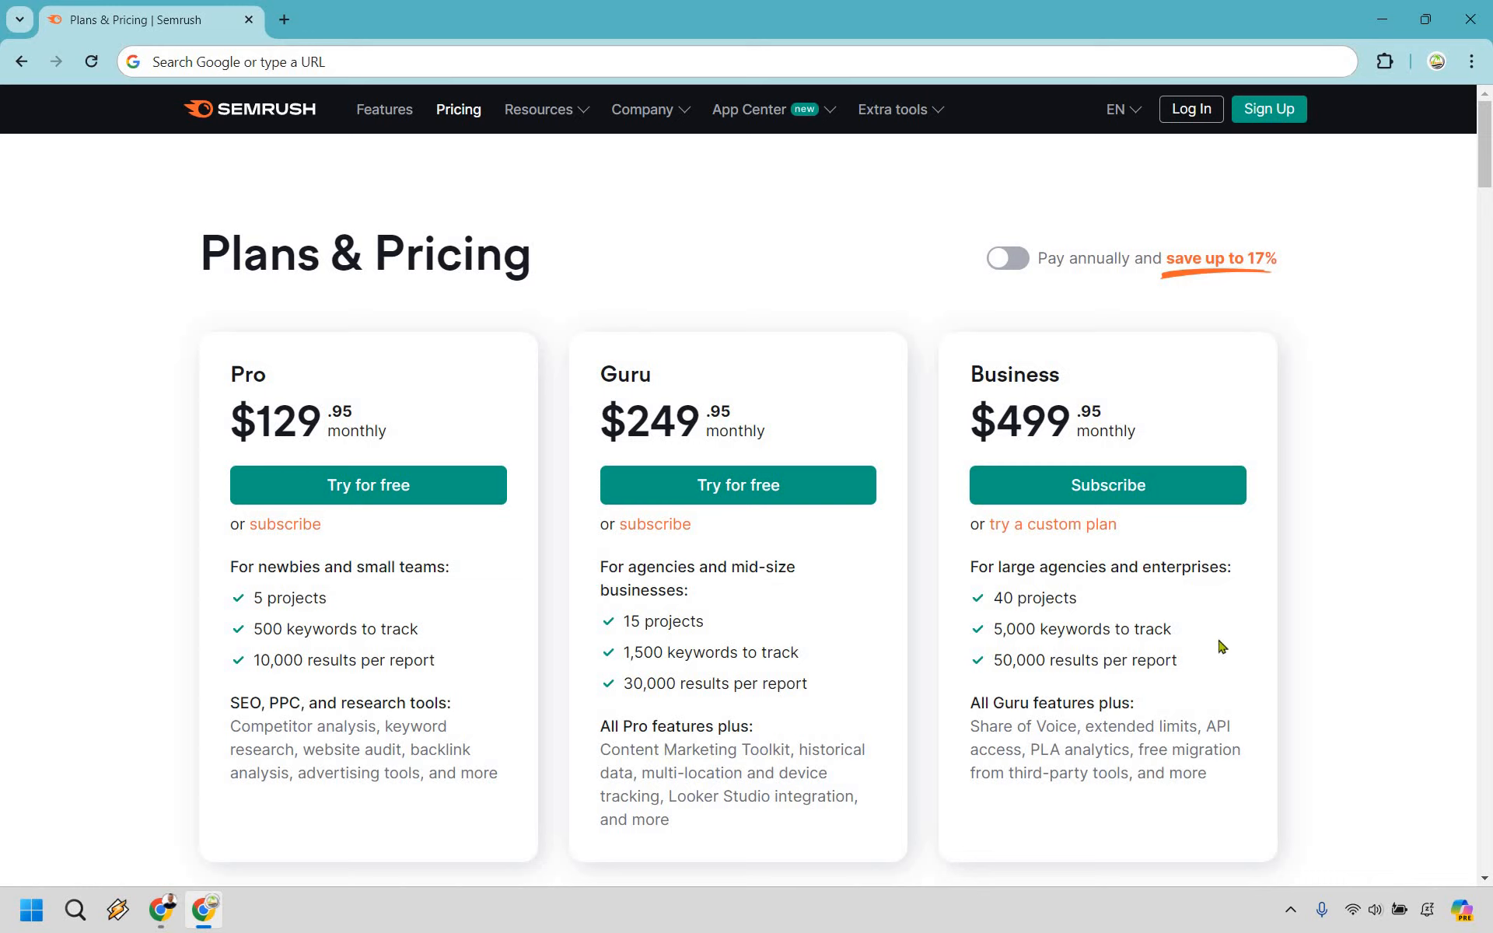
mouse_move(1209, 642)
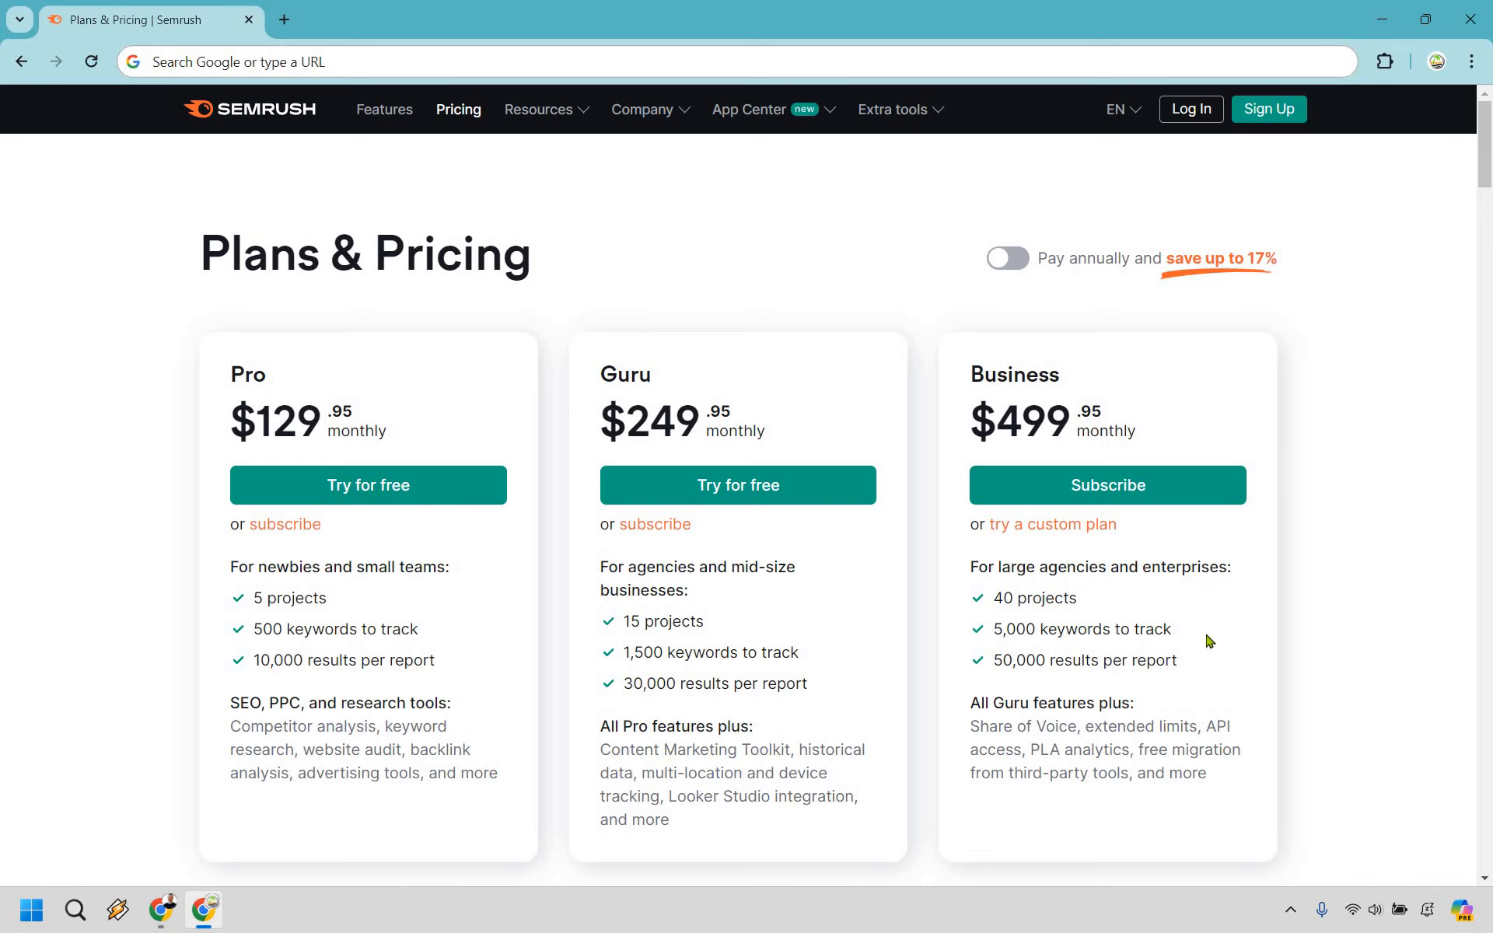
mouse_move(1197, 632)
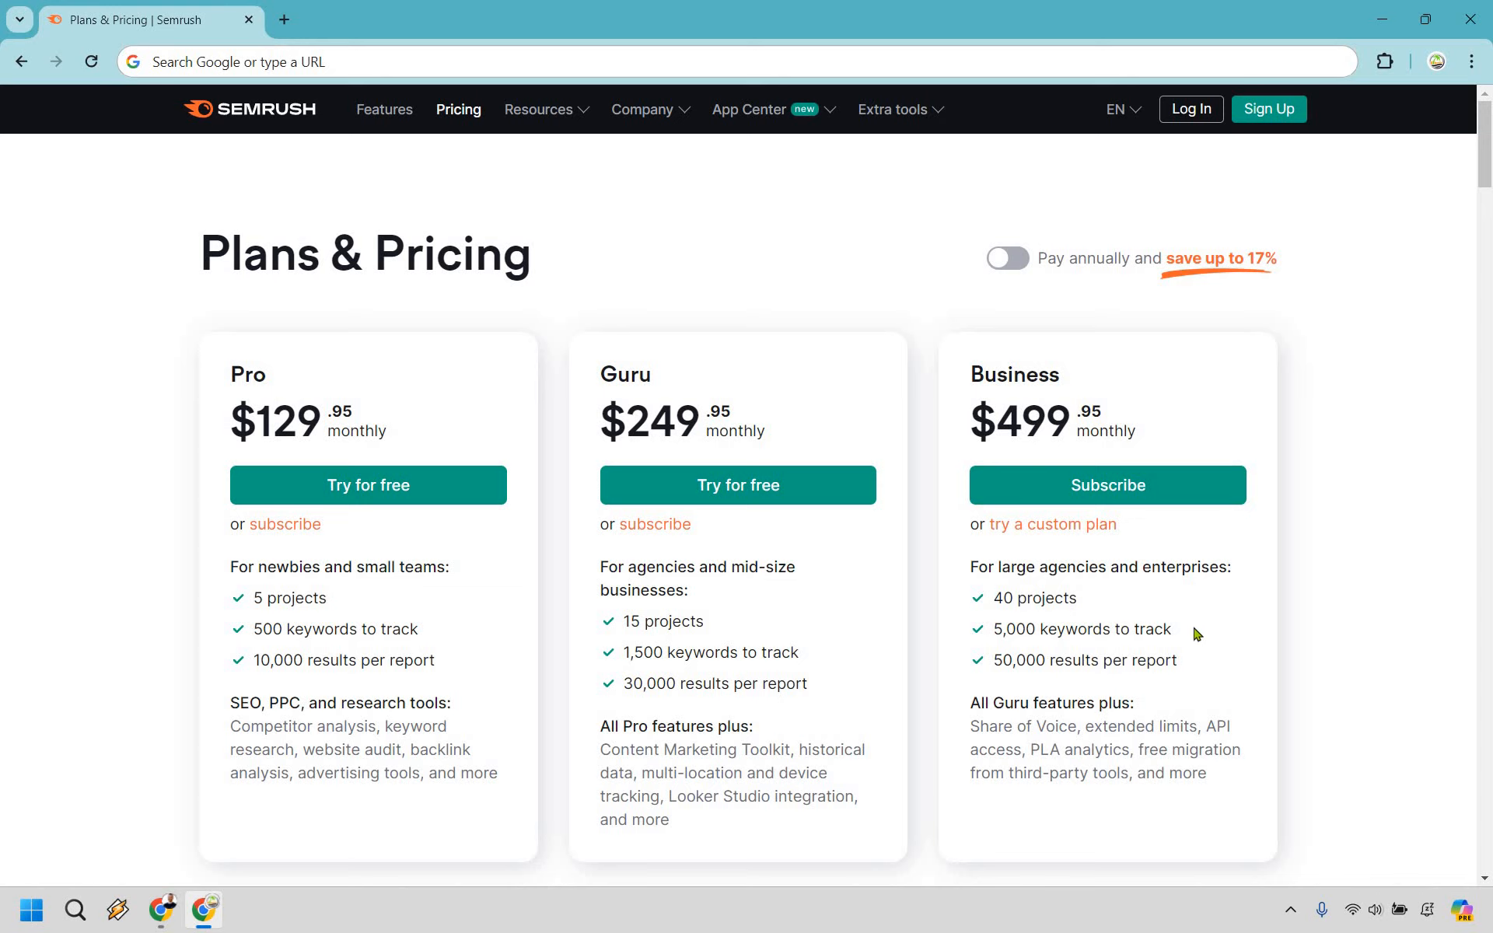
mouse_move(1423, 585)
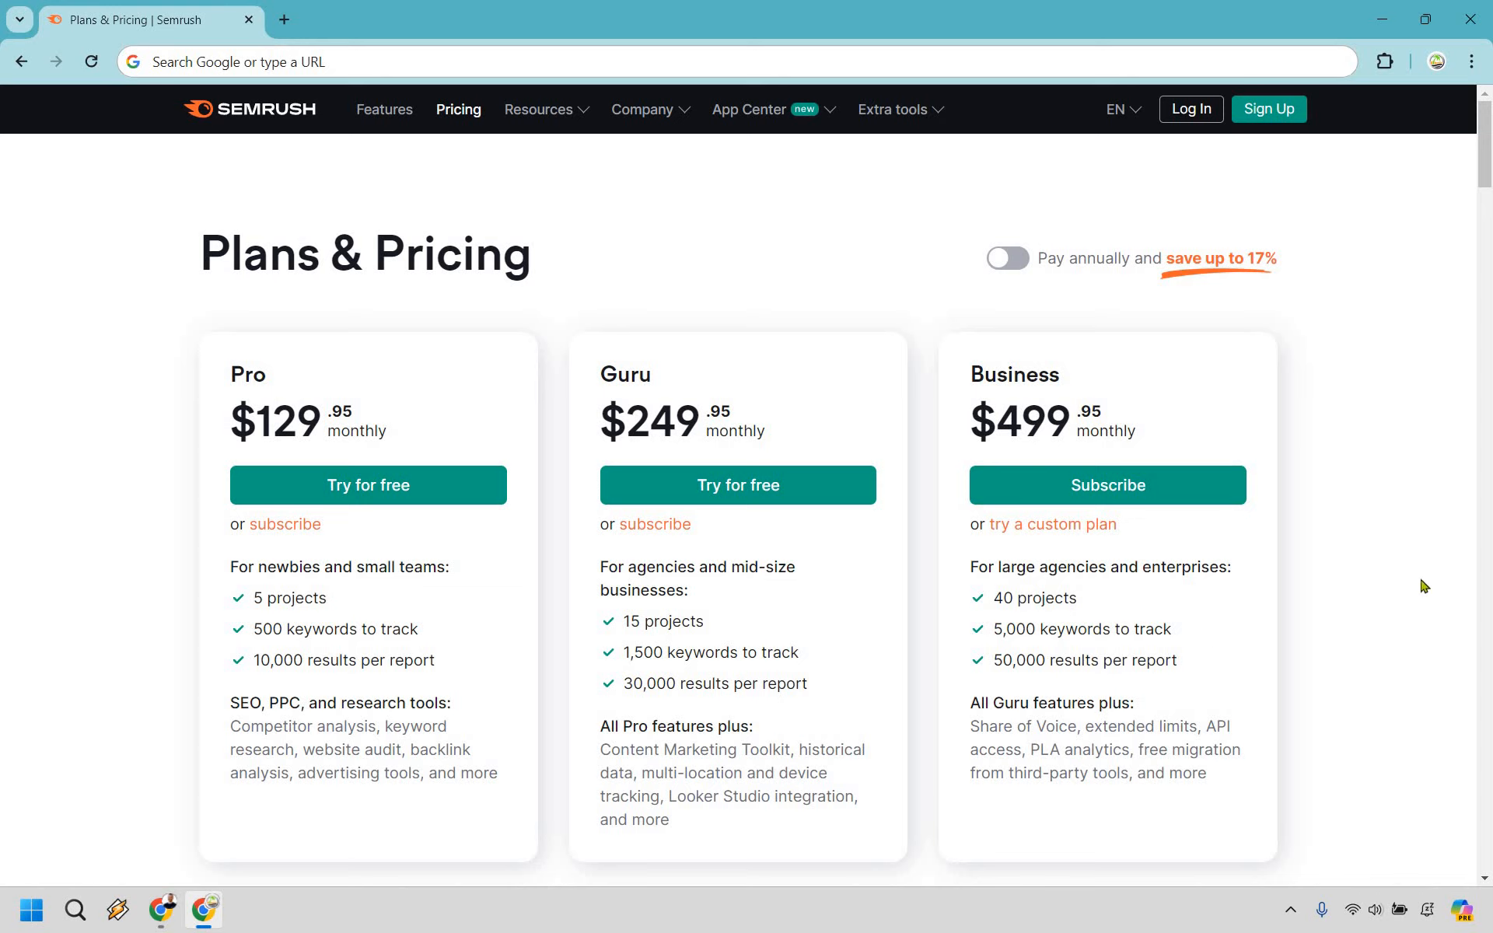
mouse_move(1425, 510)
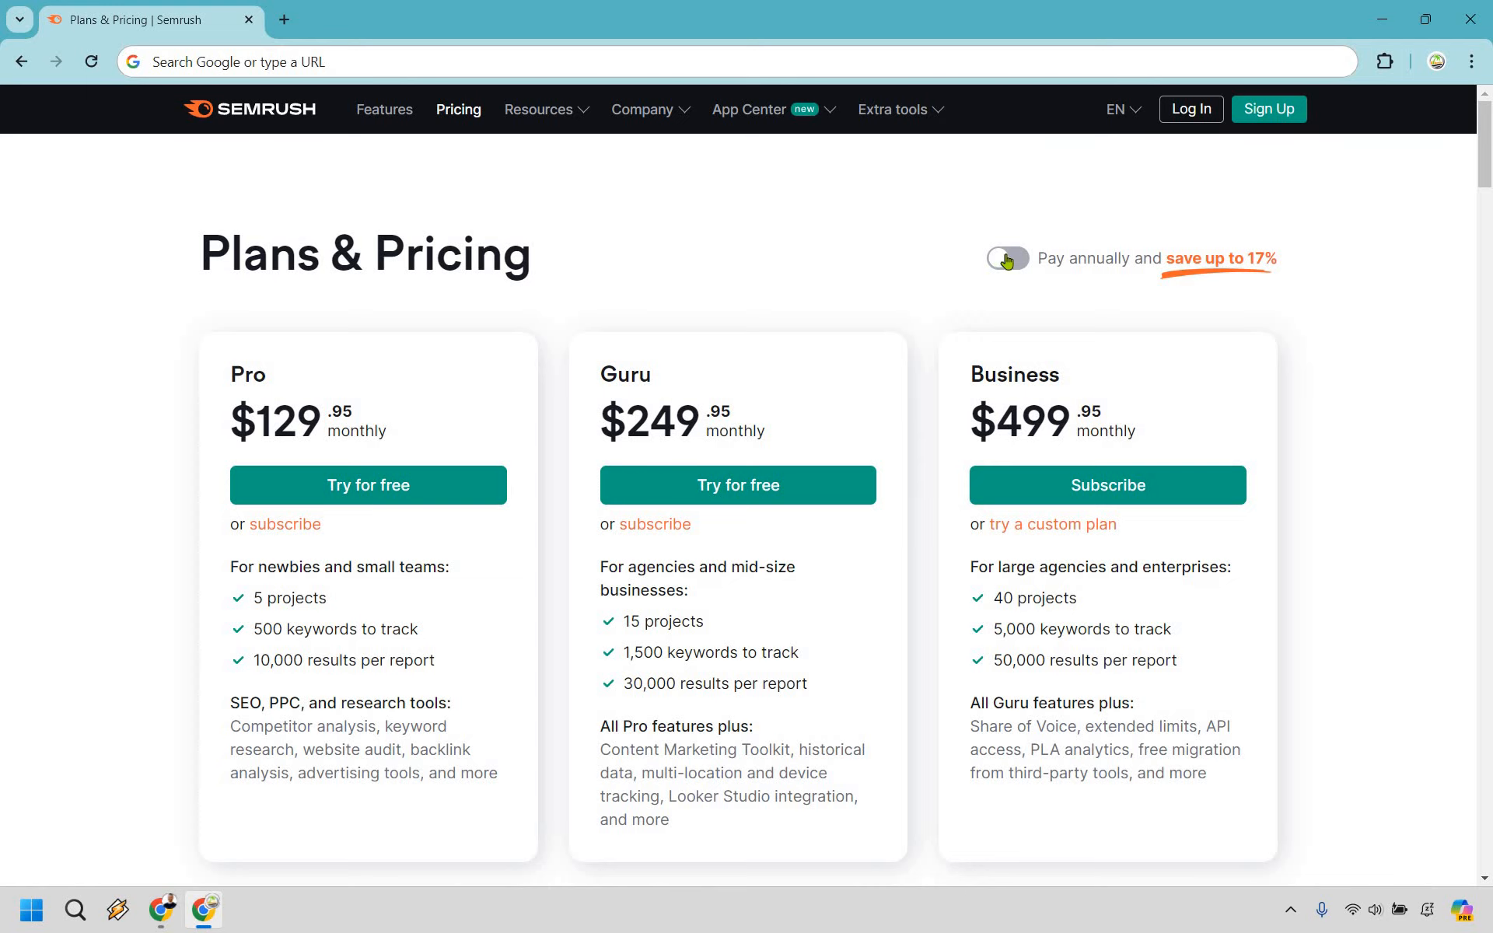
click(1005, 258)
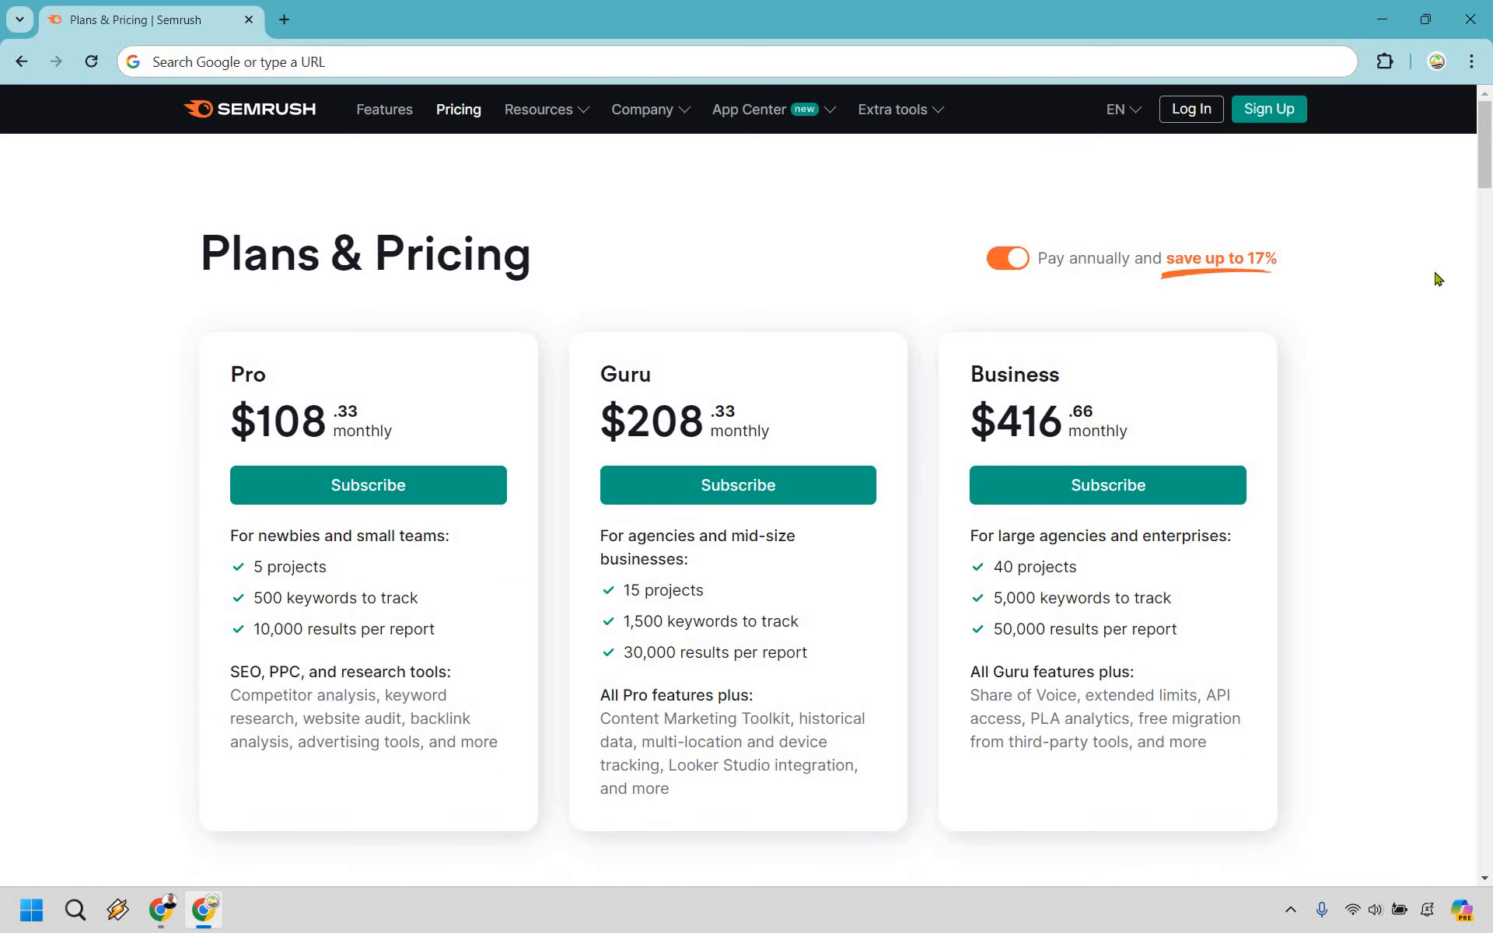